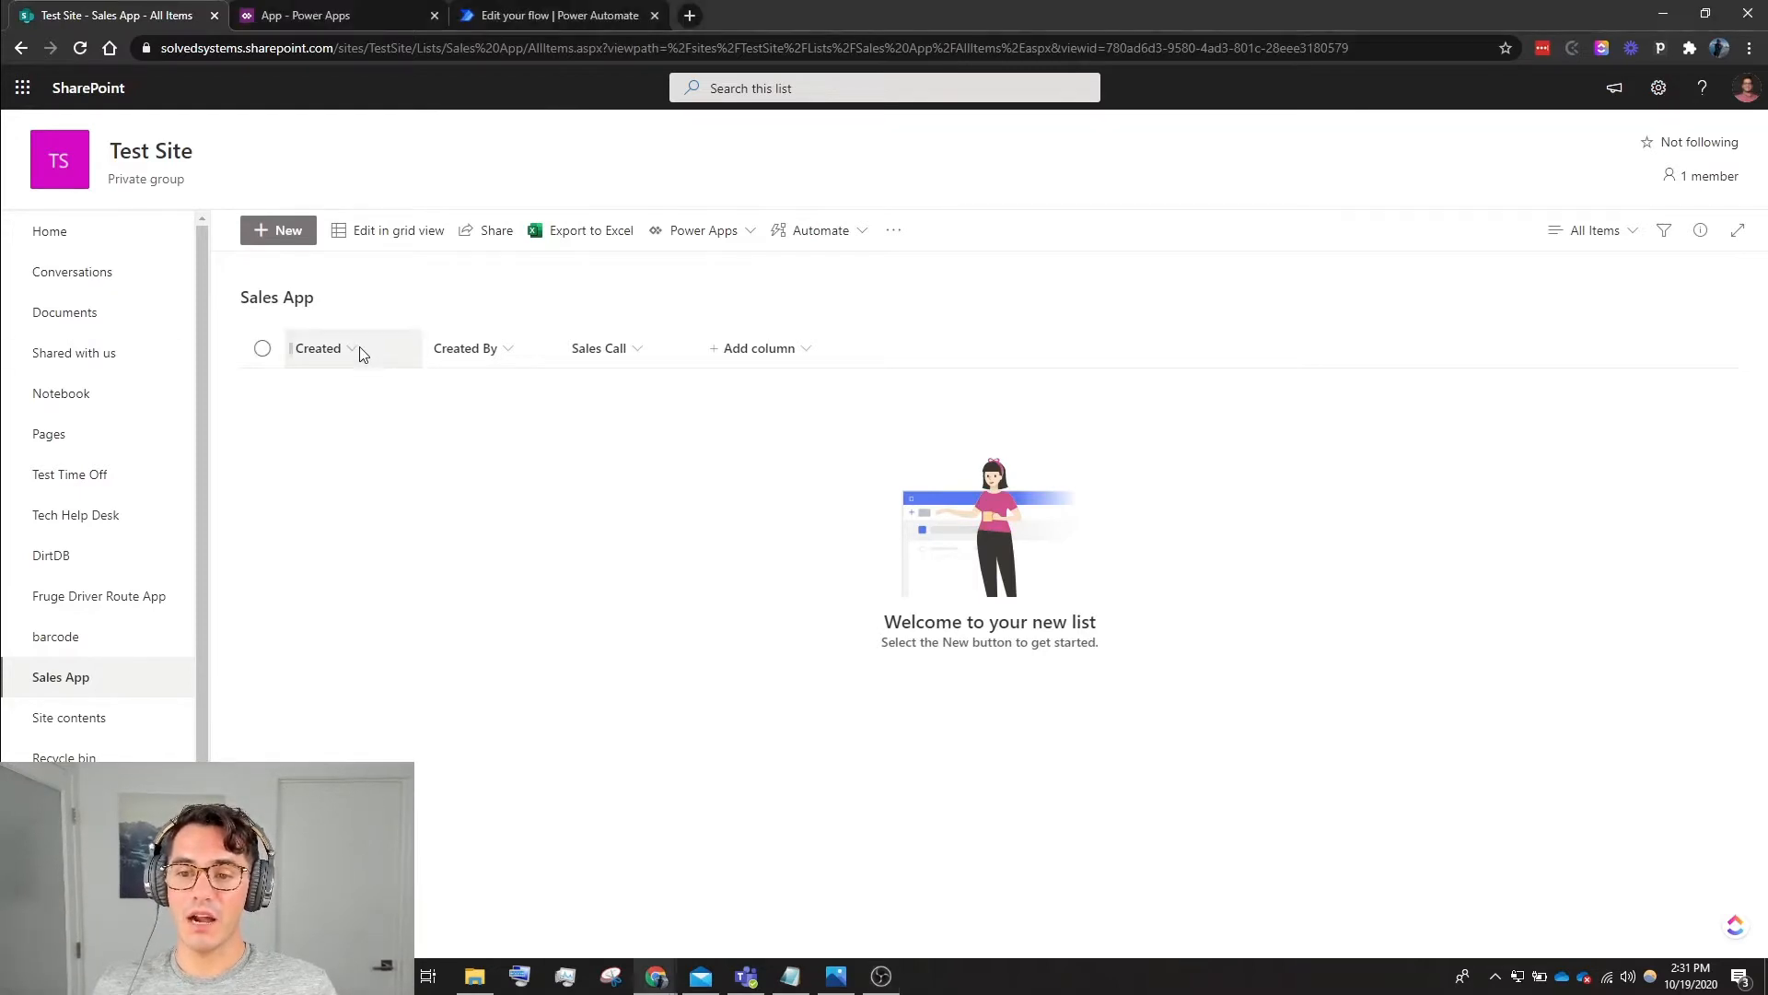
Inspect the Created, Created By and Sales Call column options in the list, leaving them unchanged.
click(350, 348)
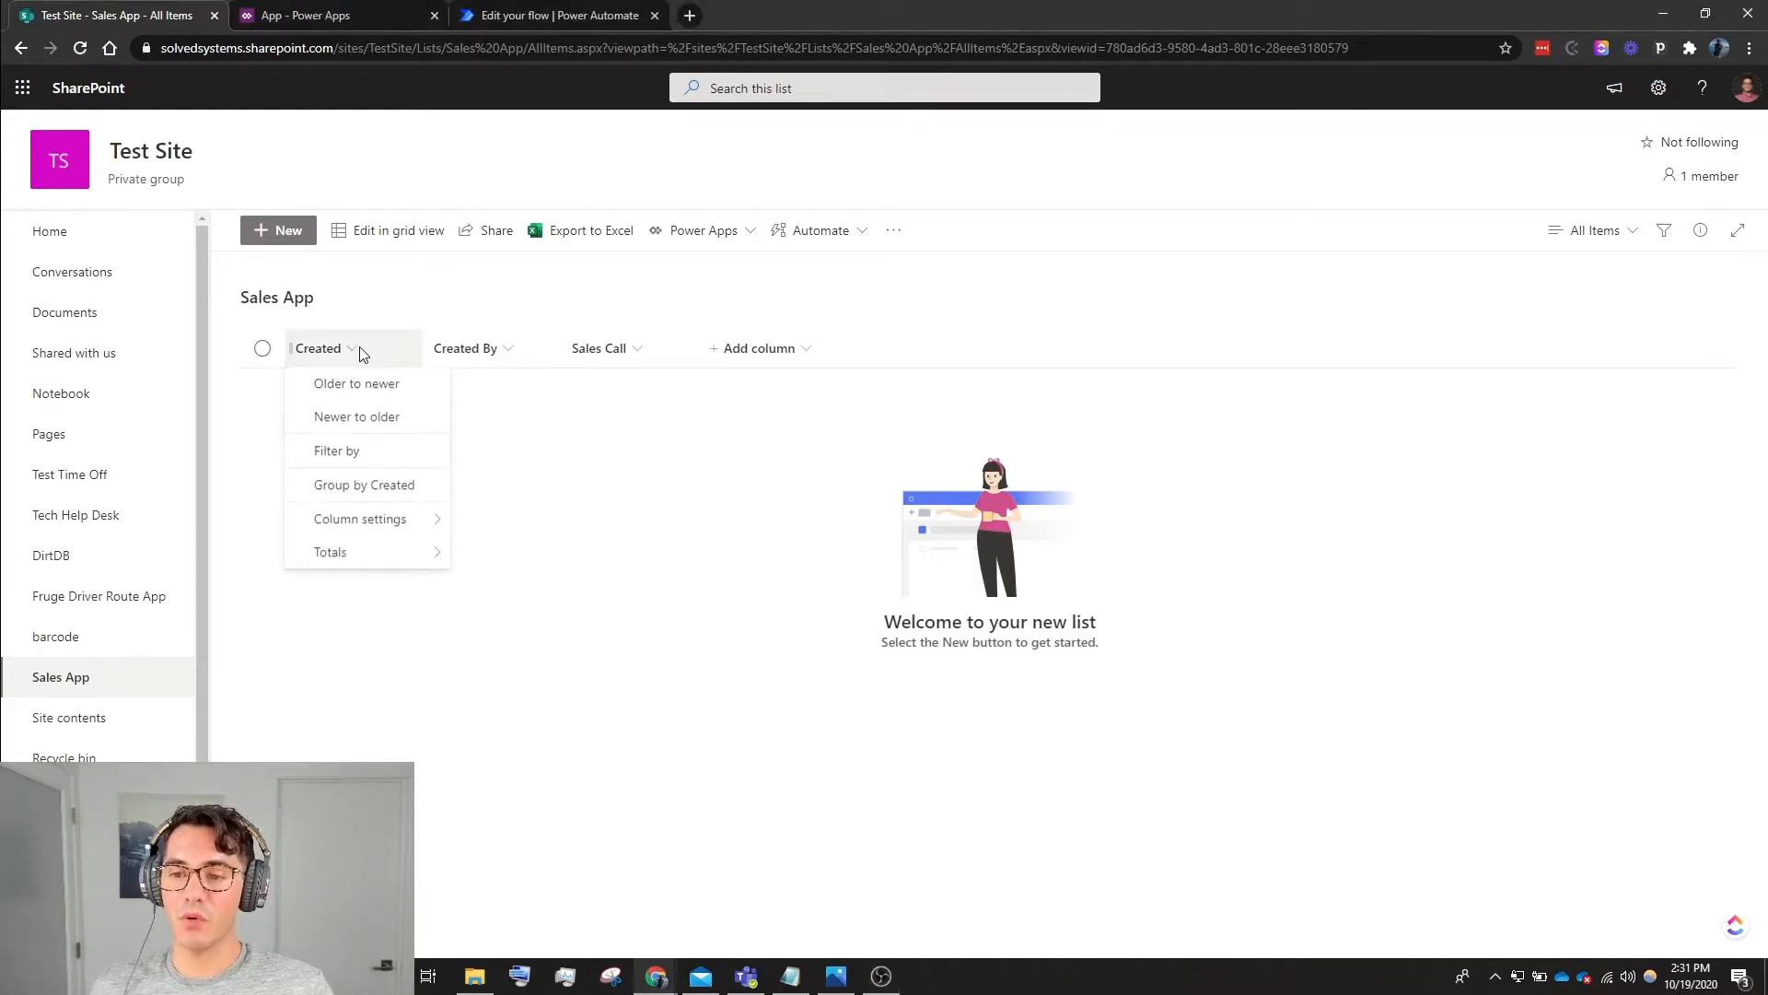
click(467, 348)
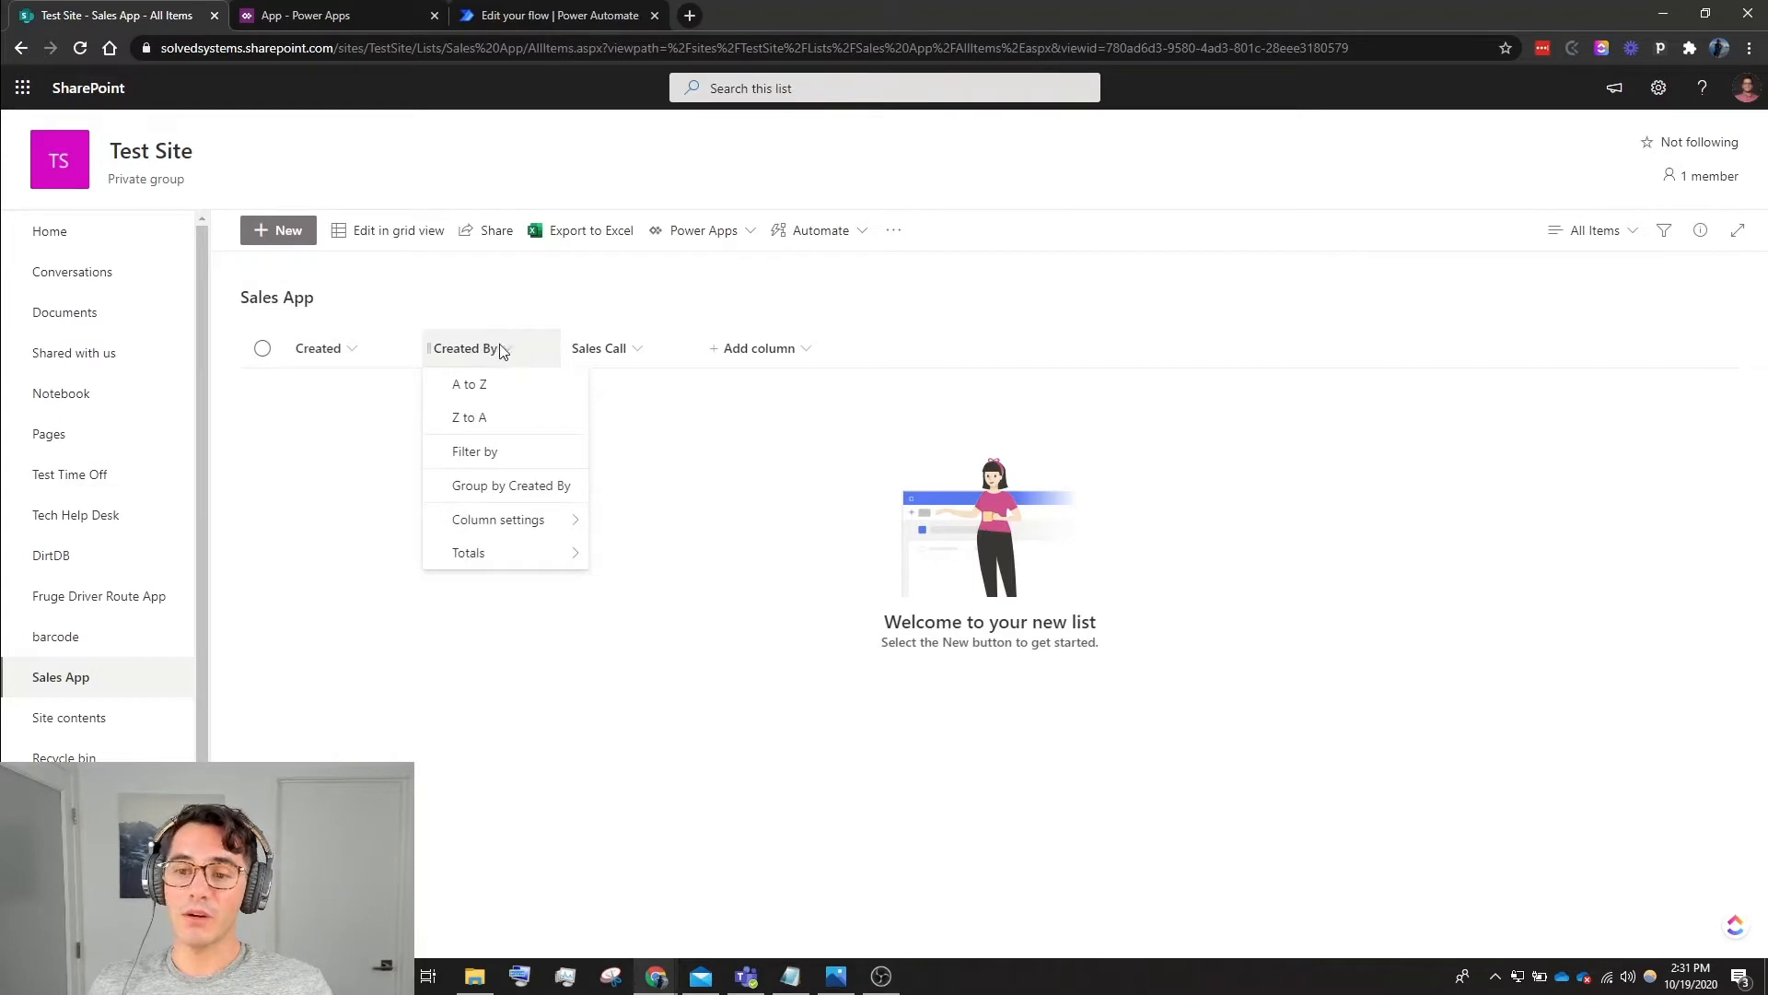
mouse_move(473, 364)
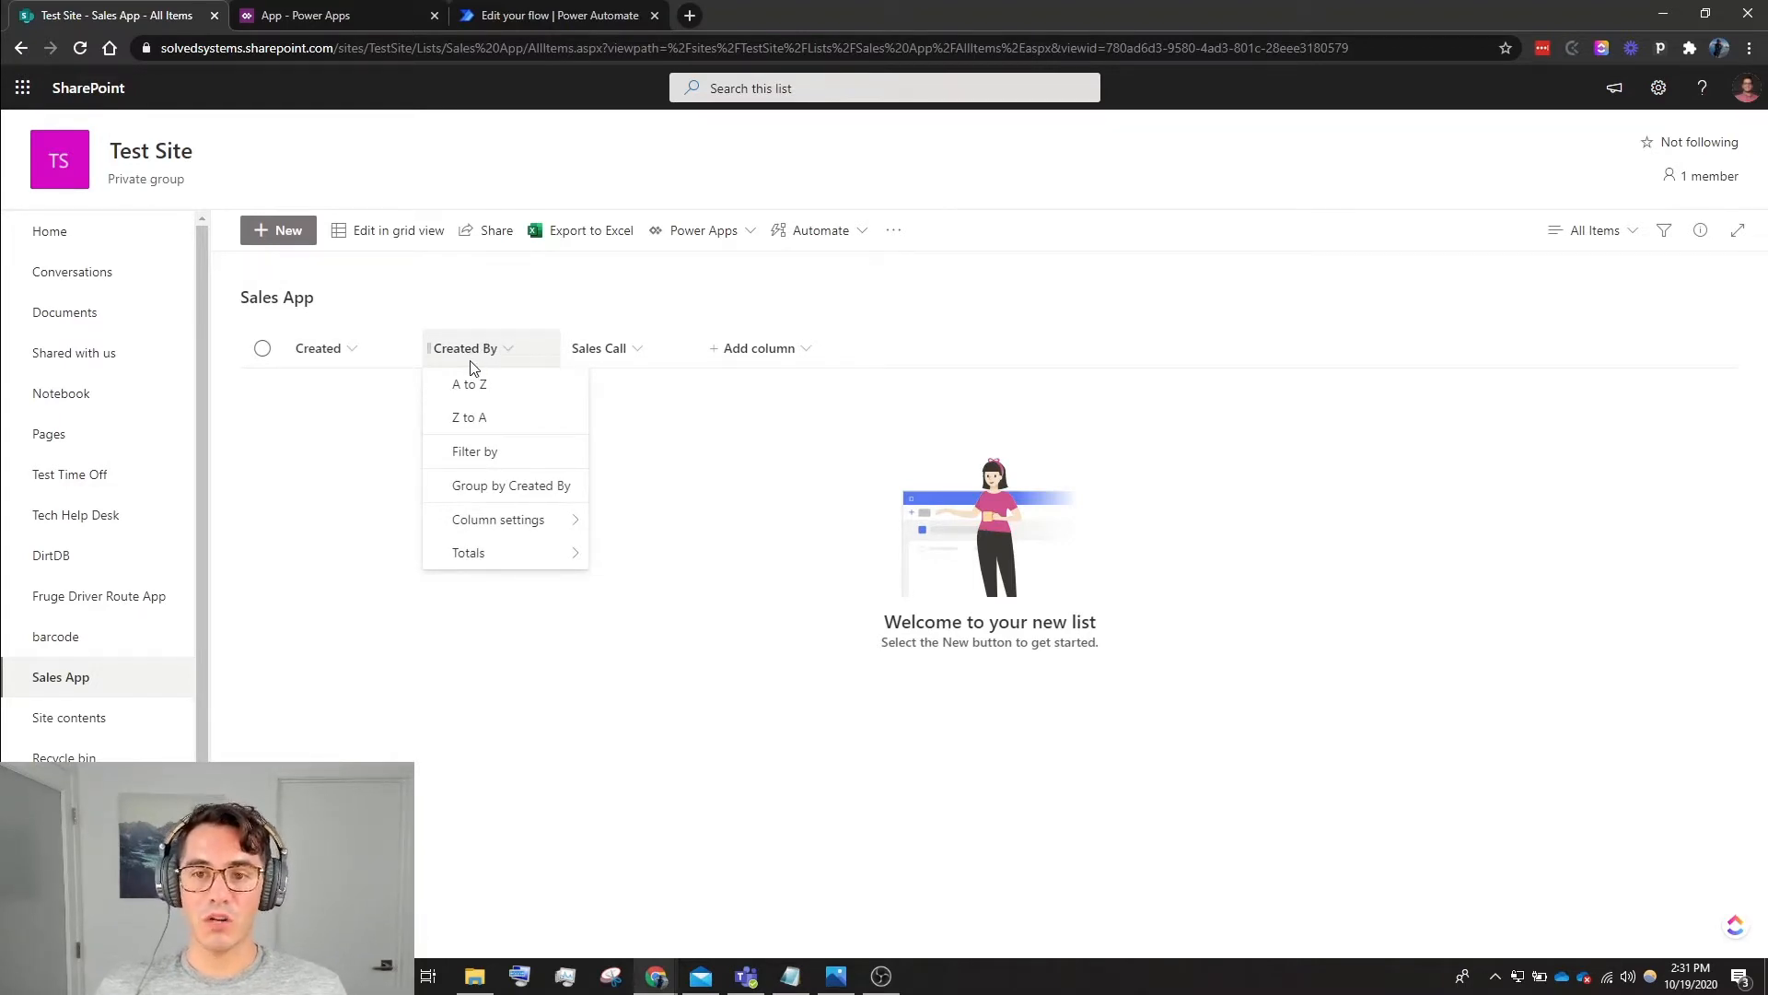
mouse_move(547, 370)
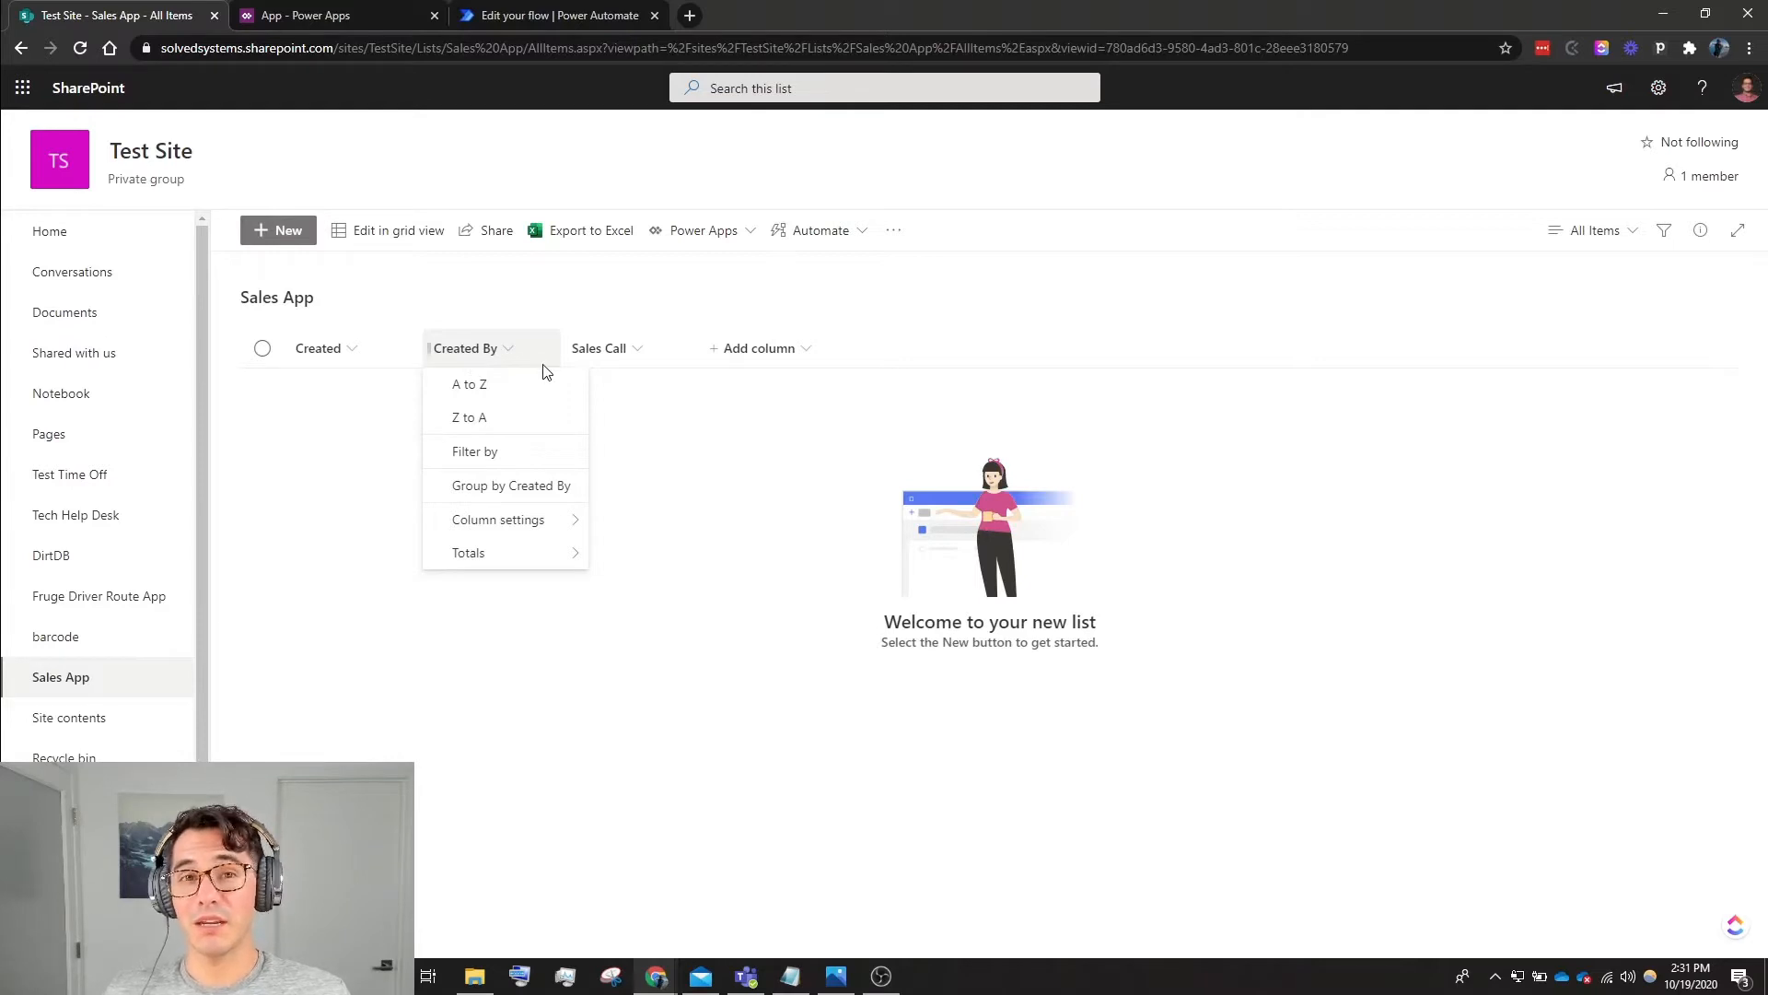
click(605, 348)
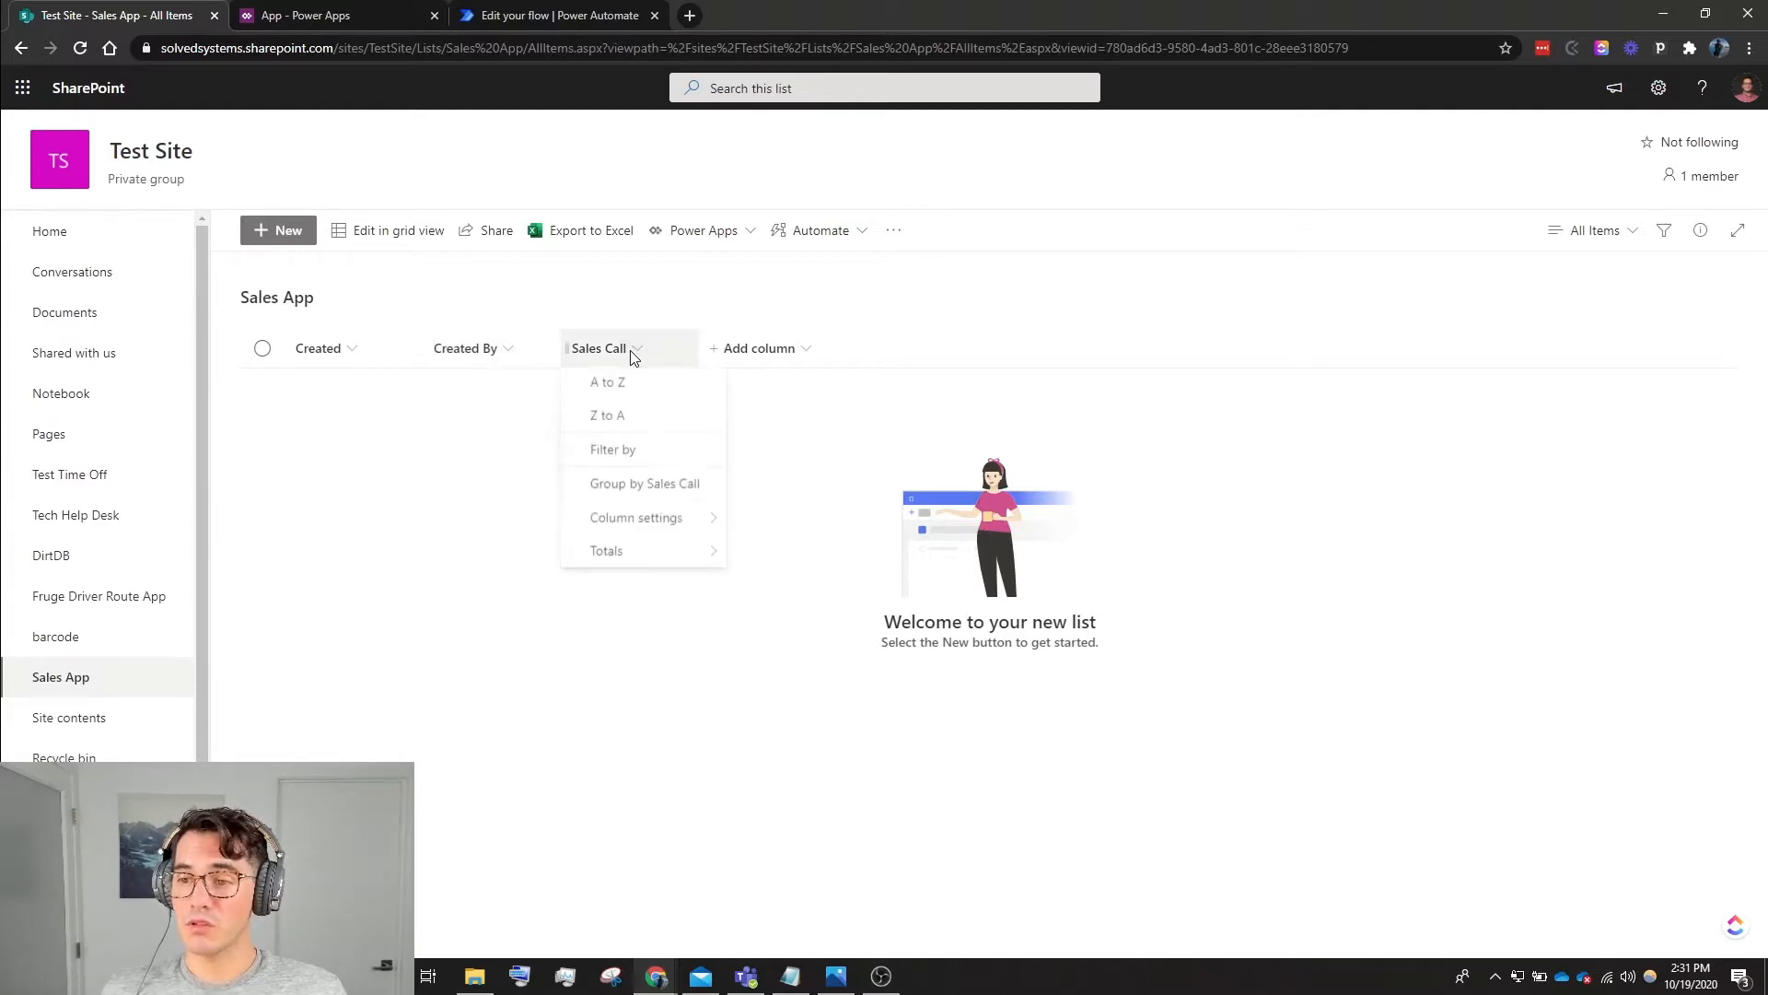
click(636, 518)
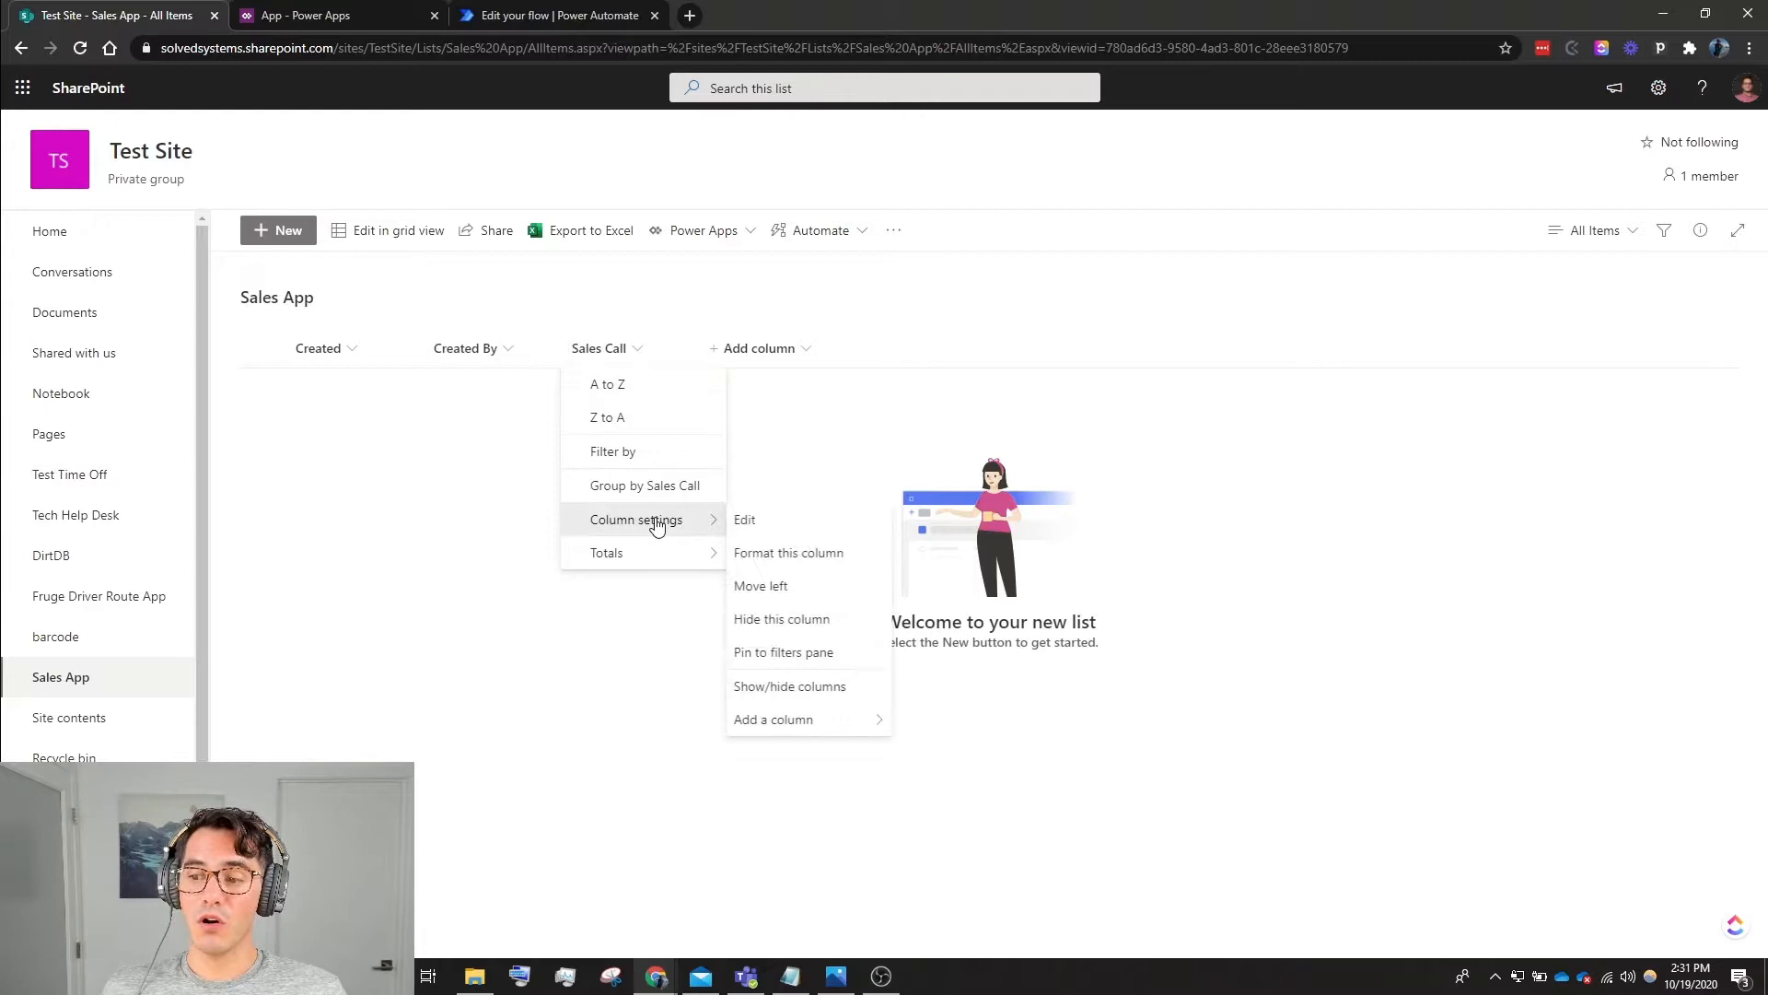
click(744, 520)
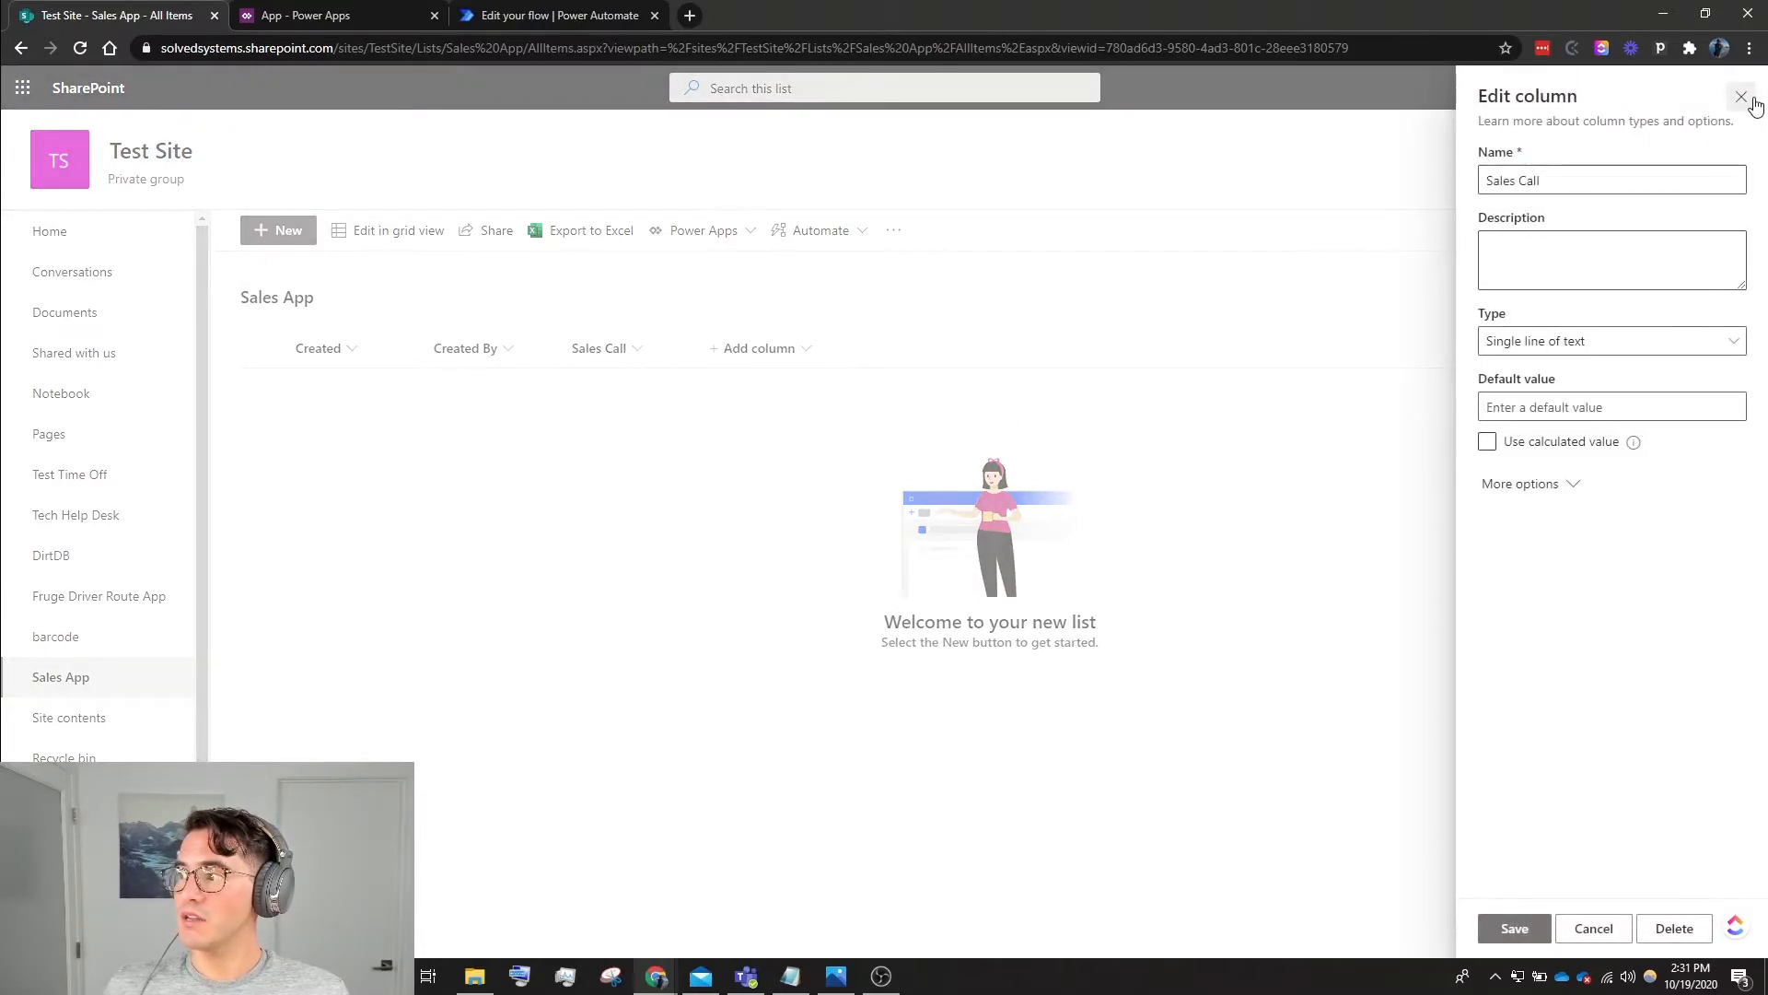
click(1729, 96)
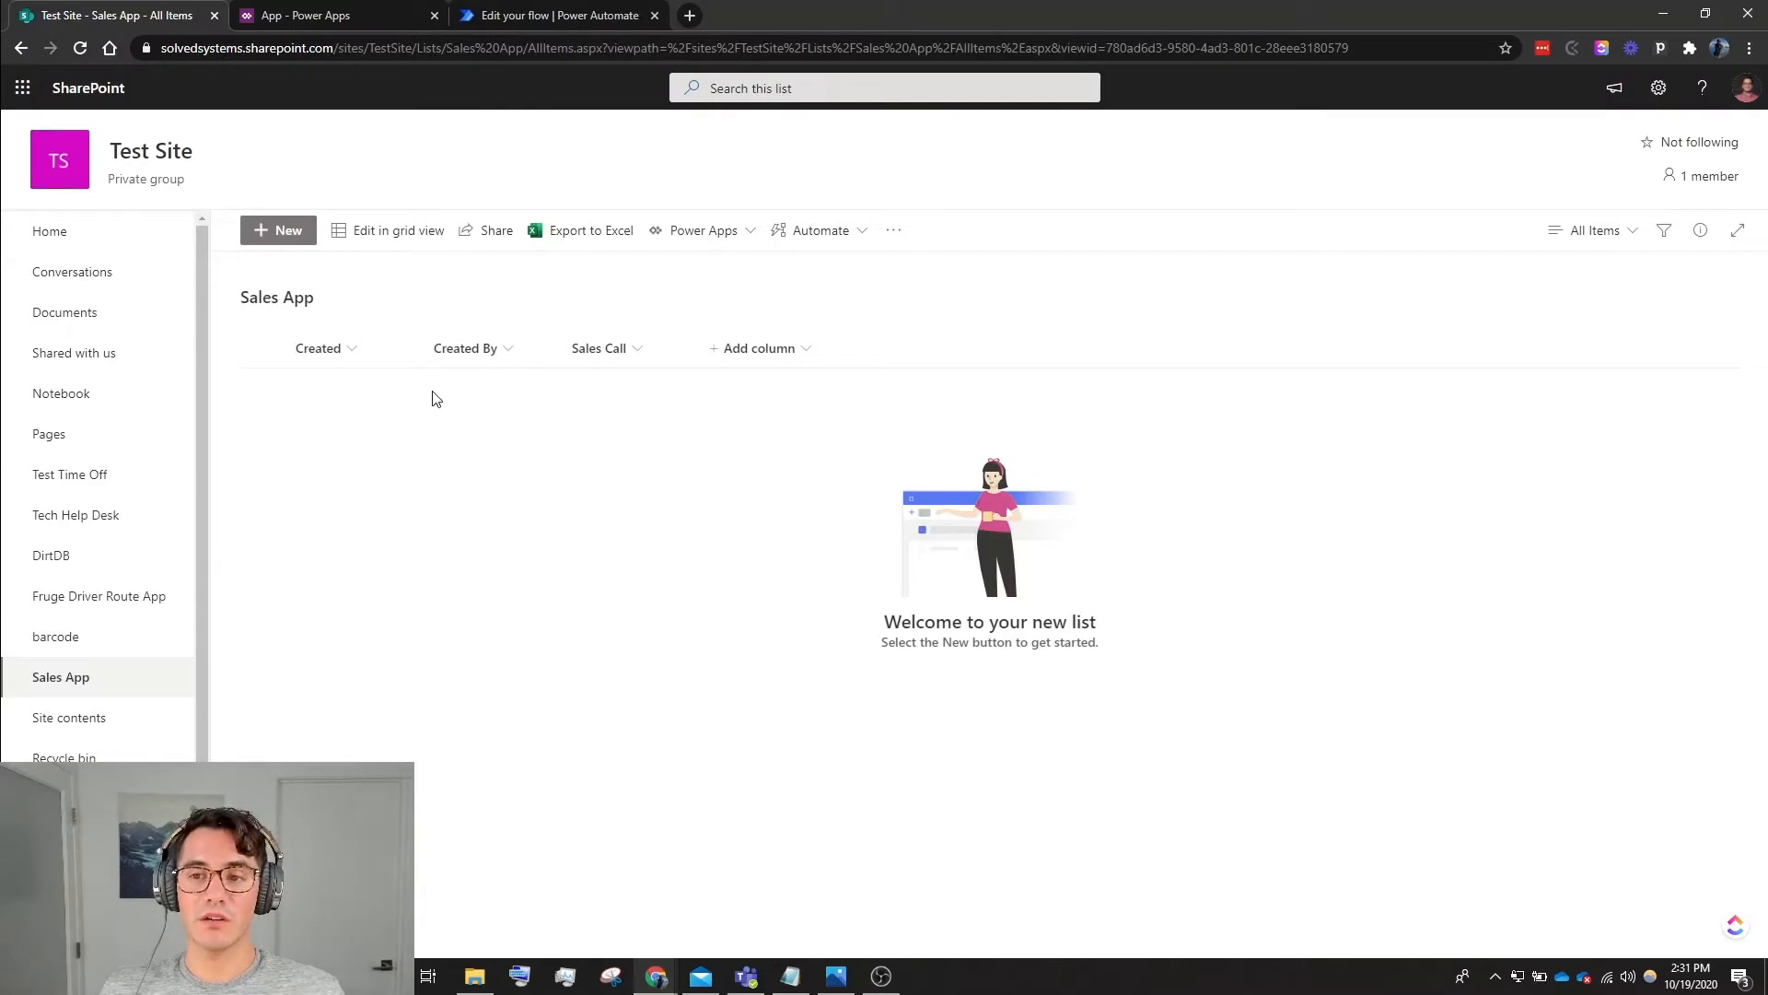
mouse_move(397, 403)
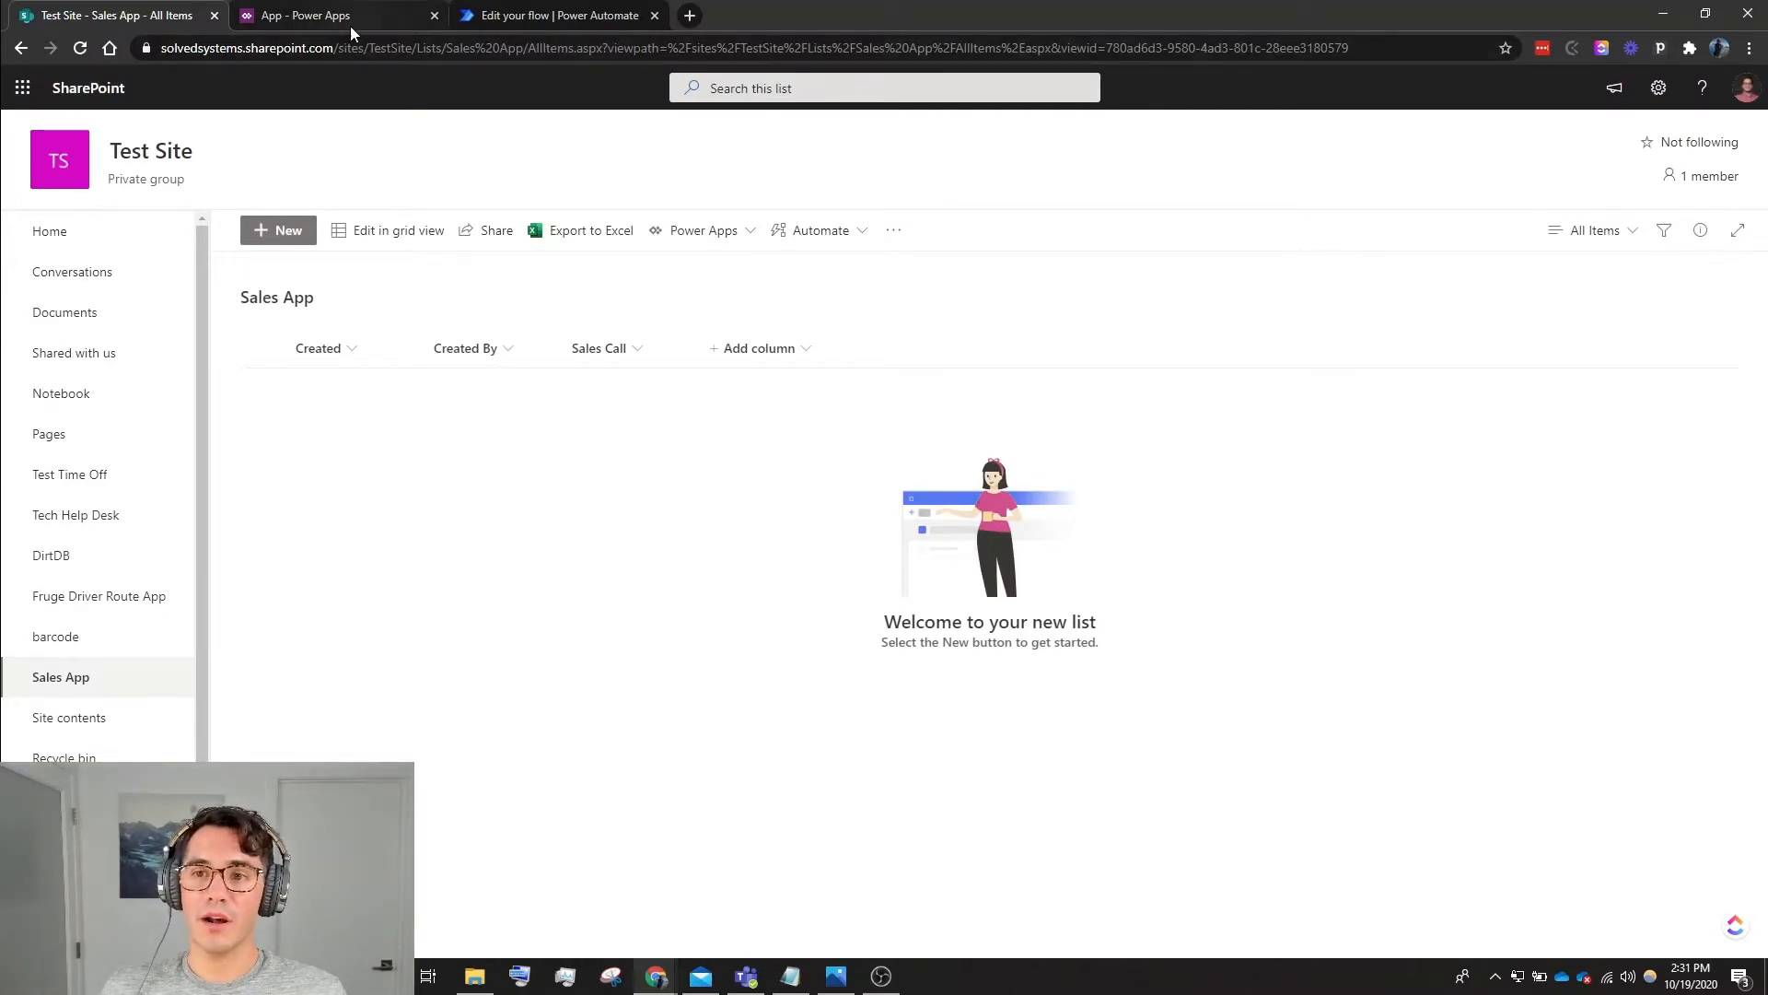
In Power Apps, select the screen and search data connectors for 'sha'.
click(323, 15)
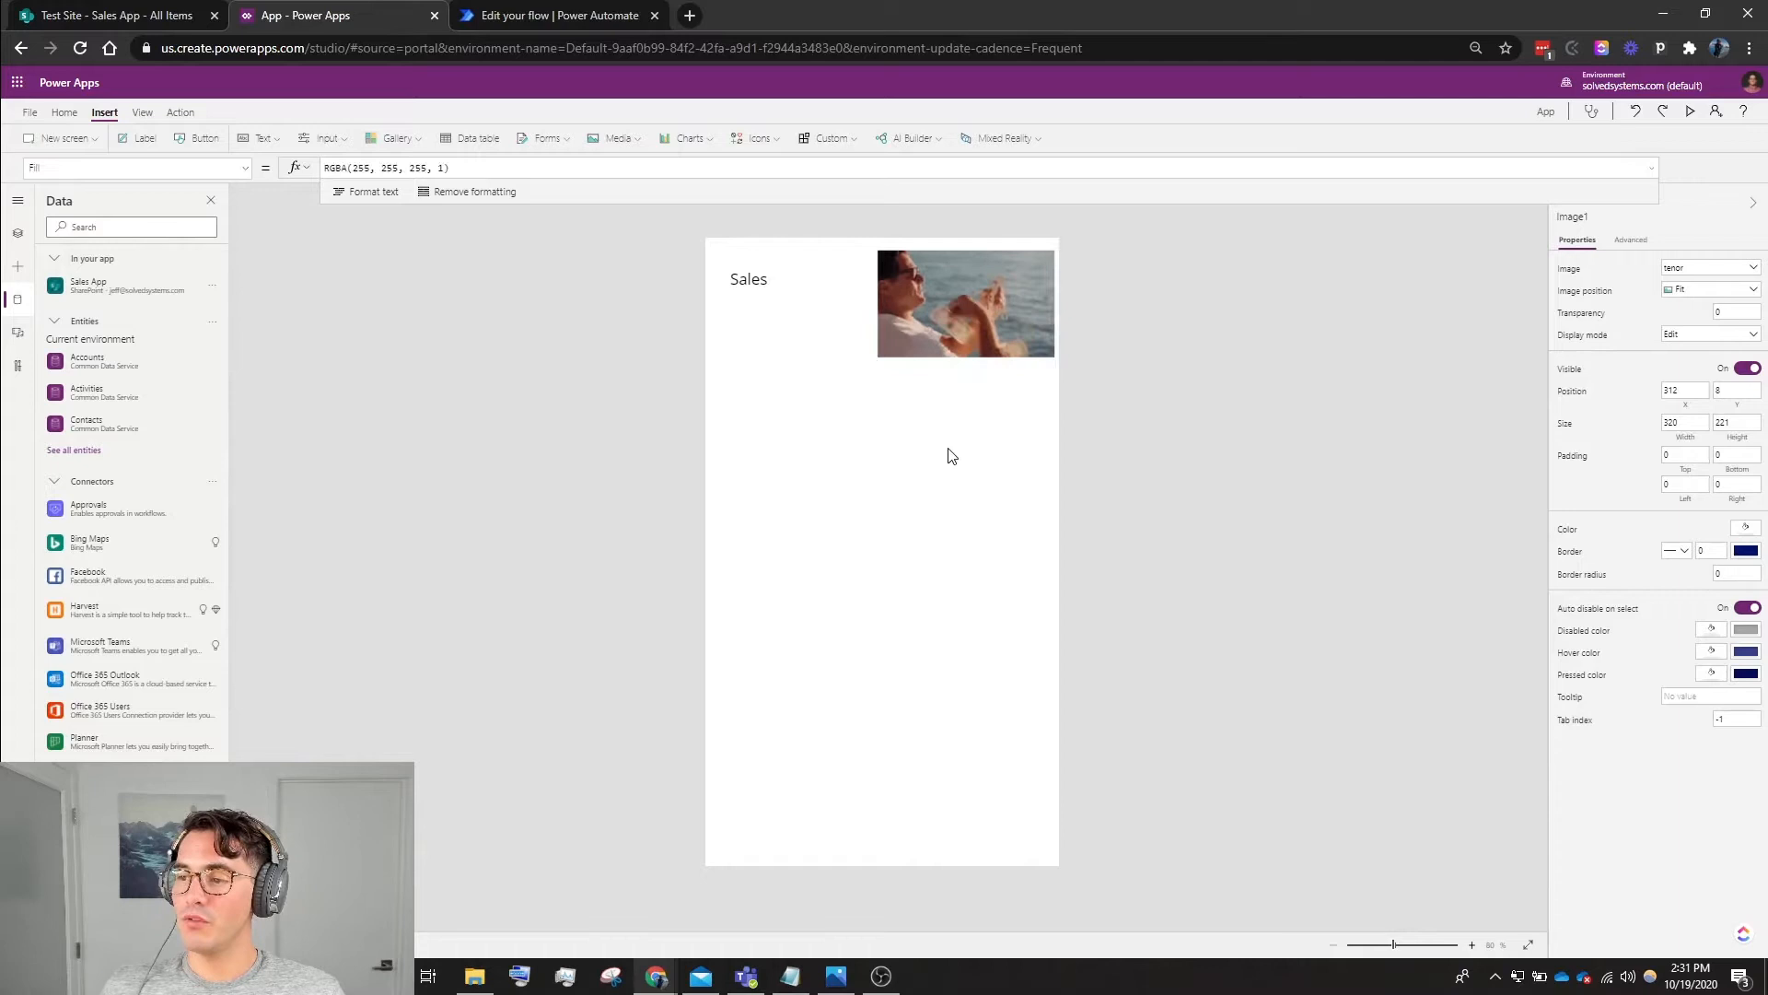
click(827, 478)
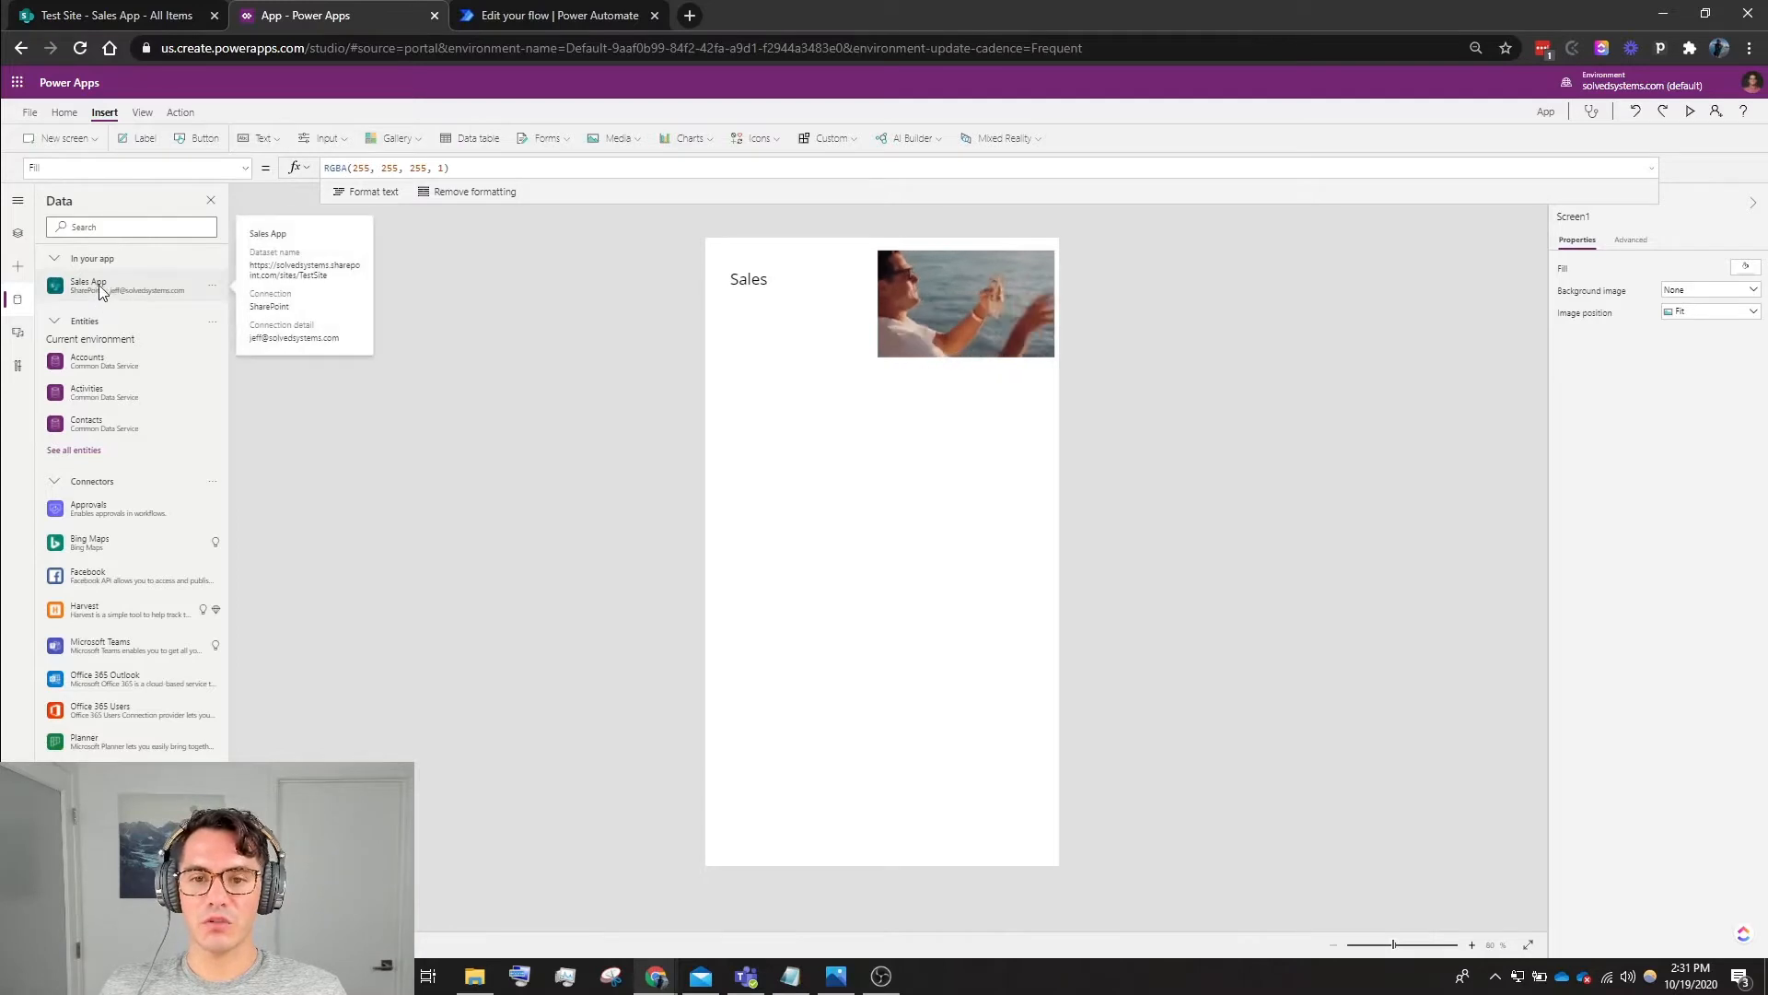
click(140, 111)
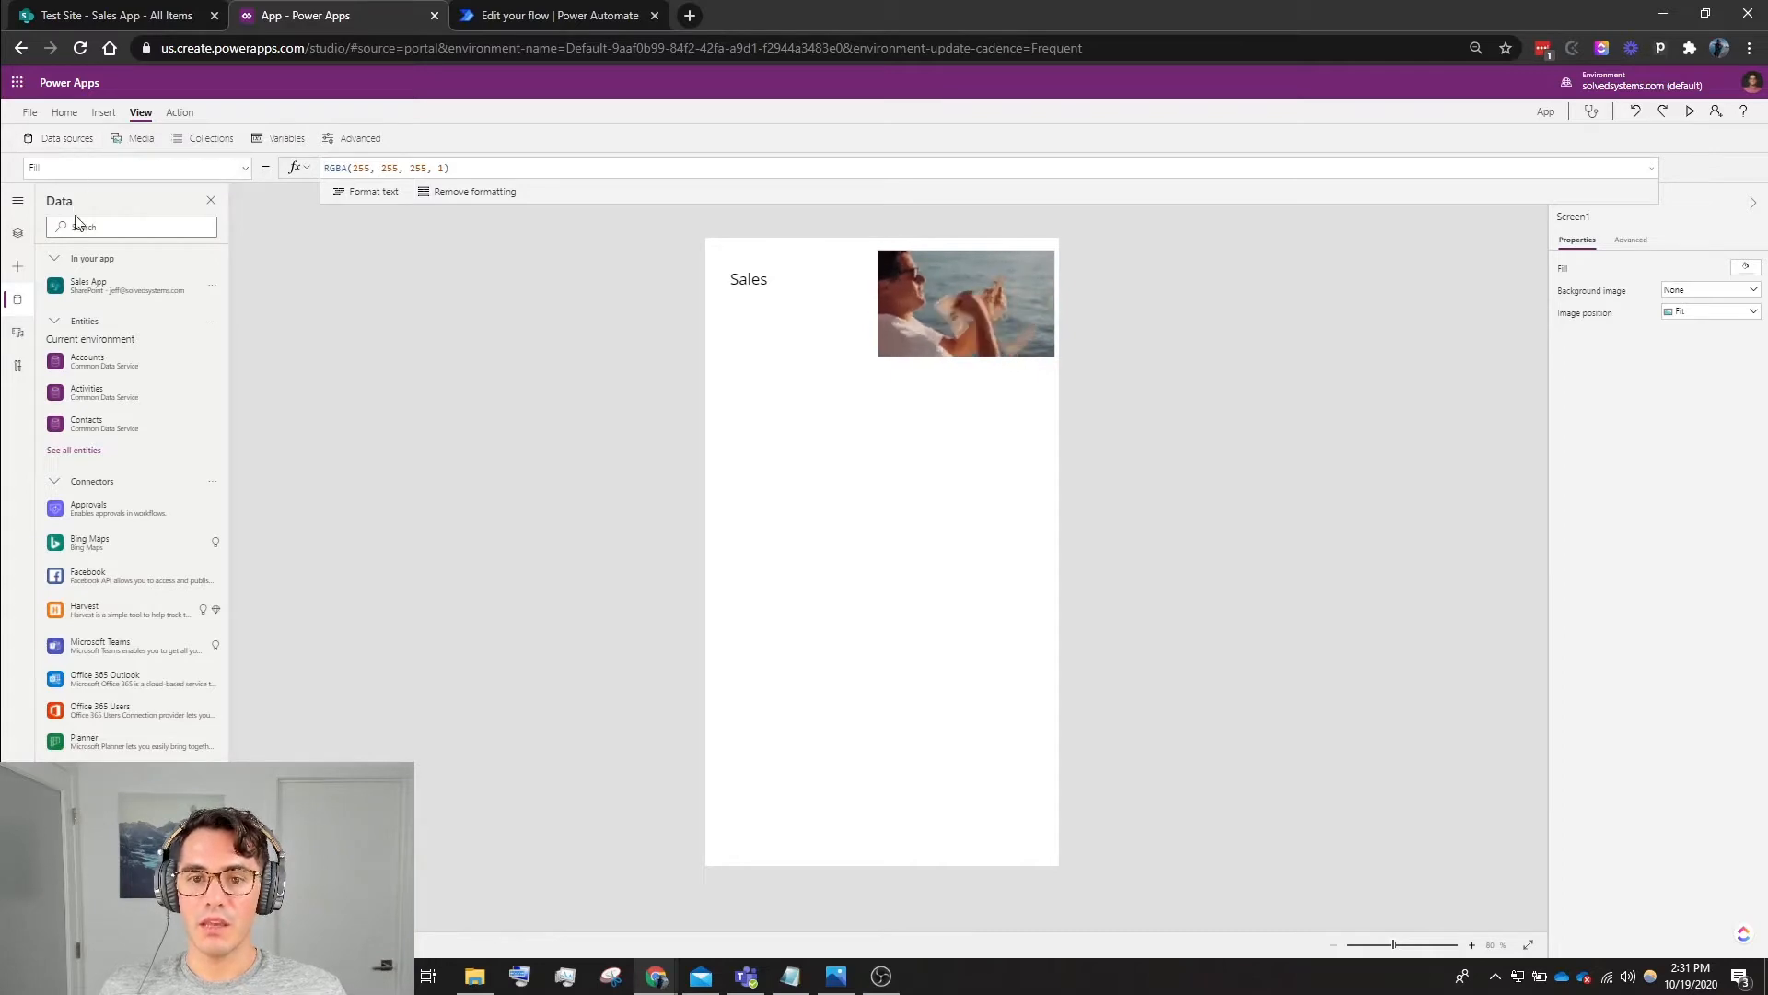
mouse_move(96, 290)
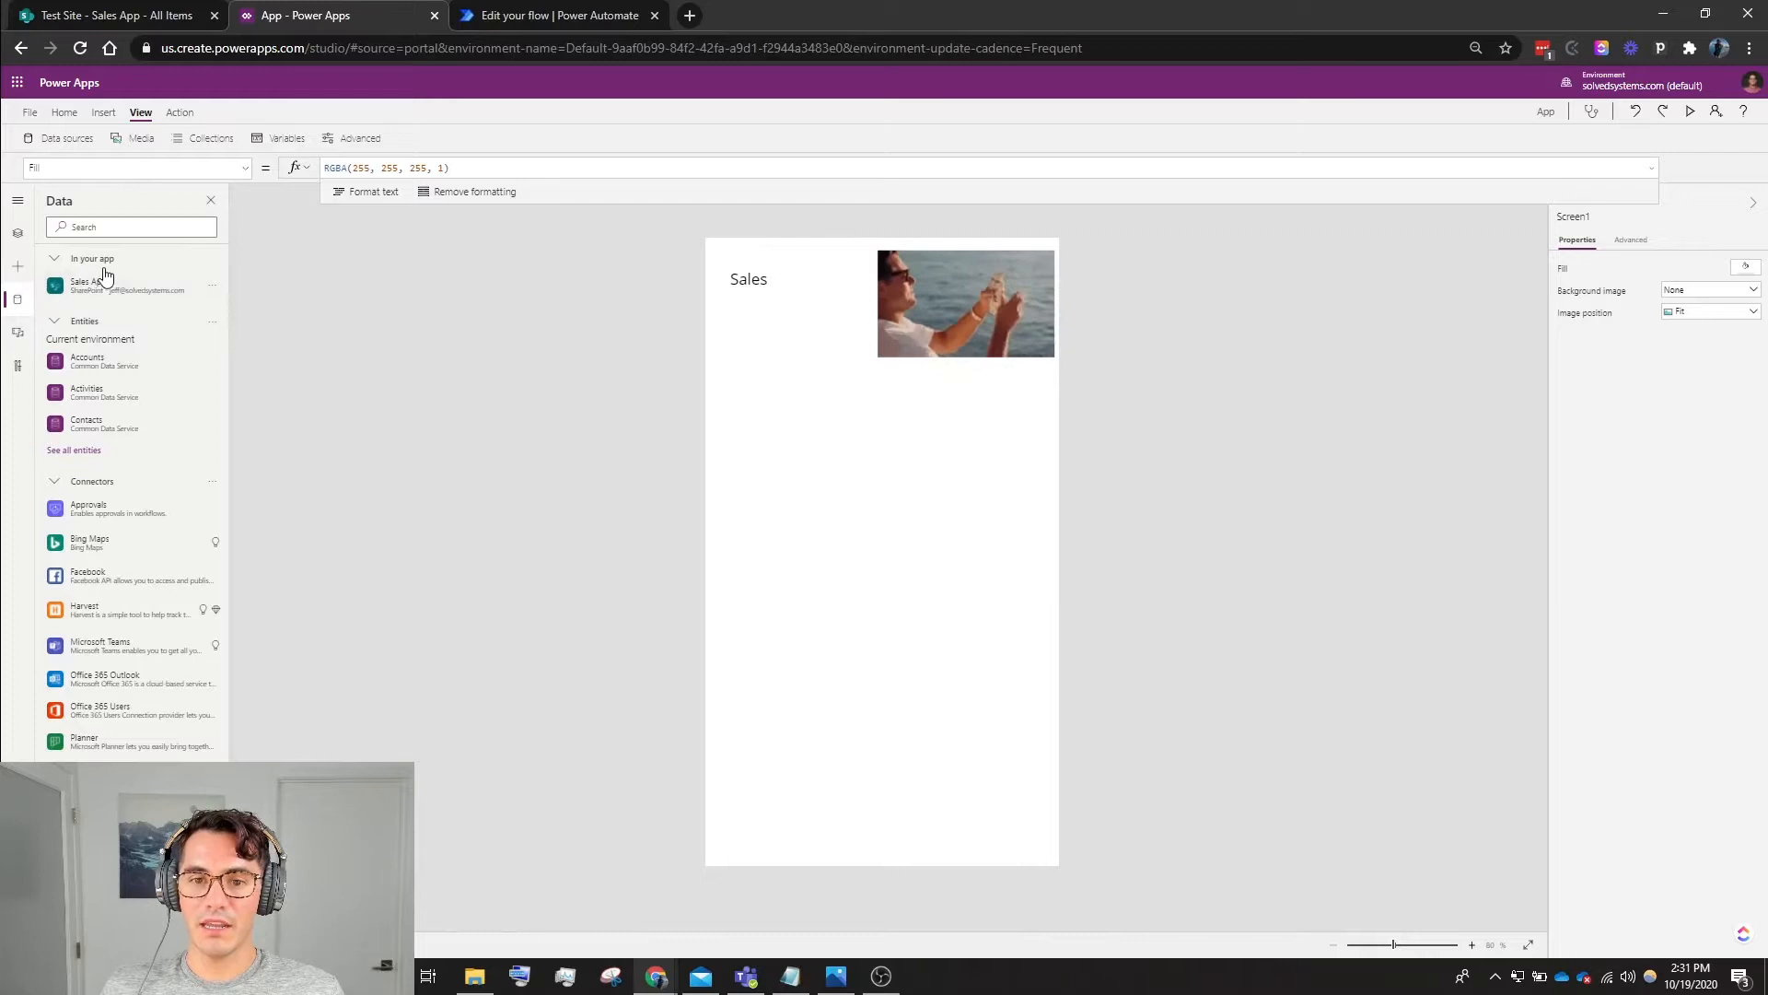
click(131, 226)
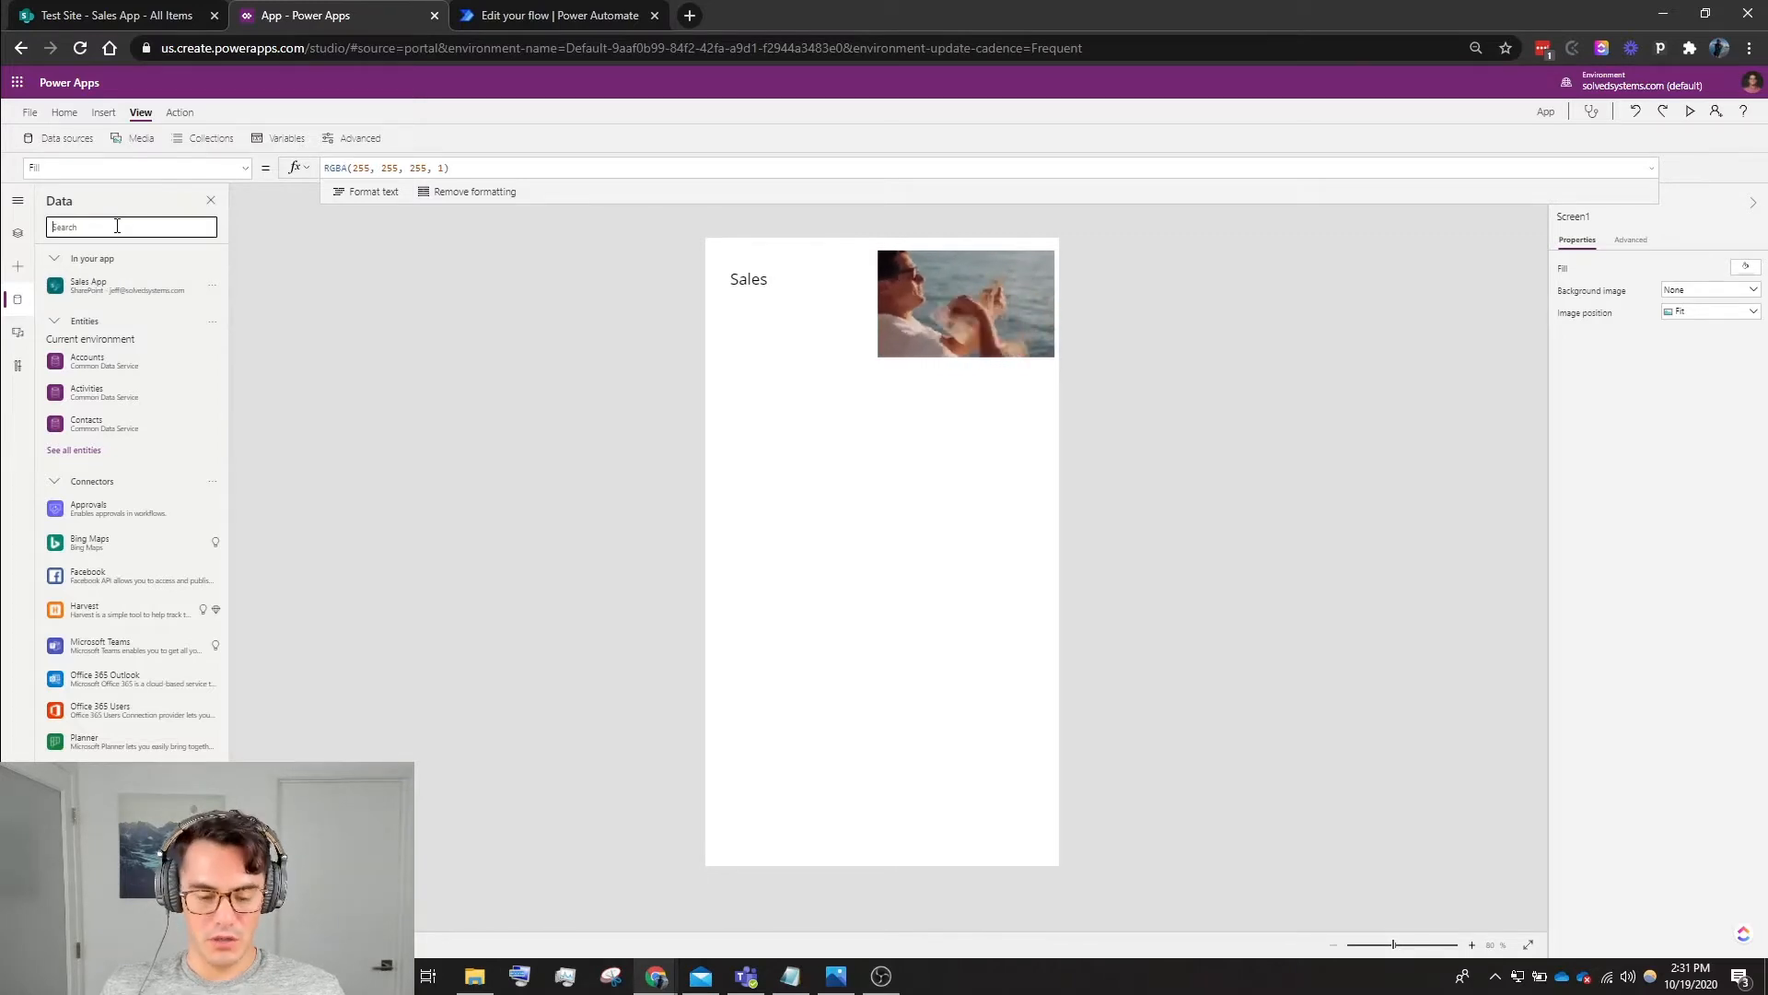
text(sha)
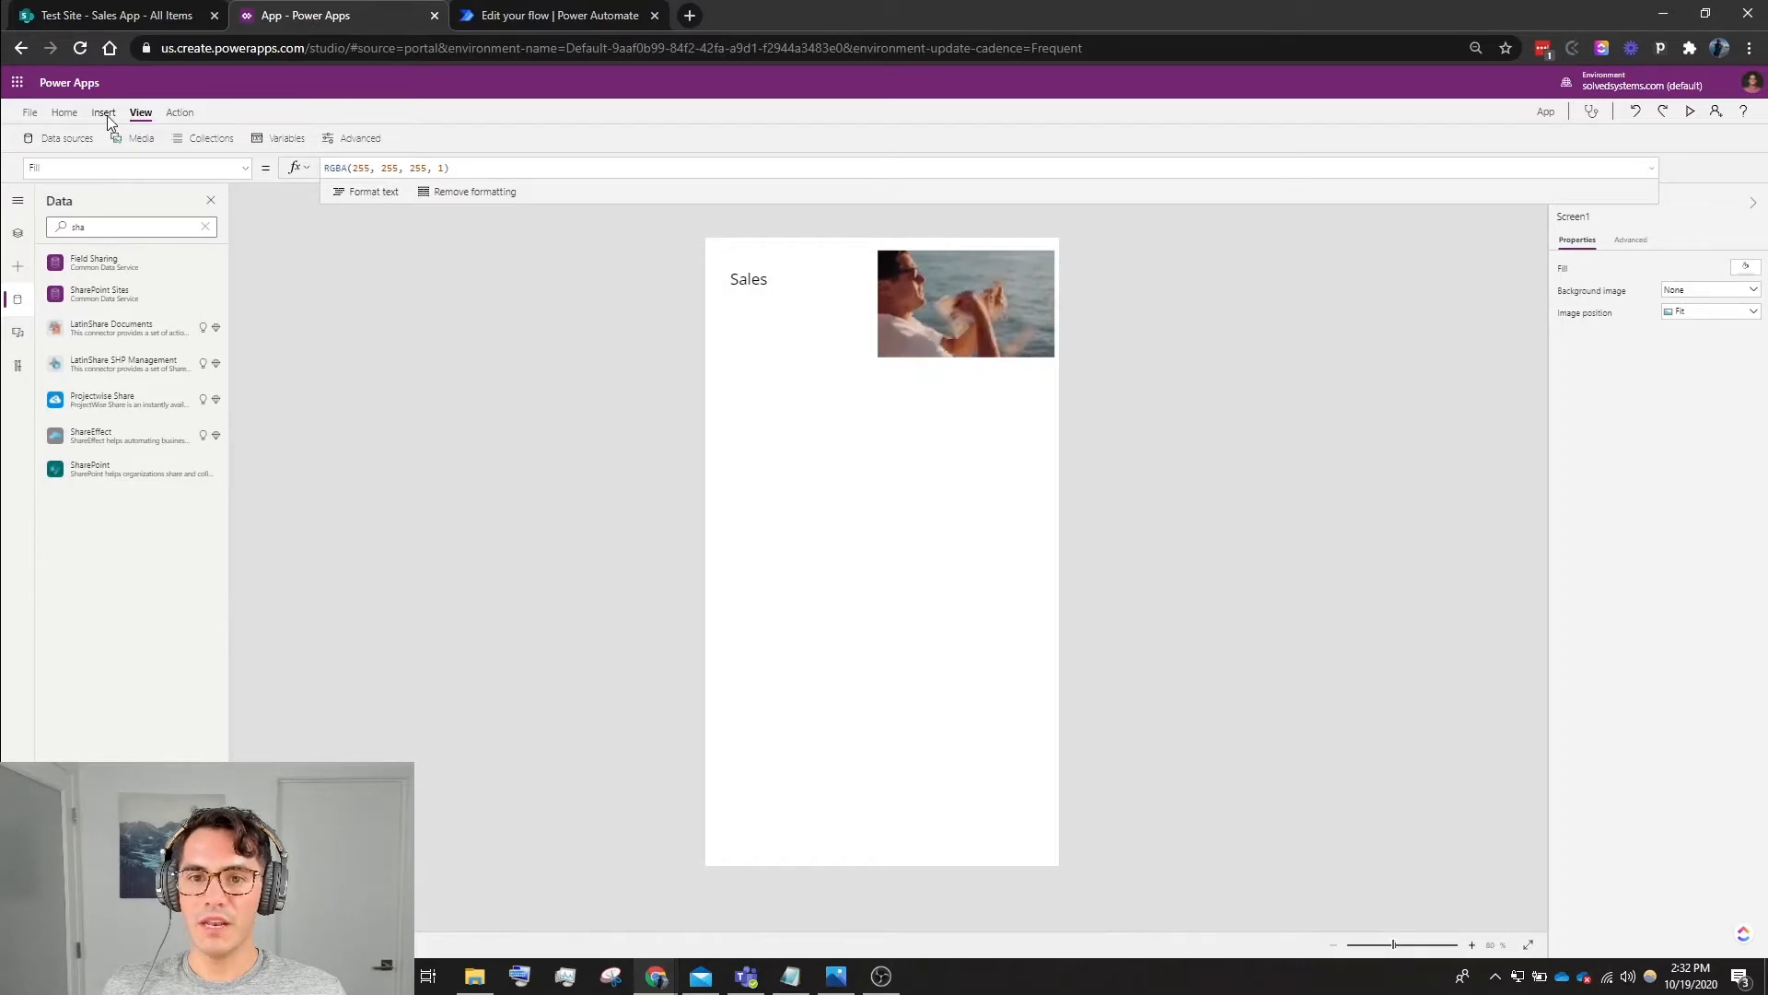
Insert an edit form in New mode bound to Sales App, keeping only the Sales Call card.
click(105, 112)
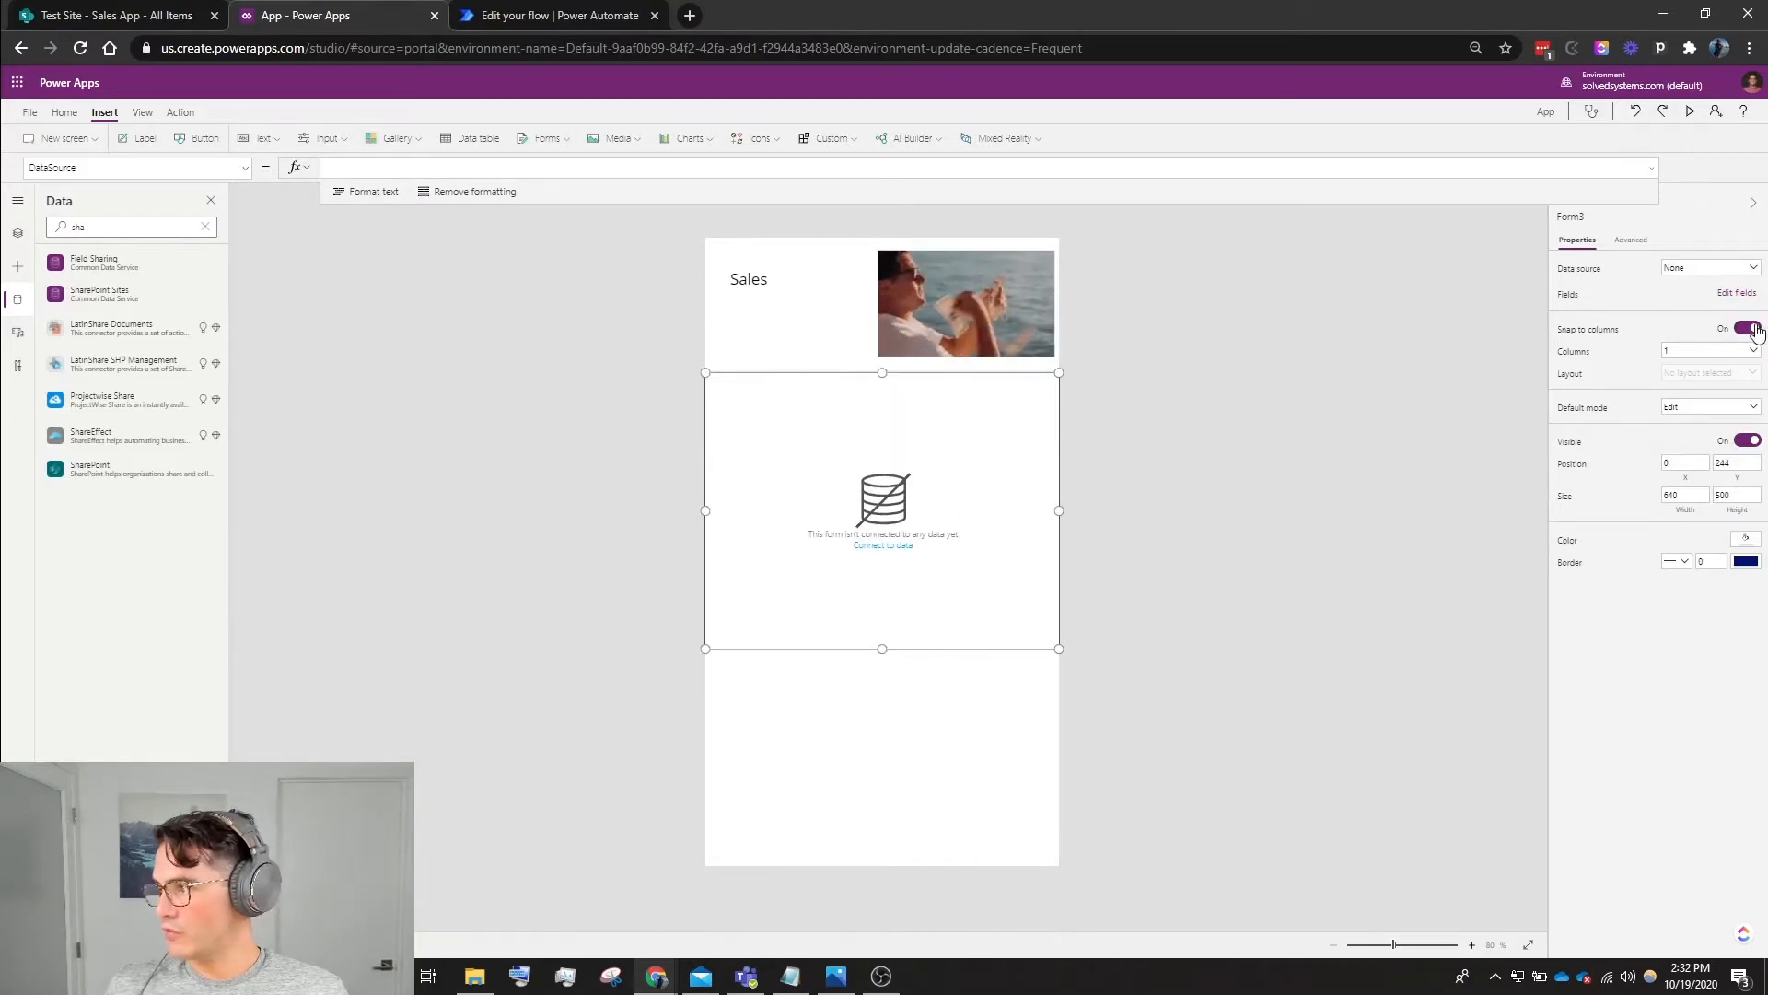
click(1710, 406)
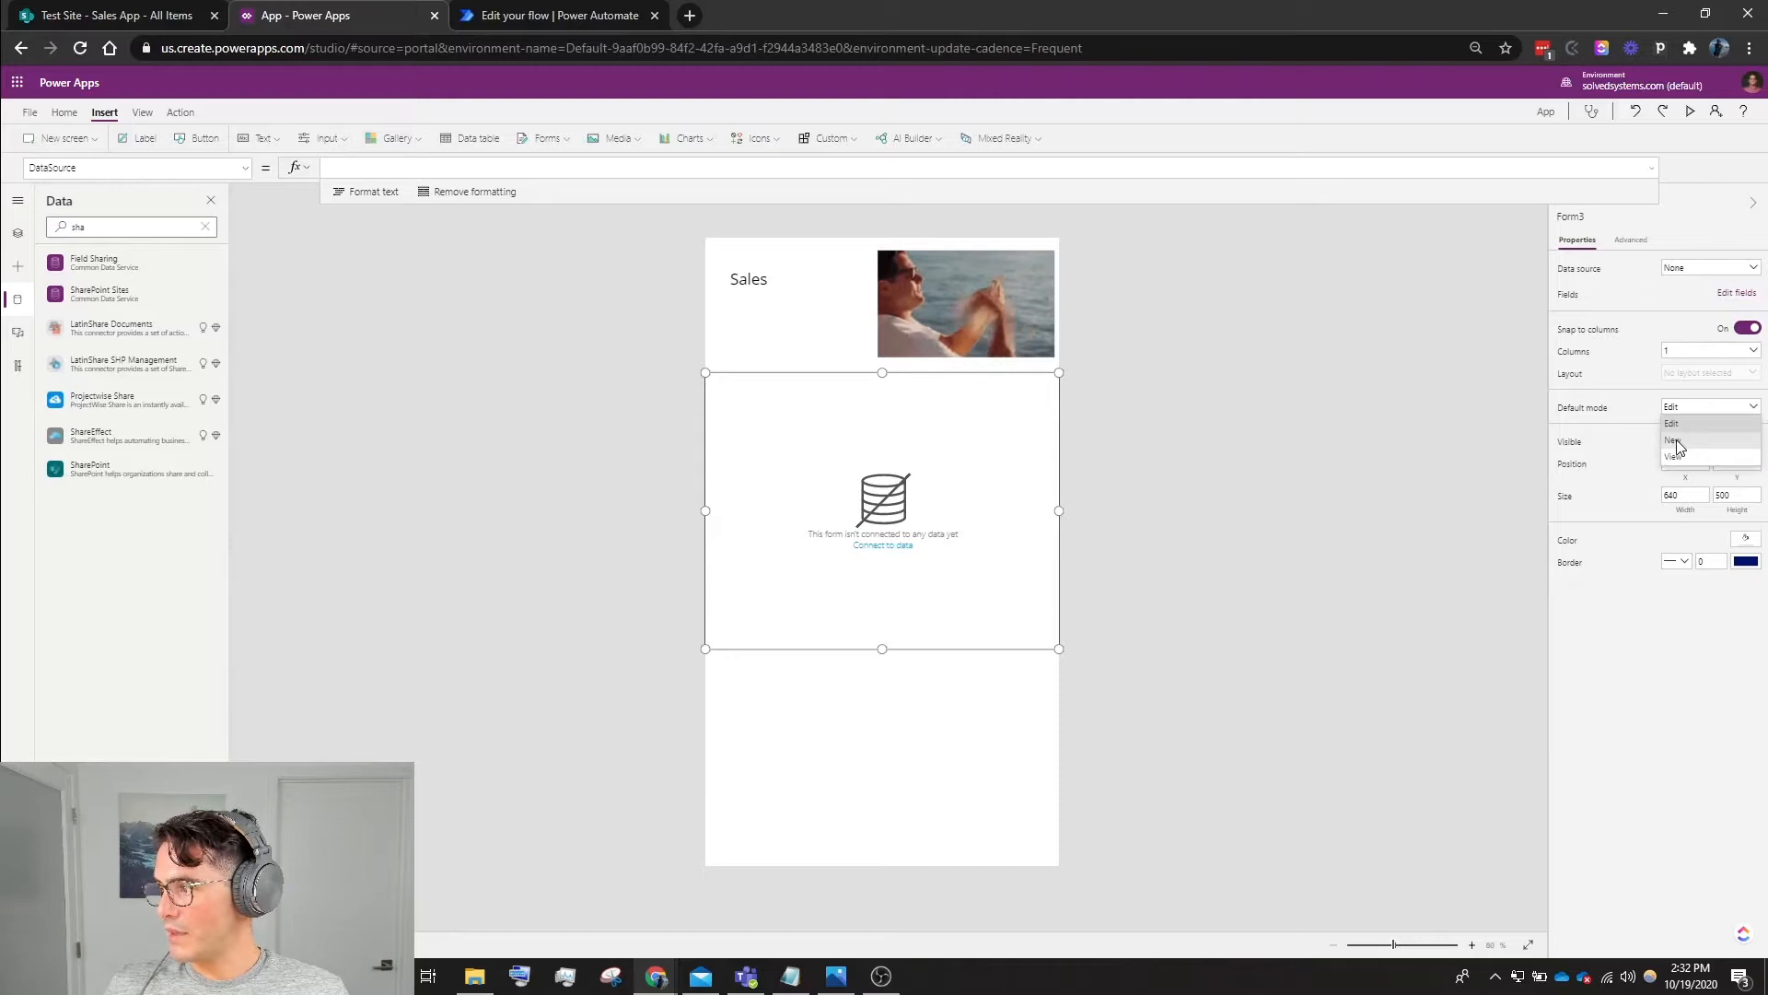
click(1671, 440)
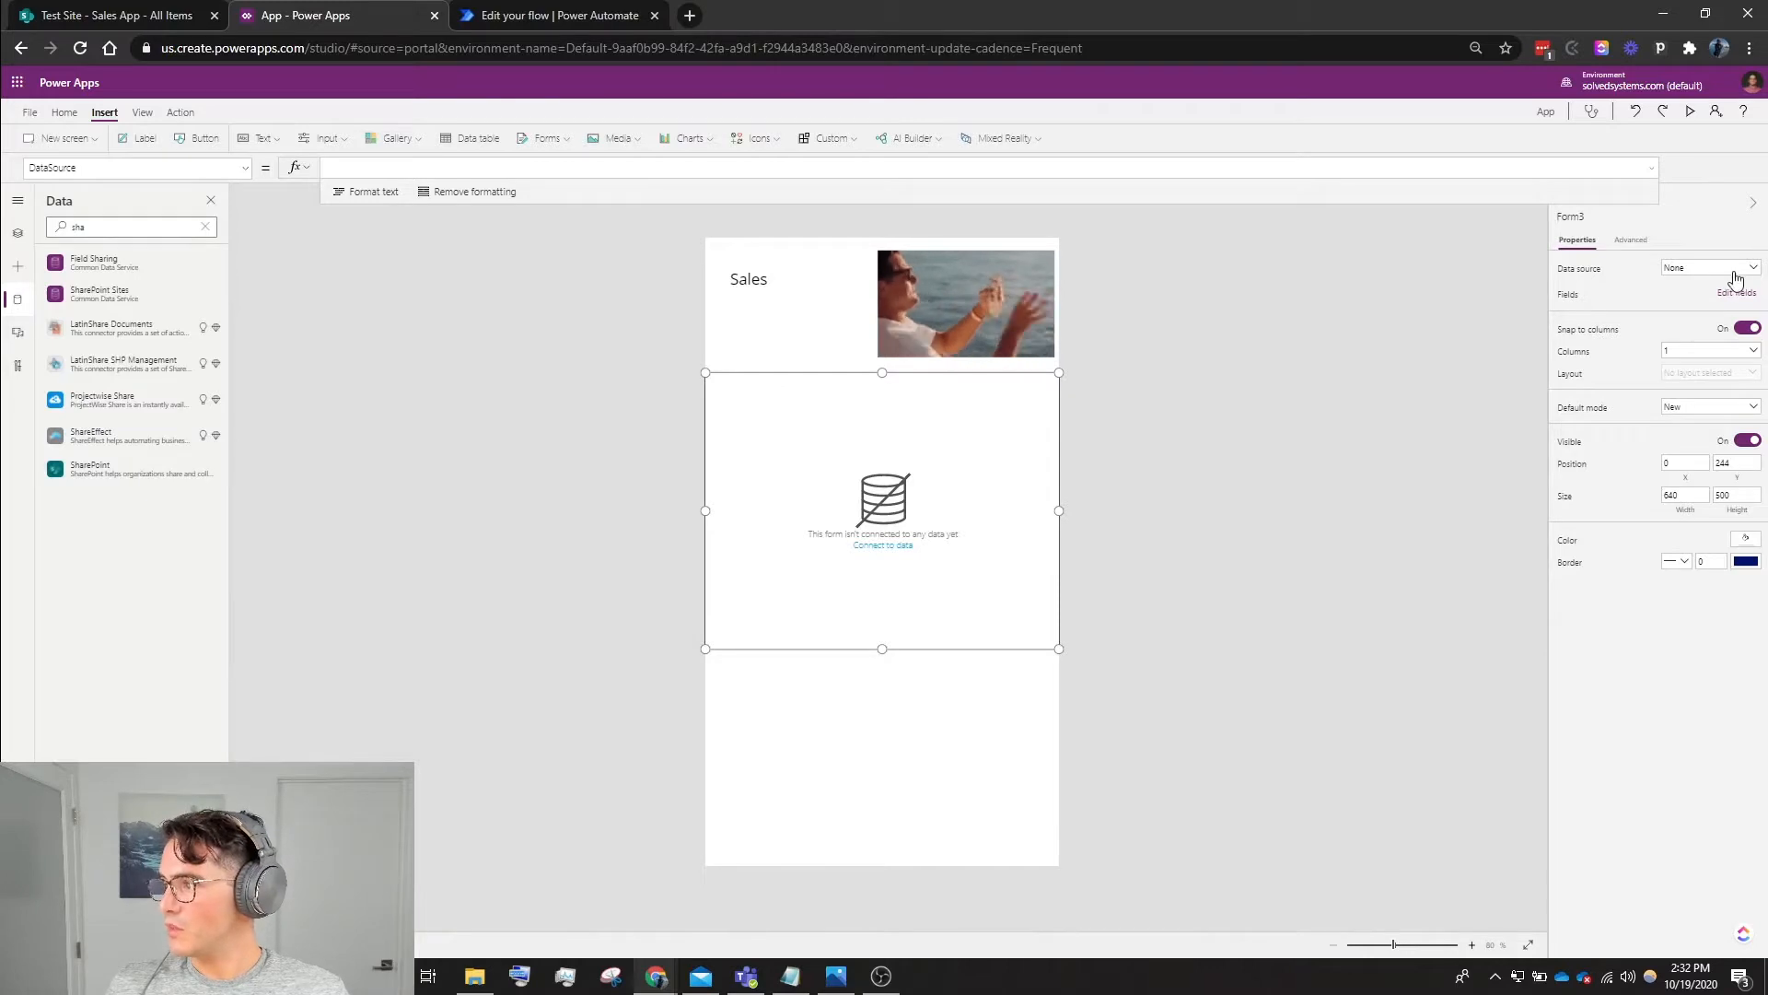
click(1752, 268)
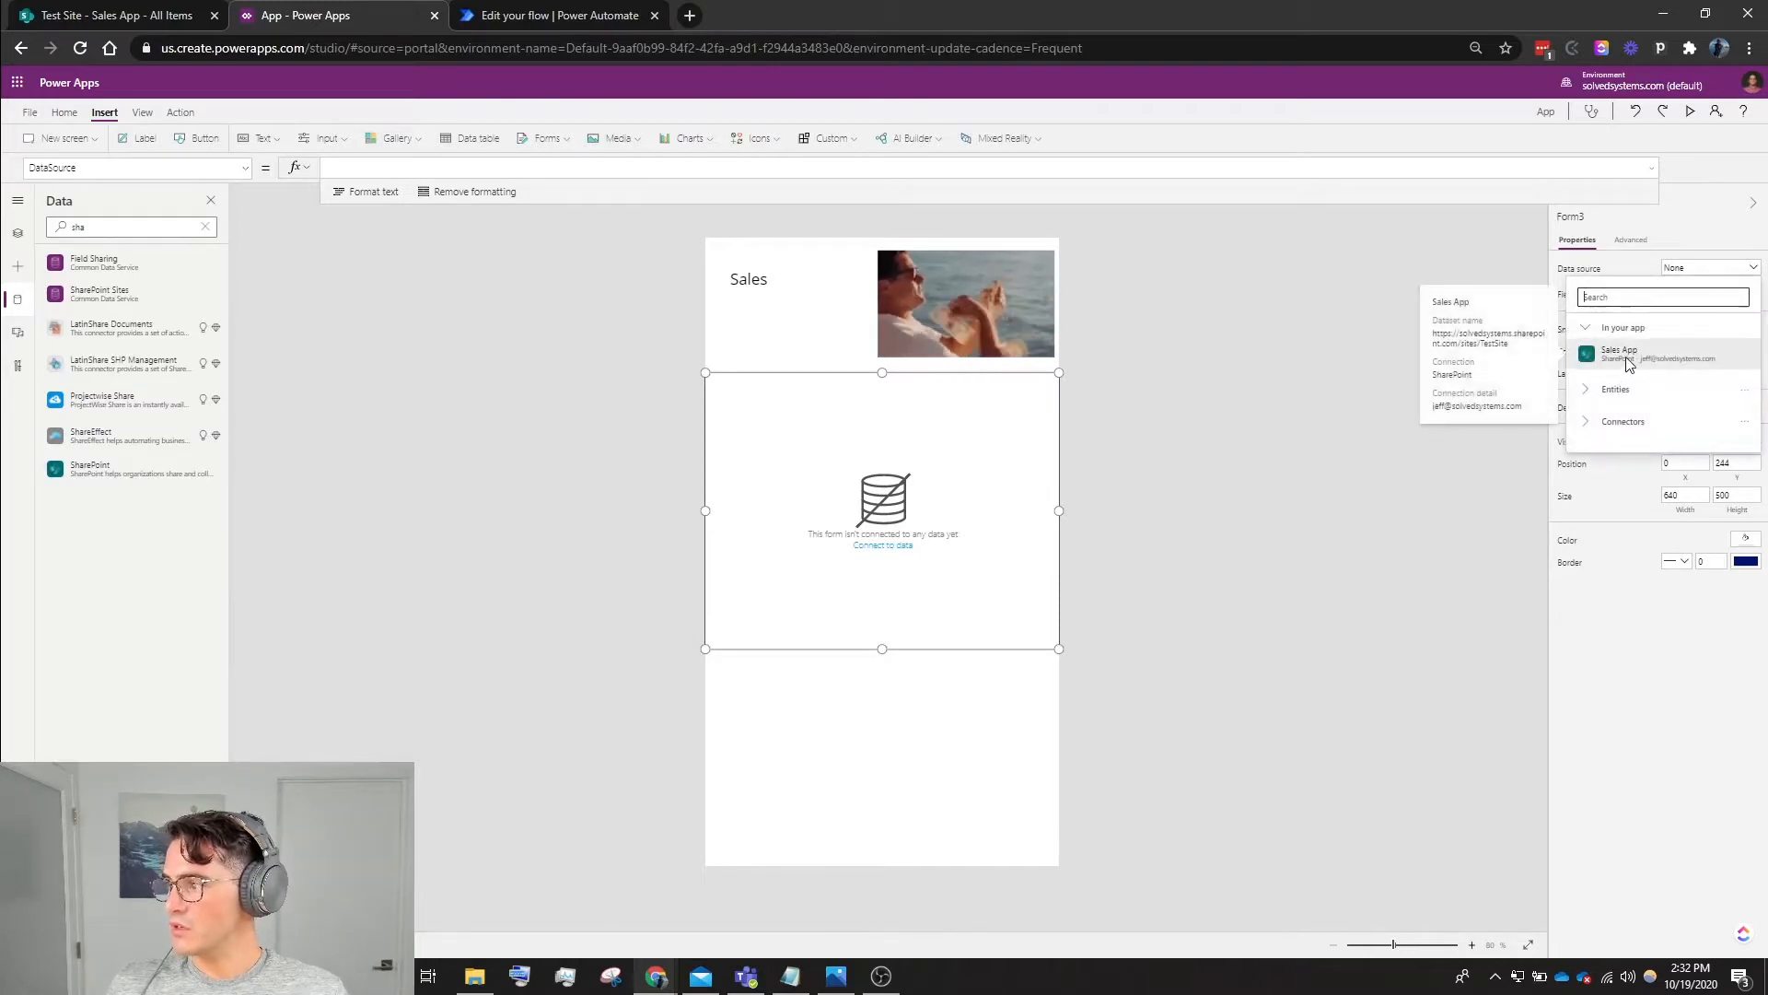
click(1619, 353)
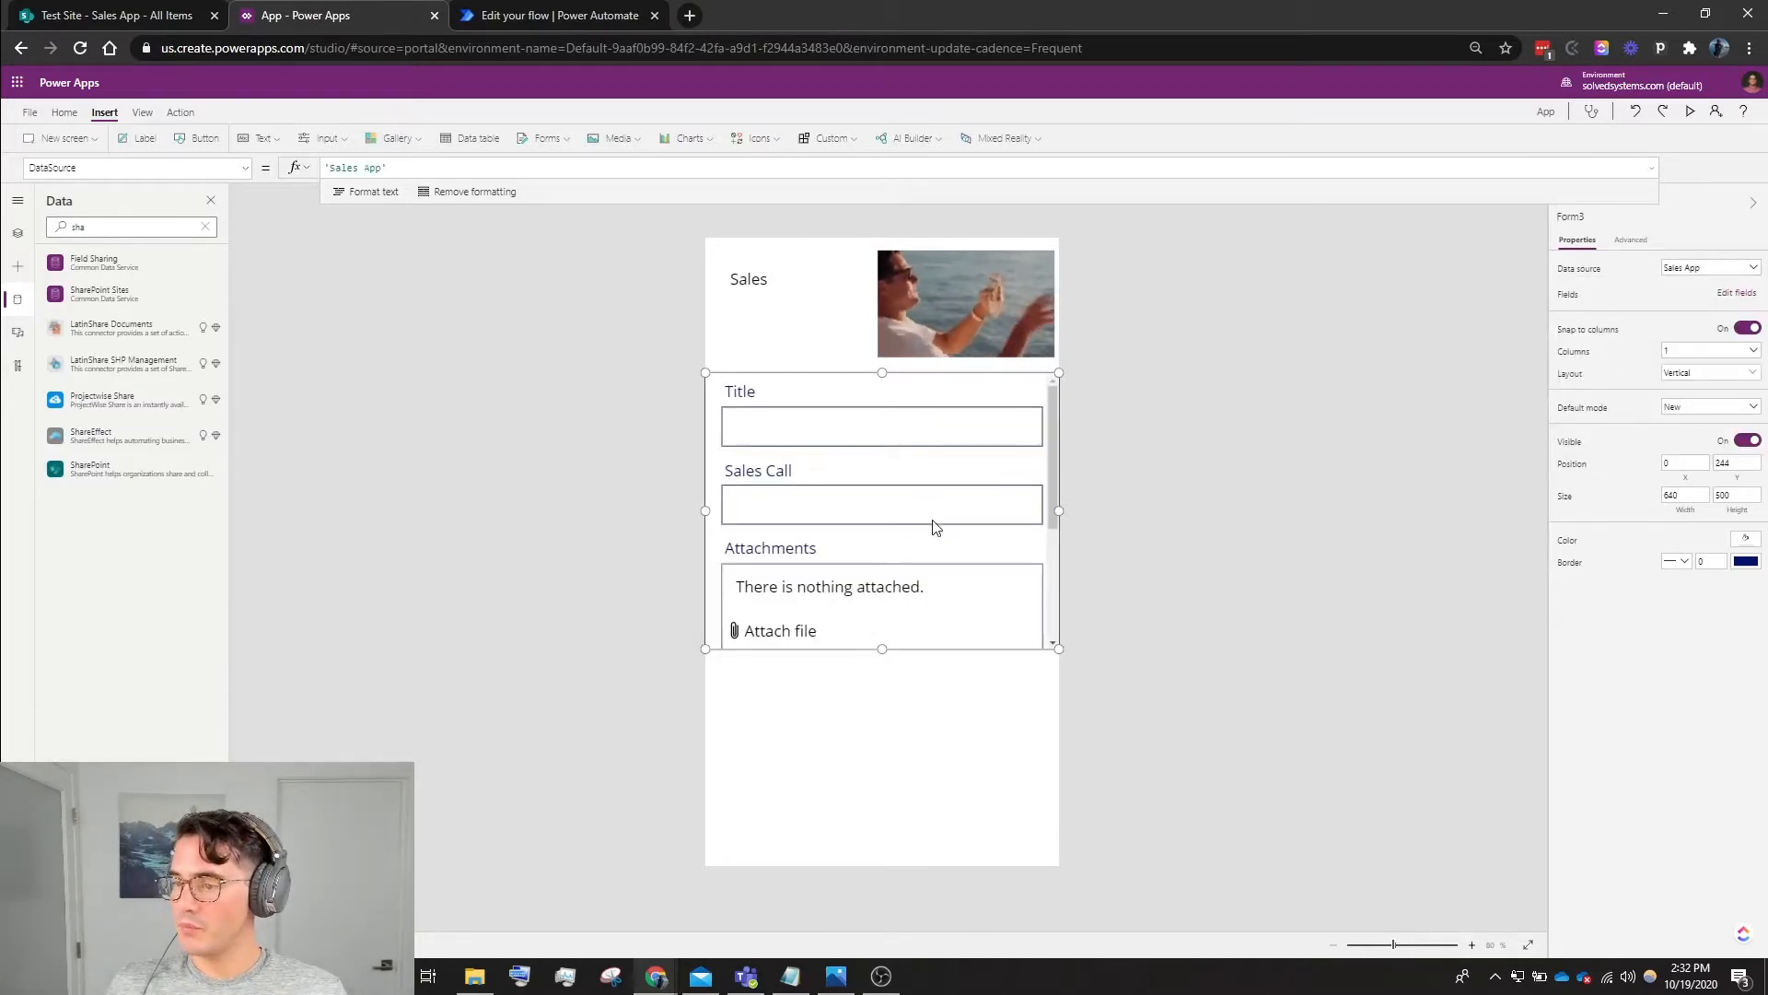
click(882, 426)
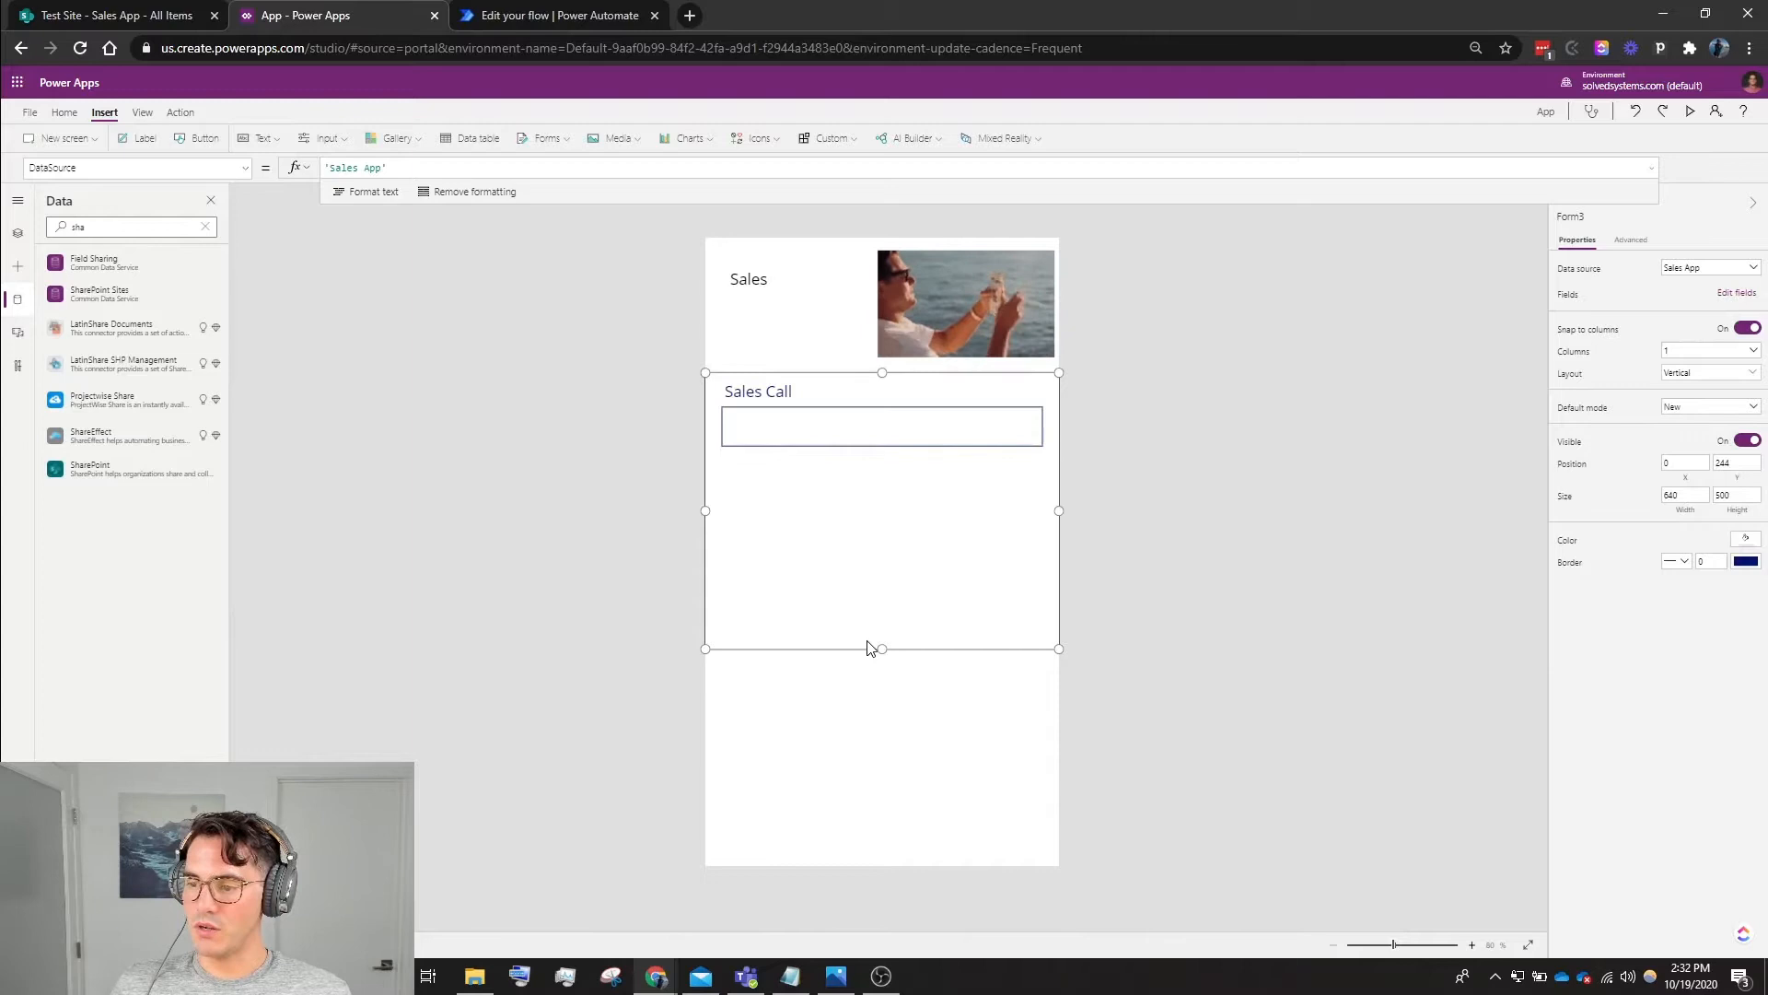
drag(875, 648, 880, 497)
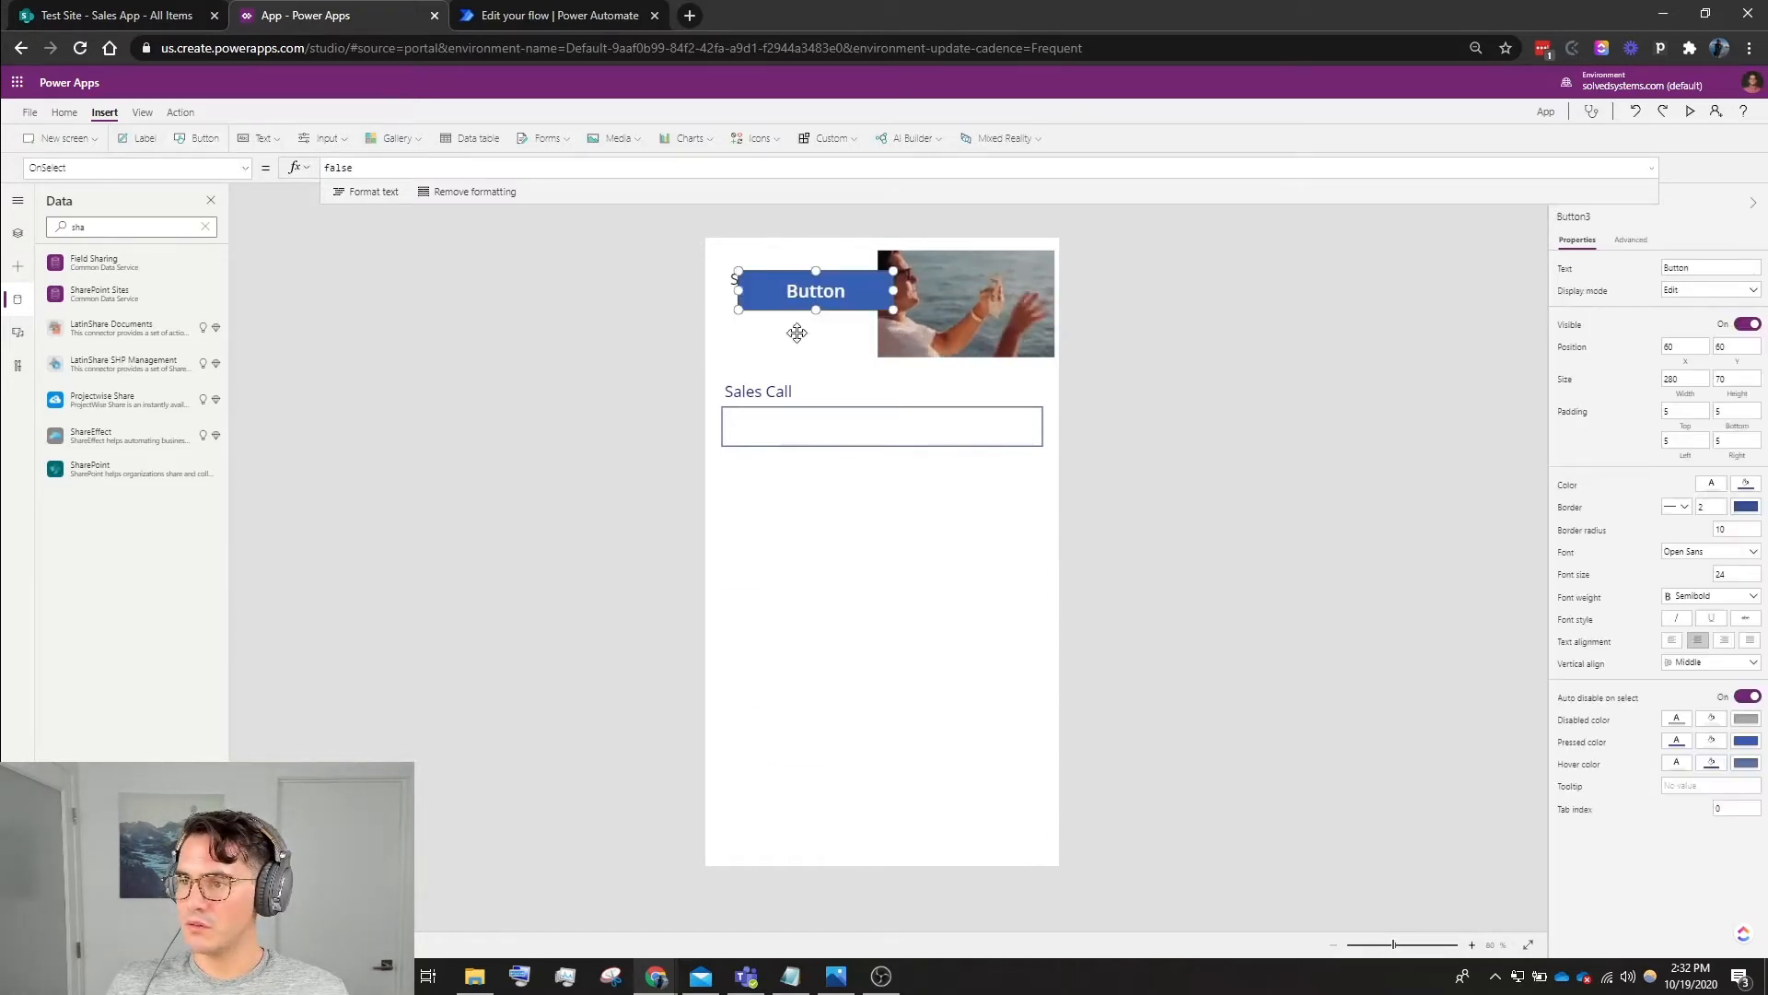
Move the button beneath Sales Call and give it a submit action for Form3.
drag(814, 290, 880, 586)
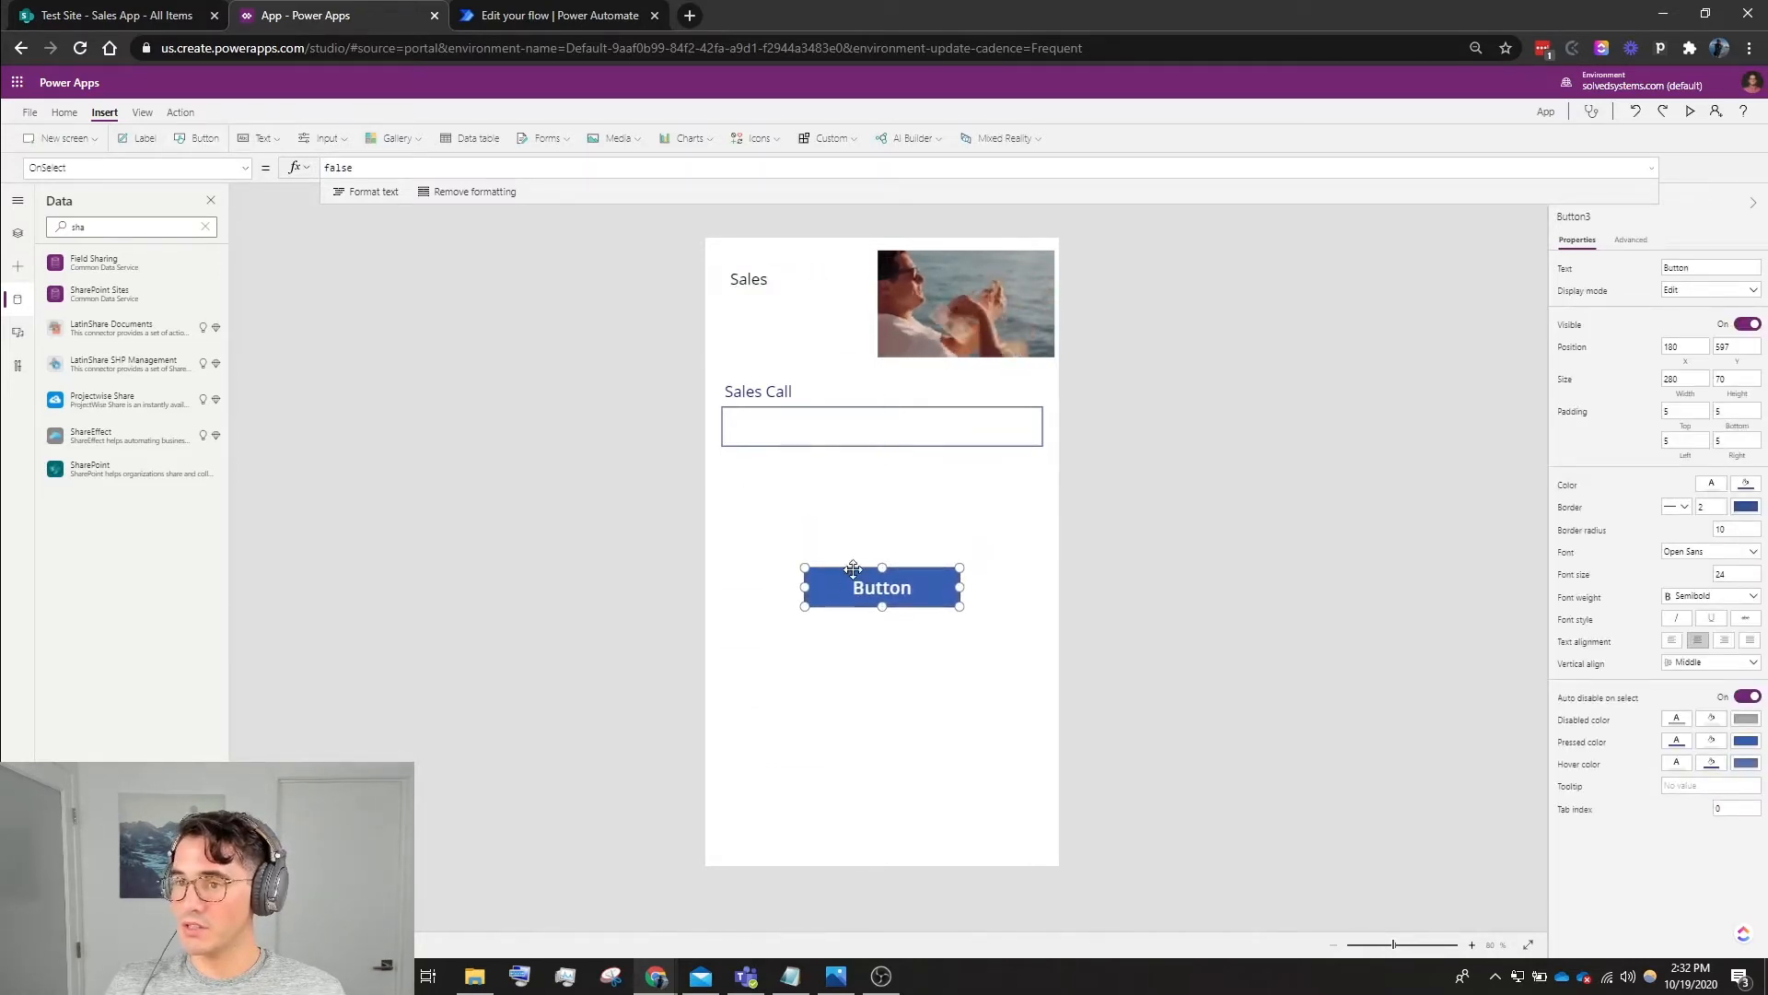
click(431, 167)
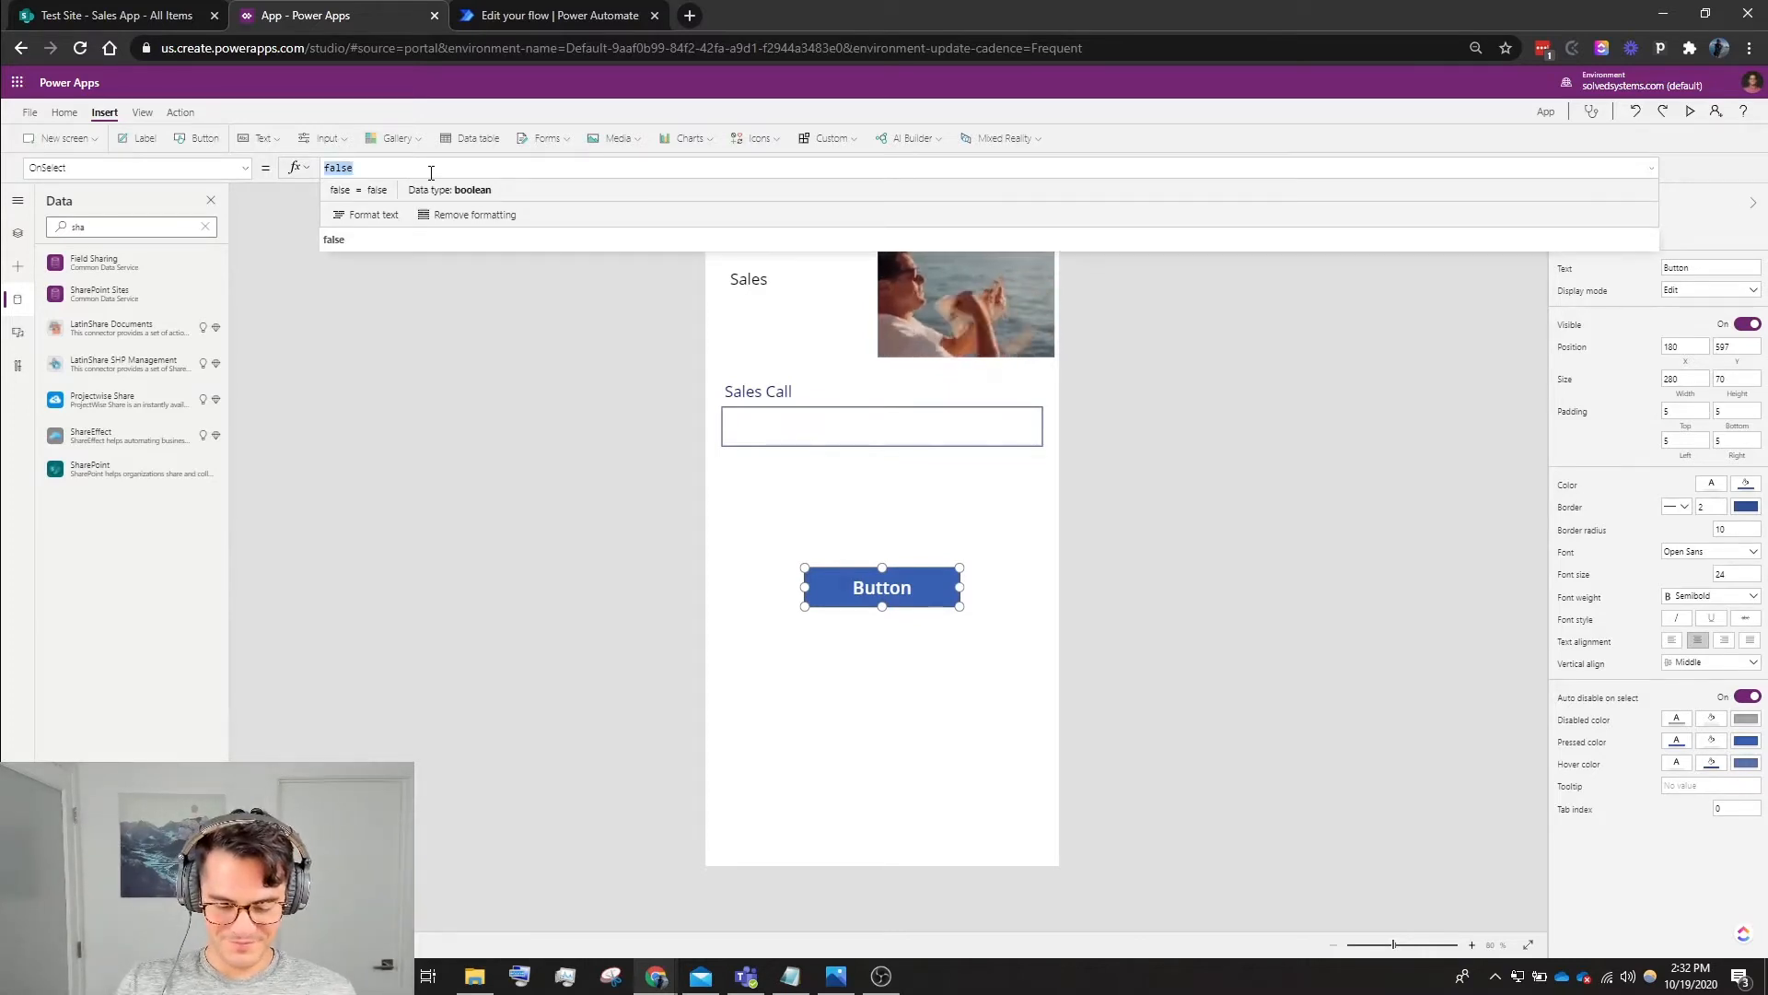
text(Sbut)
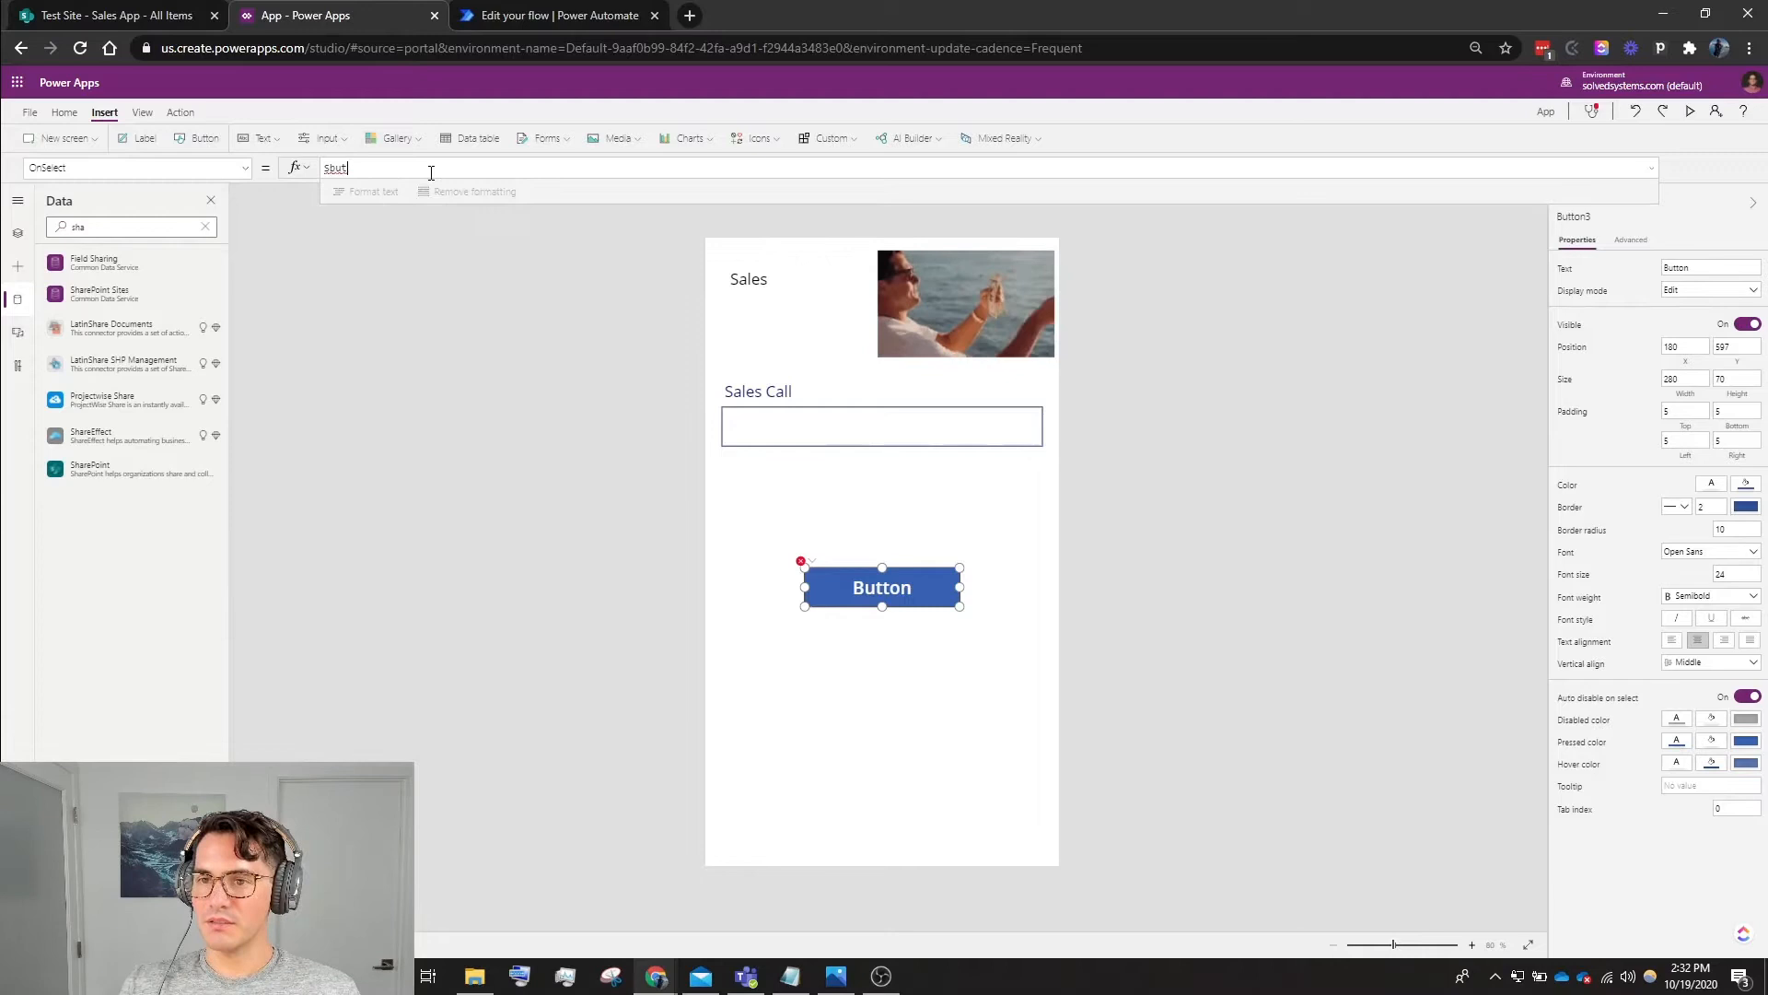
text(SubmitForm()
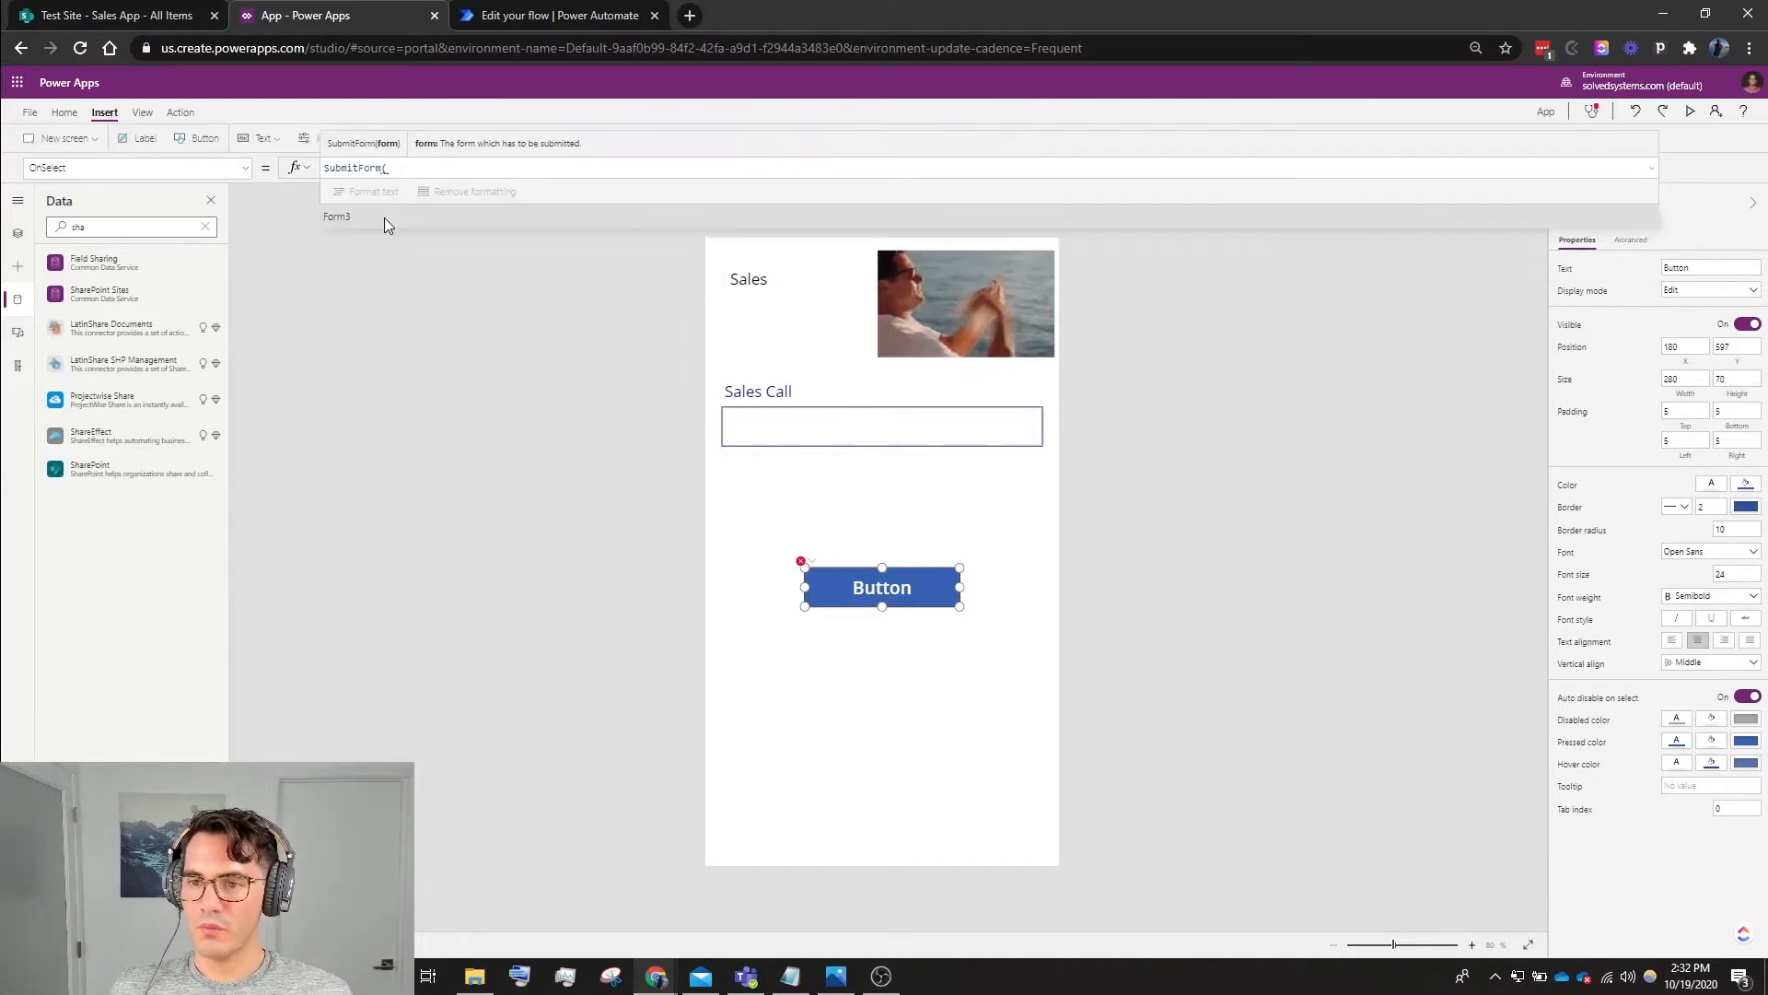
text(Form3))
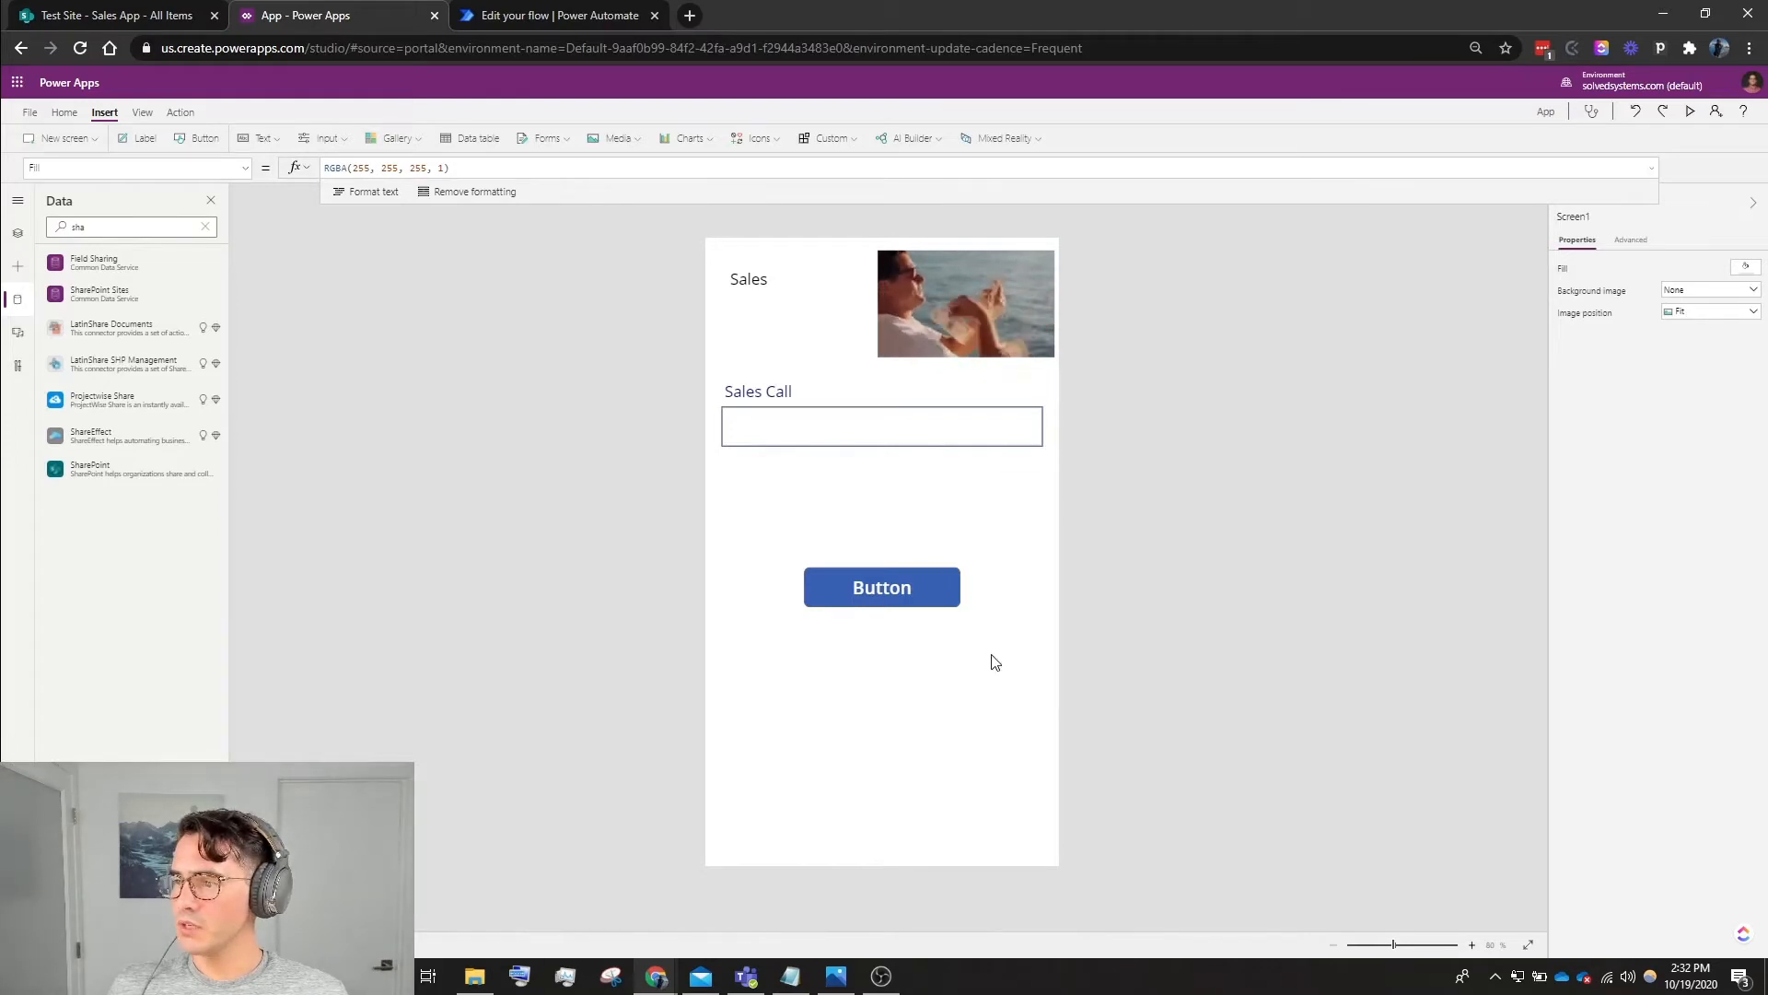
mouse_move(1000, 414)
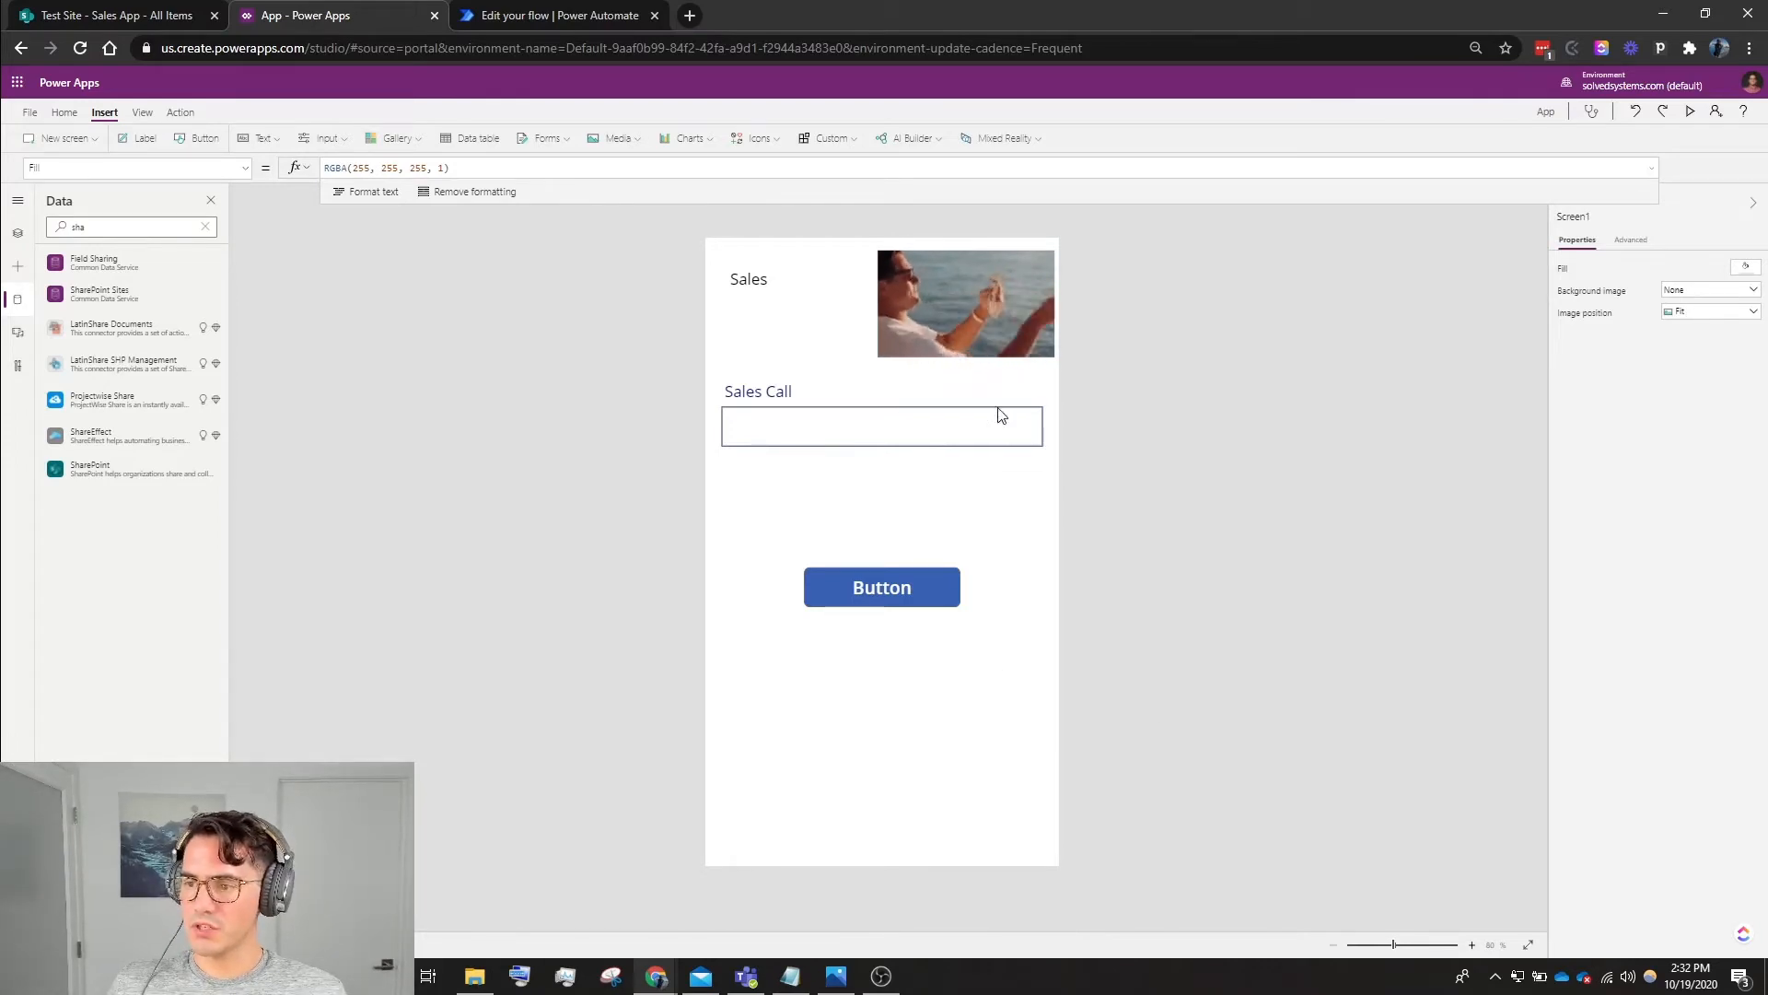
Preview the app and enter a test note ('This great cal…') in Sales Call.
click(1665, 111)
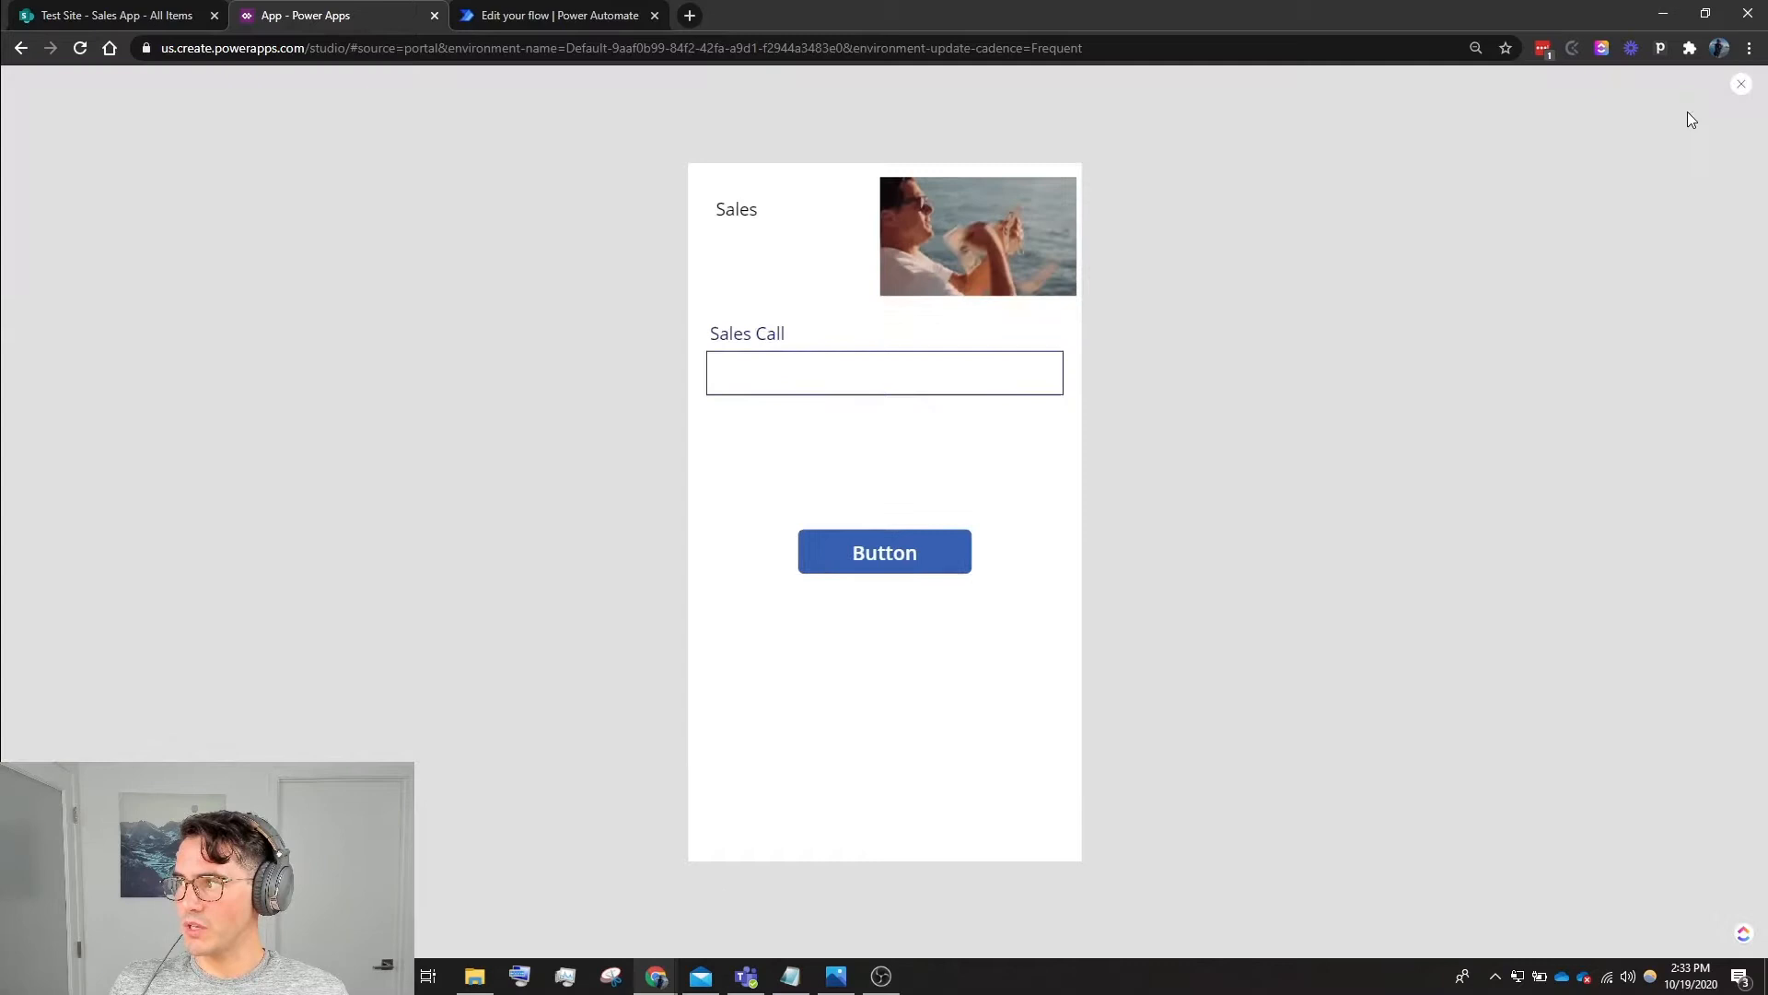
click(884, 372)
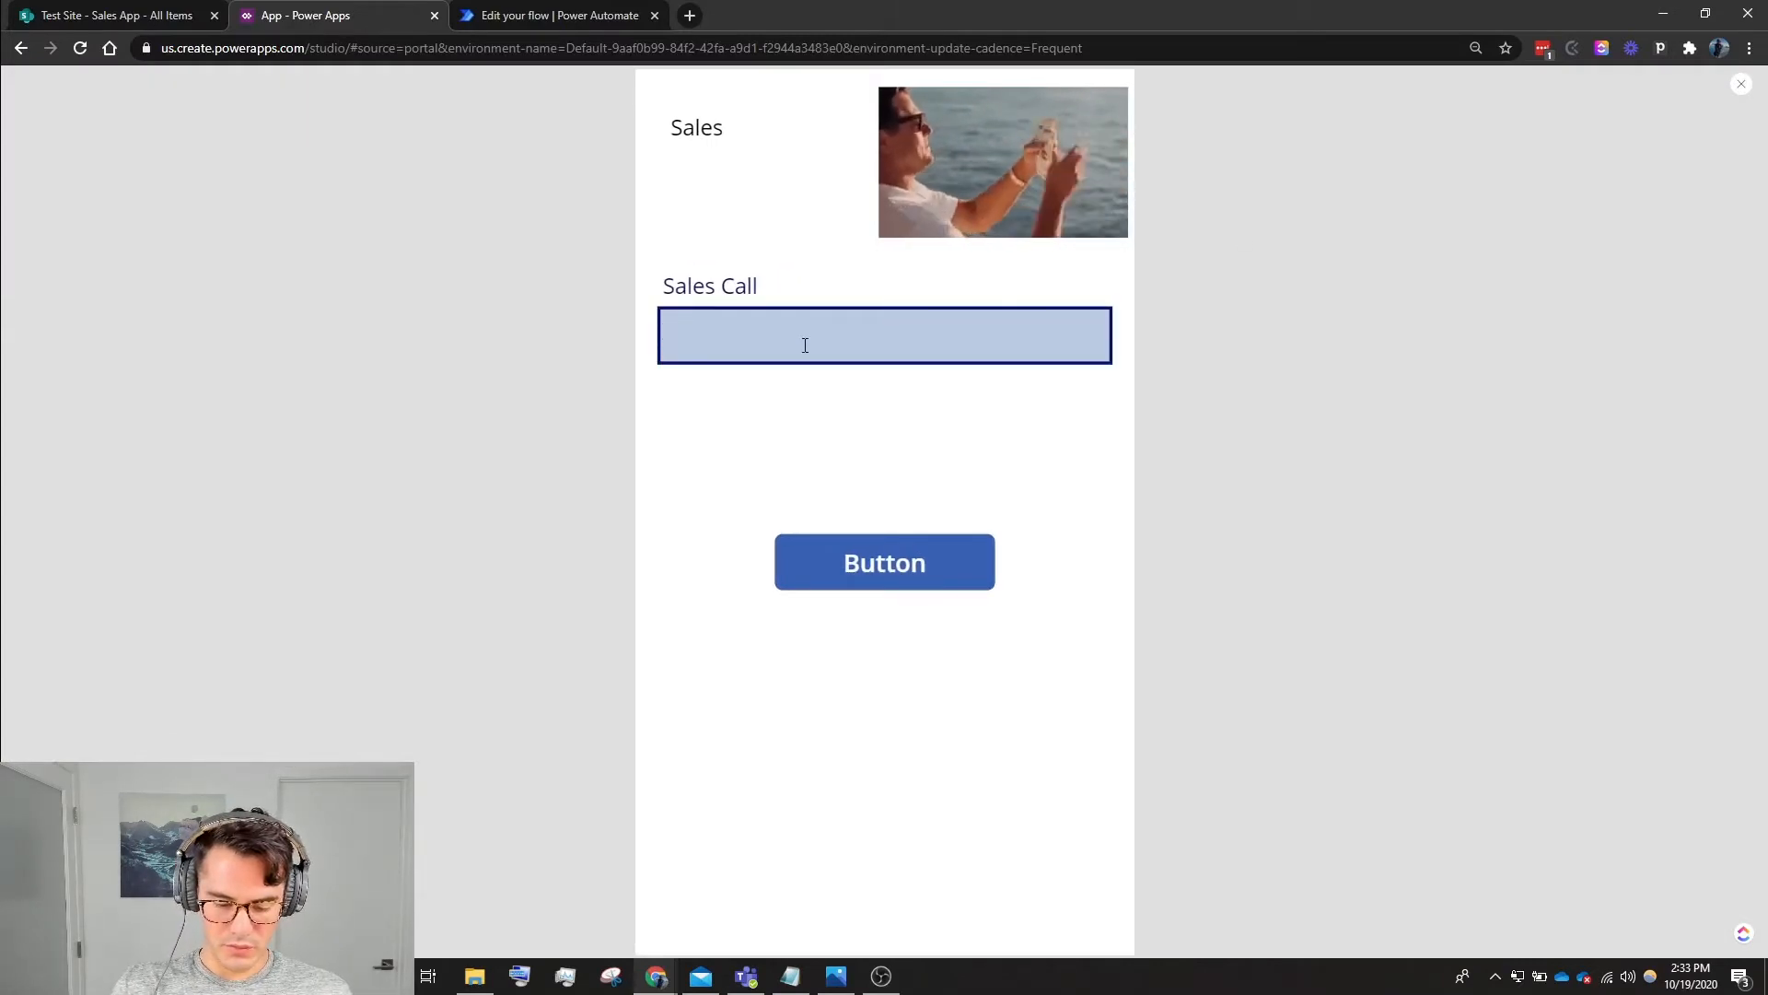
text(This was a)
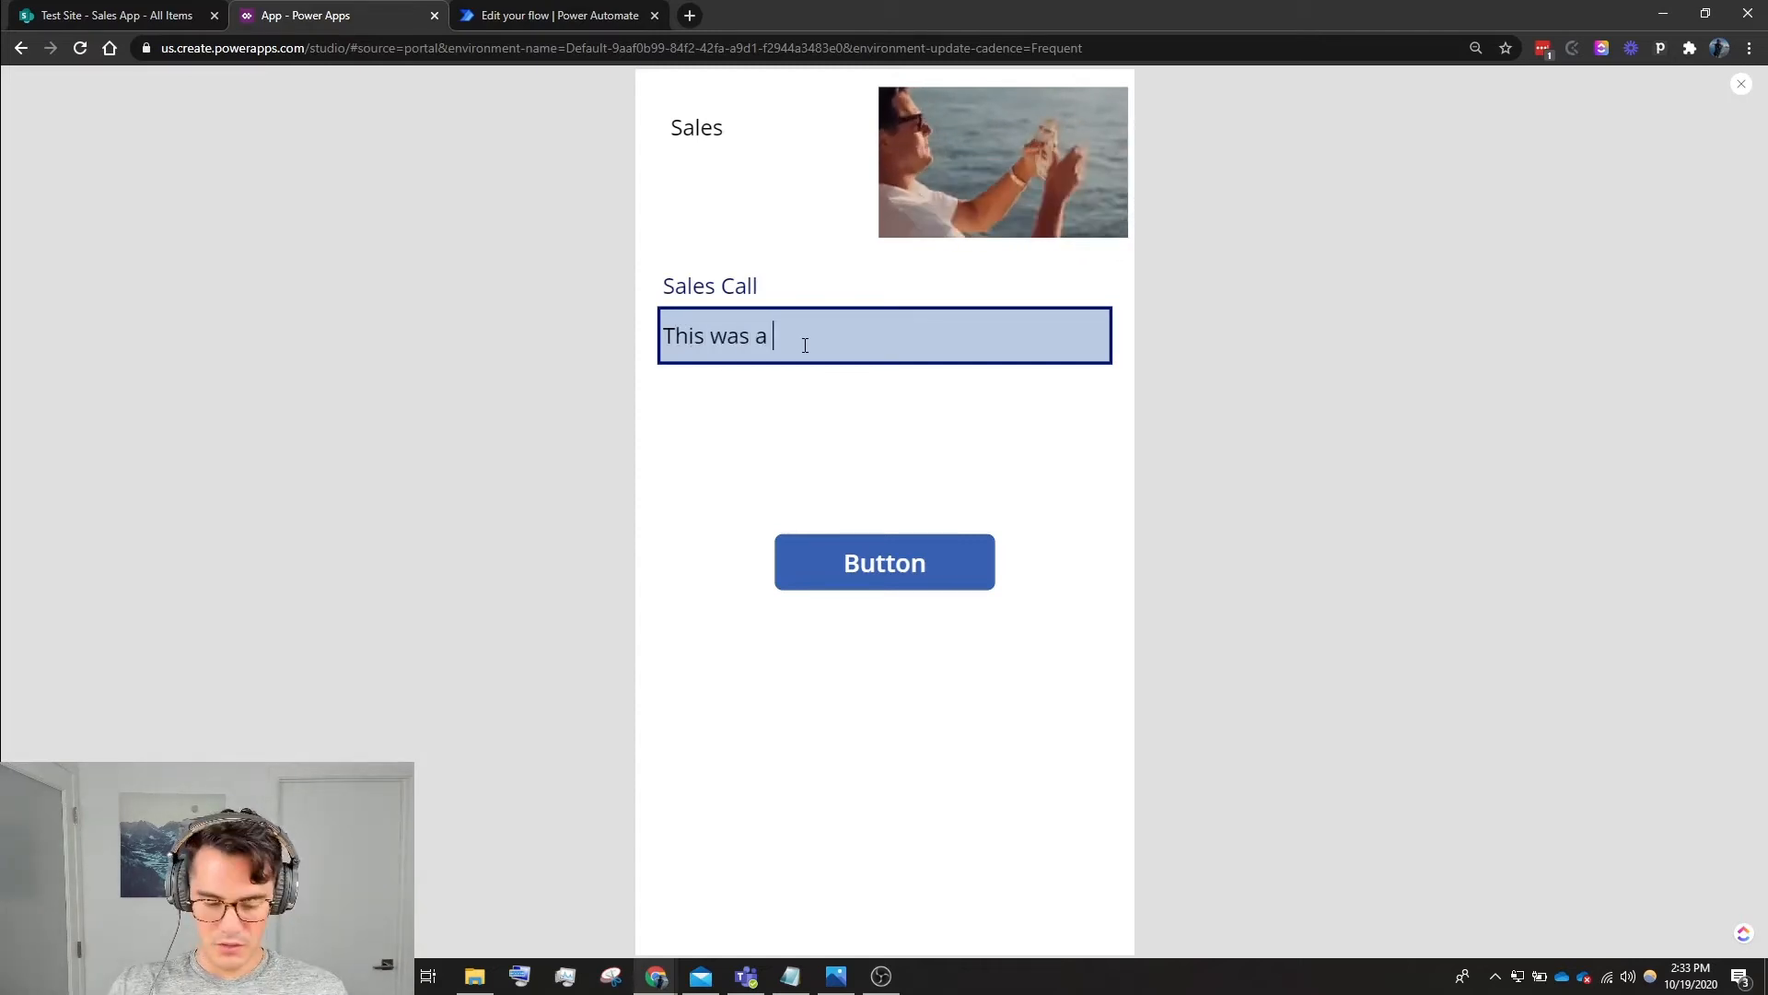
text(great cal)
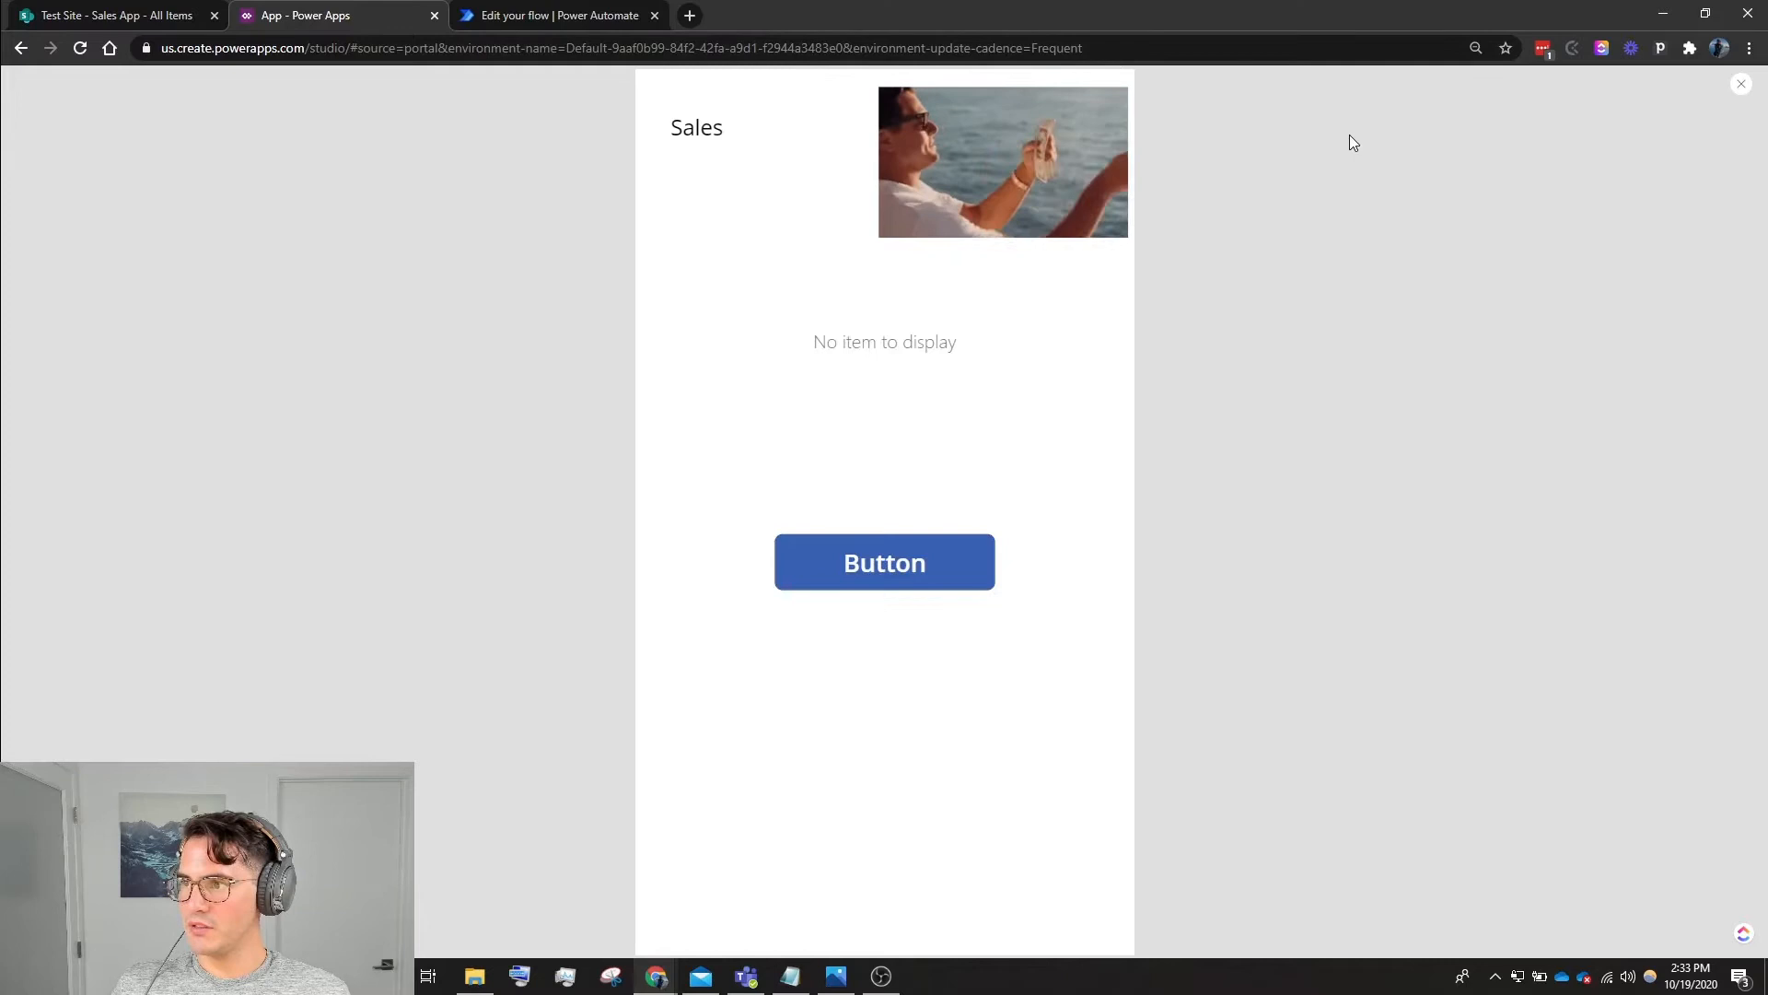
mouse_move(1741, 84)
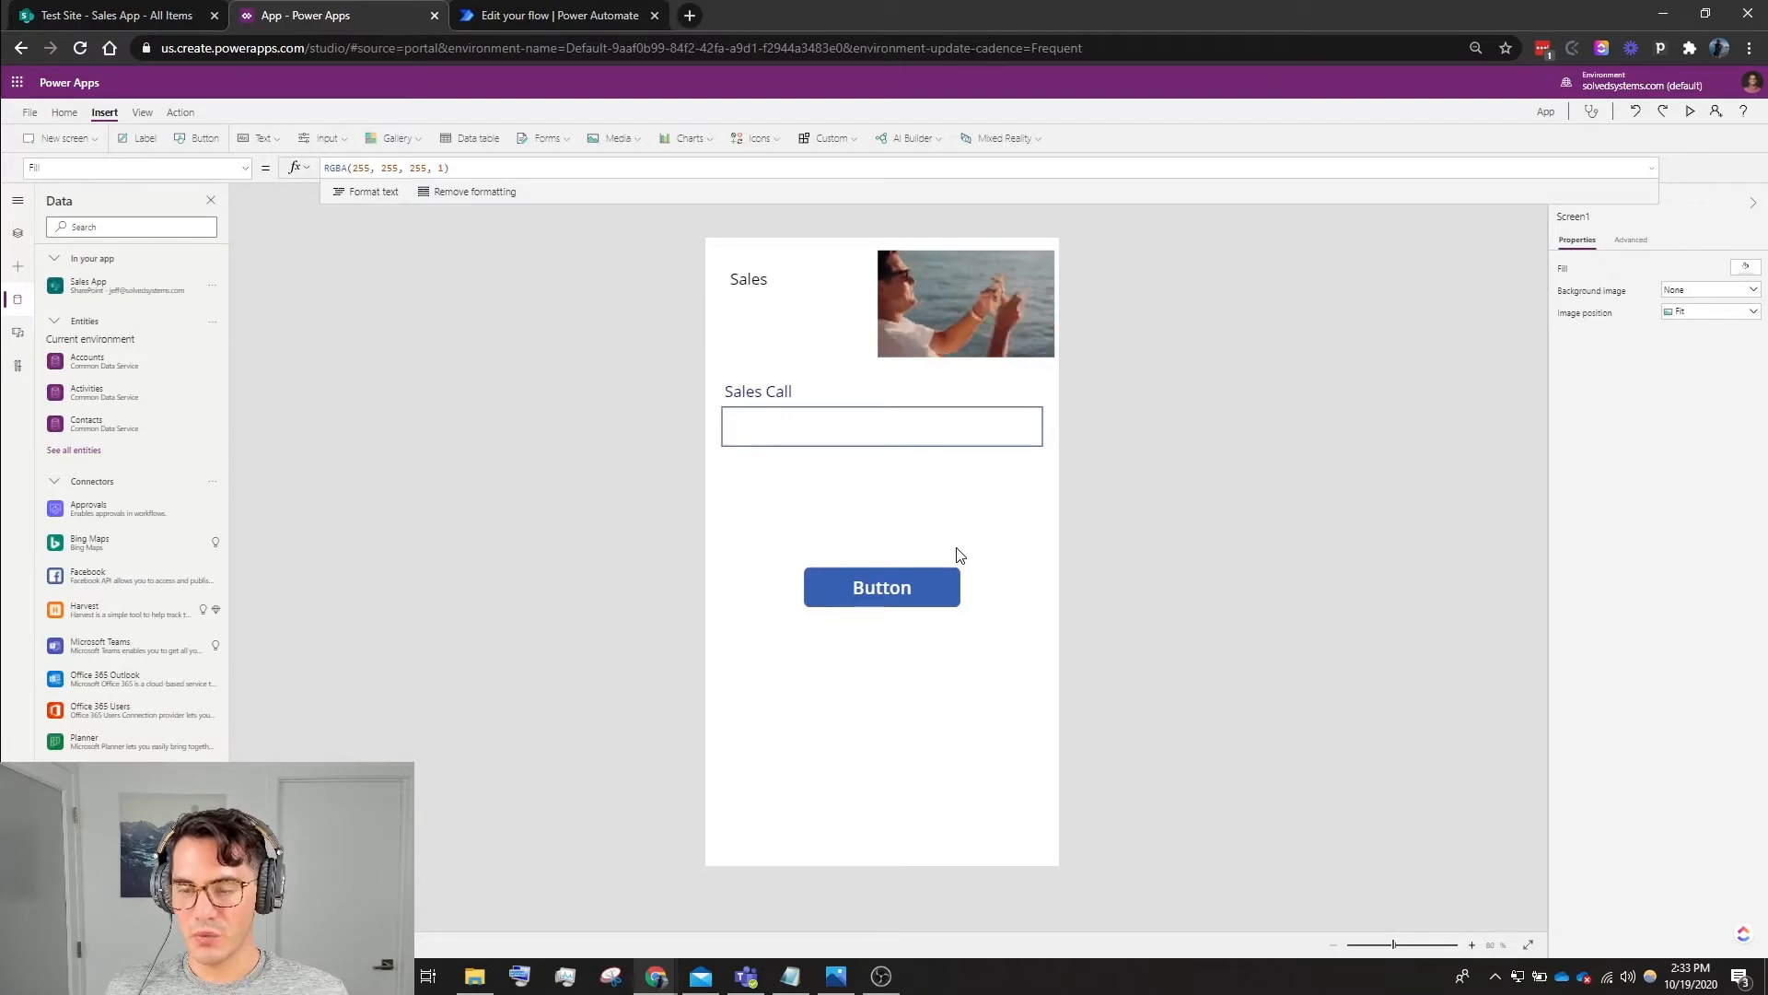
mouse_move(932, 577)
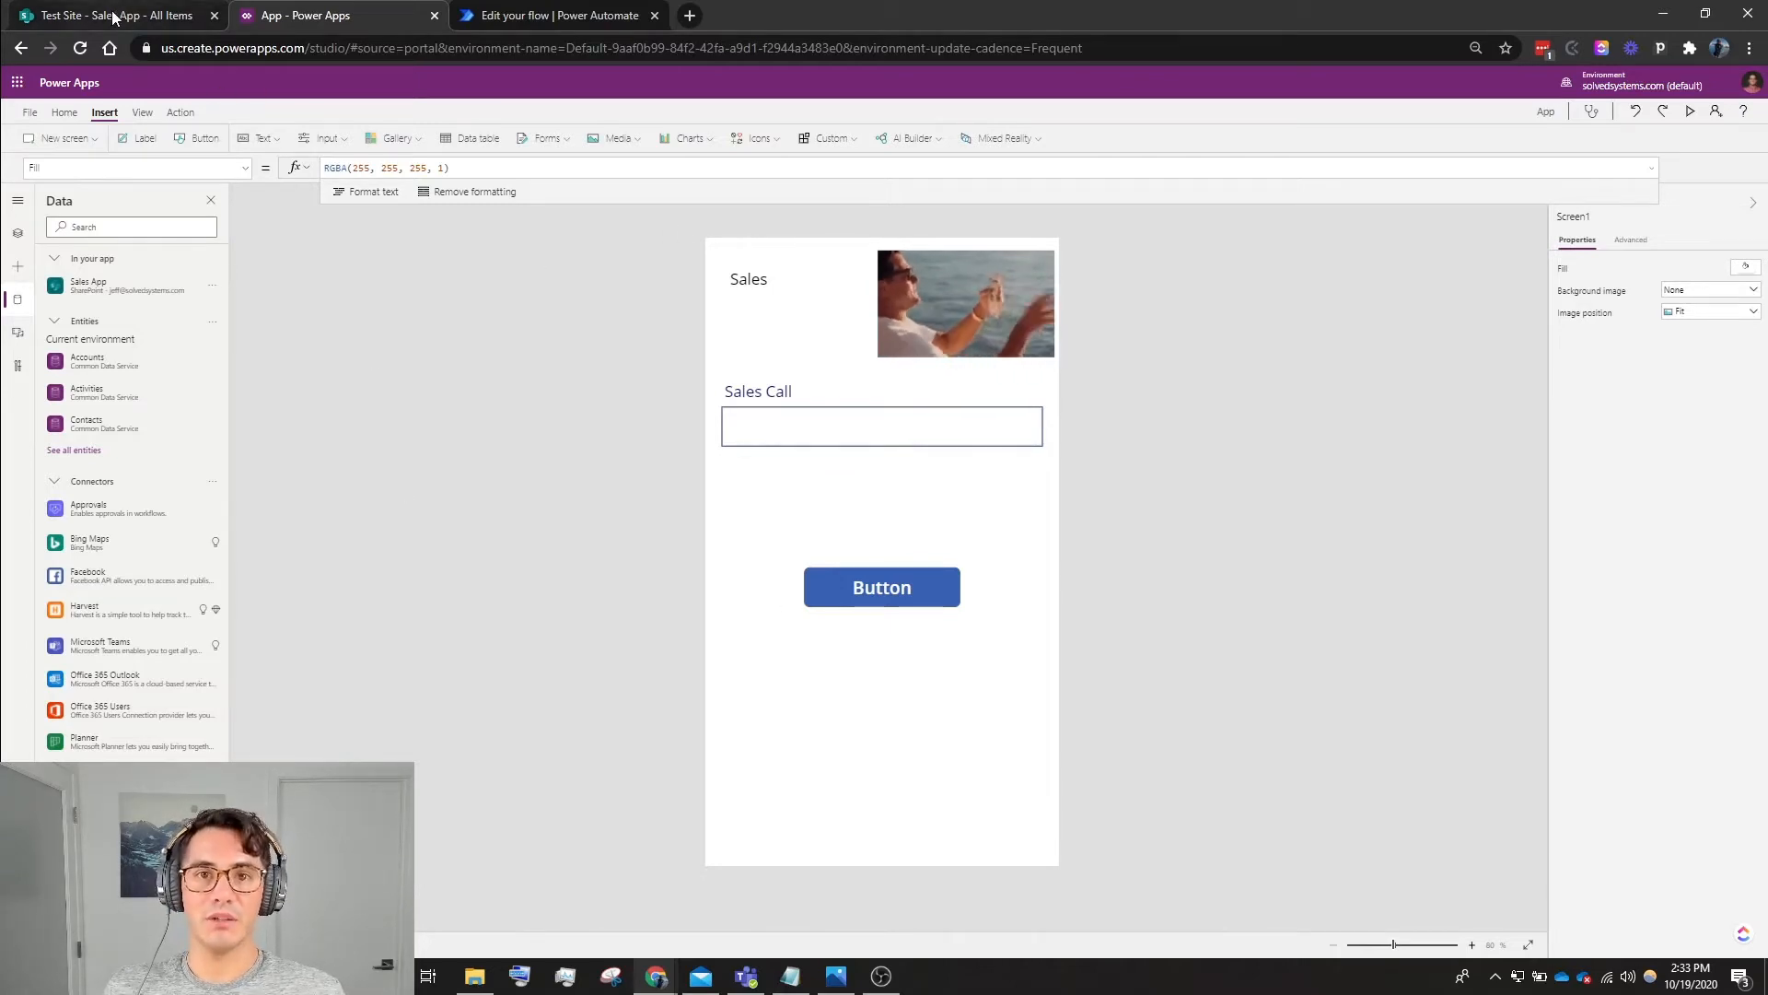
mouse_move(488, 444)
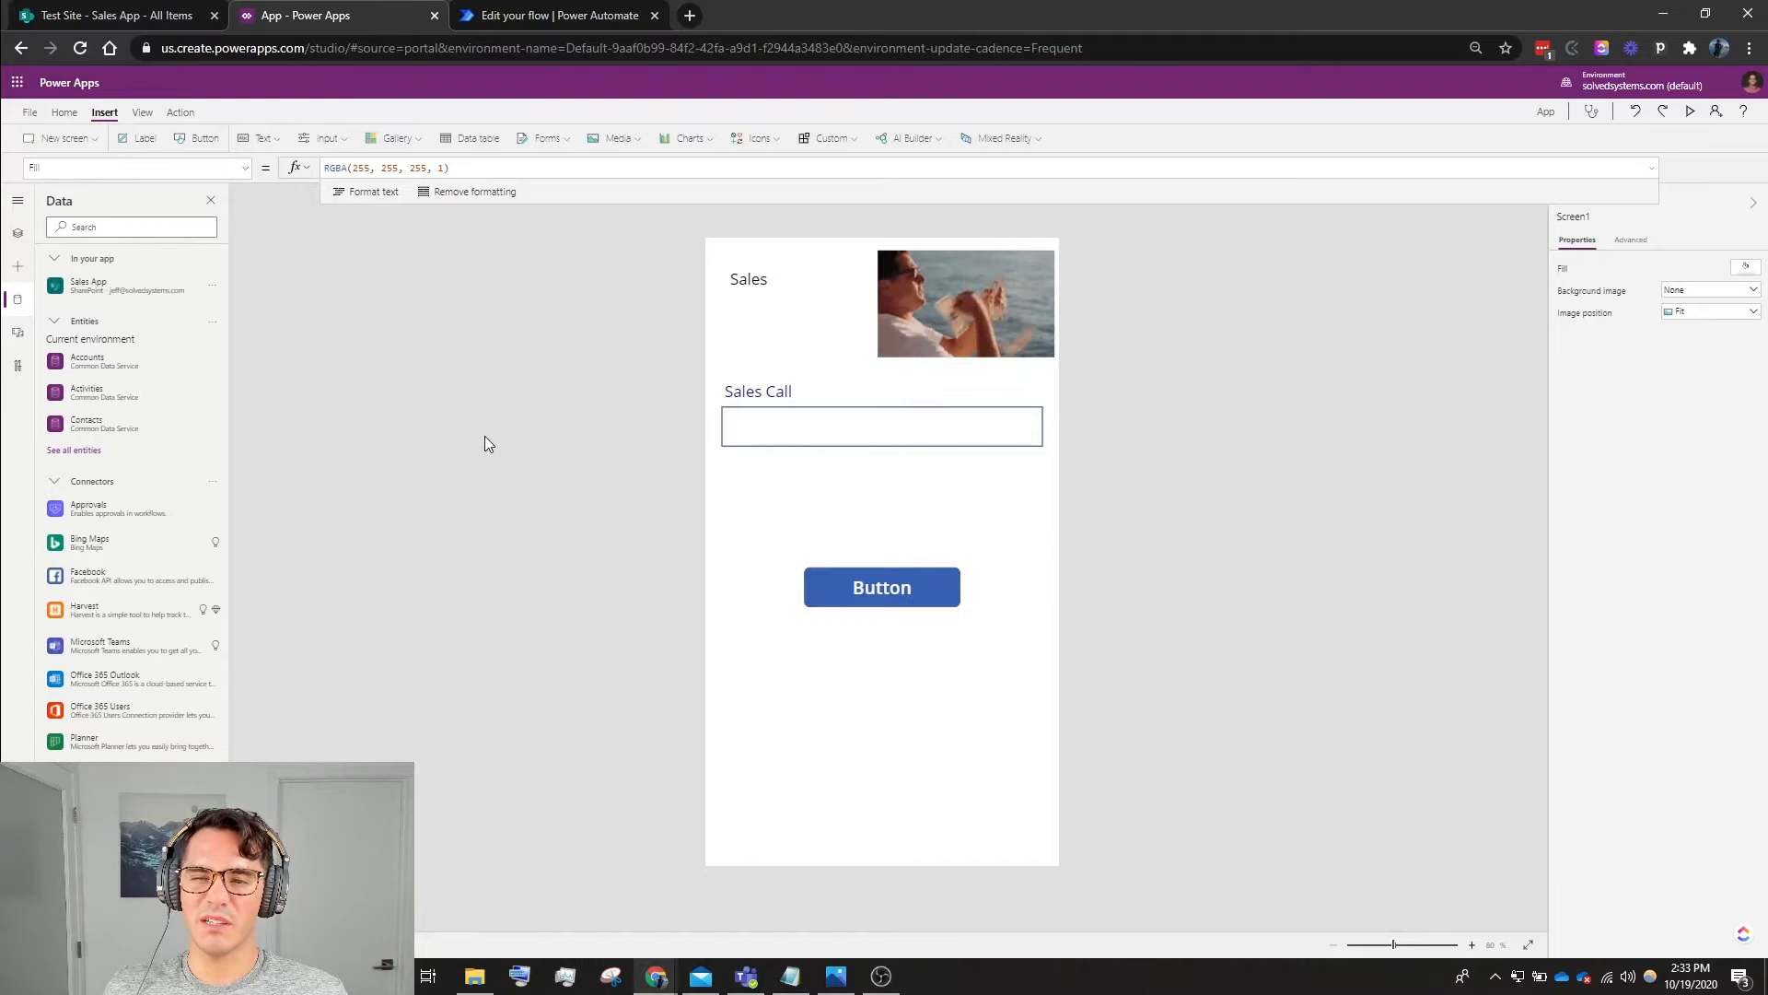
mouse_move(496, 274)
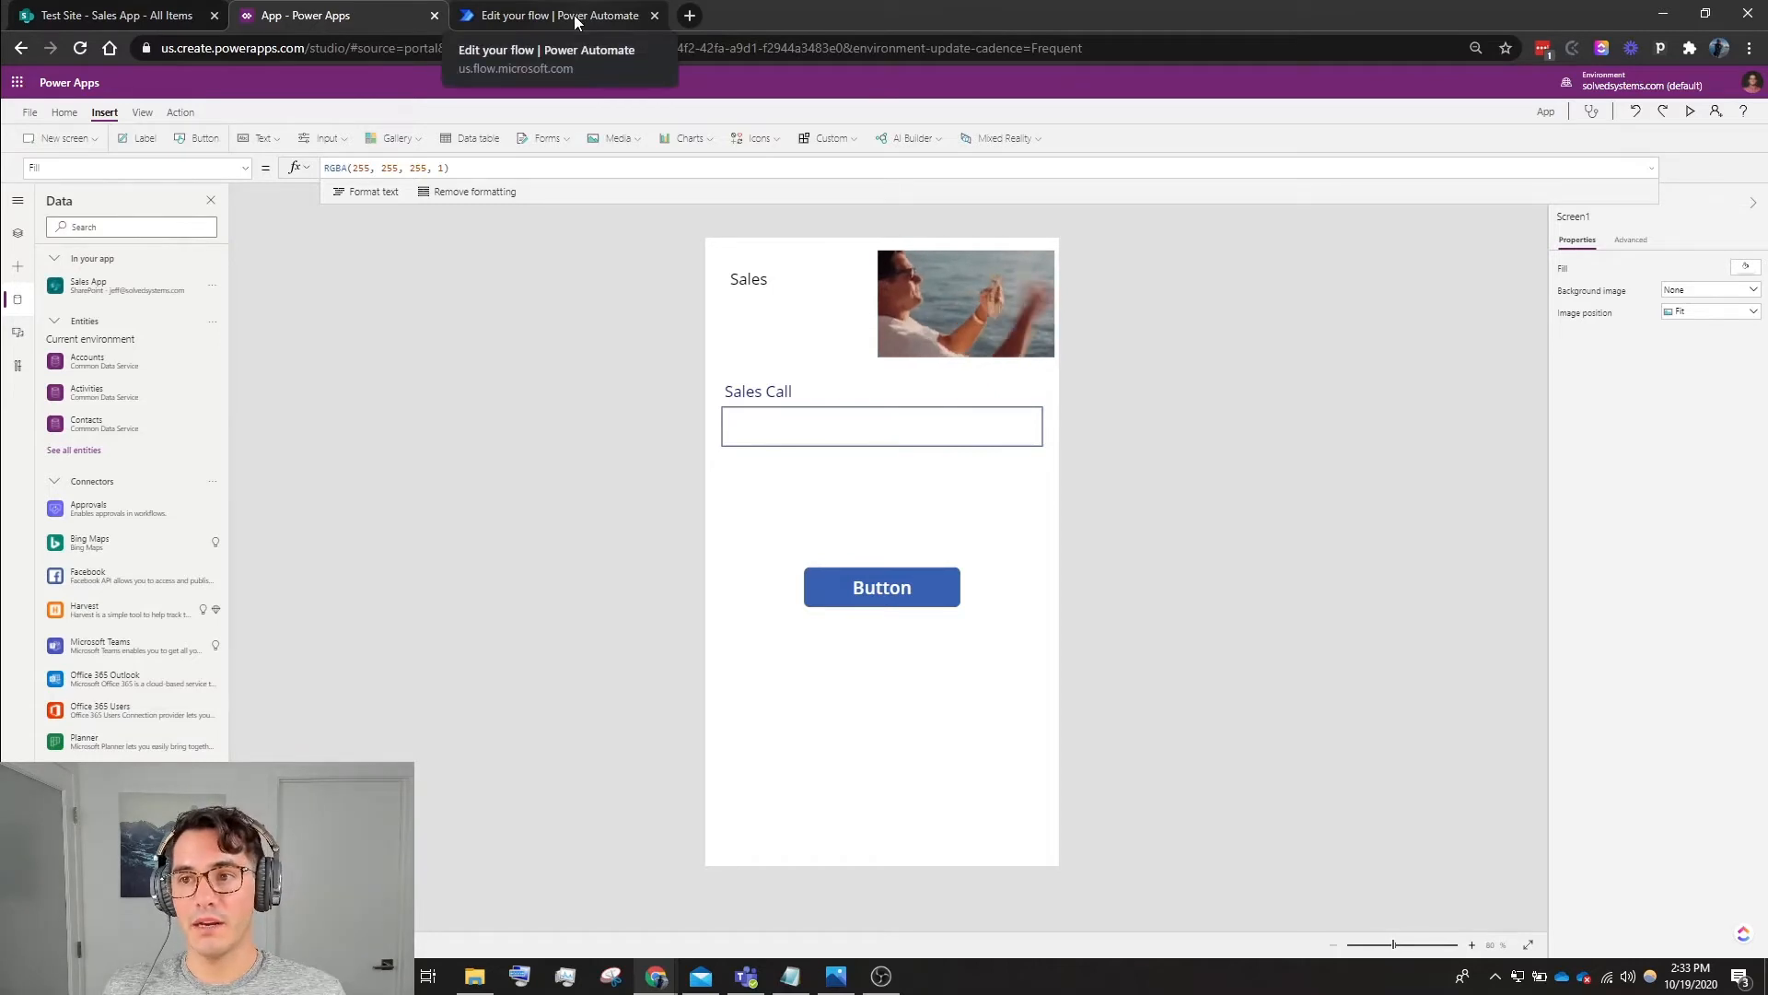
Switch to the 'Edit your flow | Power Automate' browser tab.
click(556, 16)
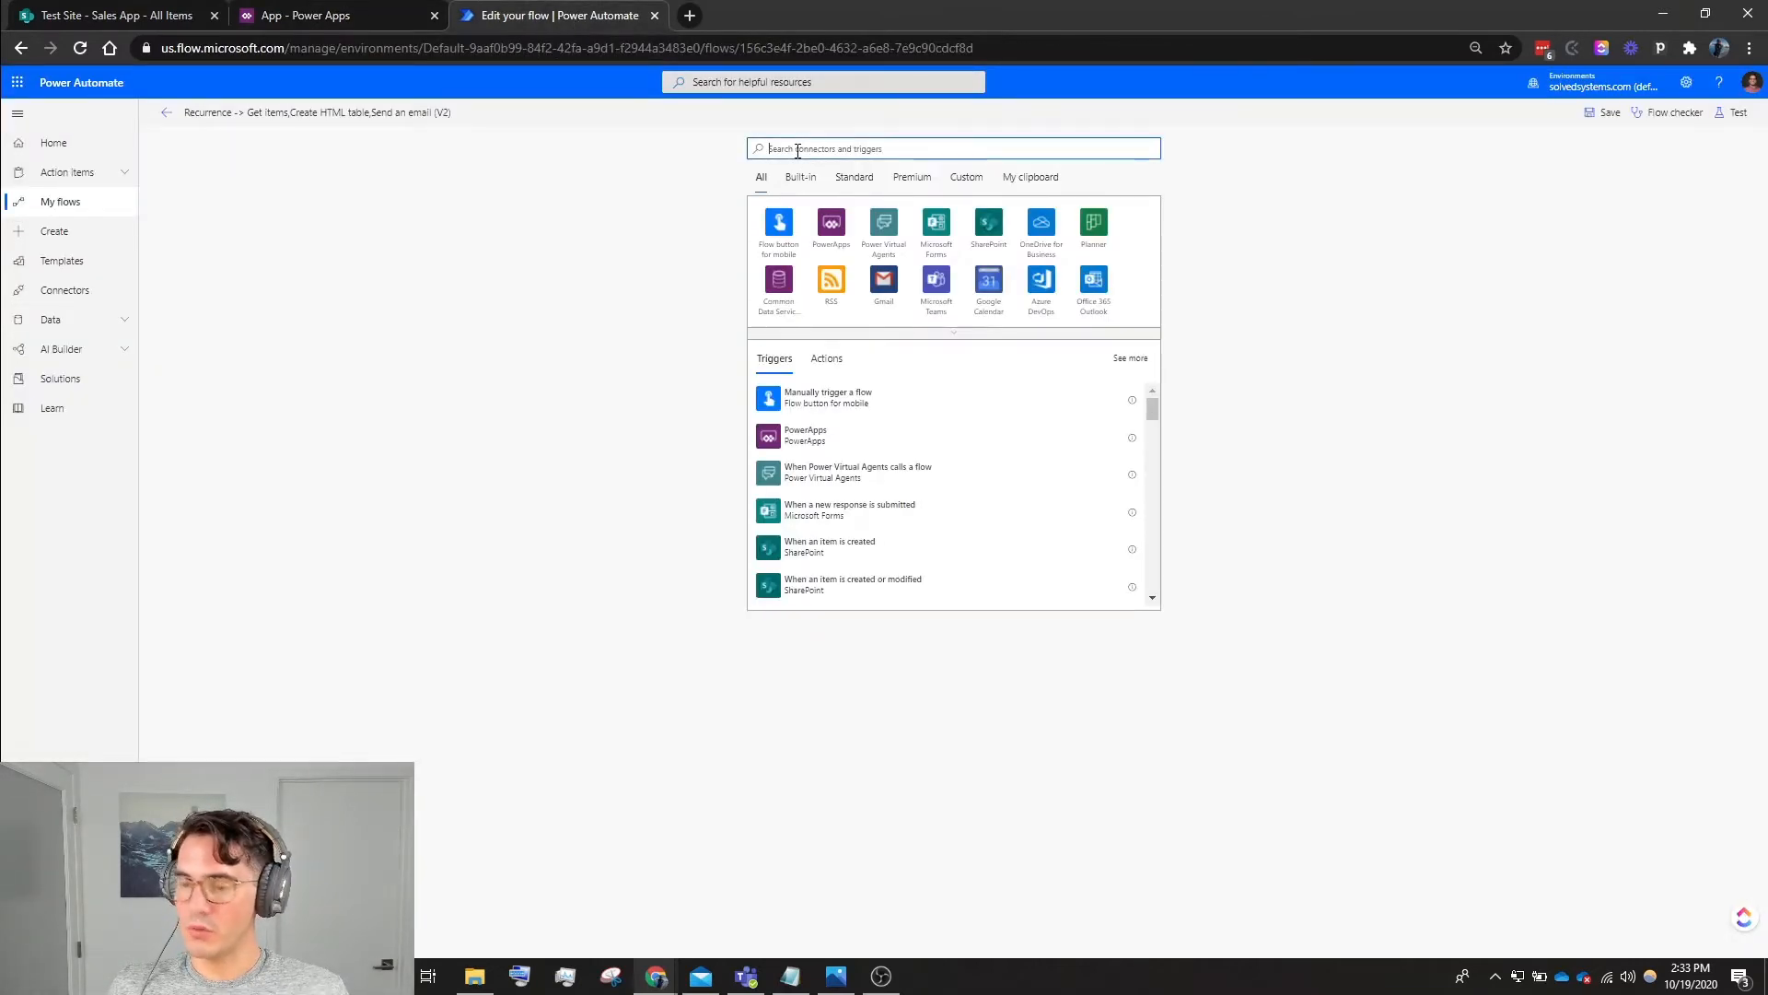
Add a Recurrence trigger and set its minute-based interval.
text(recur)
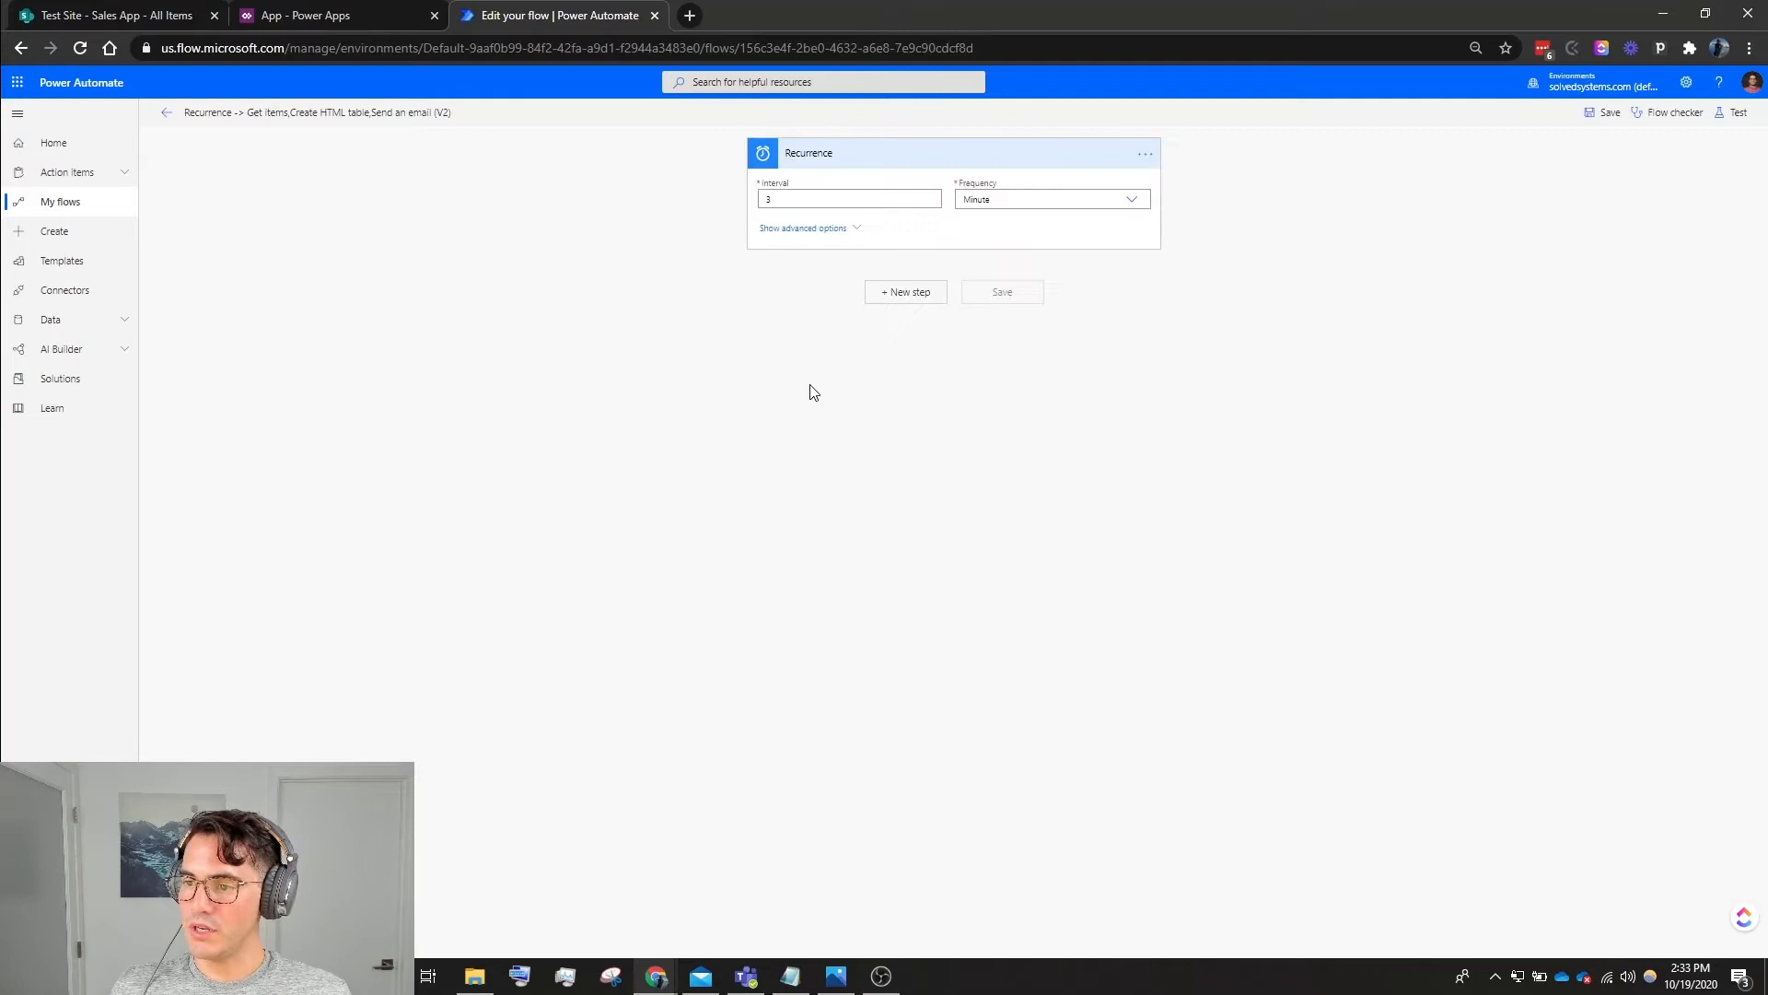
click(849, 198)
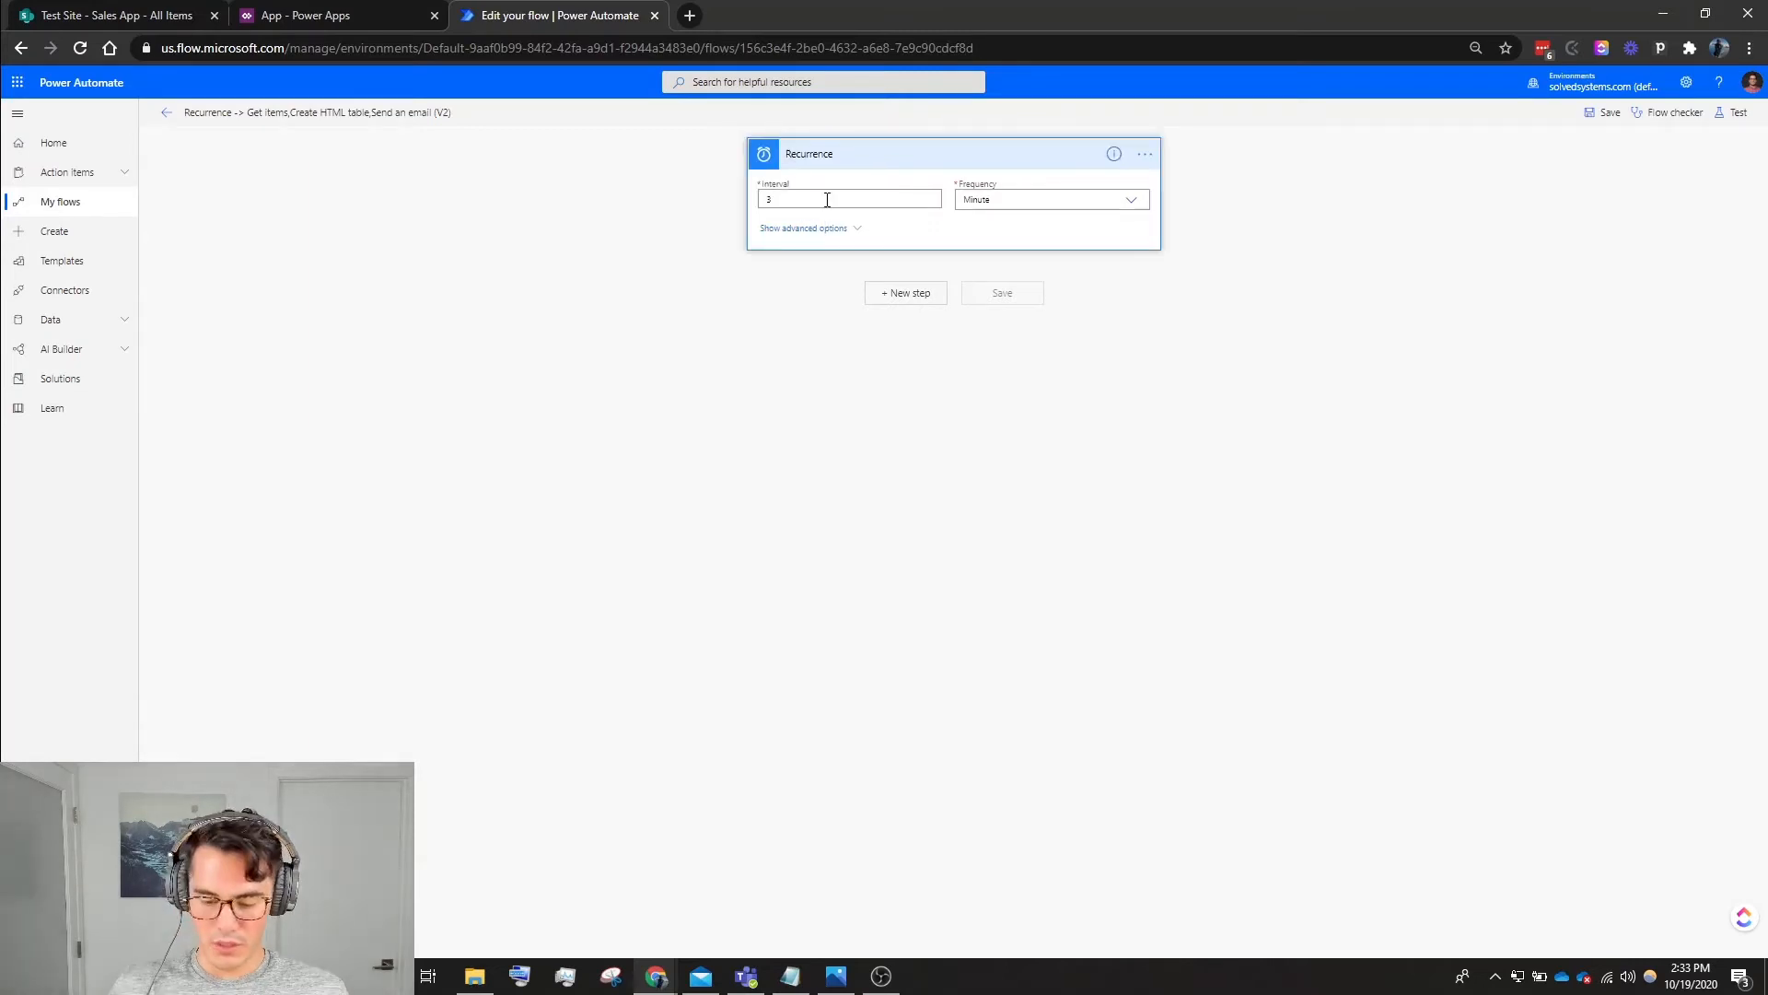
text(1)
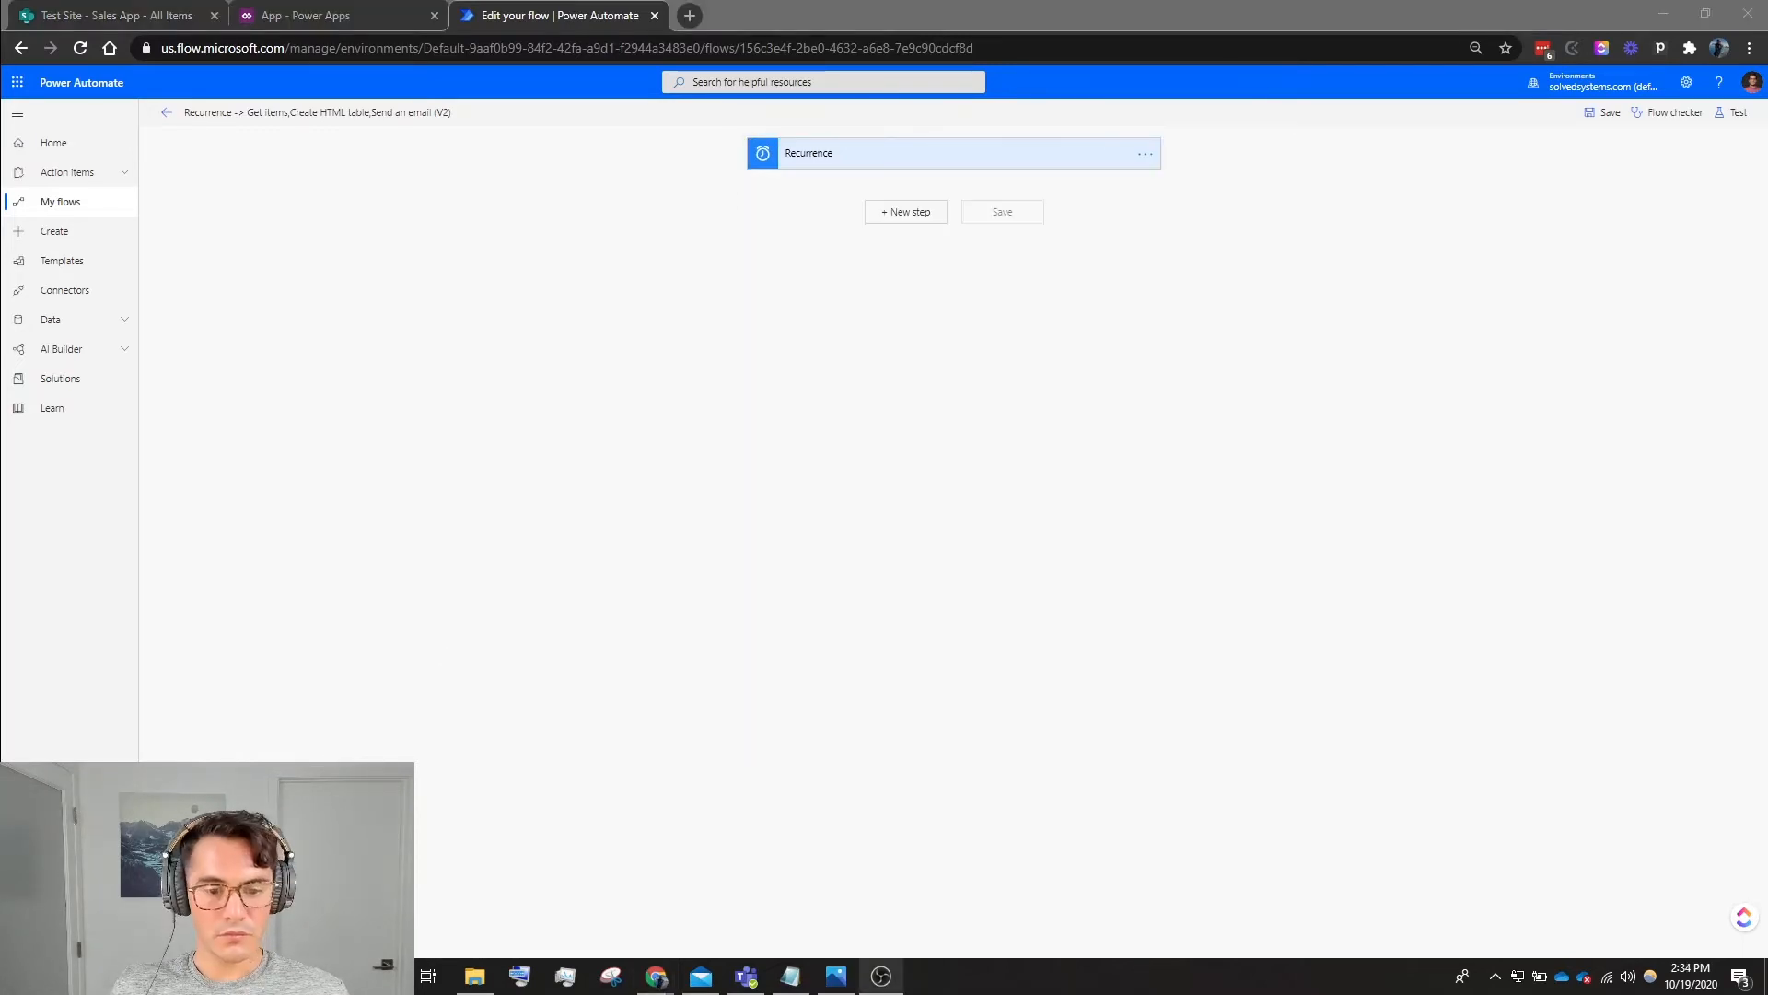
Add a SharePoint Get items action for the Sales App list on Test Site.
click(906, 212)
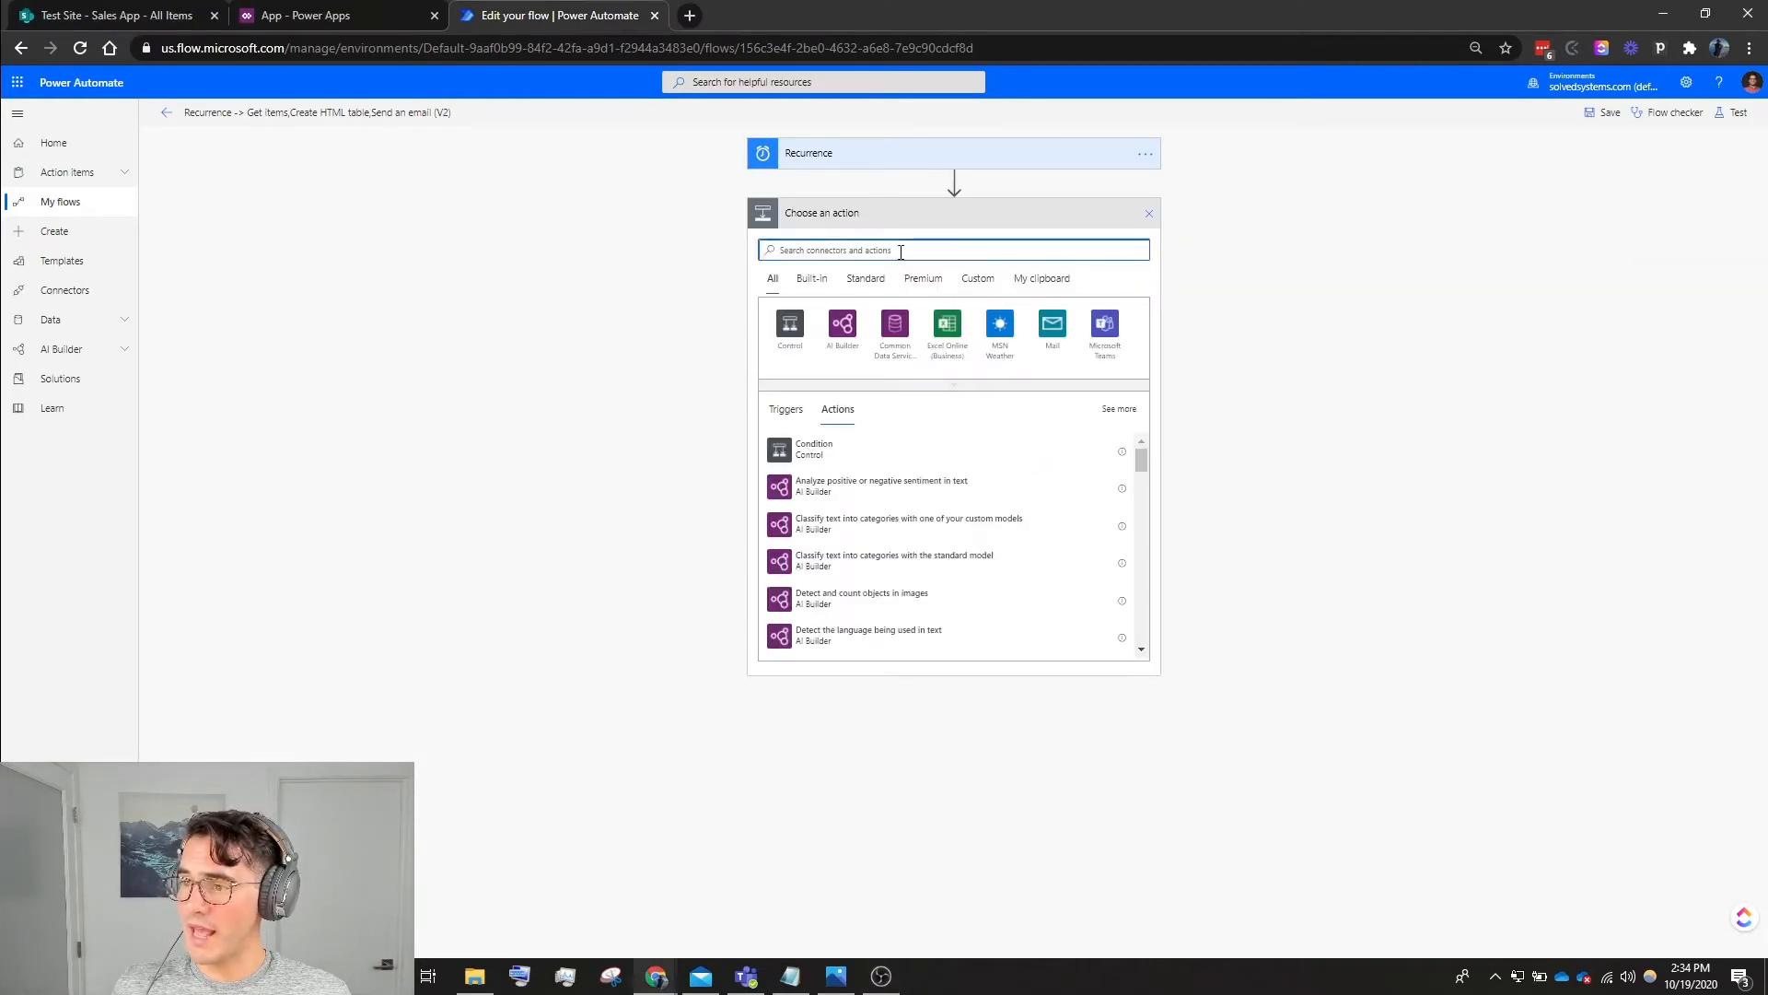
text(share)
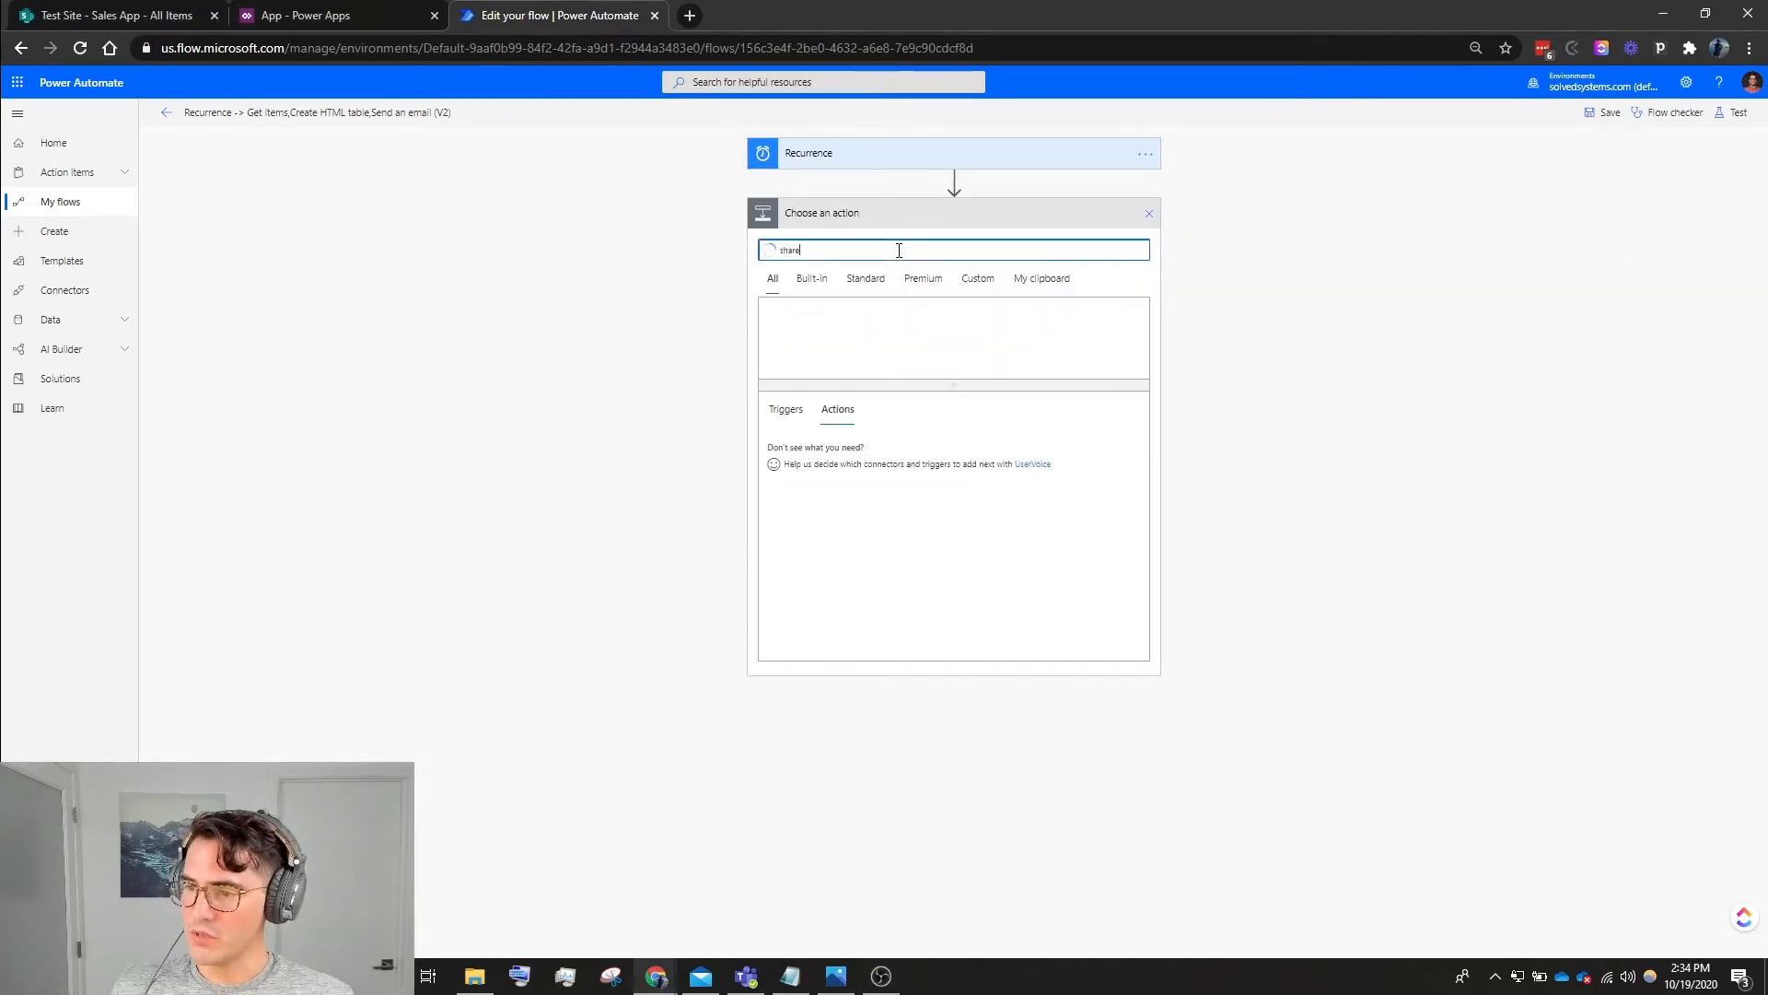
text(share)
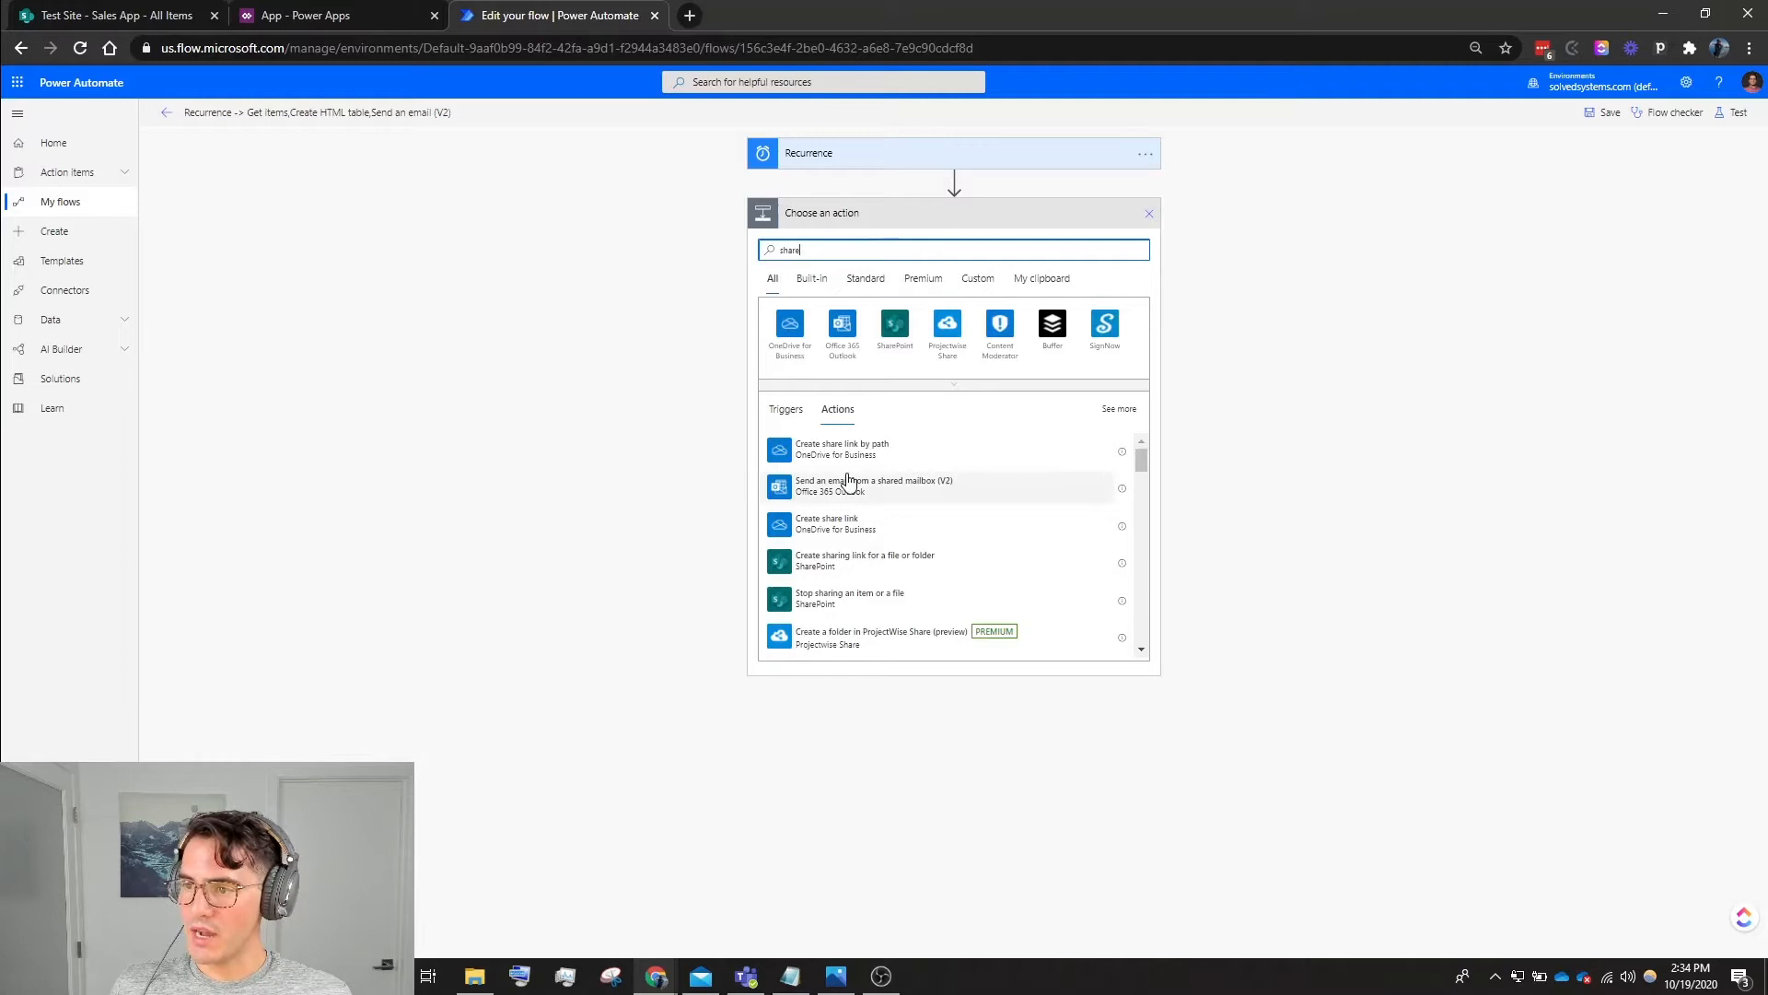
click(895, 323)
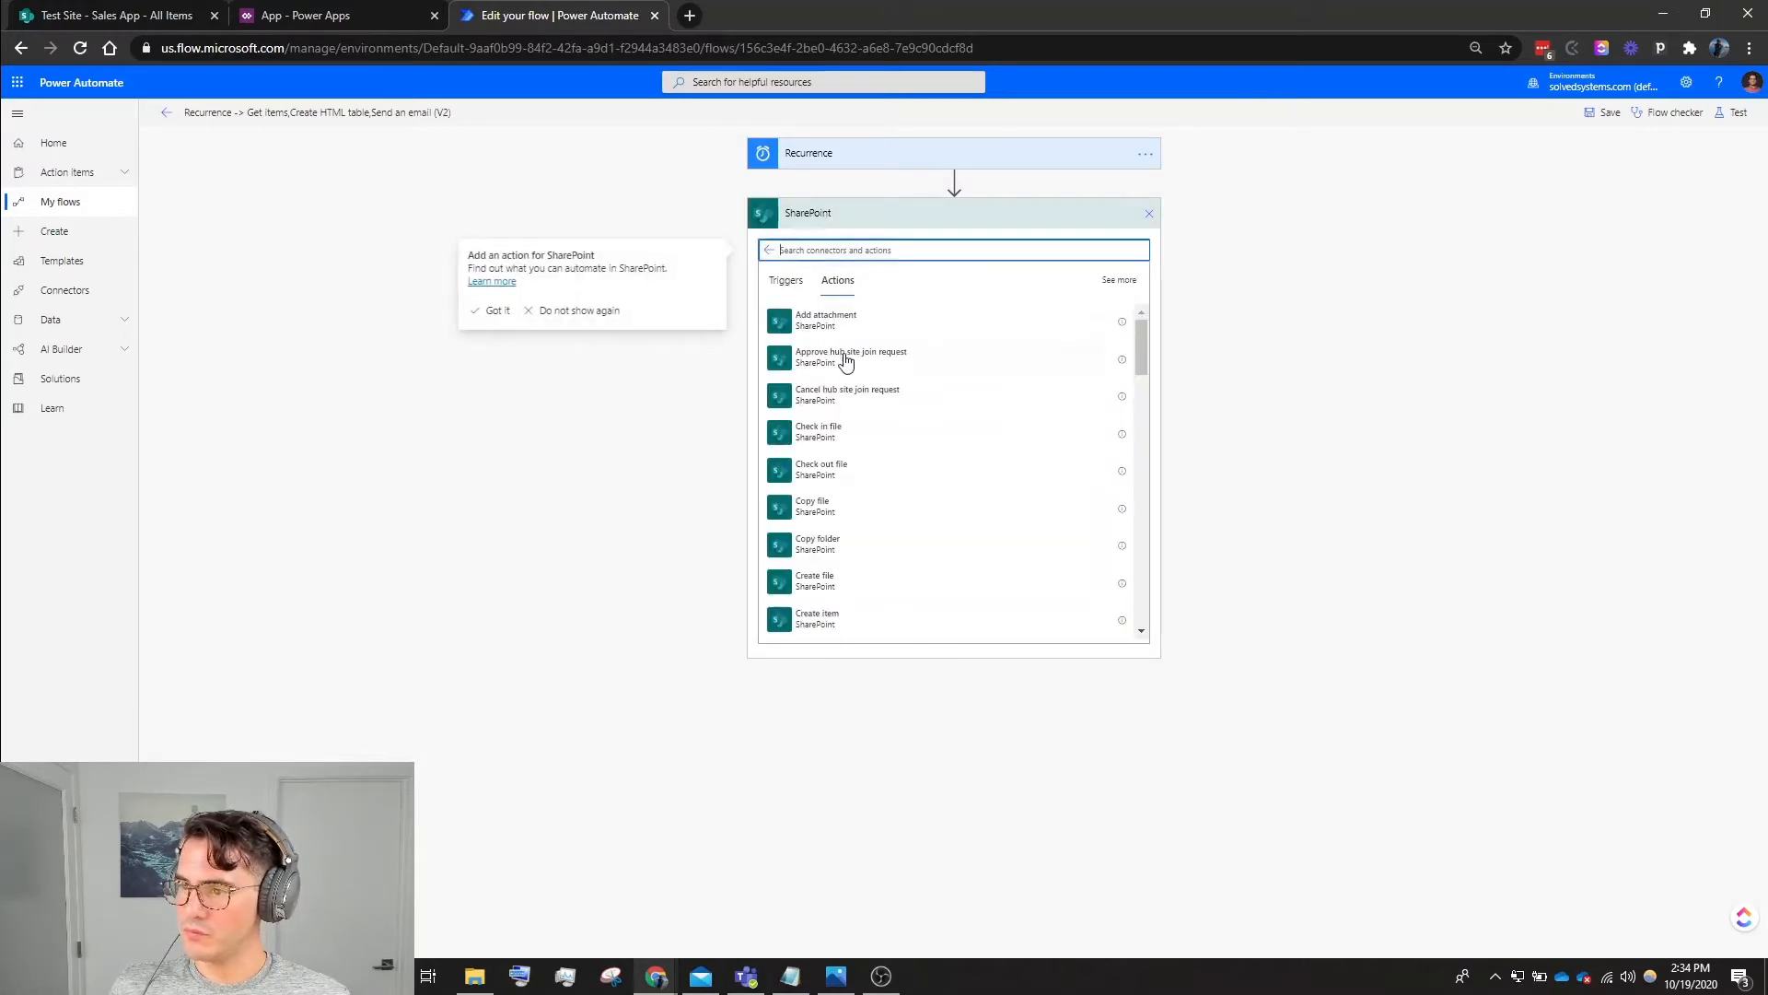
text(Get)
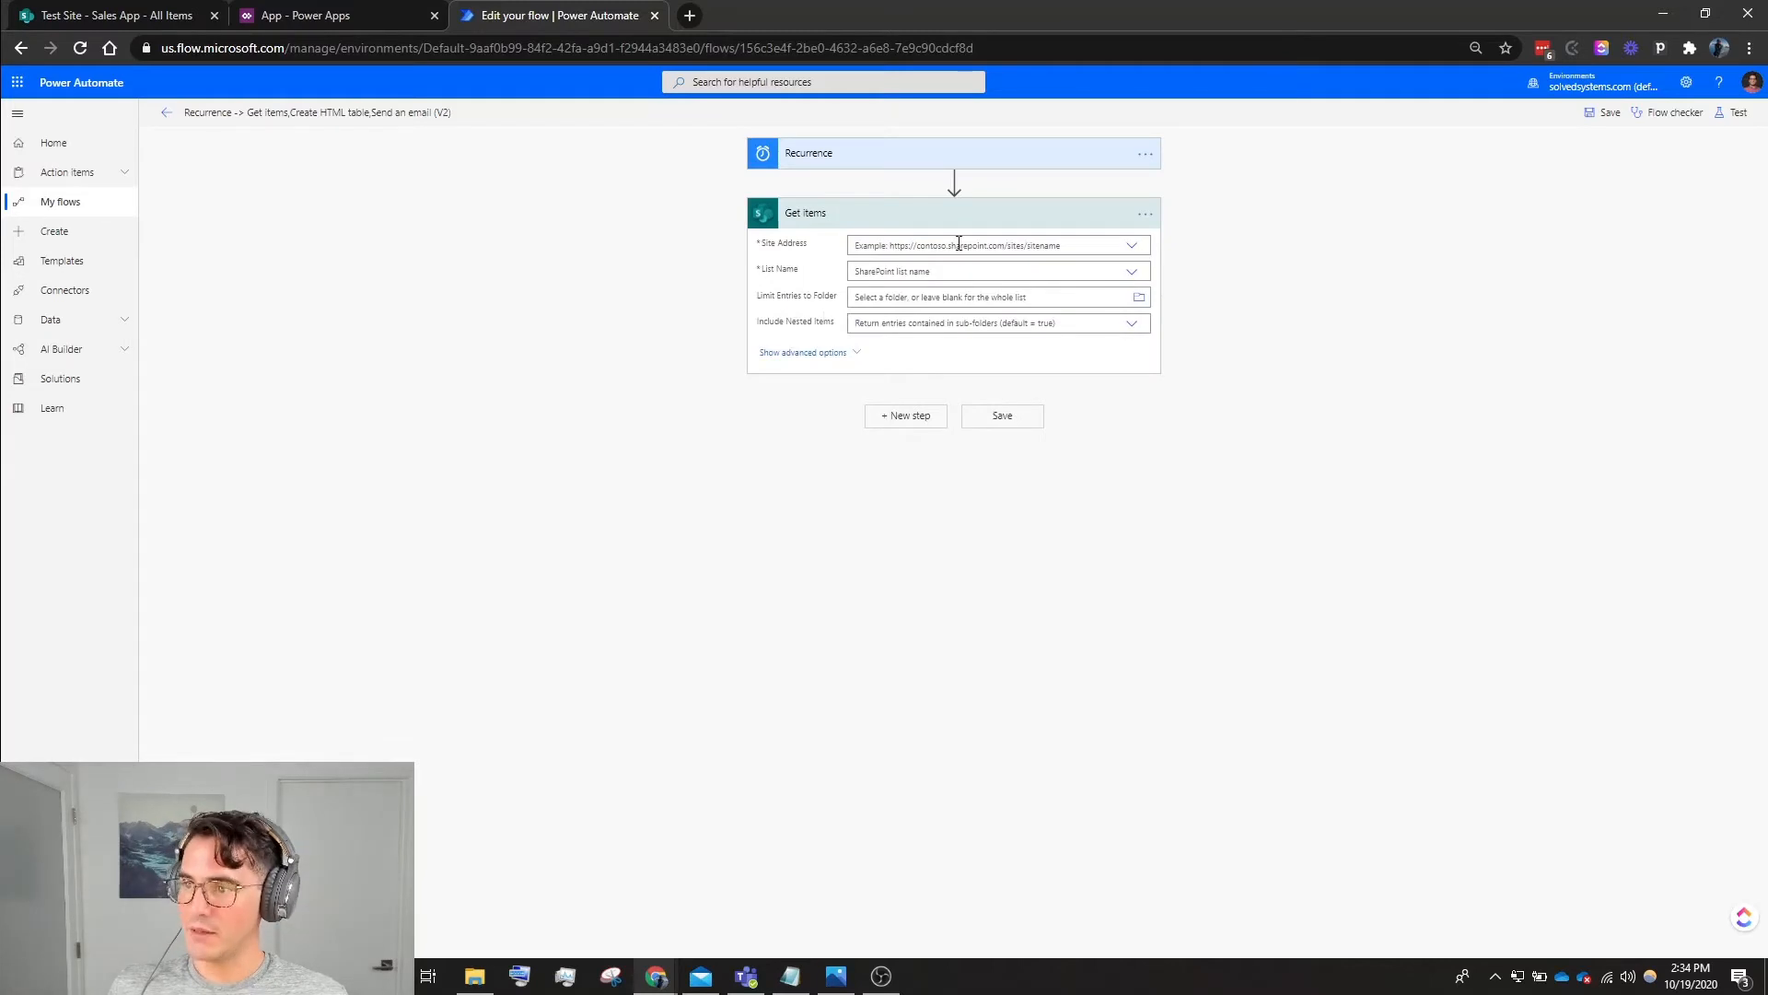
click(1130, 270)
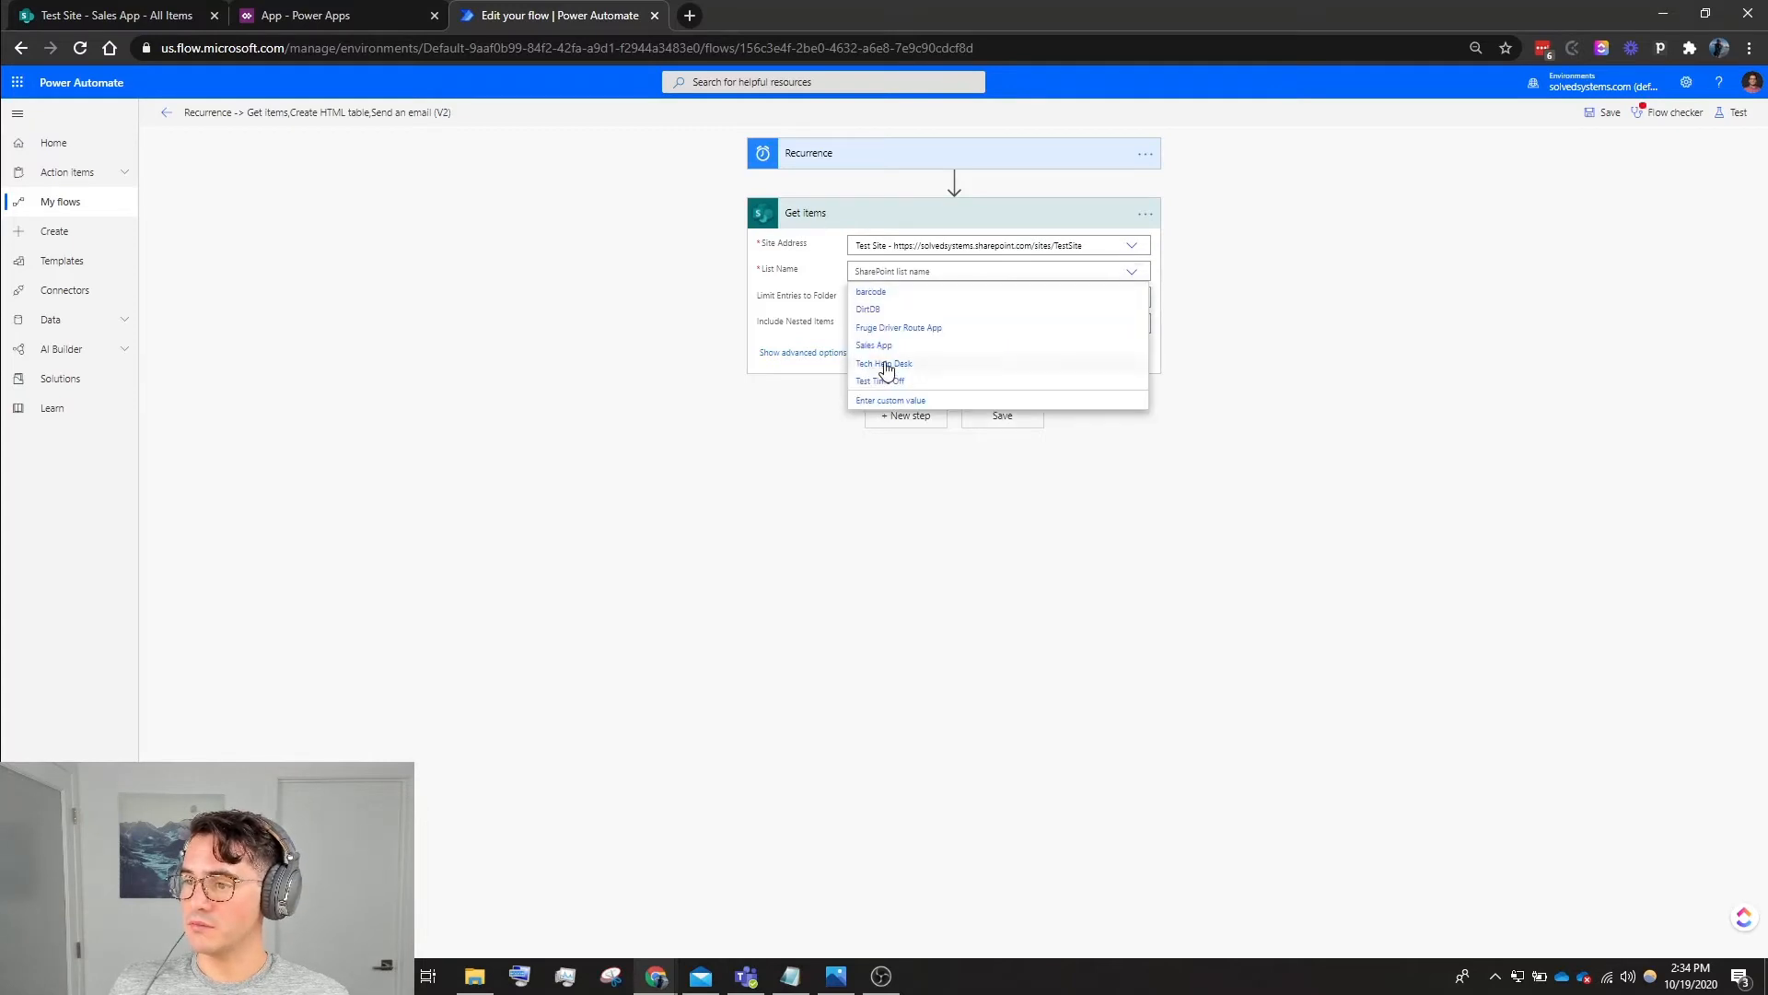
click(873, 345)
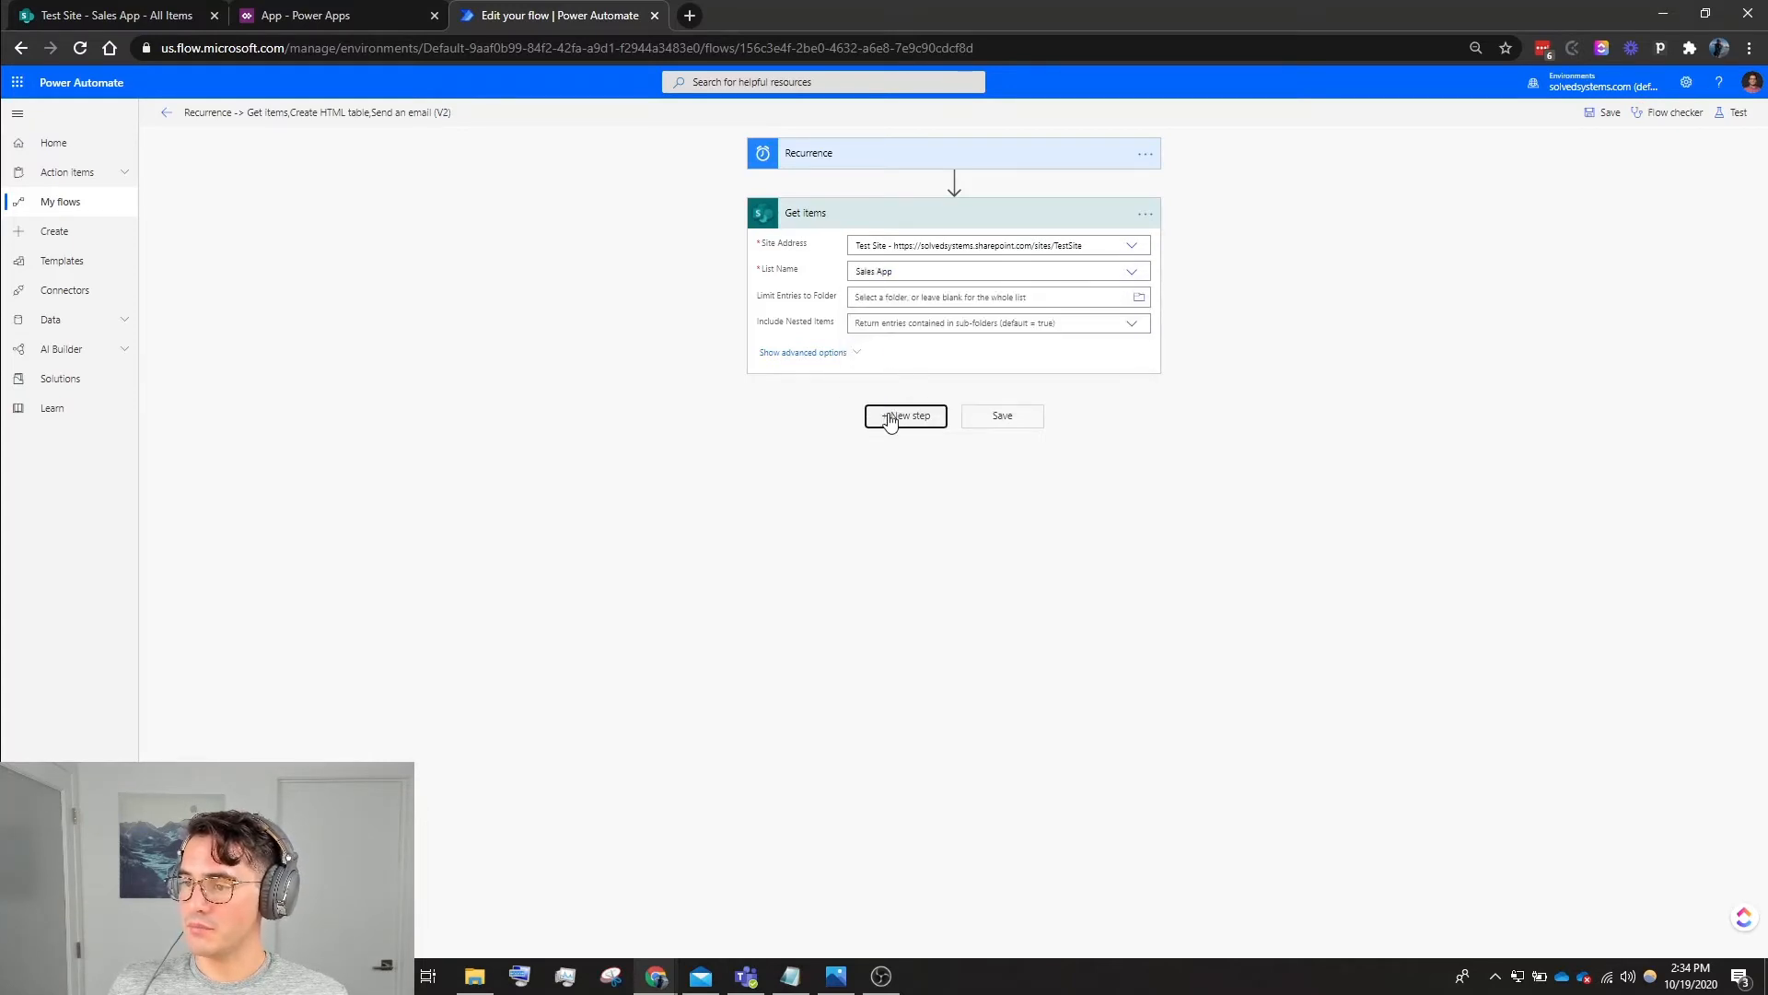
Add a Create HTML table action fed from Get items' value, showing advanced options.
click(905, 415)
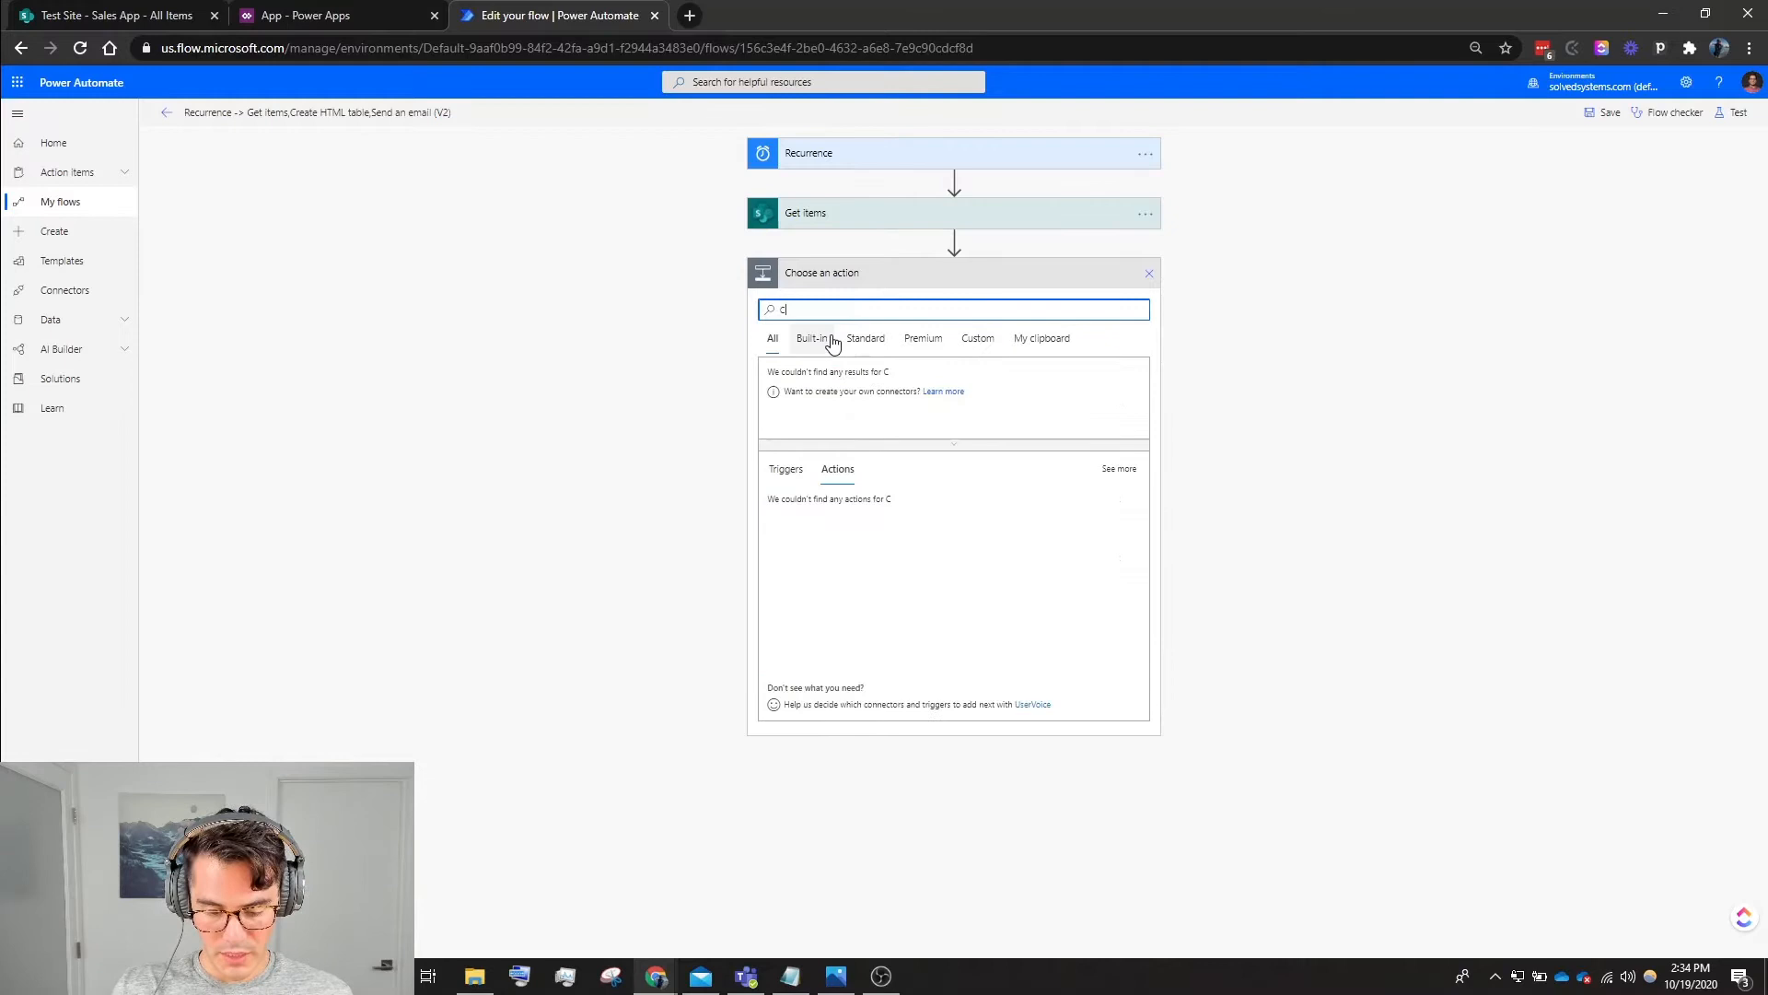
text(reate)
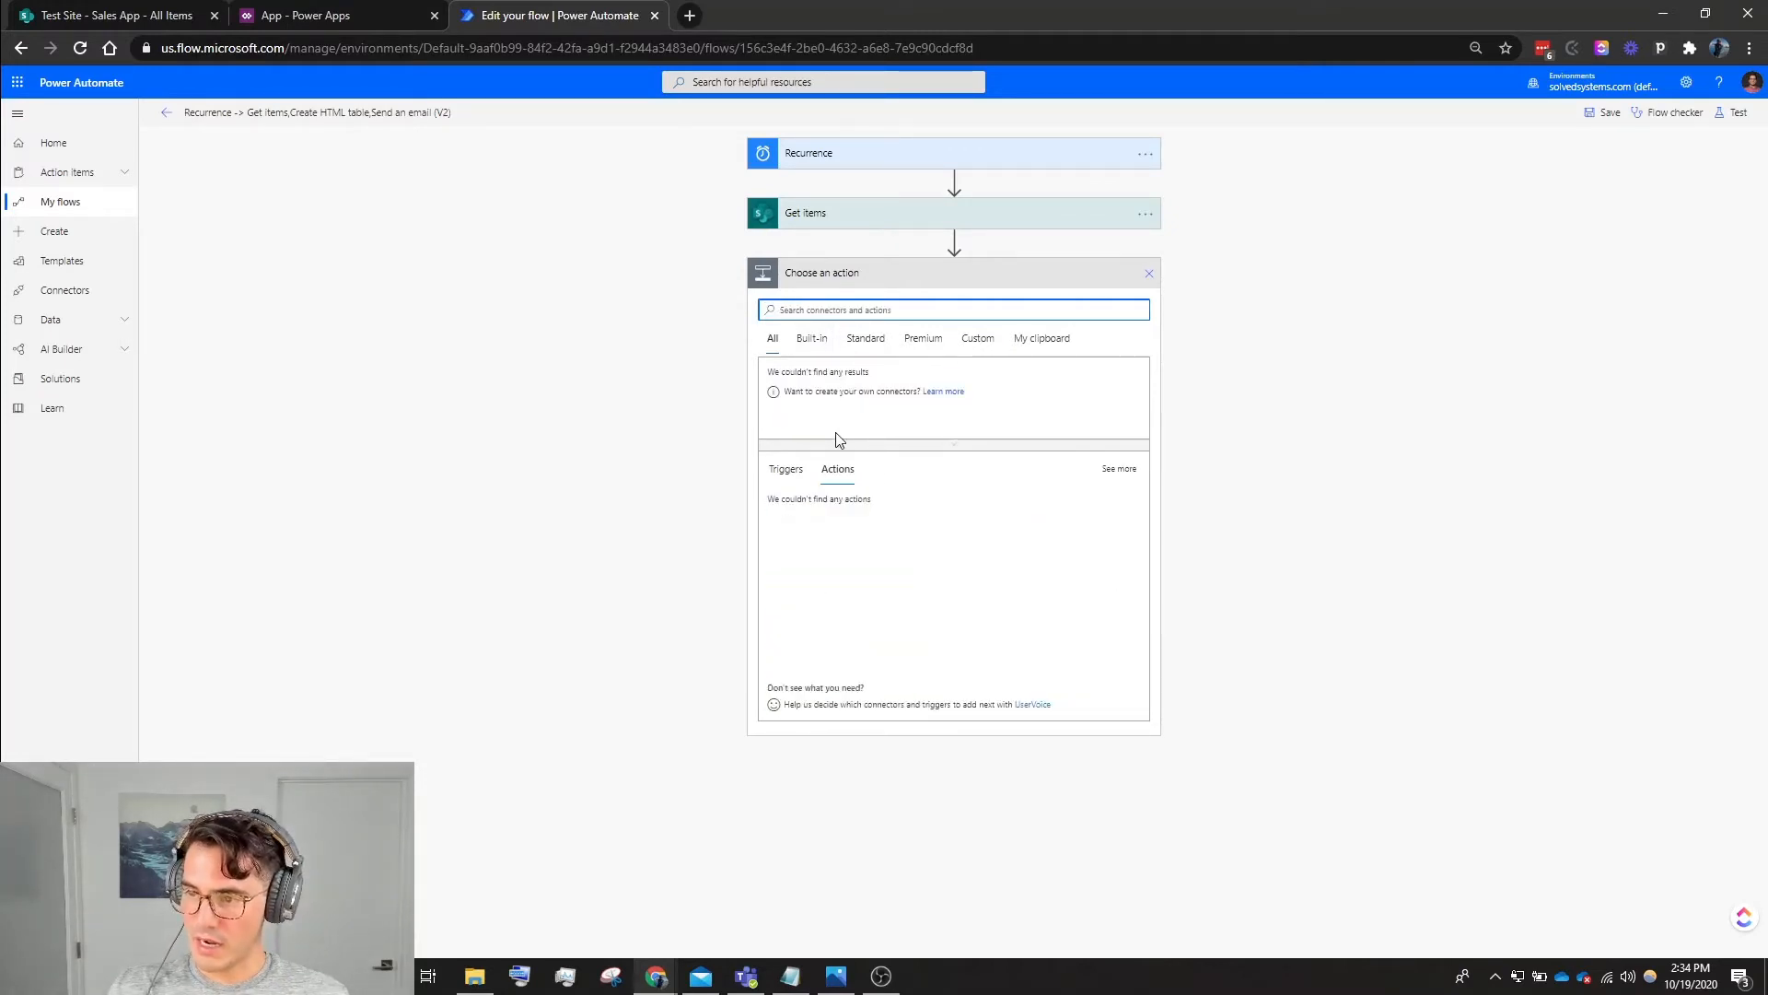
text(data)
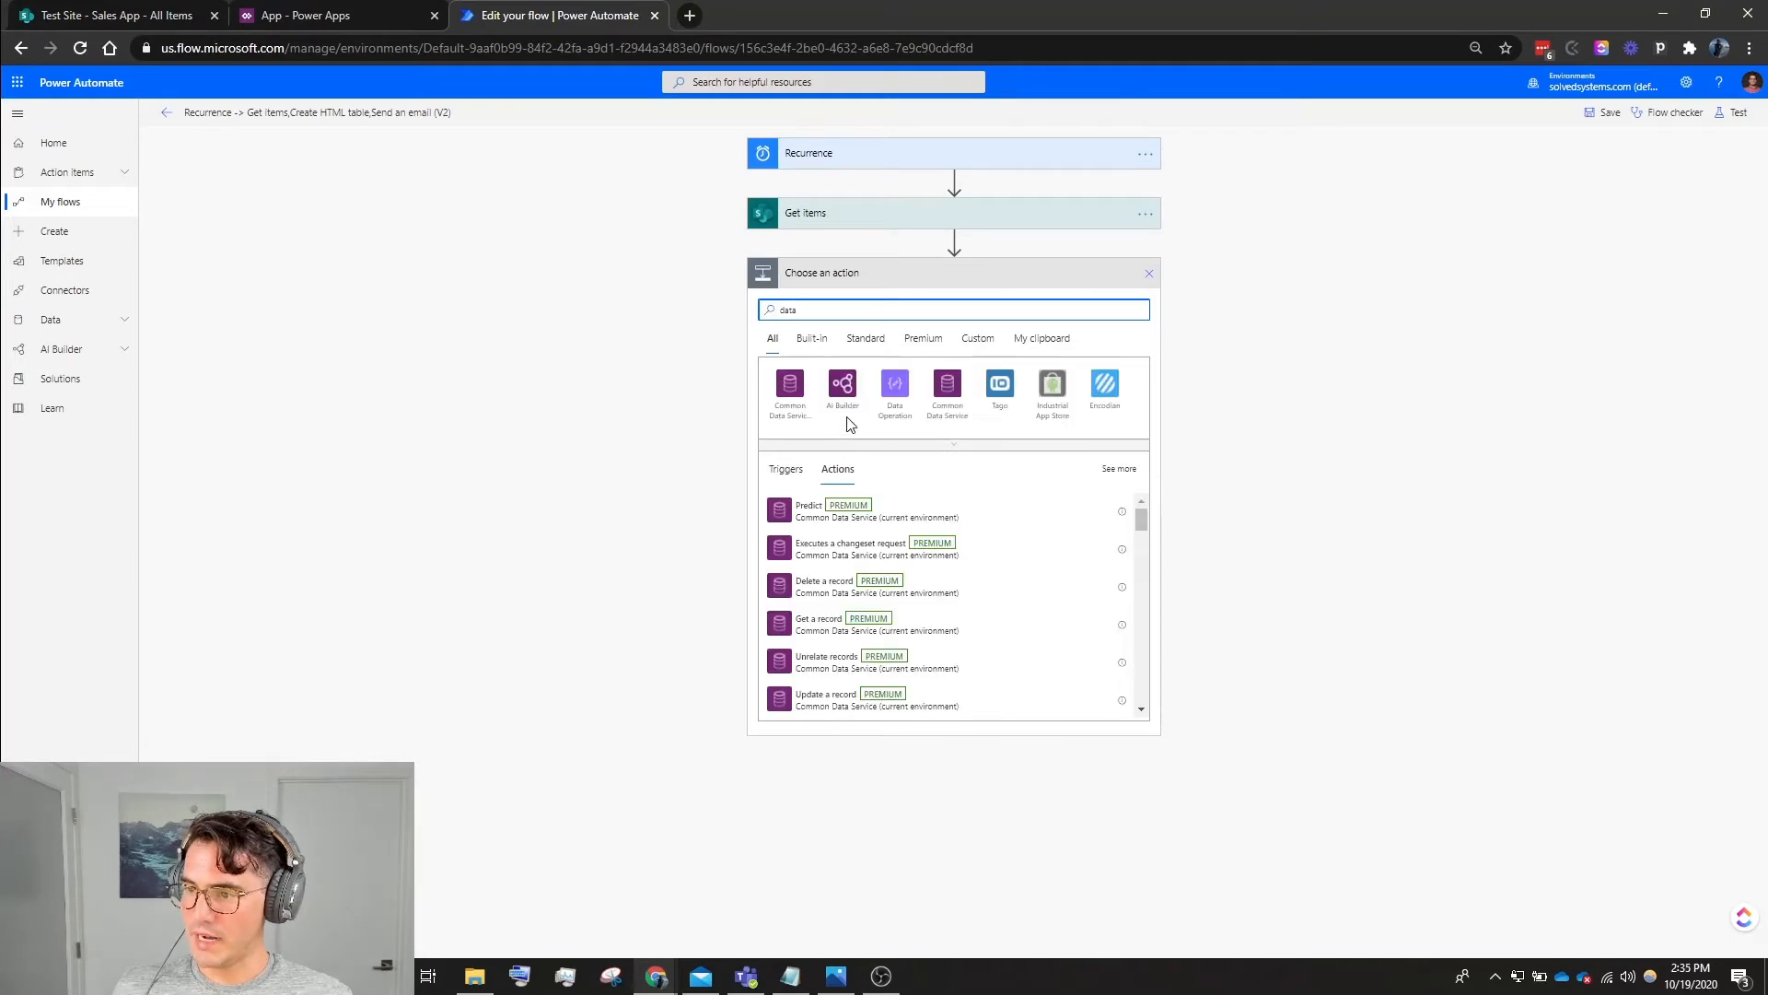
click(894, 385)
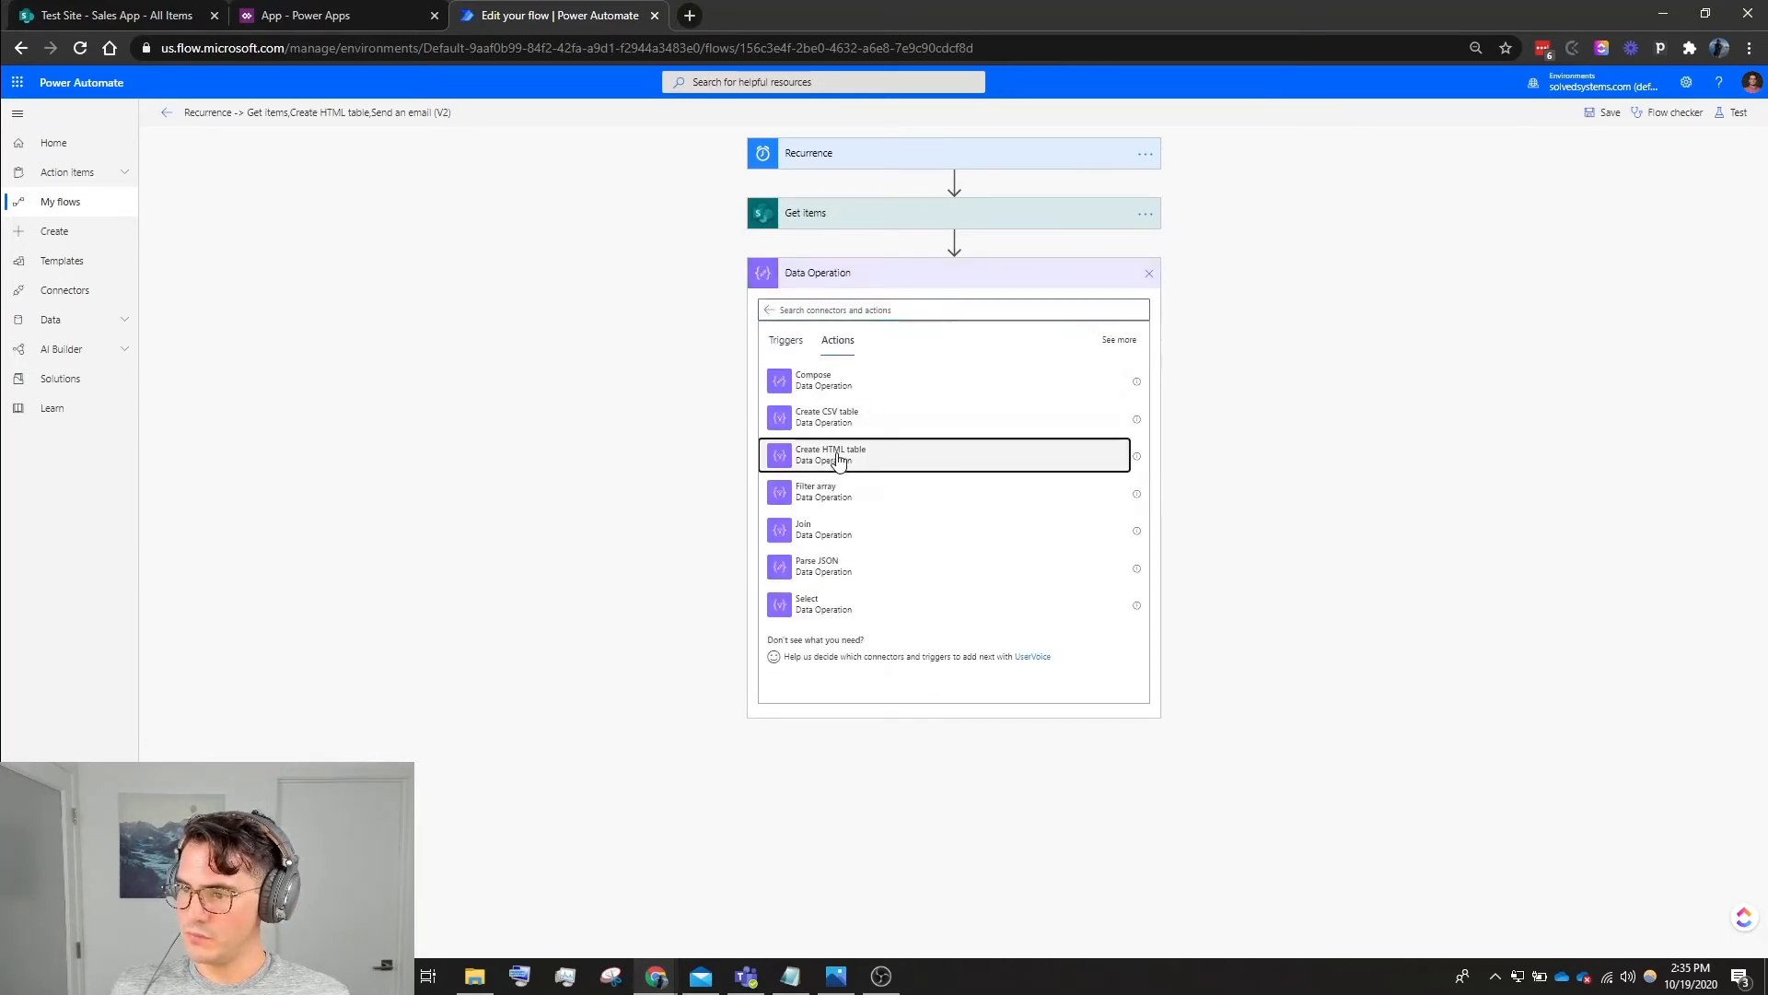
click(831, 455)
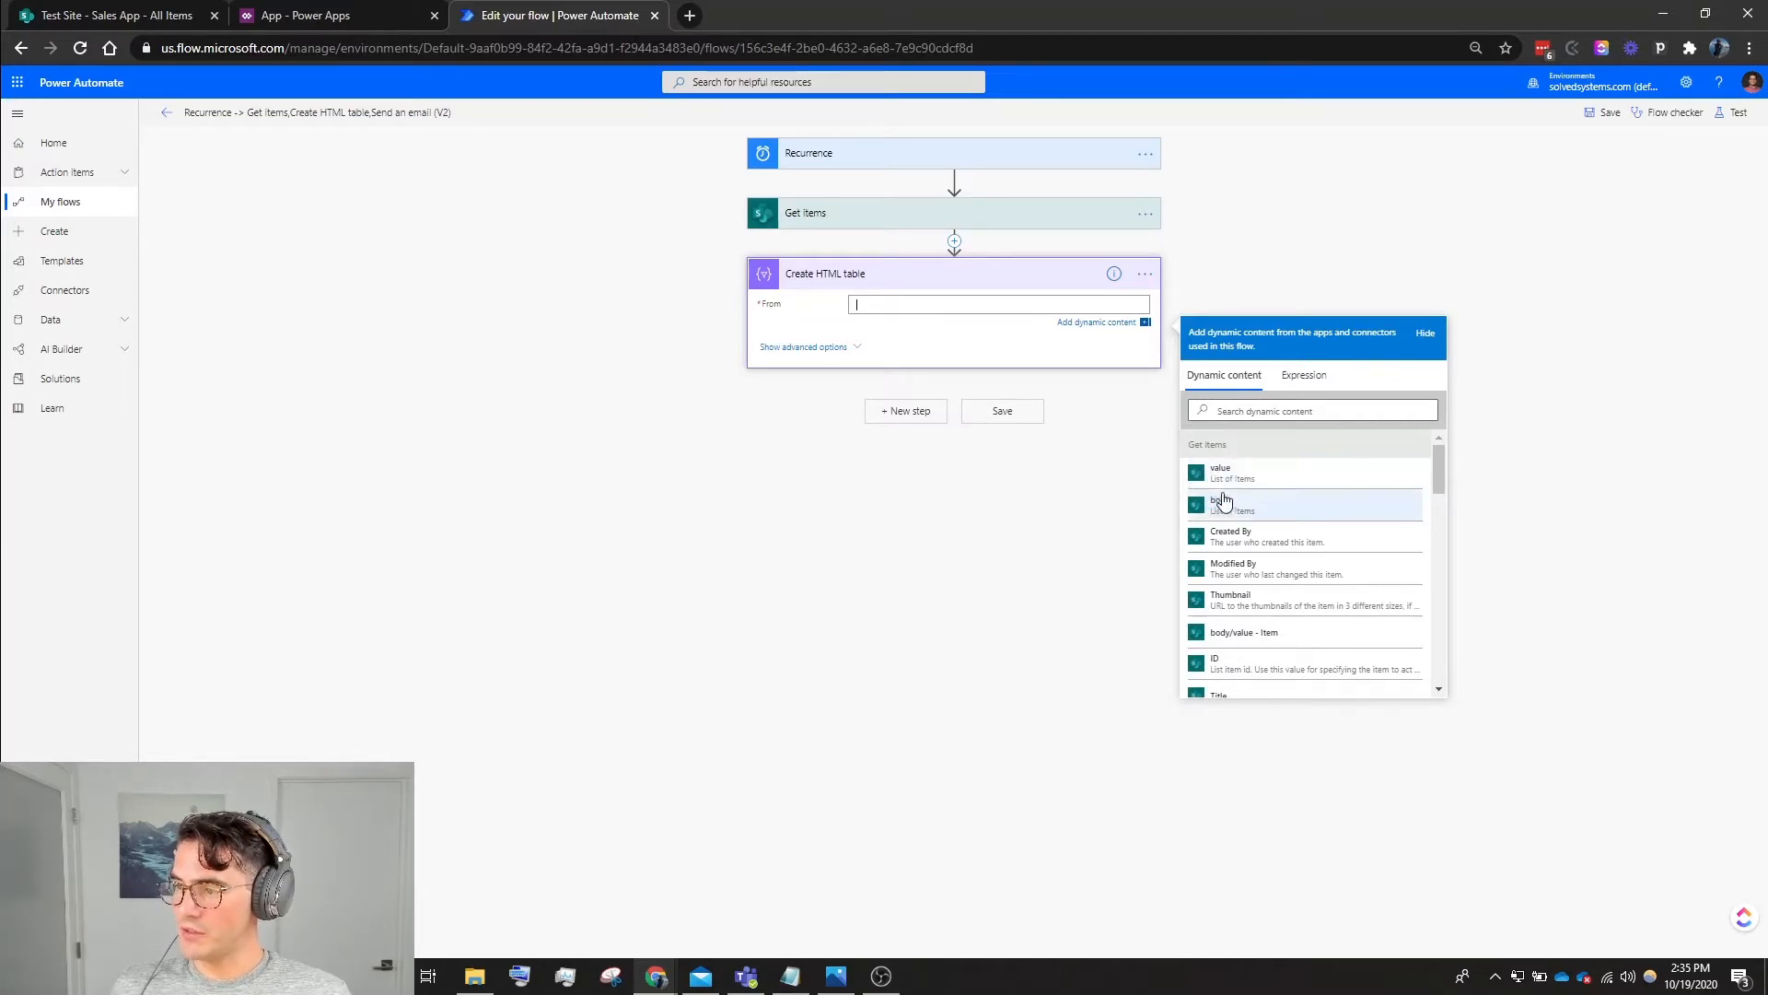
click(1220, 473)
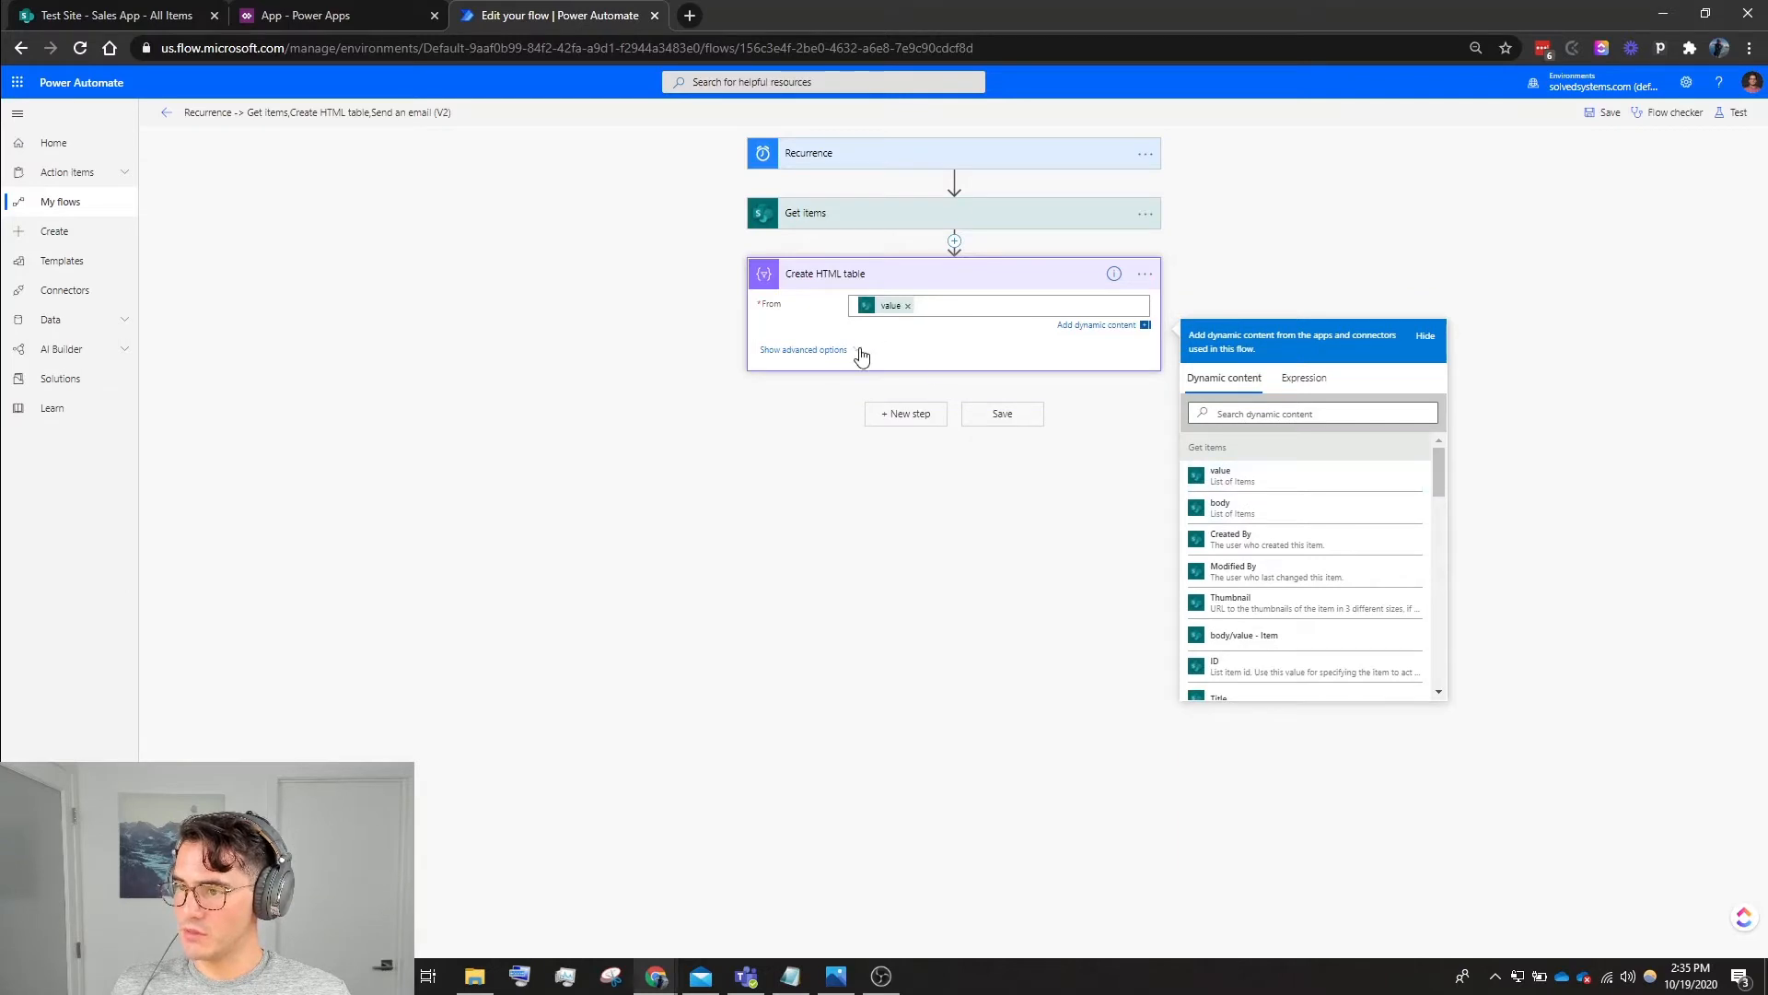
click(803, 350)
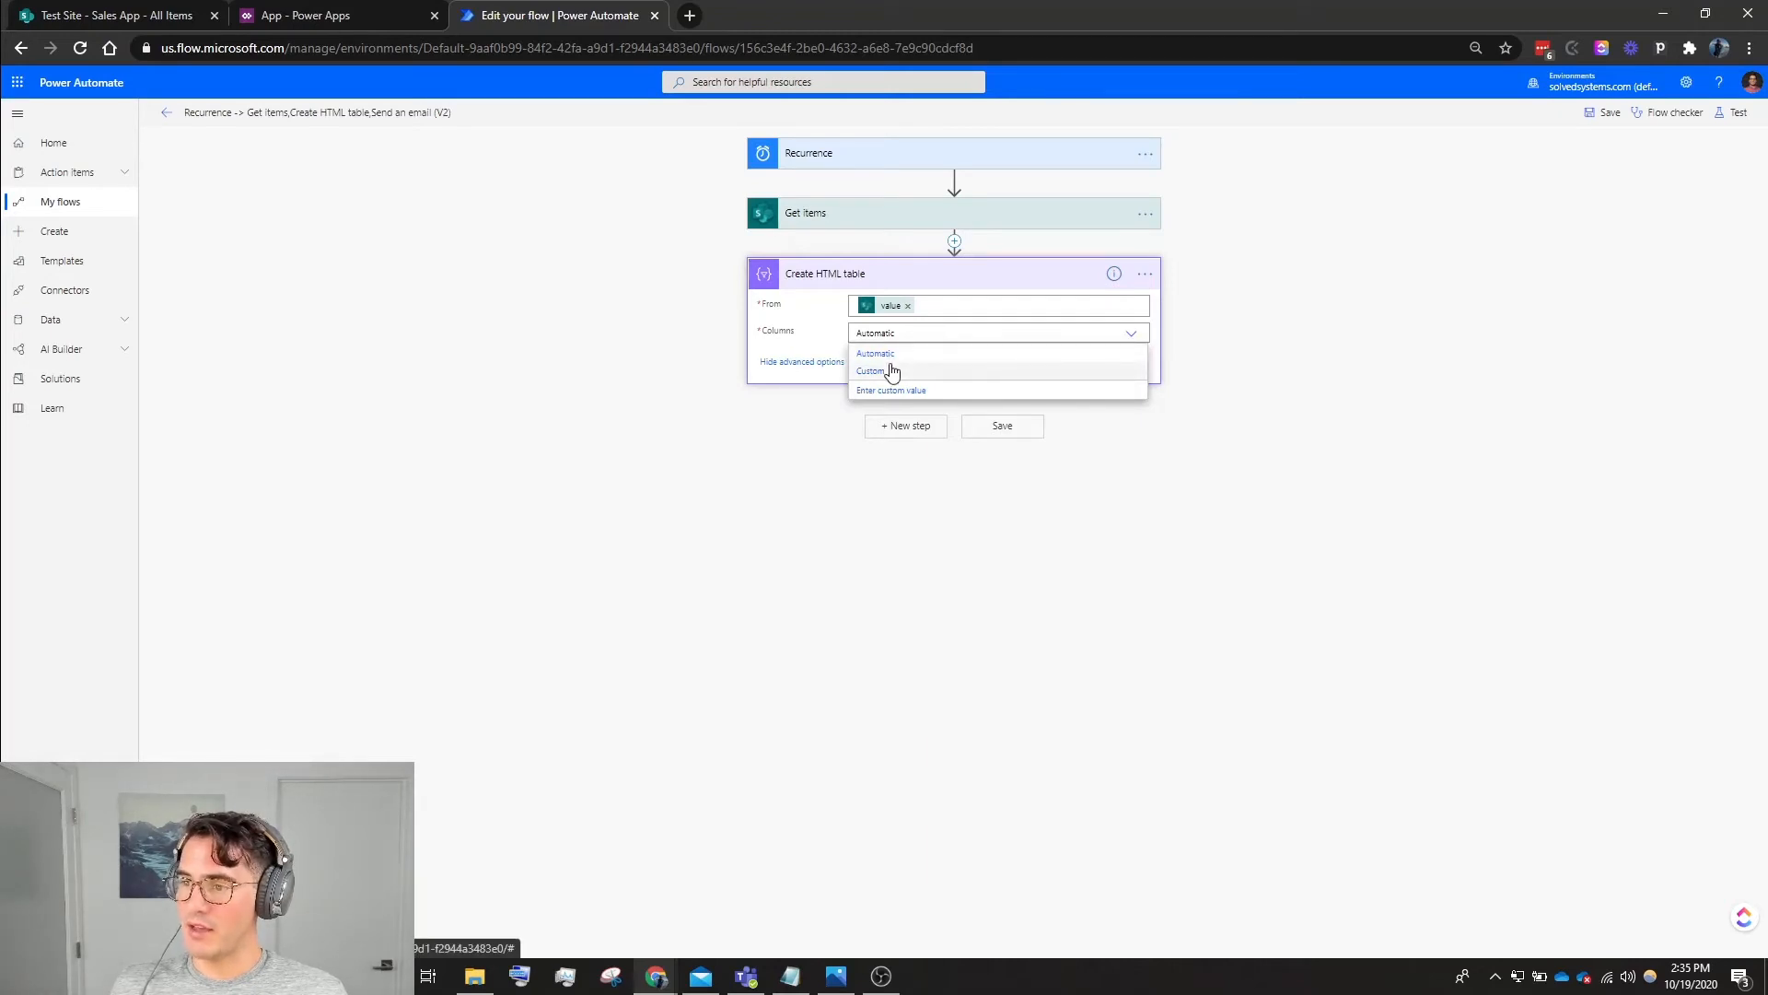
Switch to custom columns: Created, and Created_By using the creator's DisplayName.
click(870, 370)
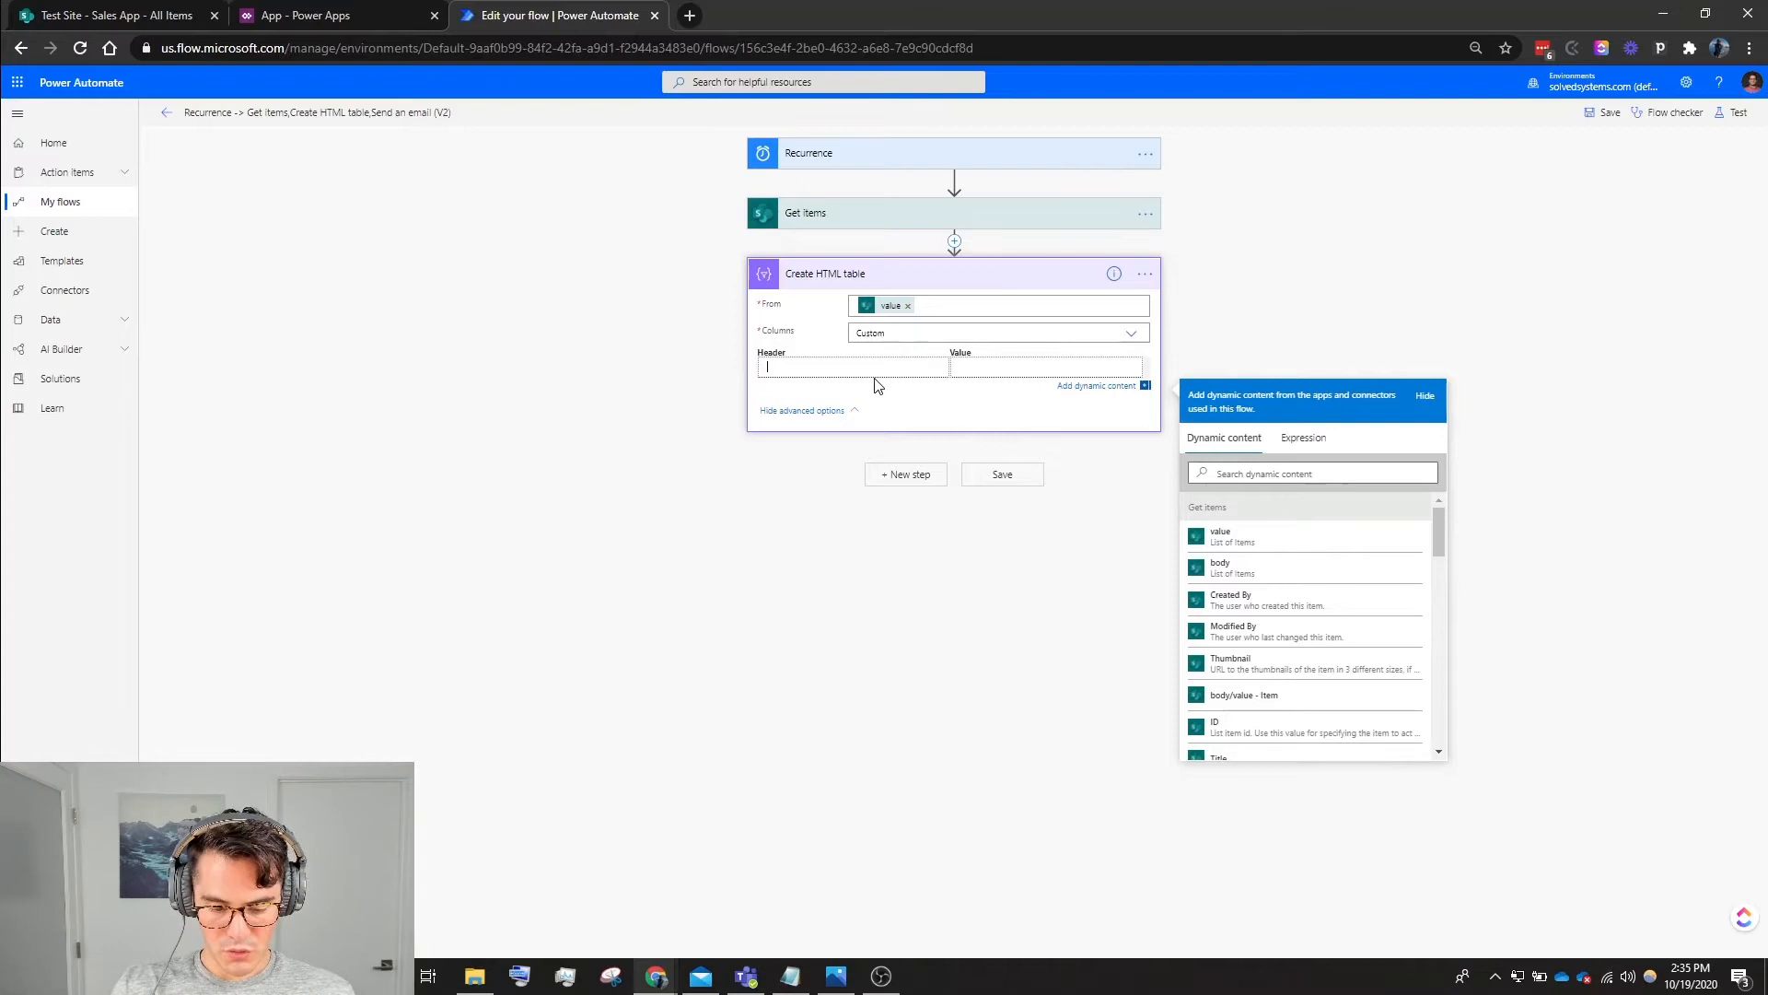
text(Created)
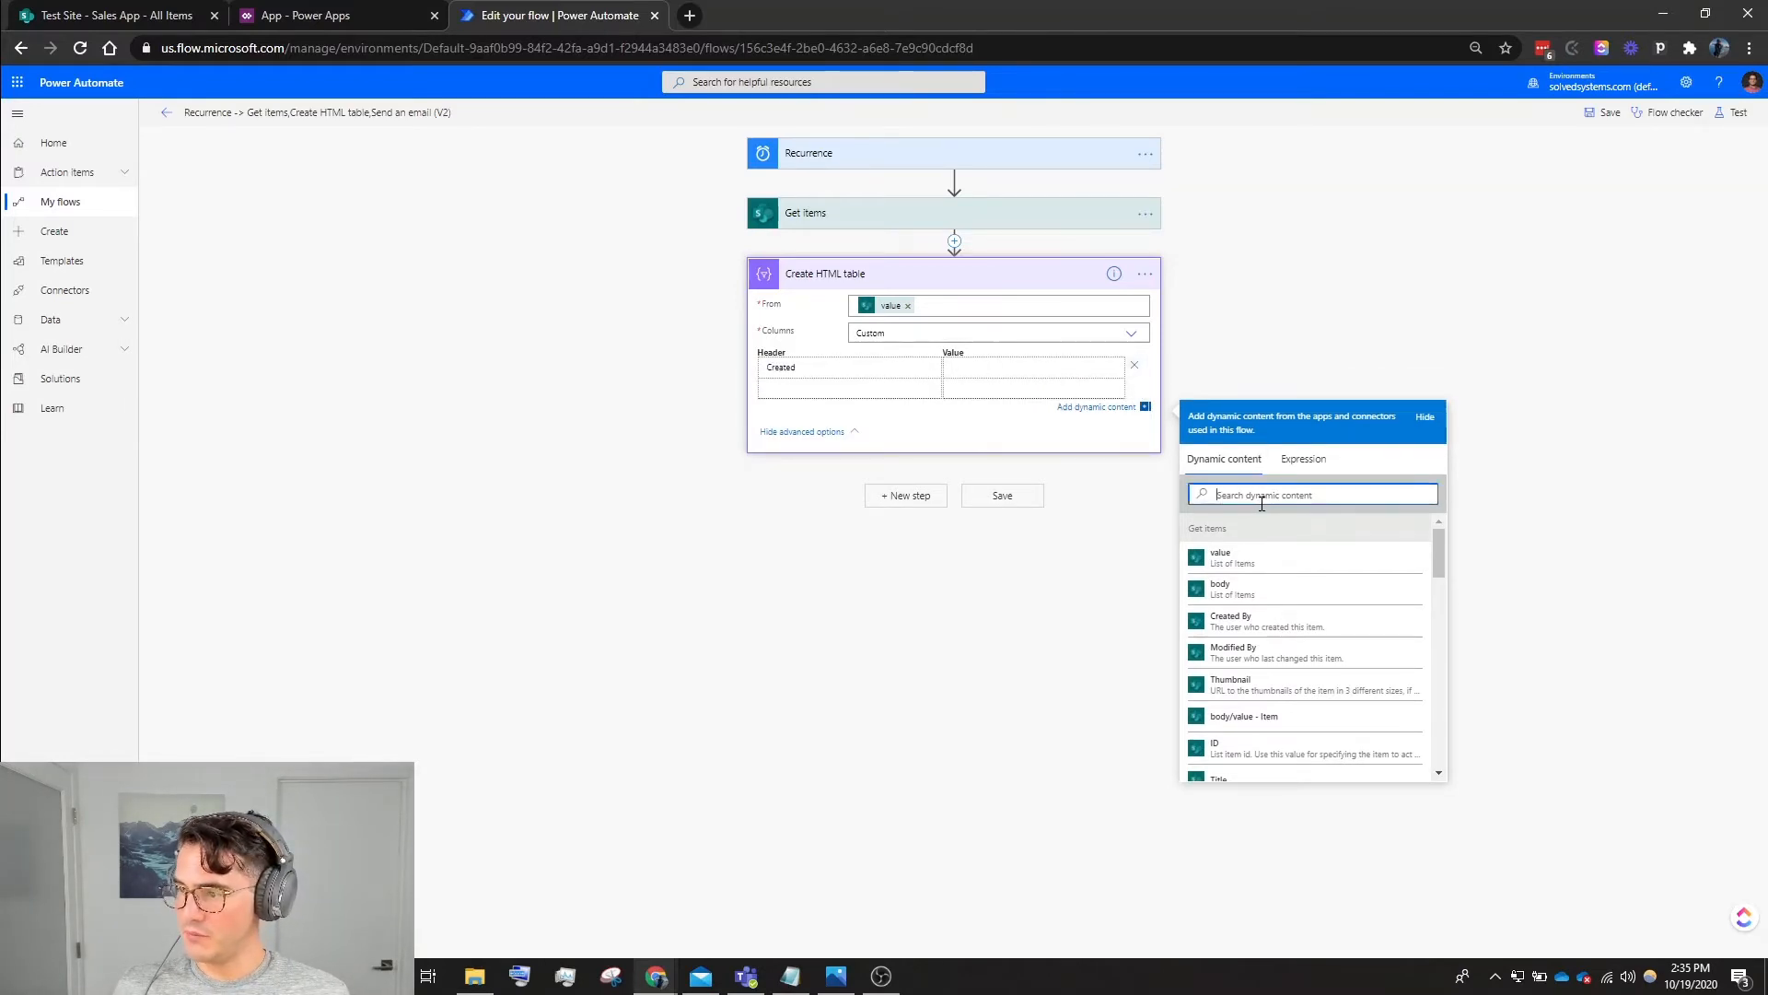
text(Create)
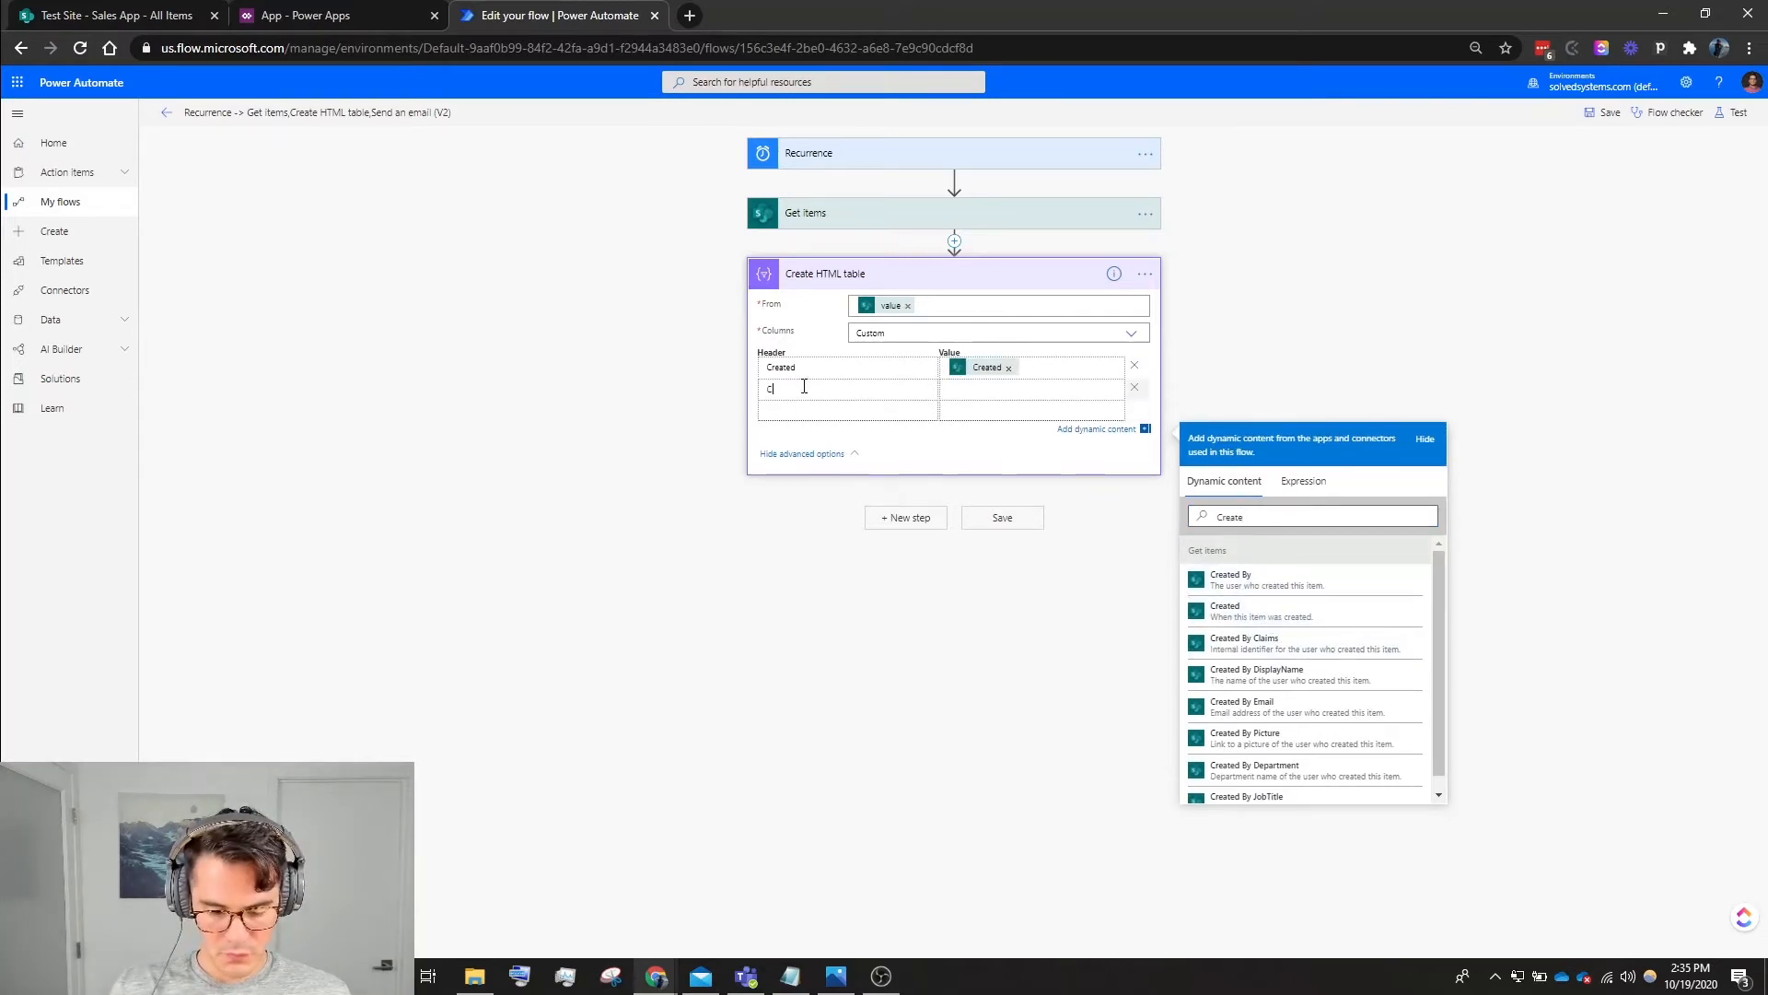
text(reated_By)
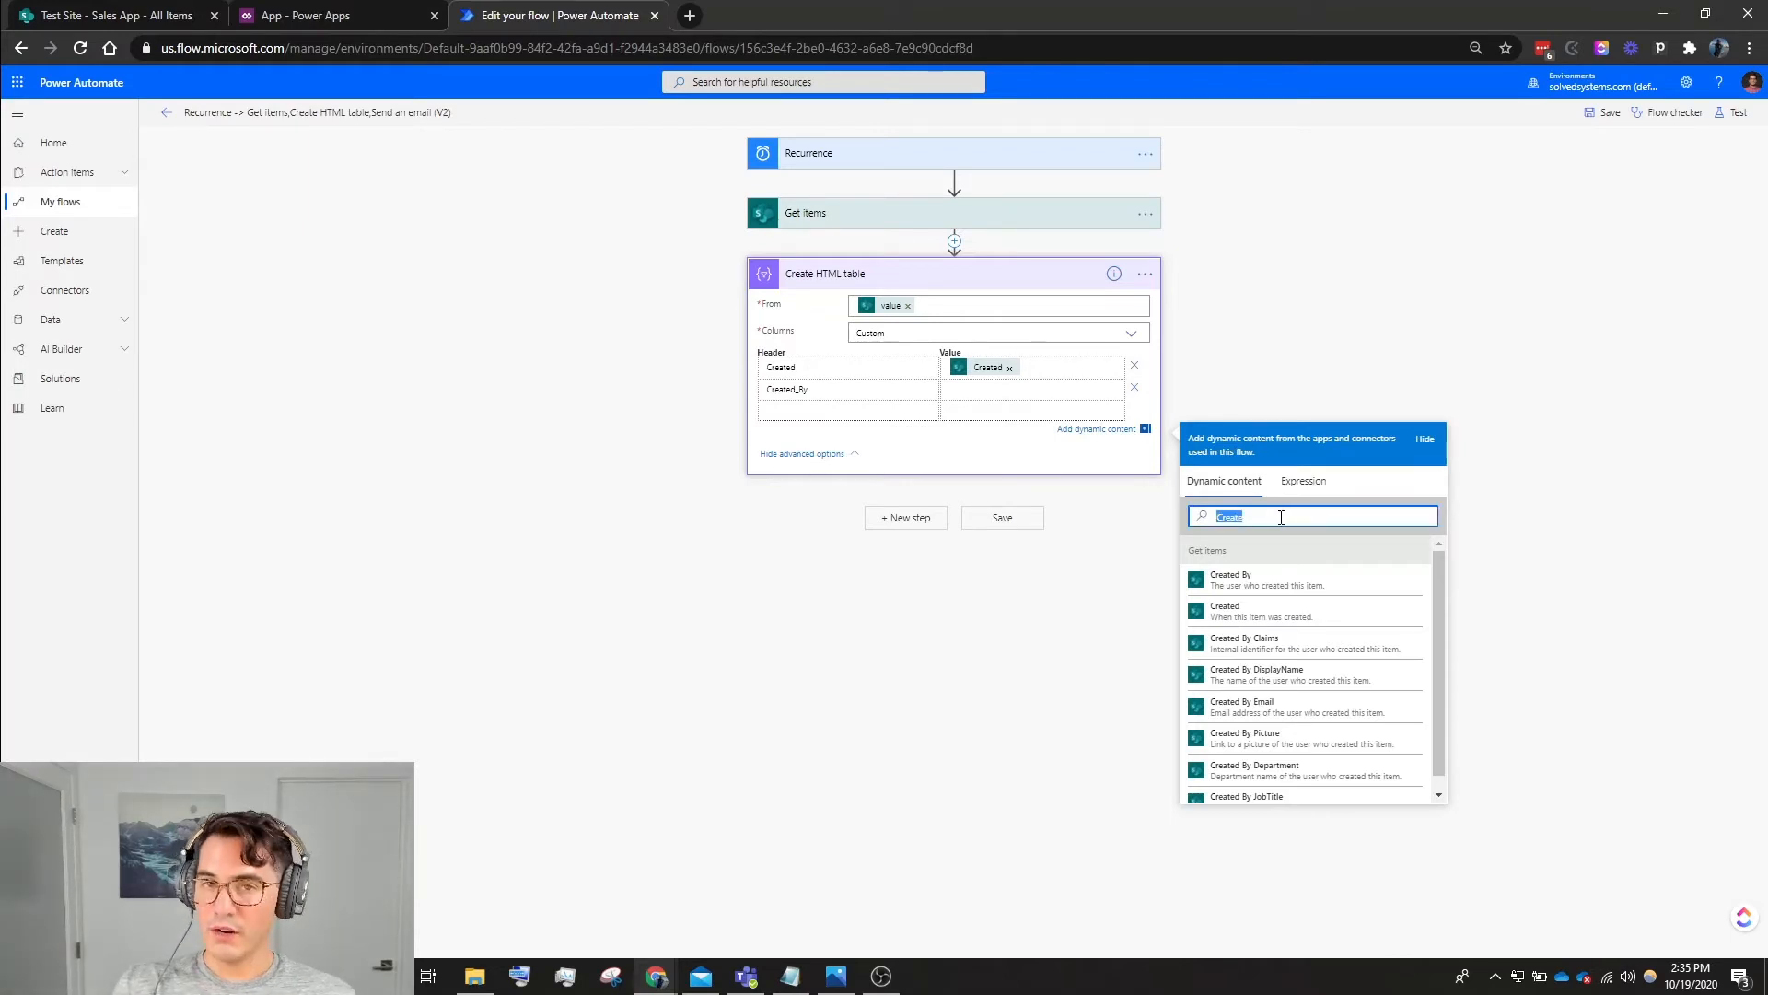
text(Display)
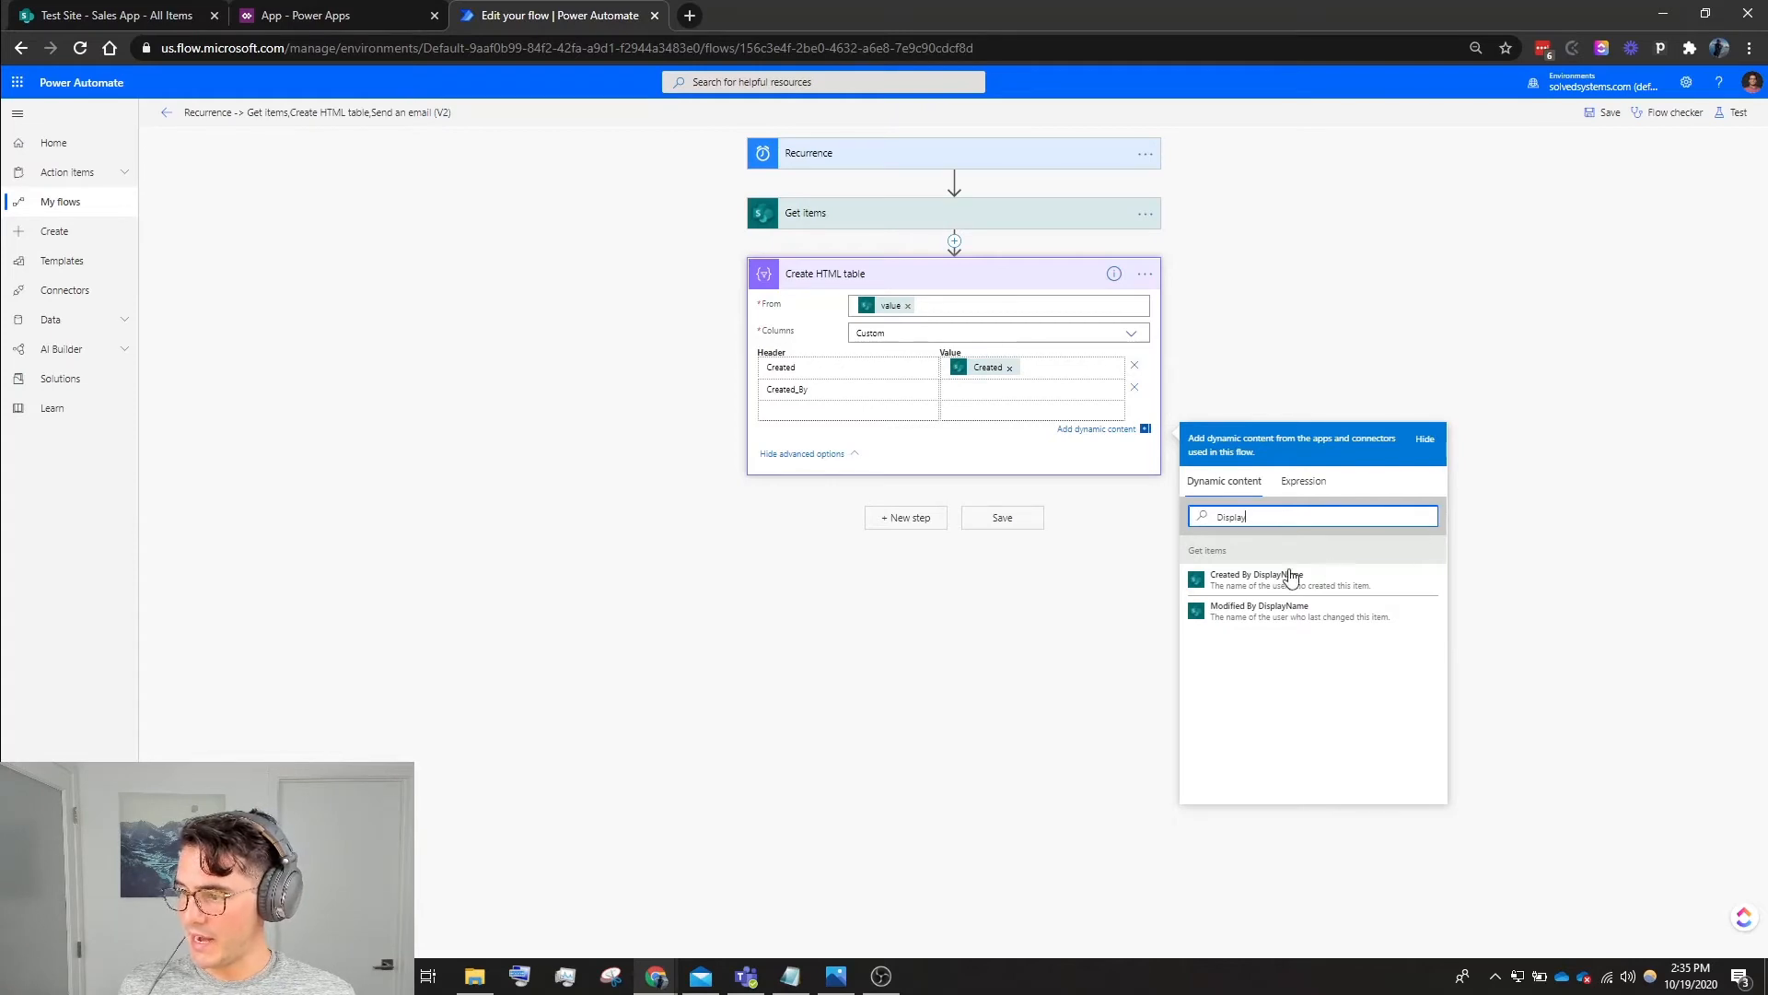
click(1256, 579)
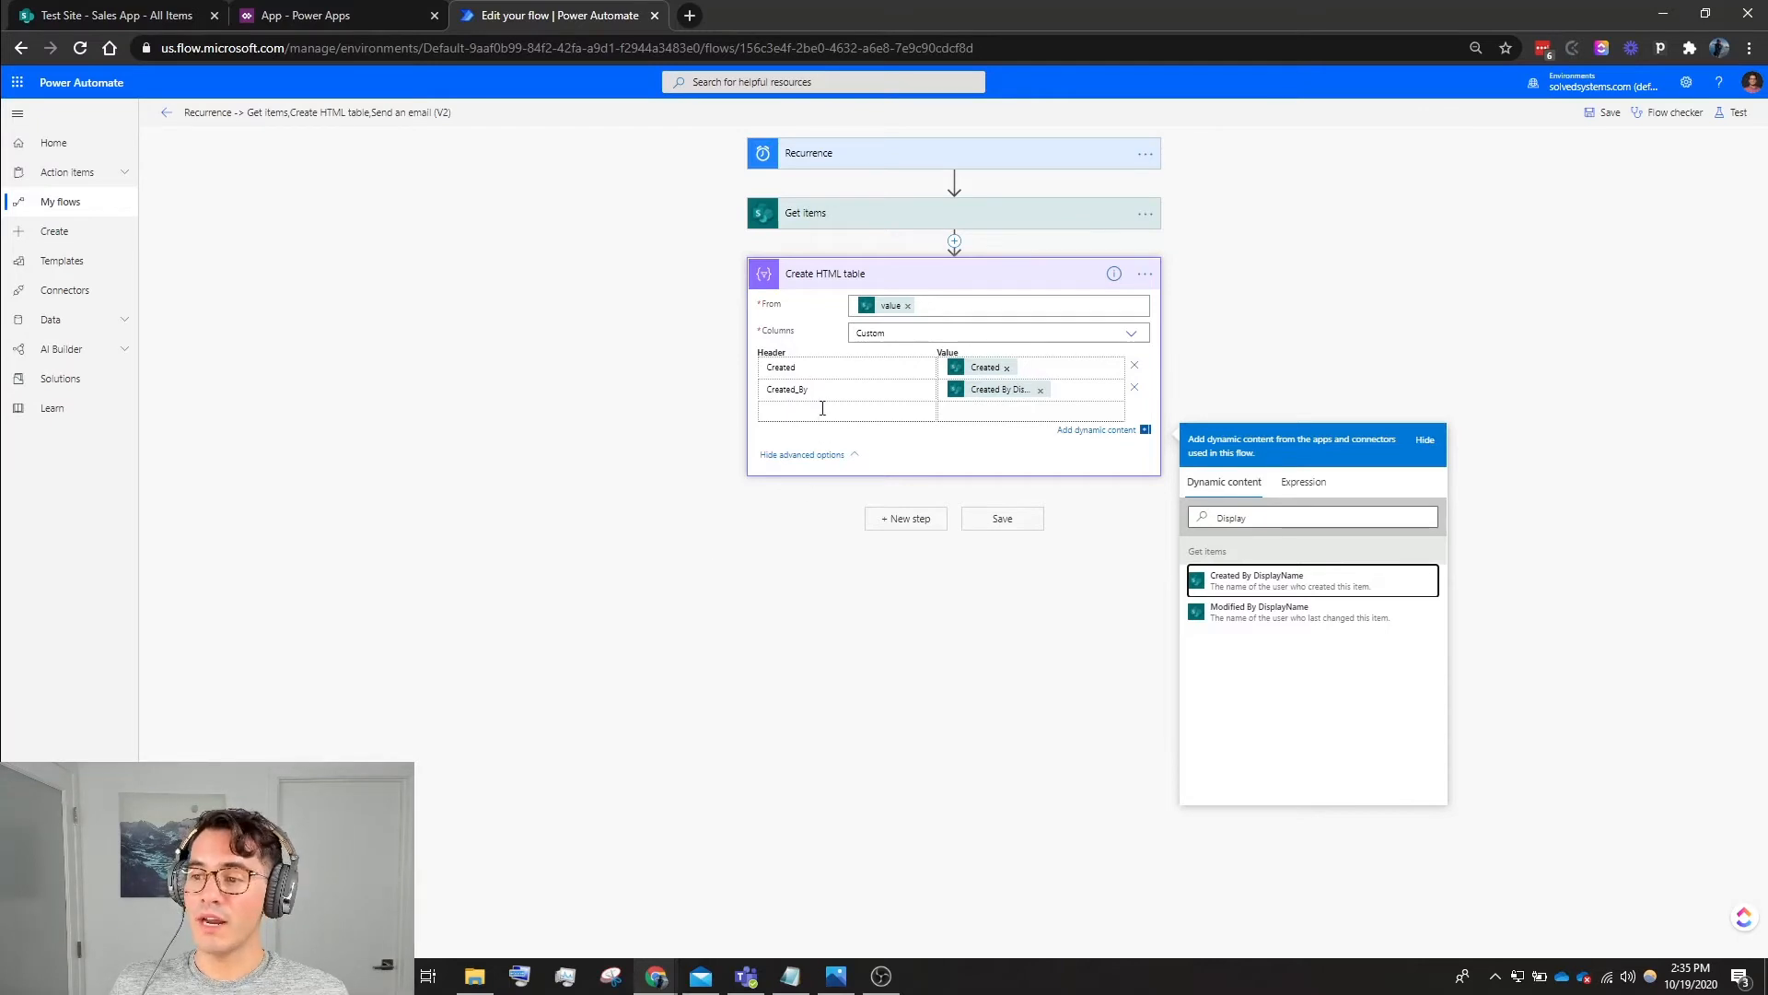
Add a Sales_Calls column header row to the table.
click(827, 411)
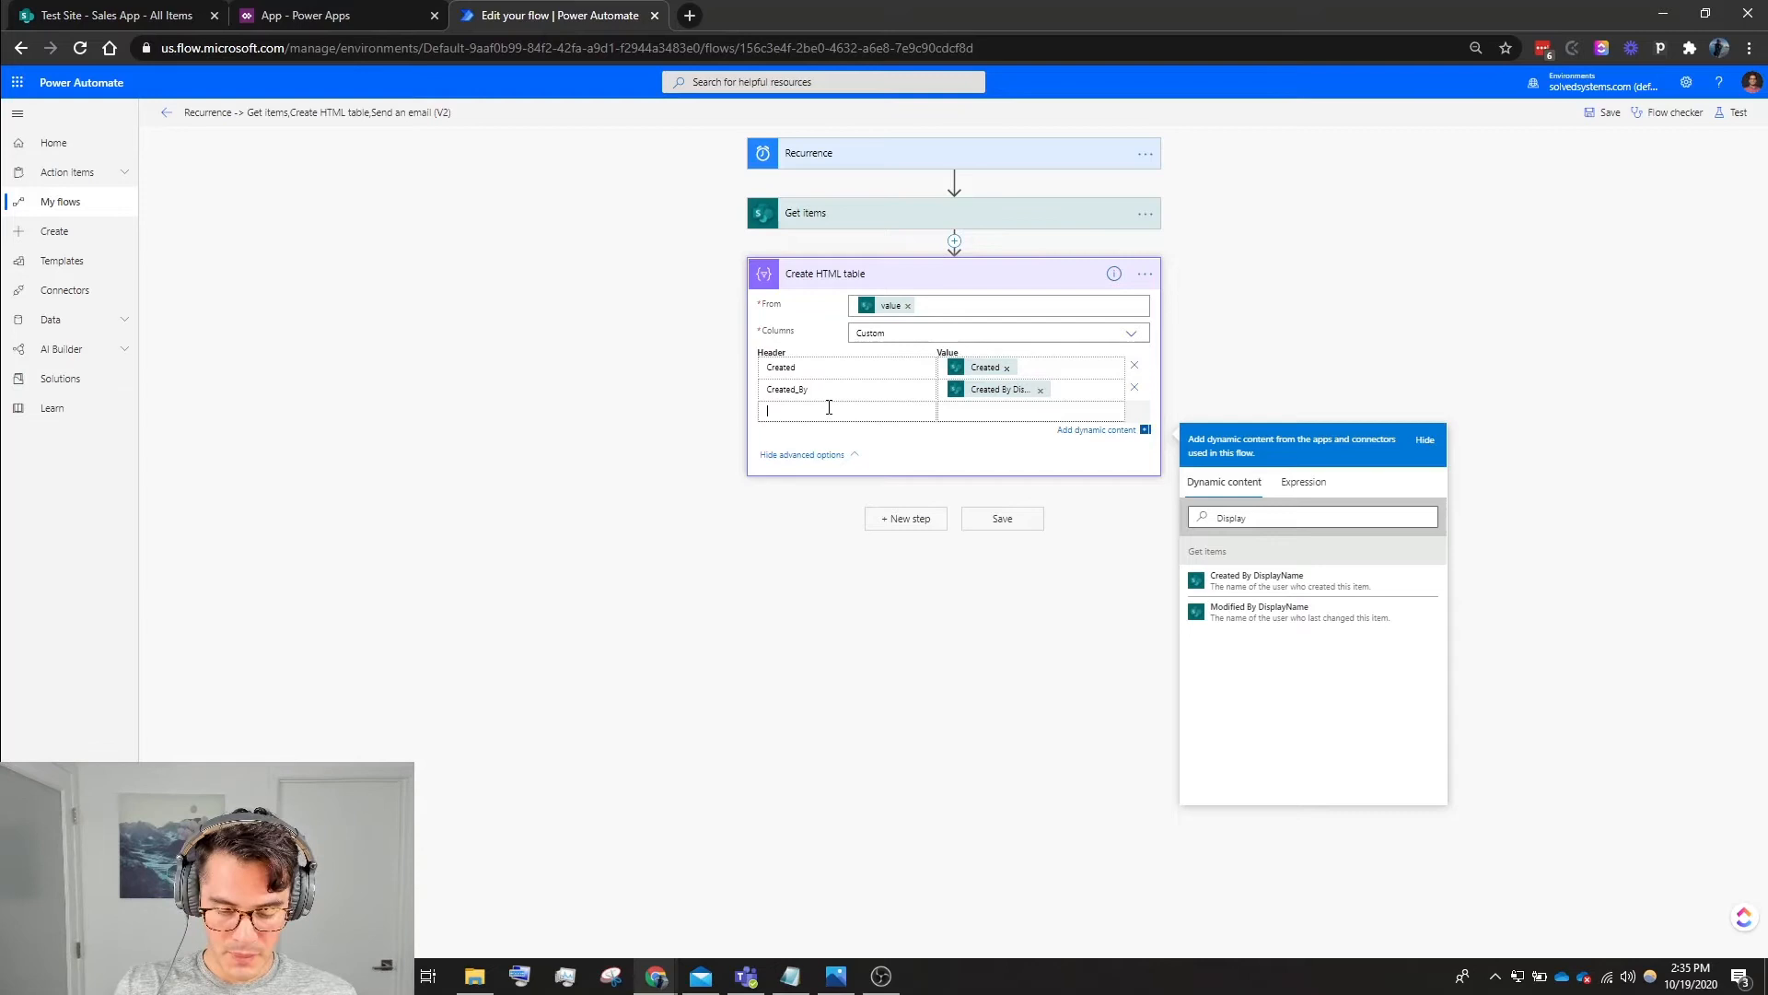
text(Sales_Call)
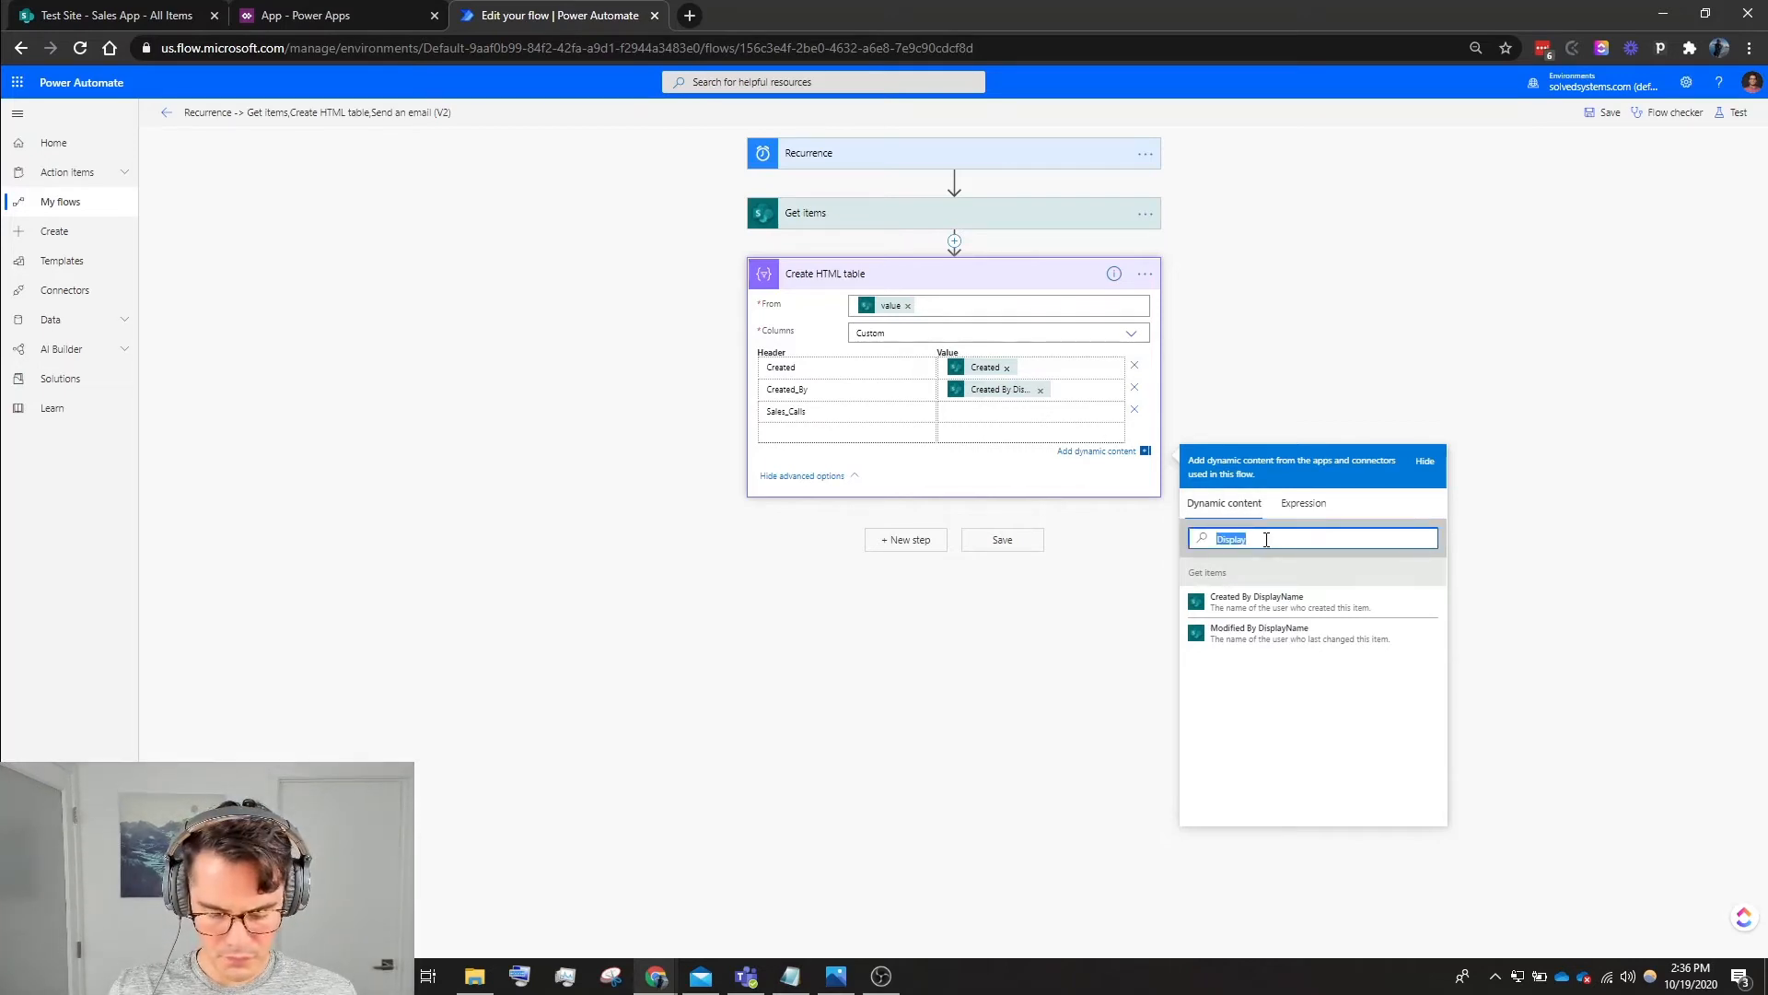
text(s)
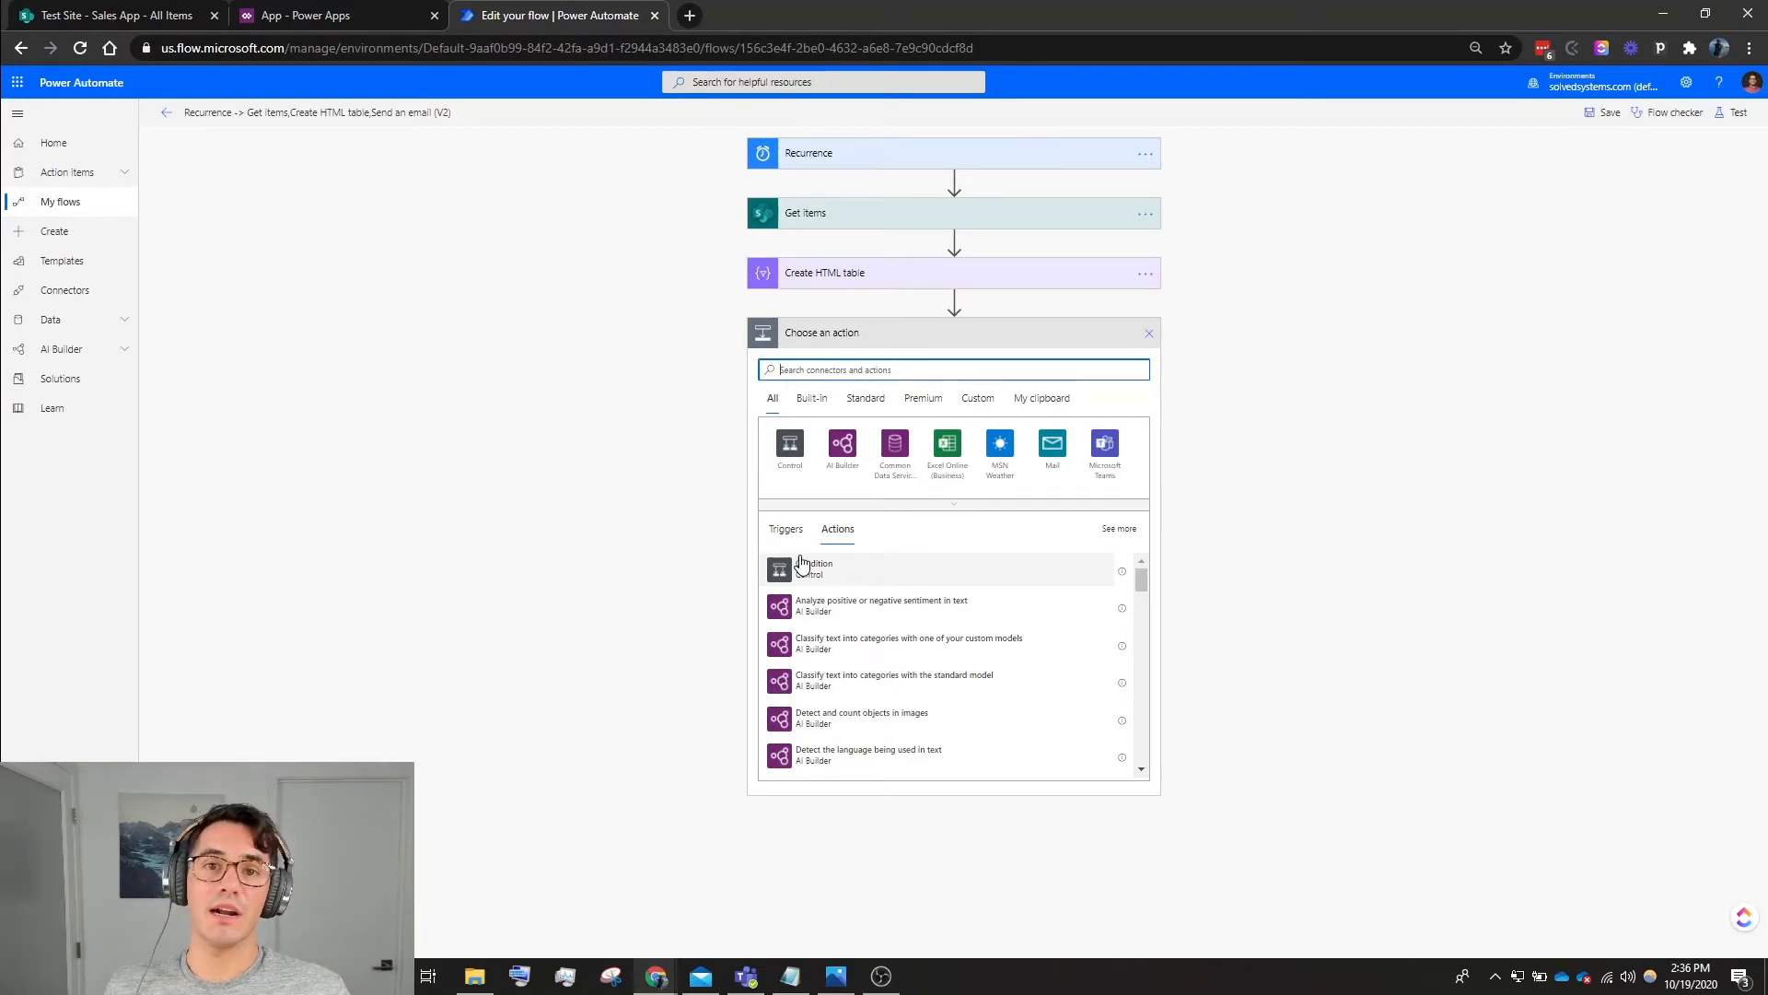
mouse_move(811, 427)
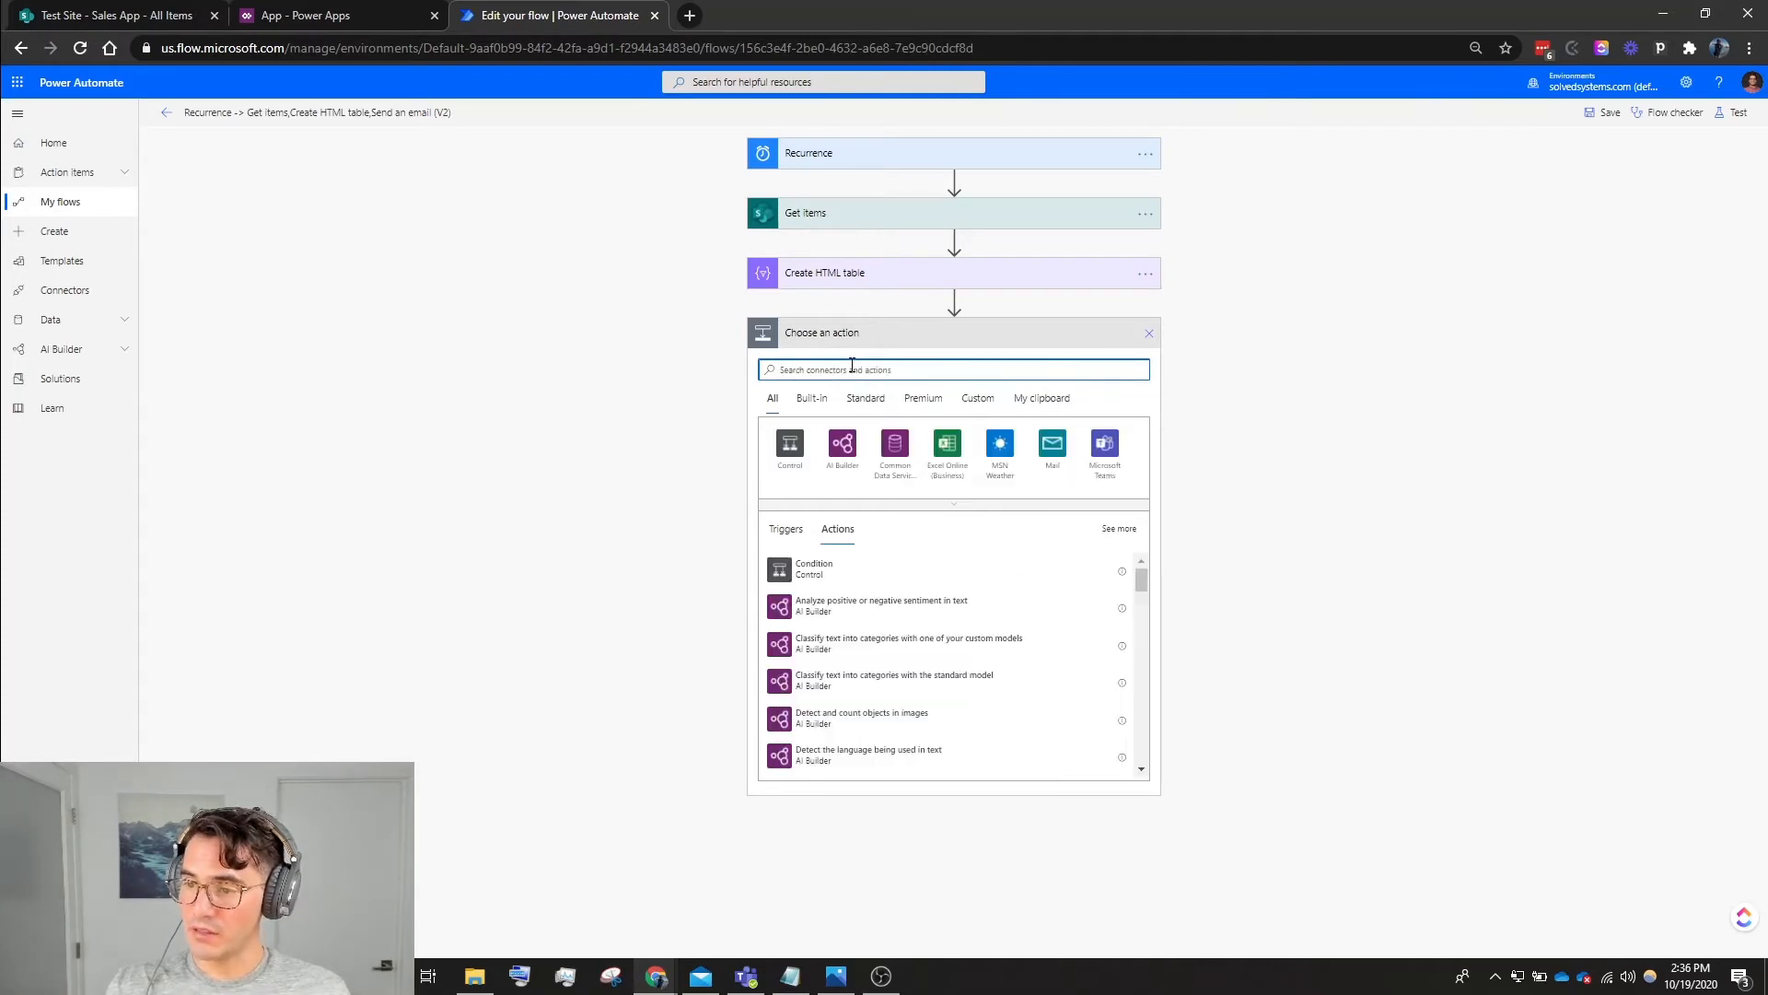
Add a Compose step whose expression replaces '<table>' with '<table border="1">'.
text(con)
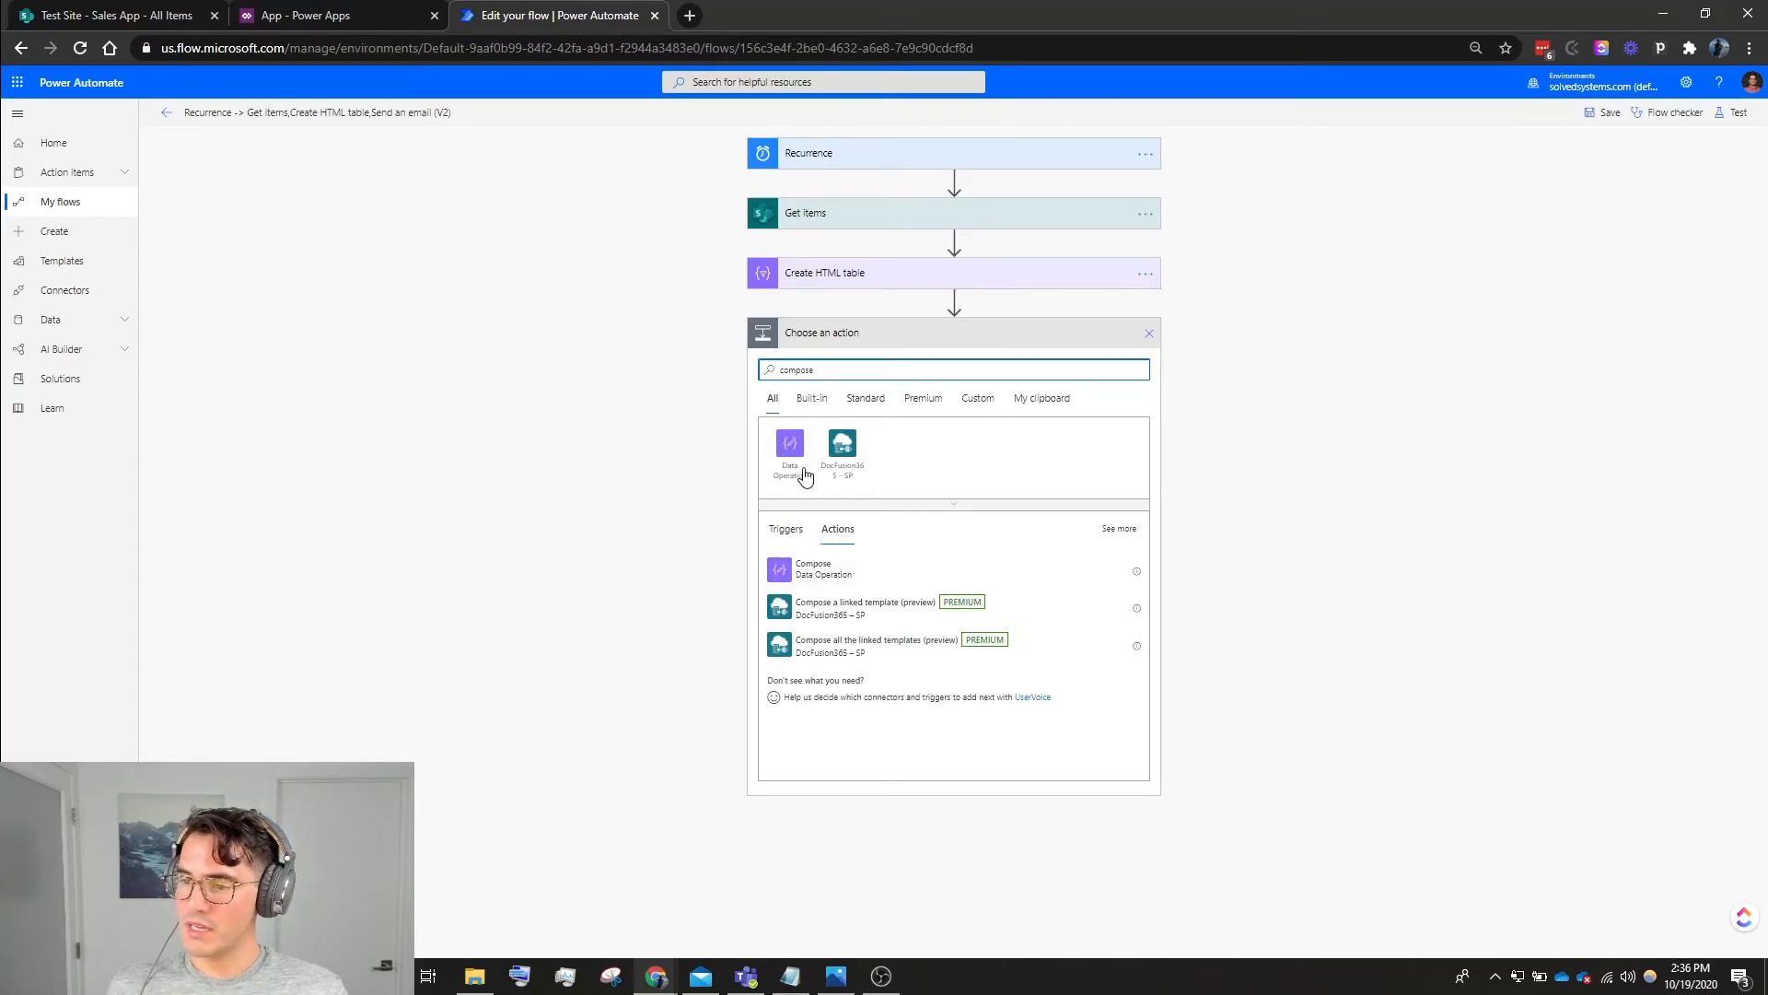
click(812, 568)
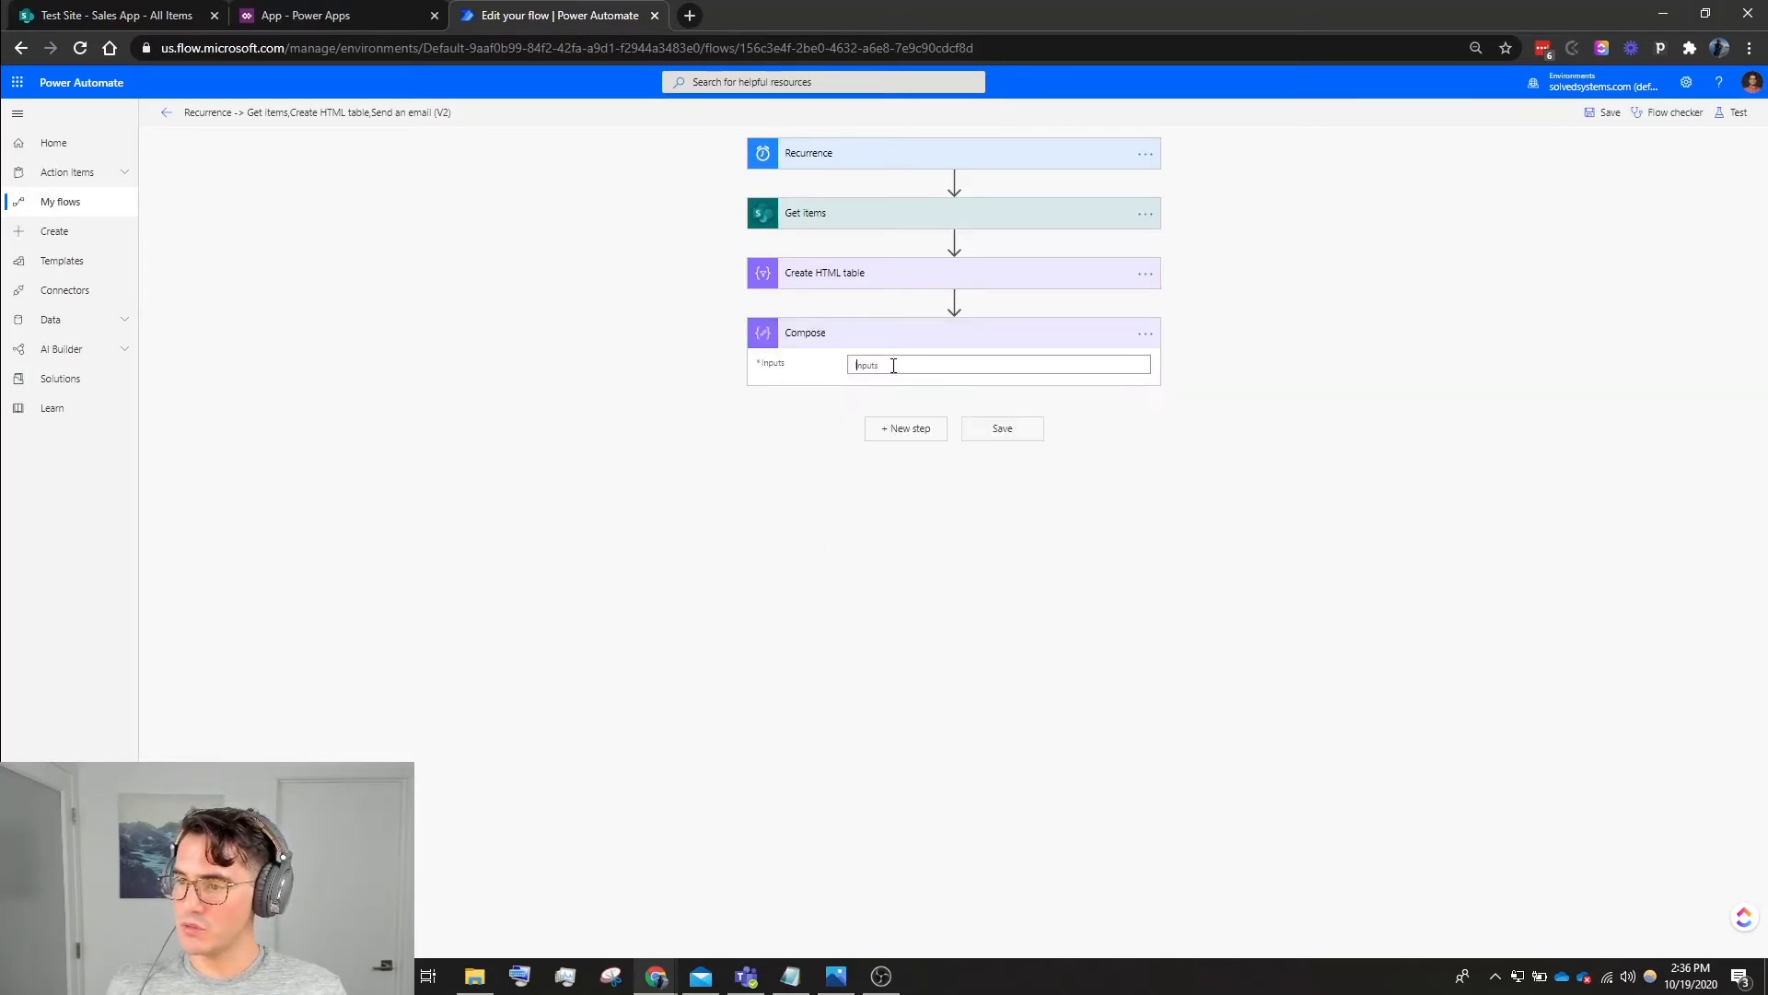
click(996, 365)
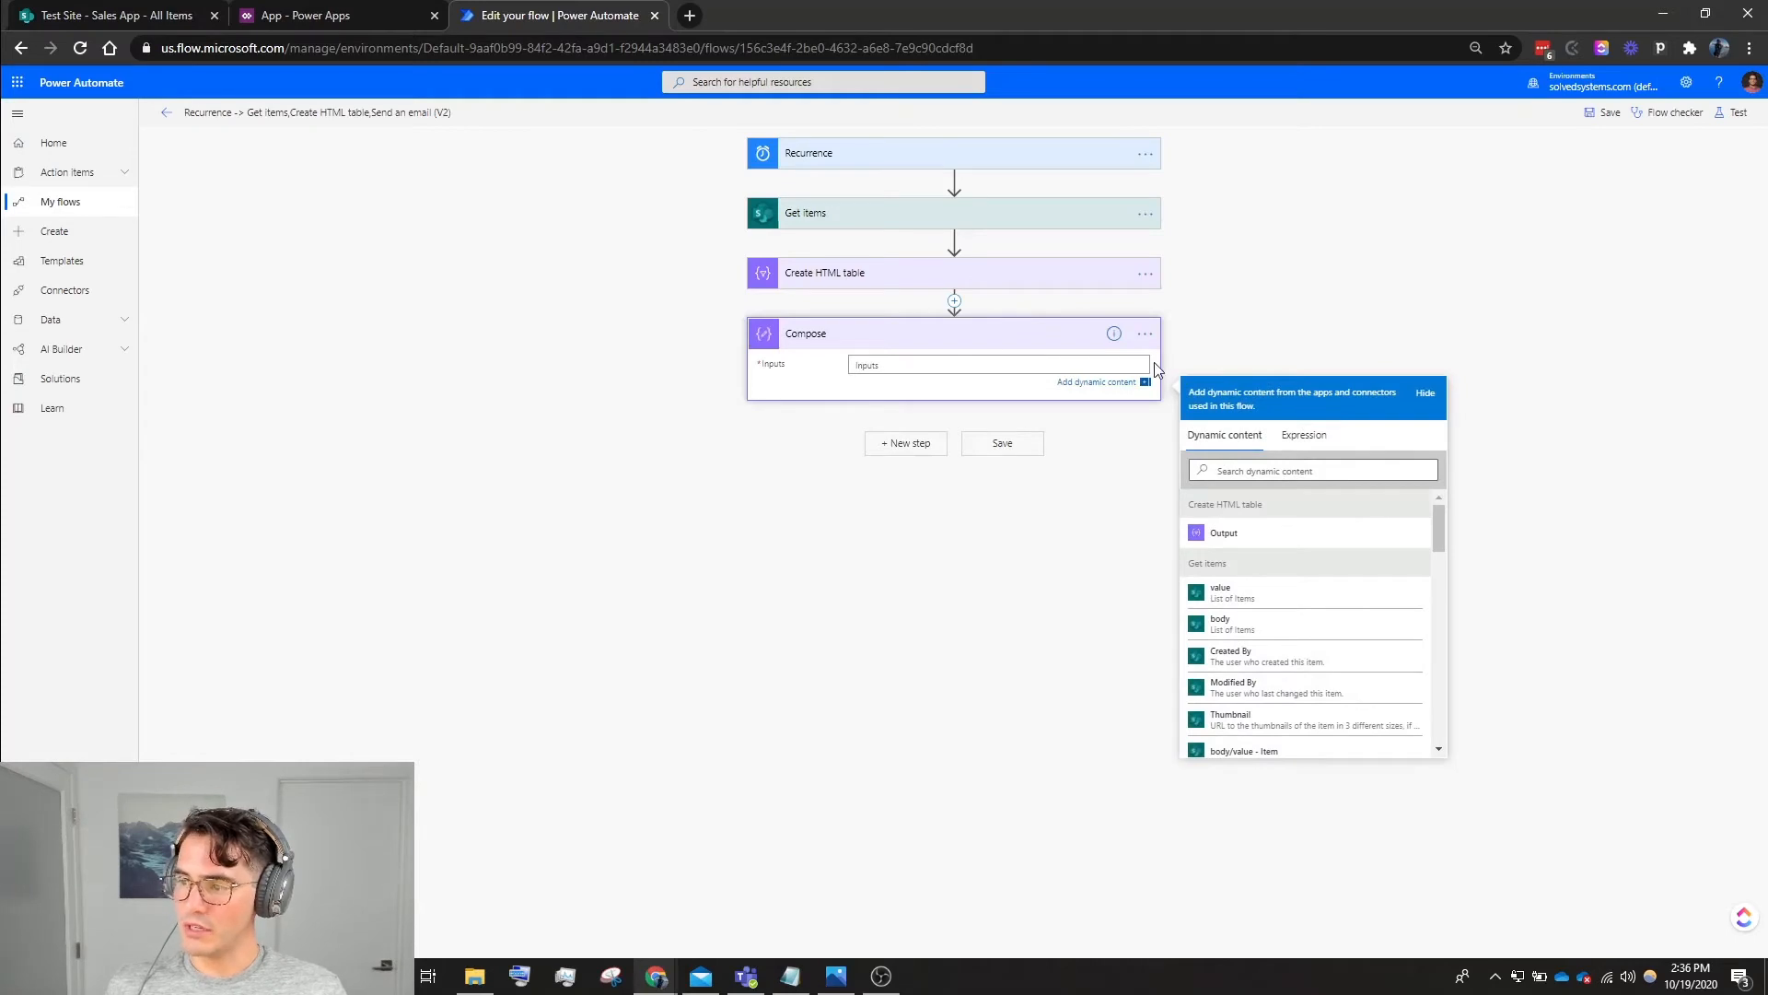
click(1303, 434)
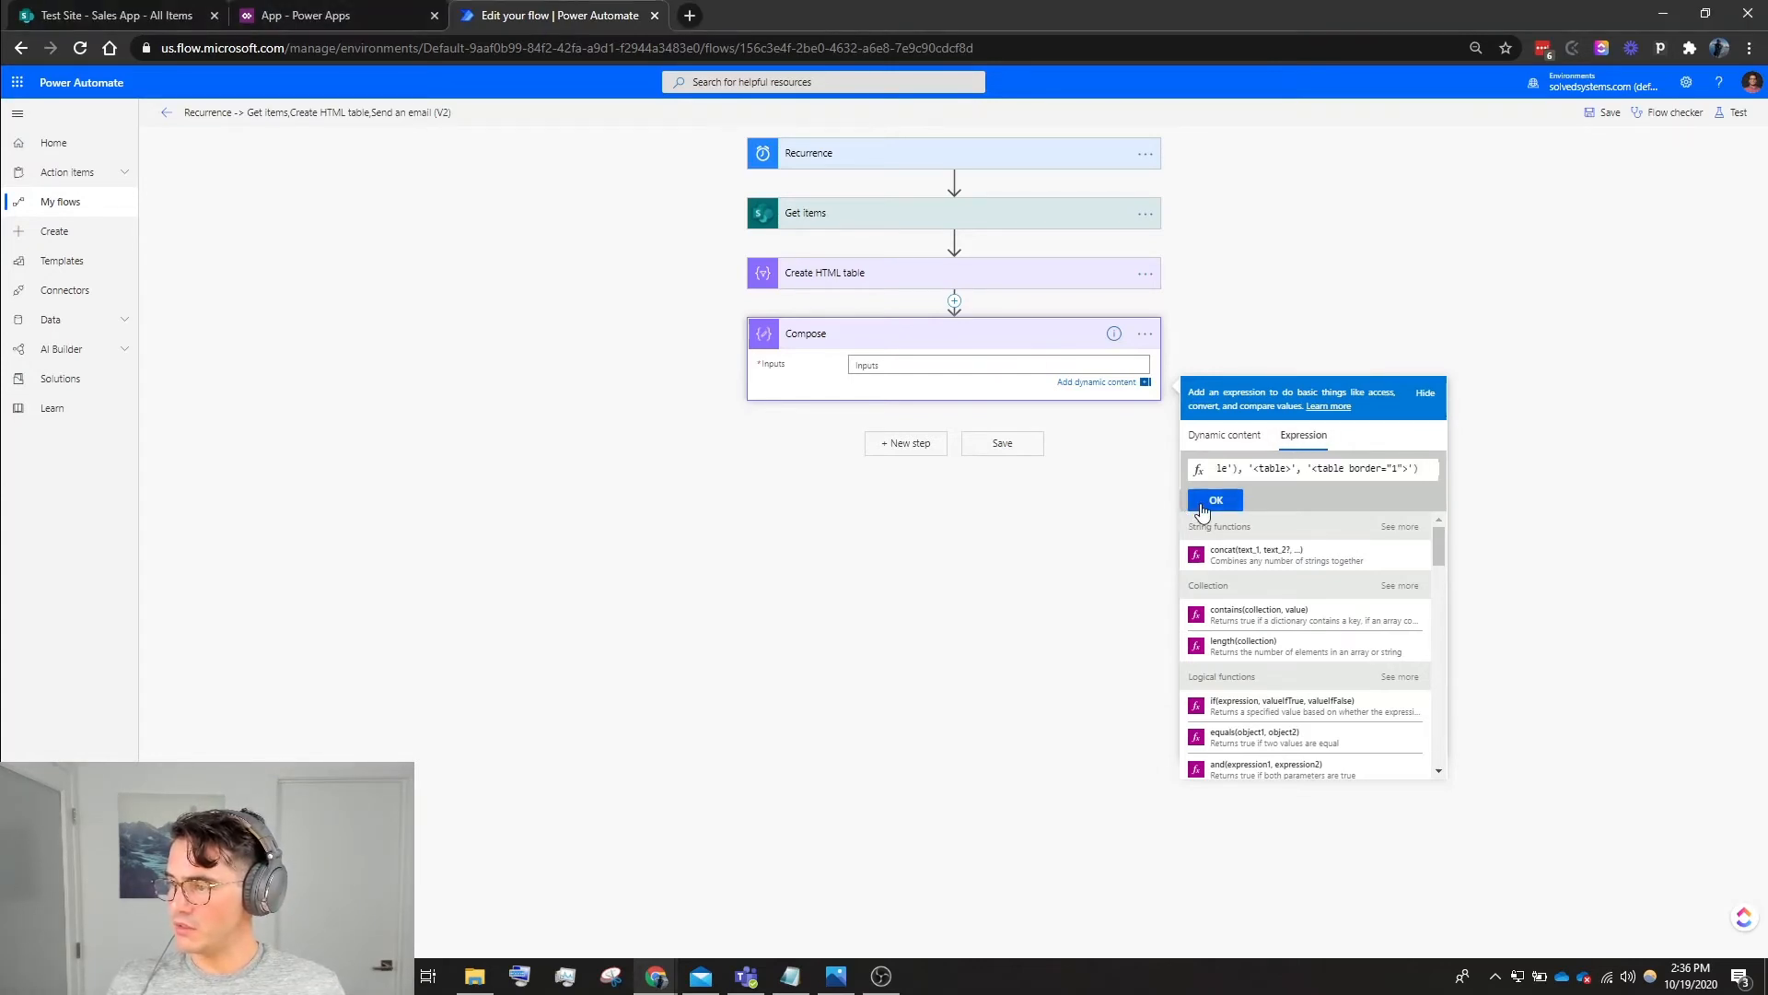
click(1215, 500)
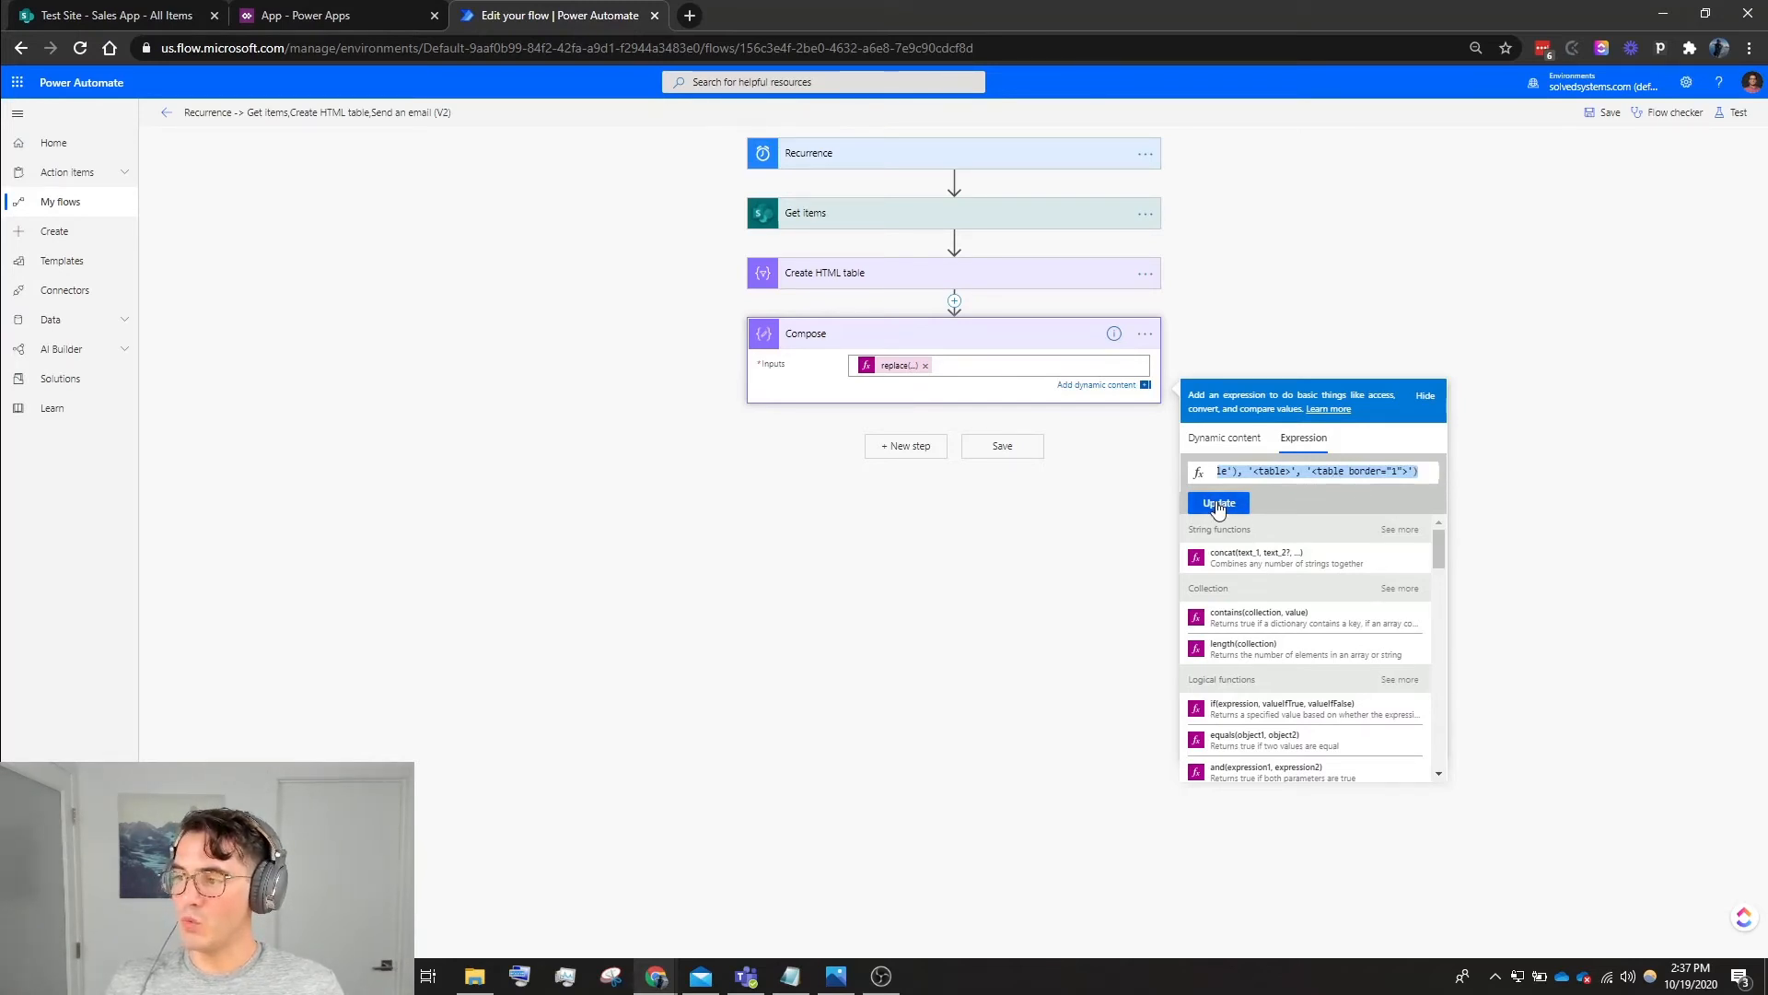
click(1218, 503)
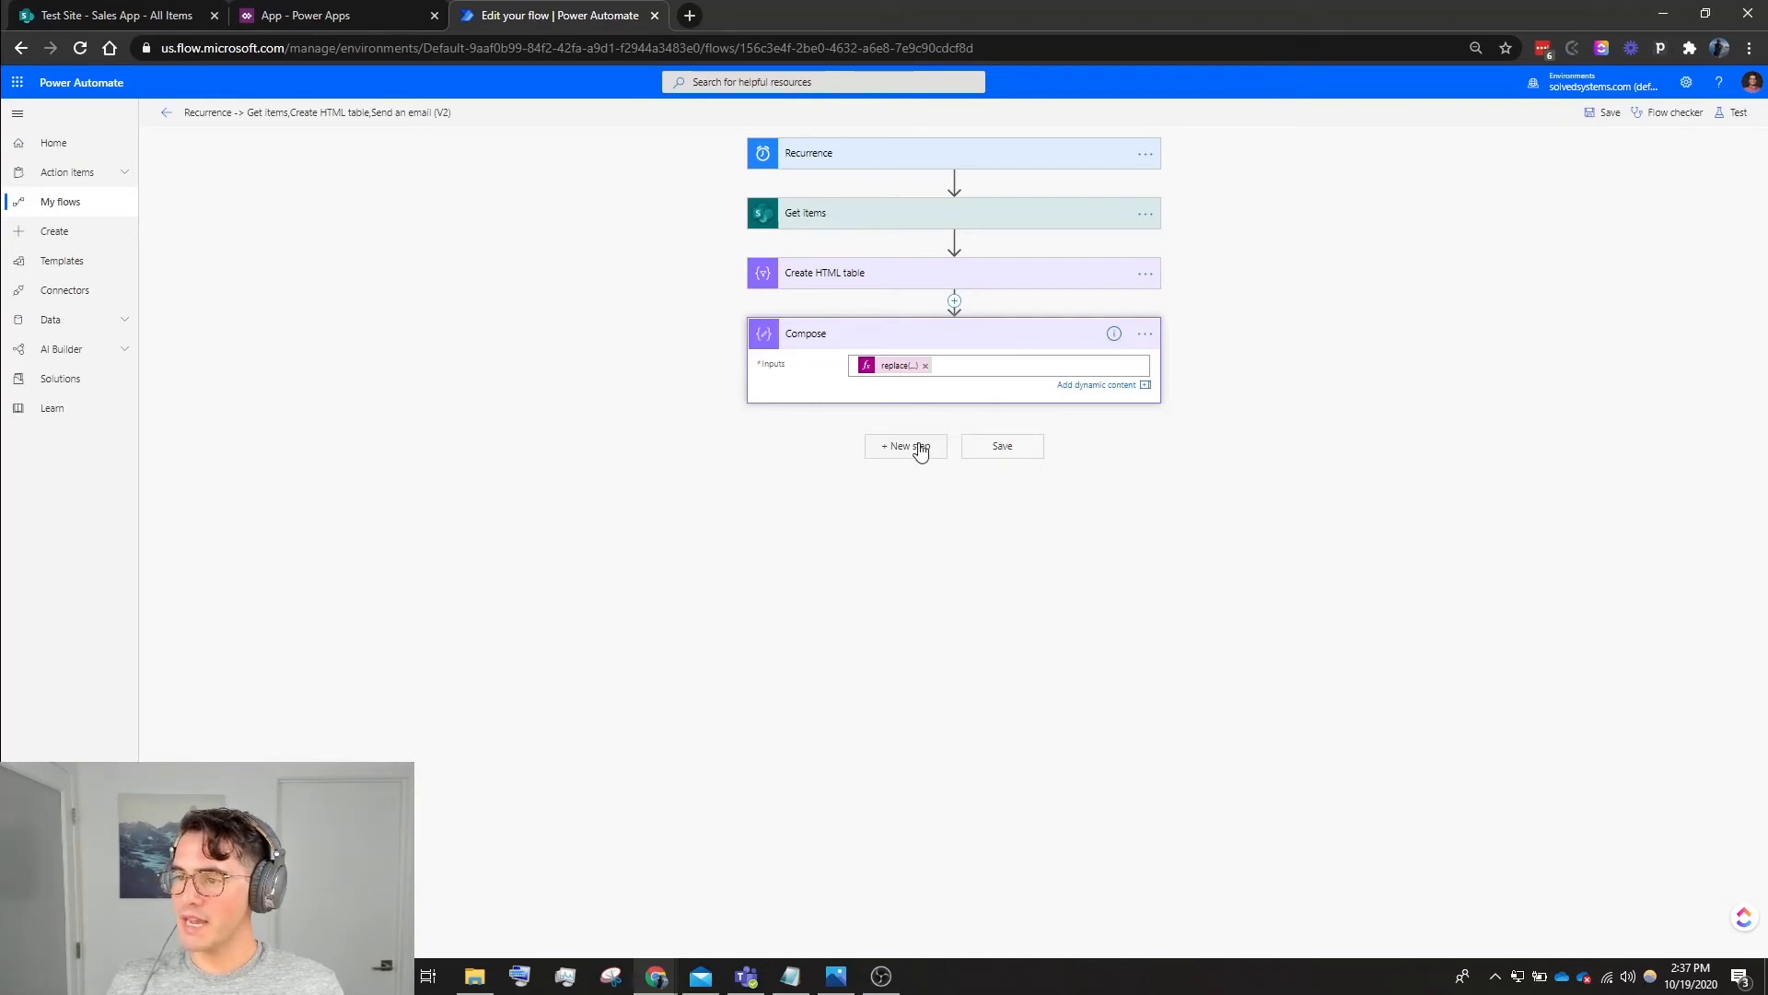
Add a Compose 2 step with a replace expression that adds padding to <td> cells.
click(905, 446)
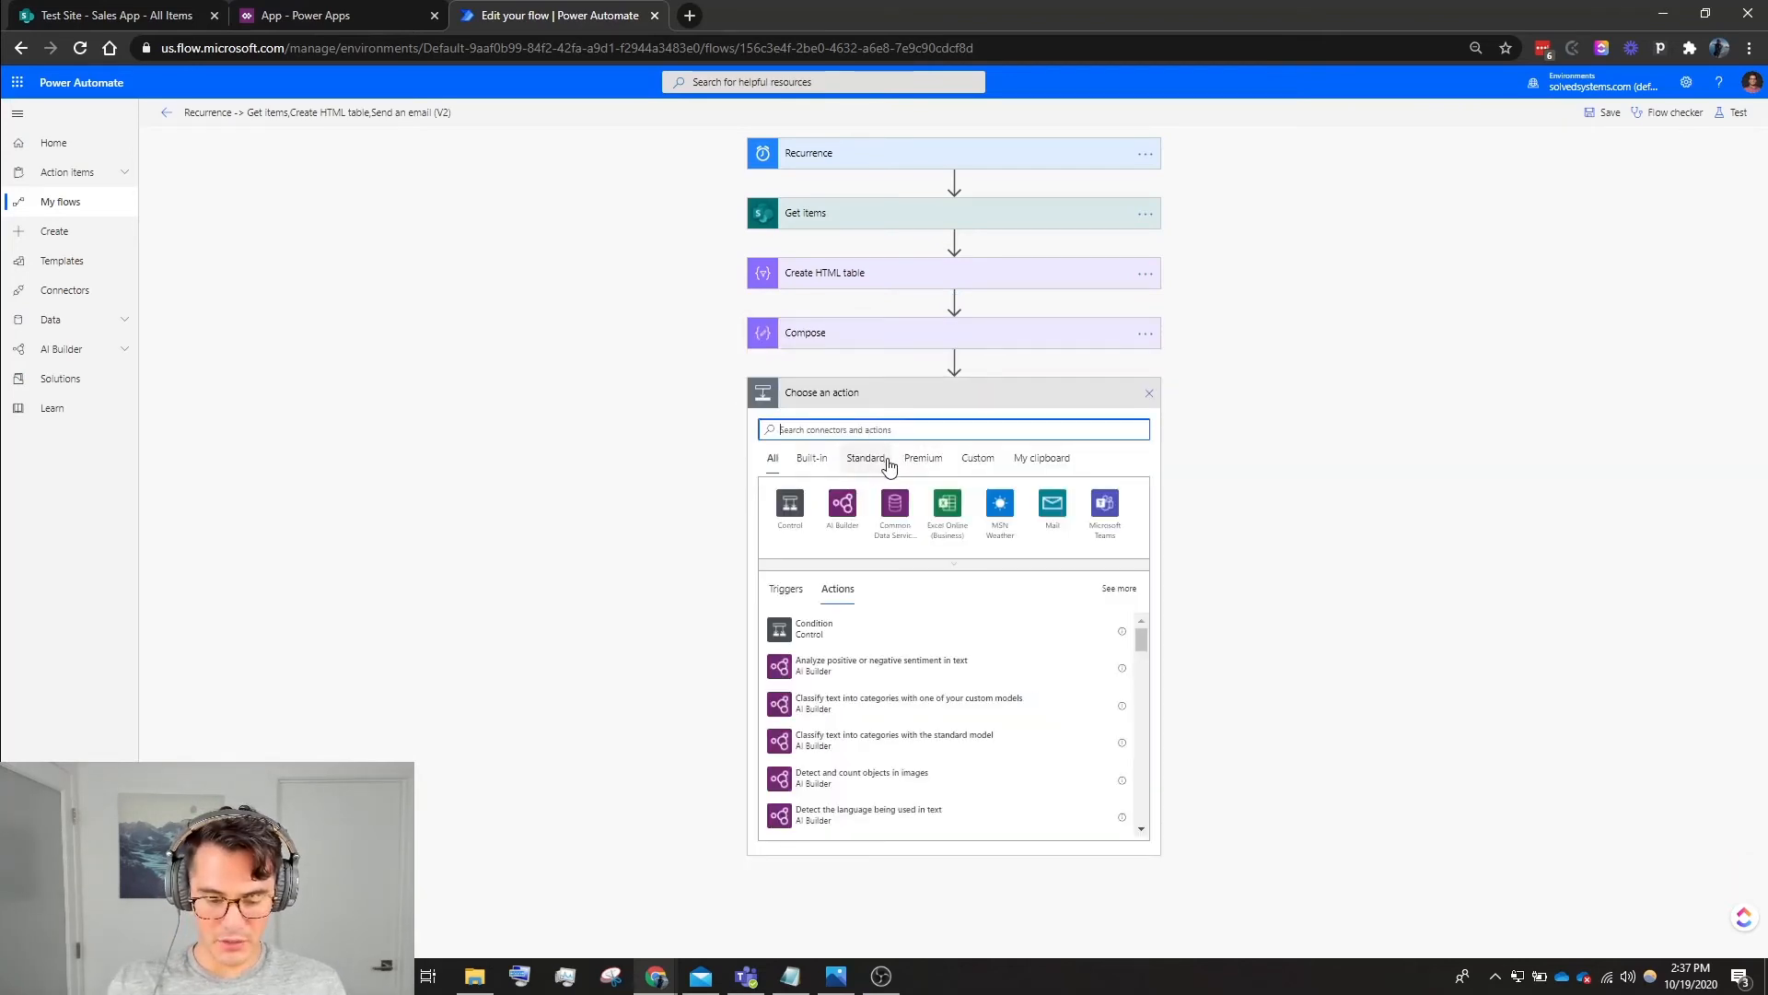
text(Compose)
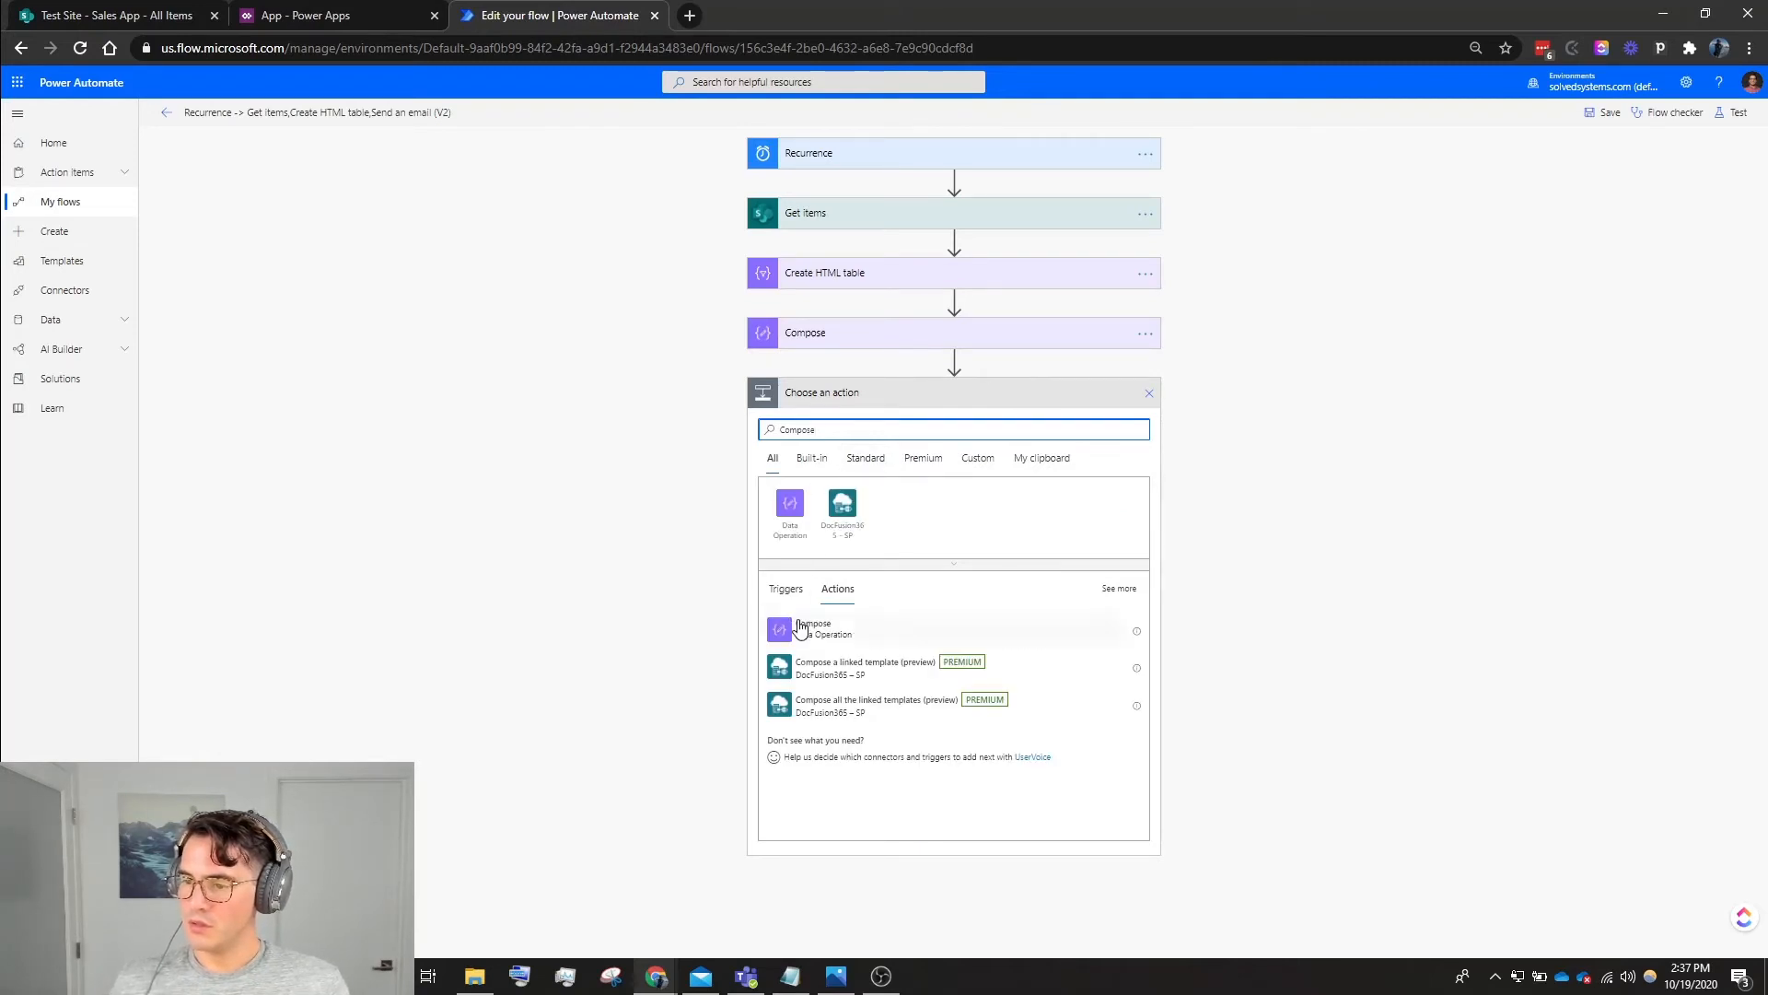
click(812, 629)
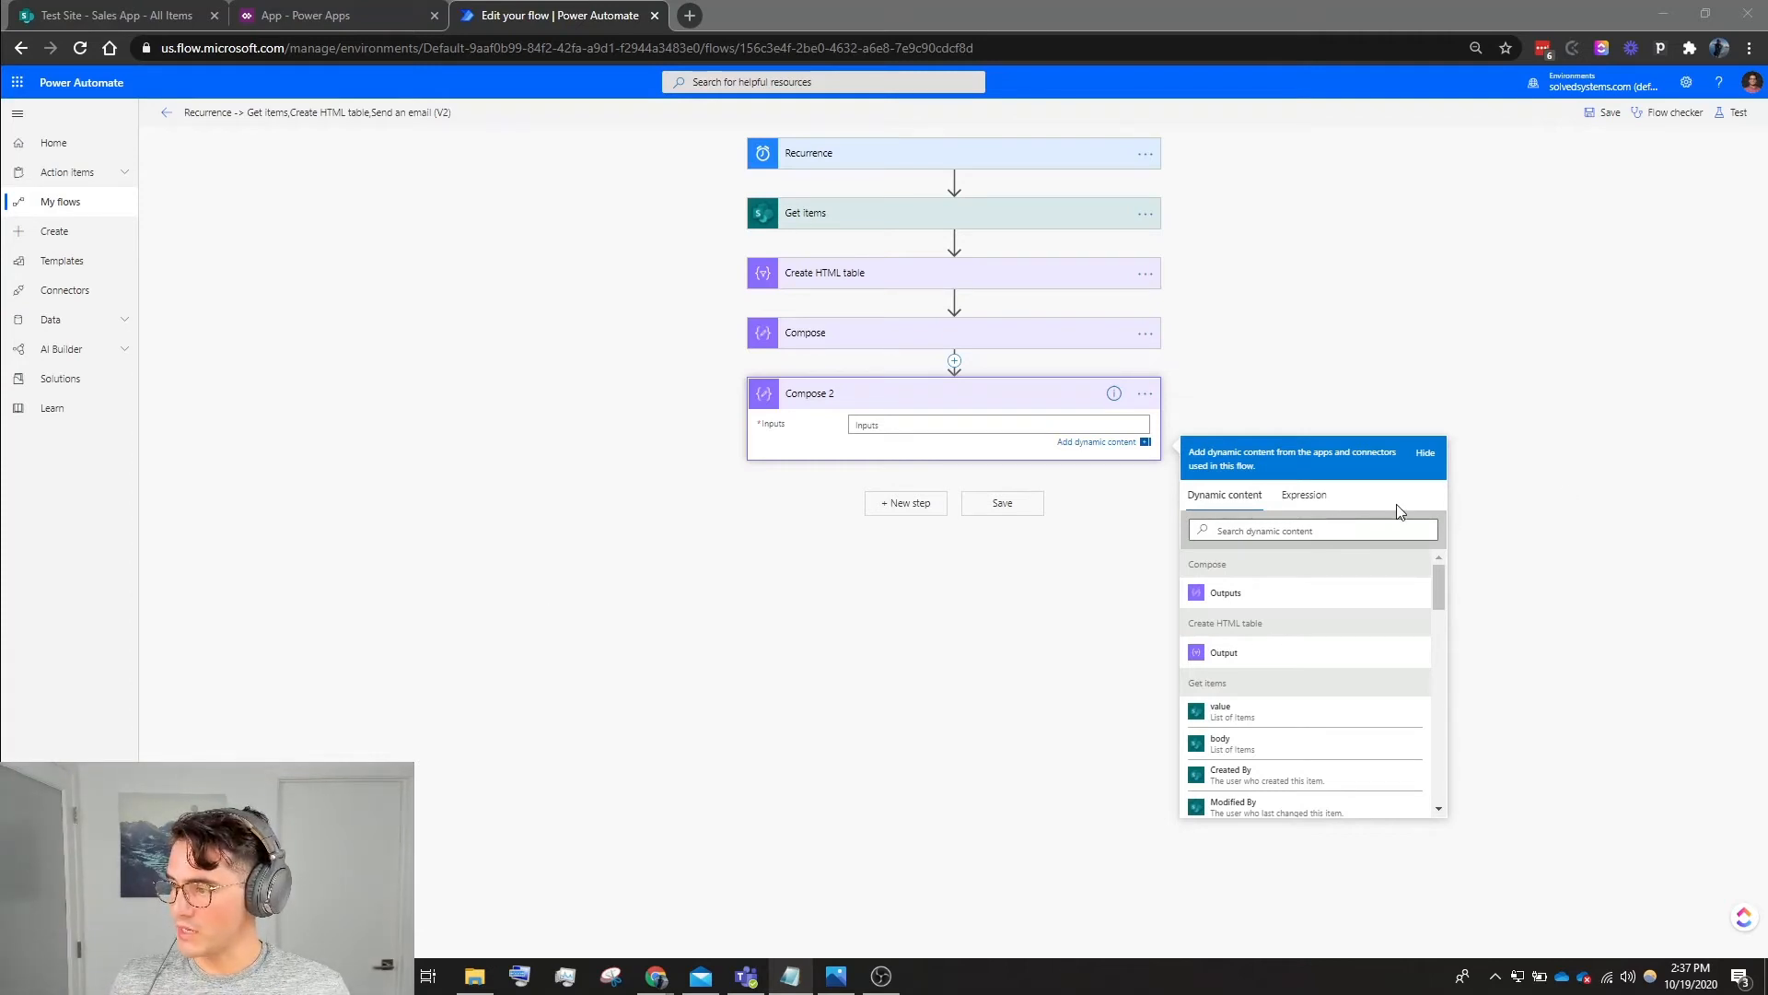
click(1304, 495)
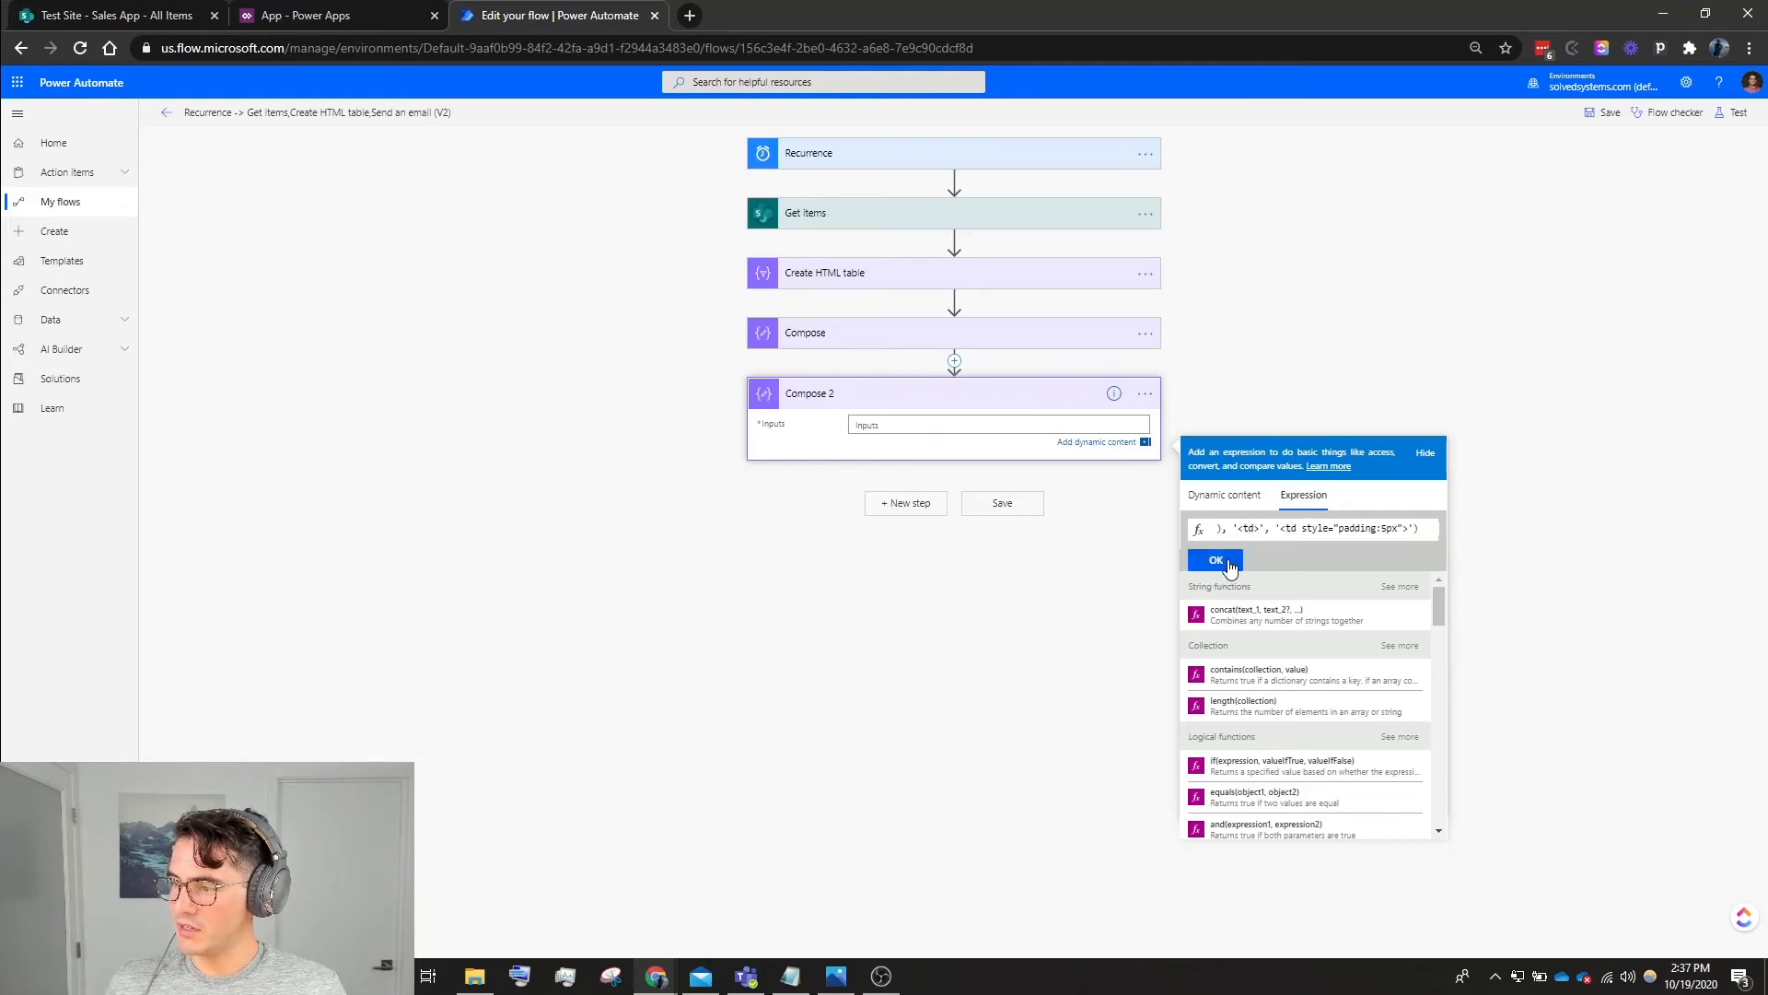
click(1215, 560)
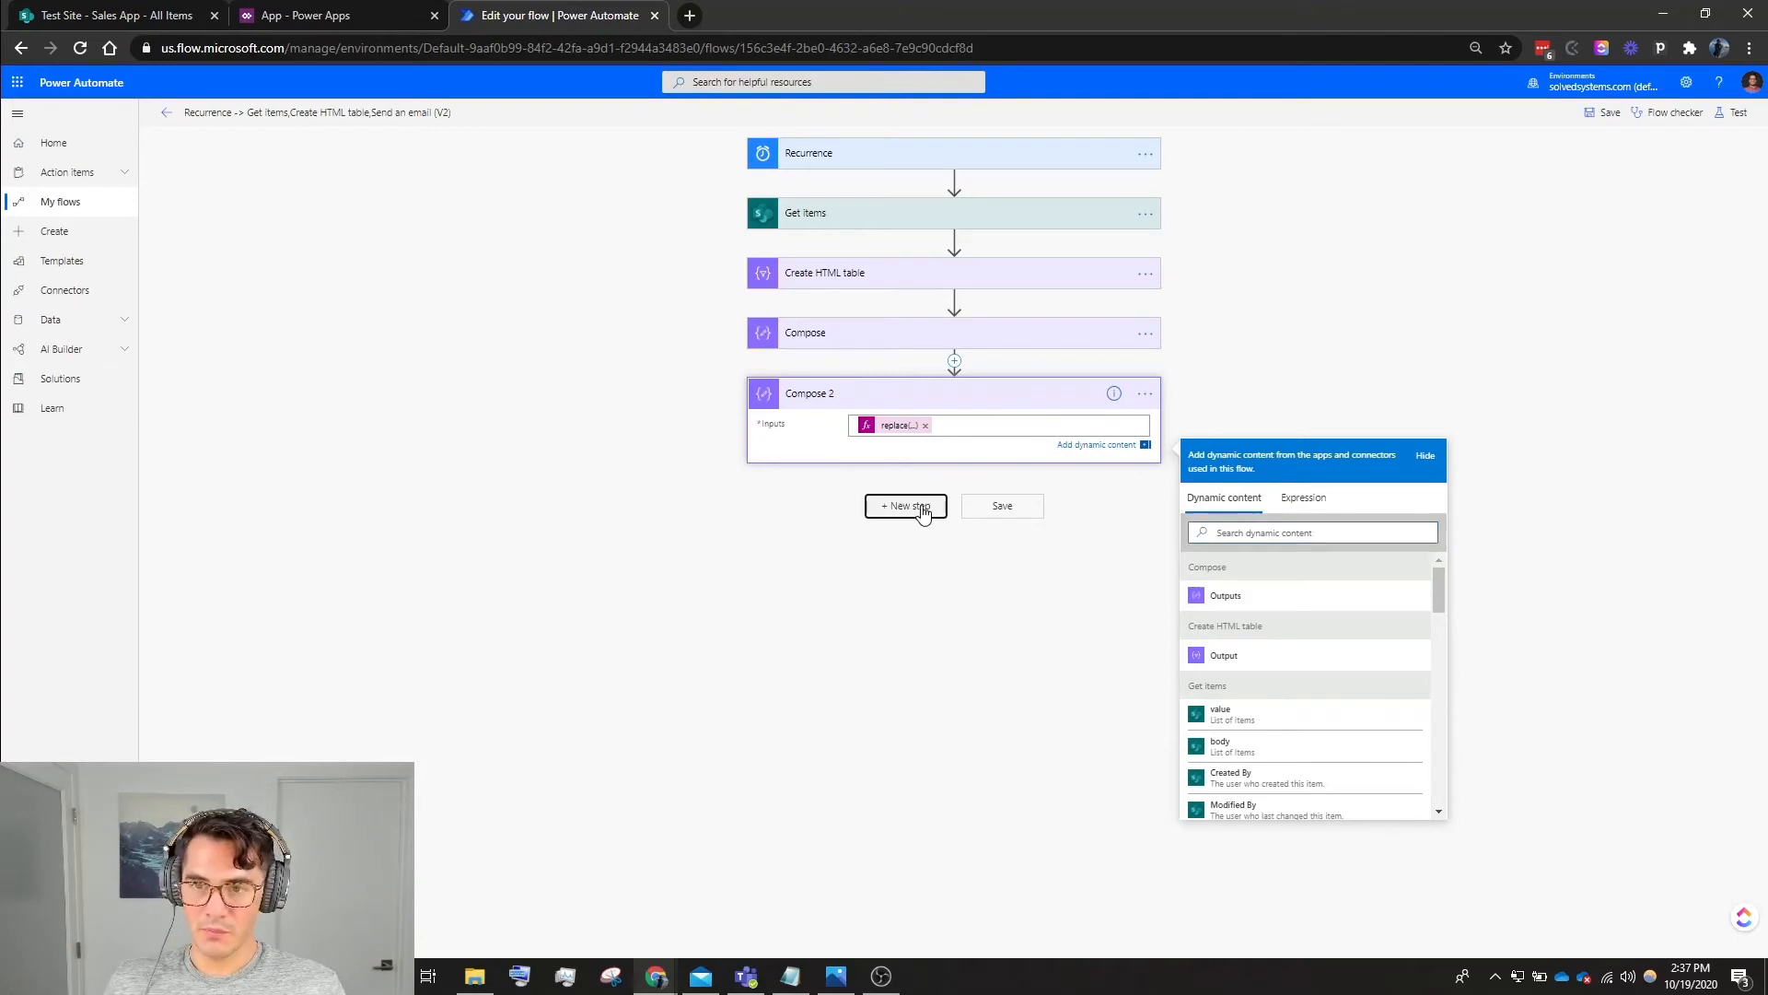
click(906, 505)
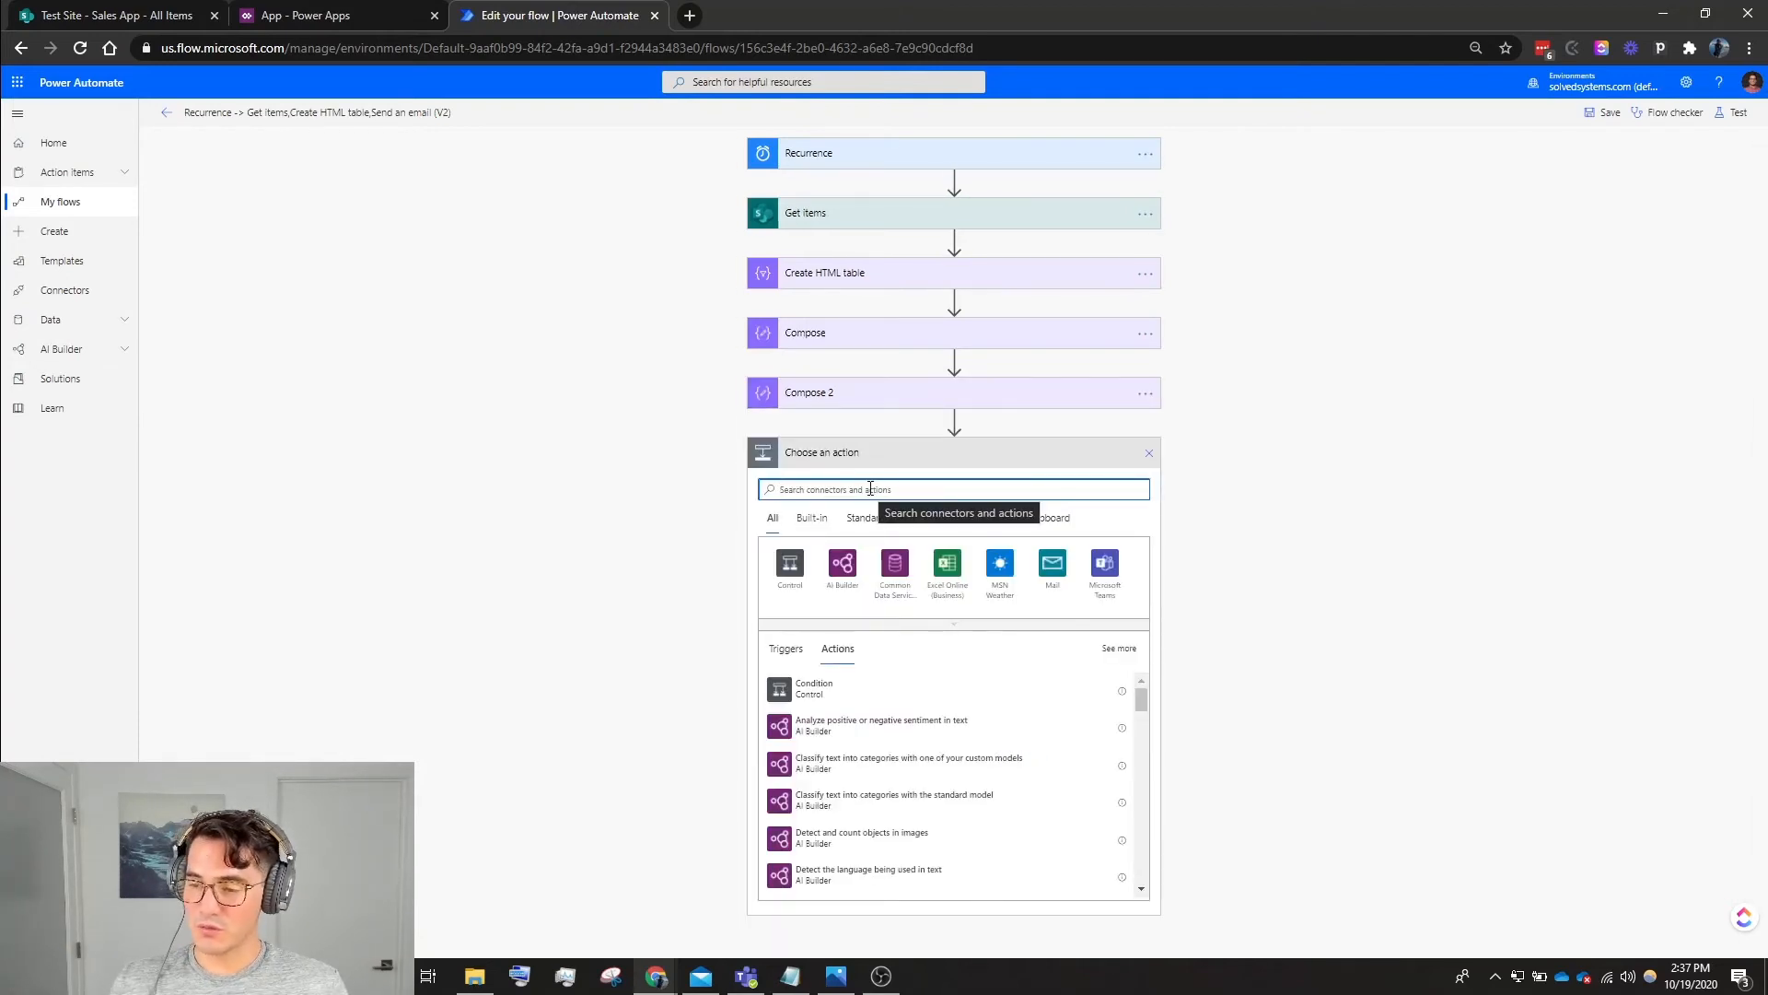
Add the Office 365 Outlook 'Send an email (V2)' action after Compose 2.
text(Outlook)
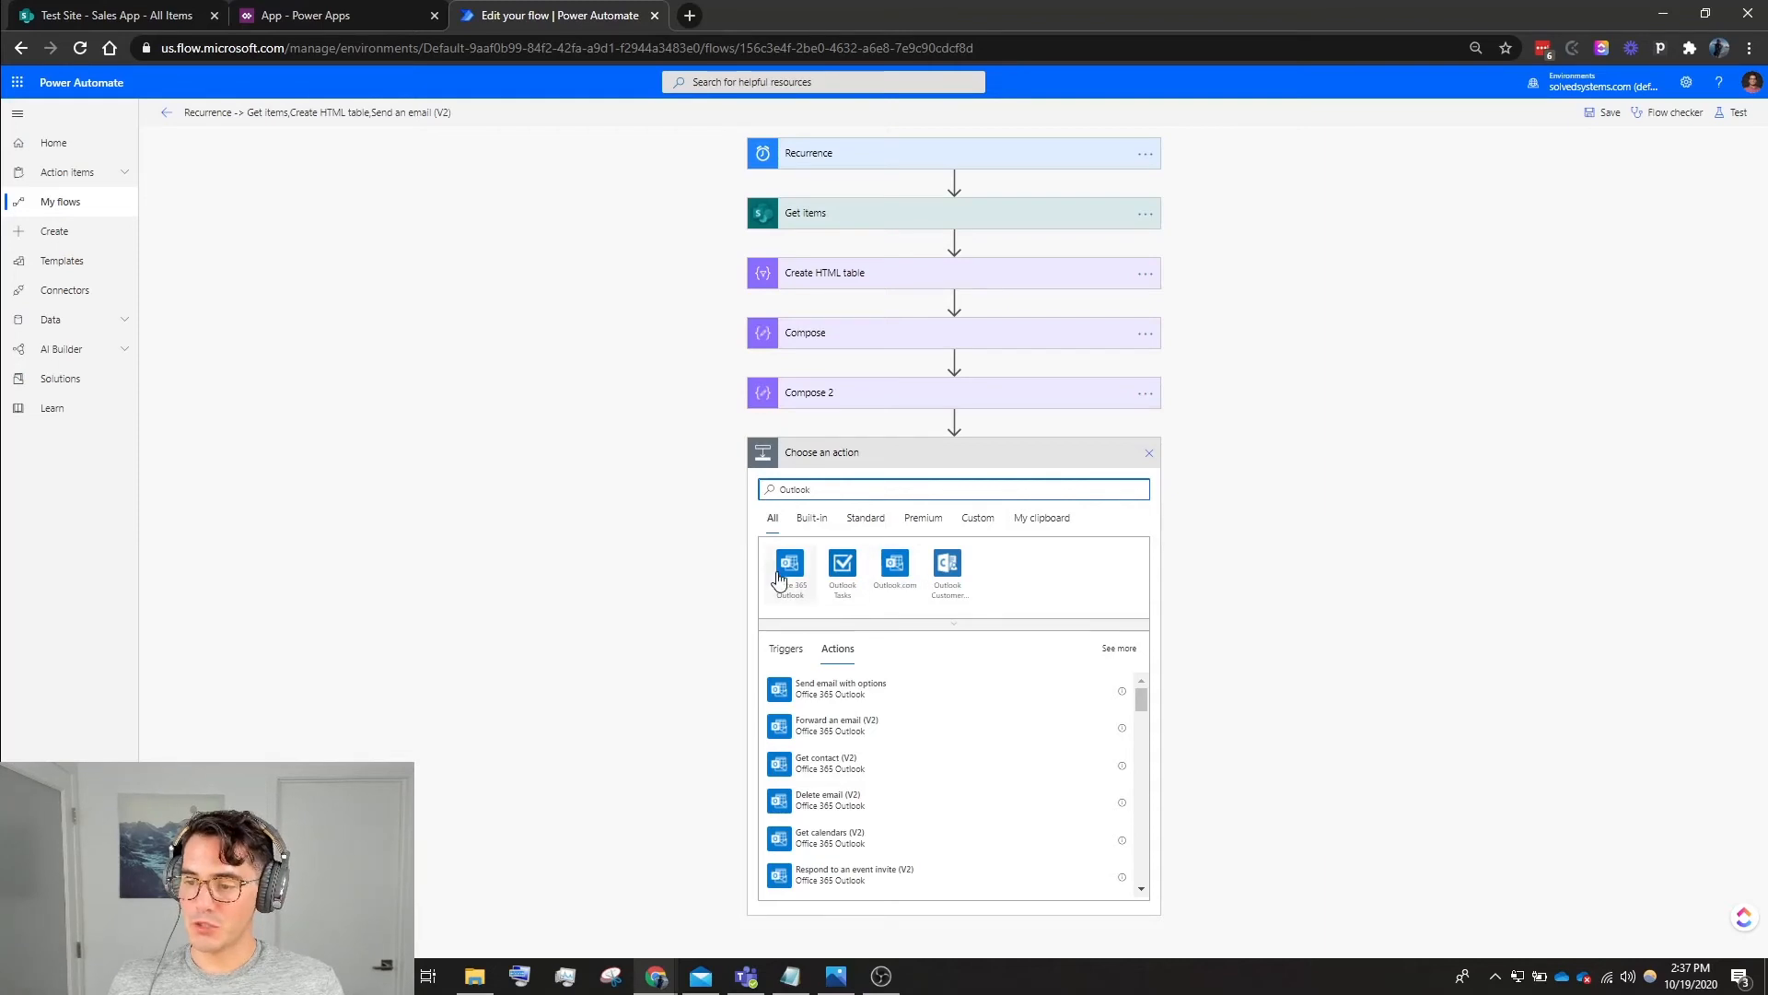
click(788, 564)
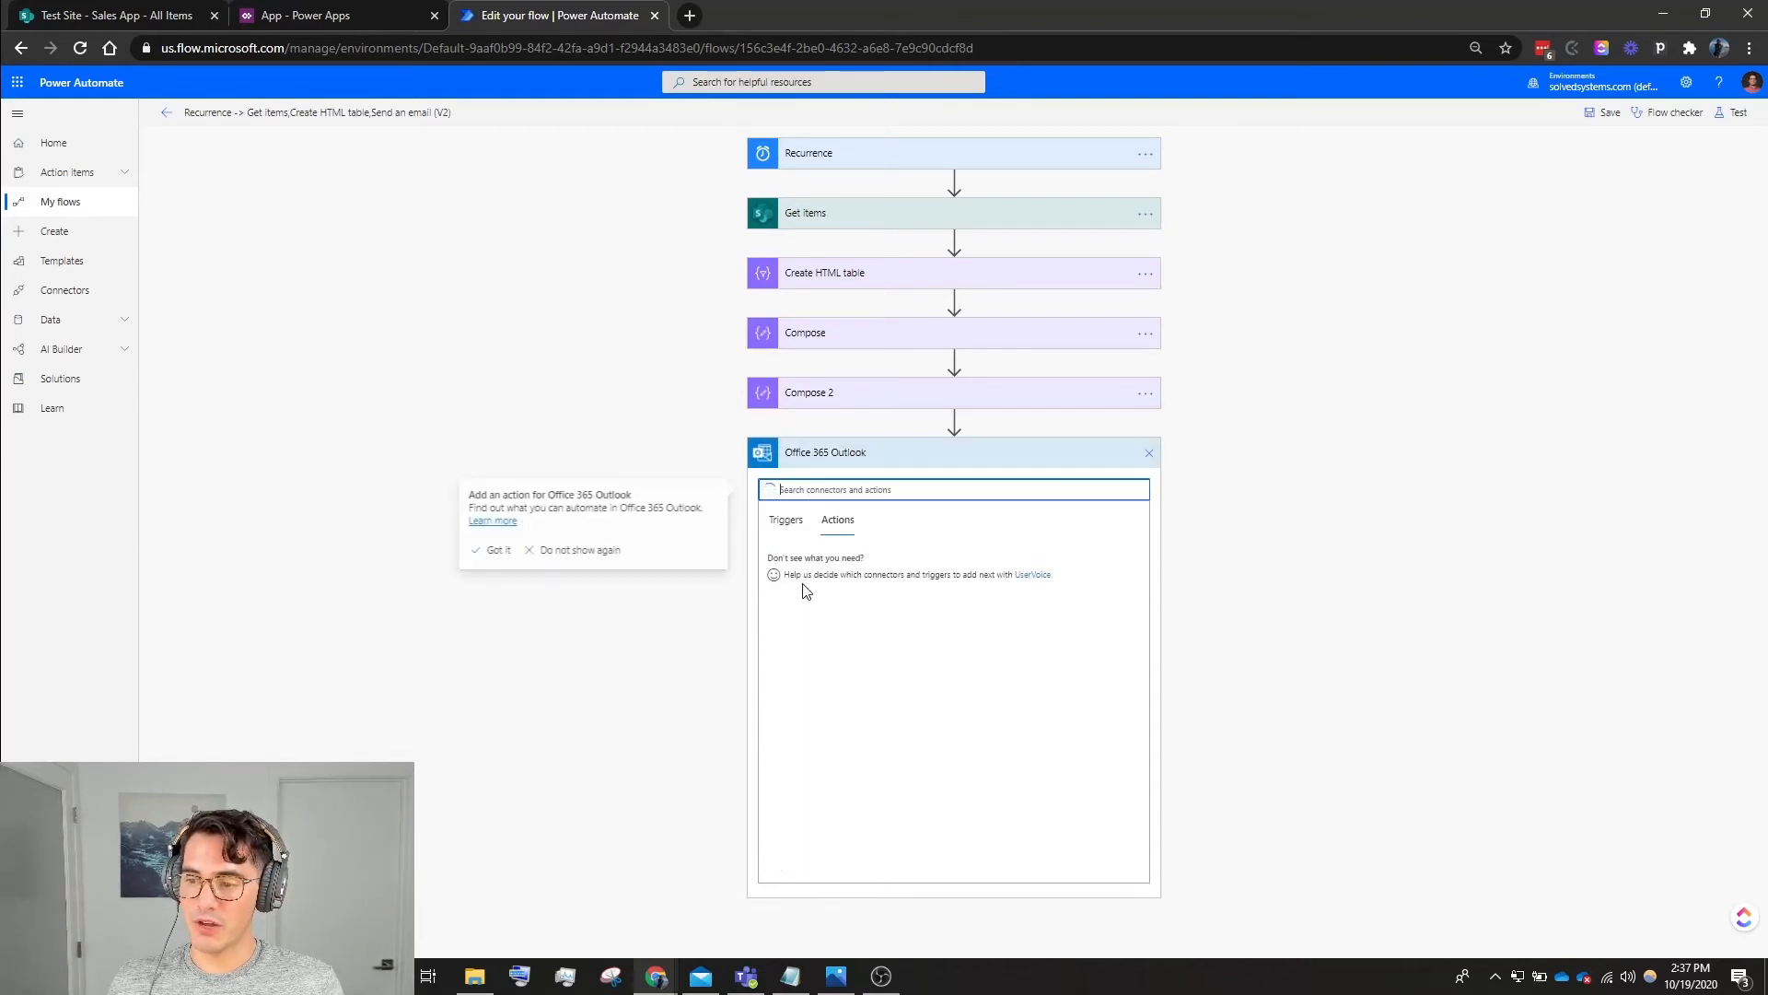
text(s)
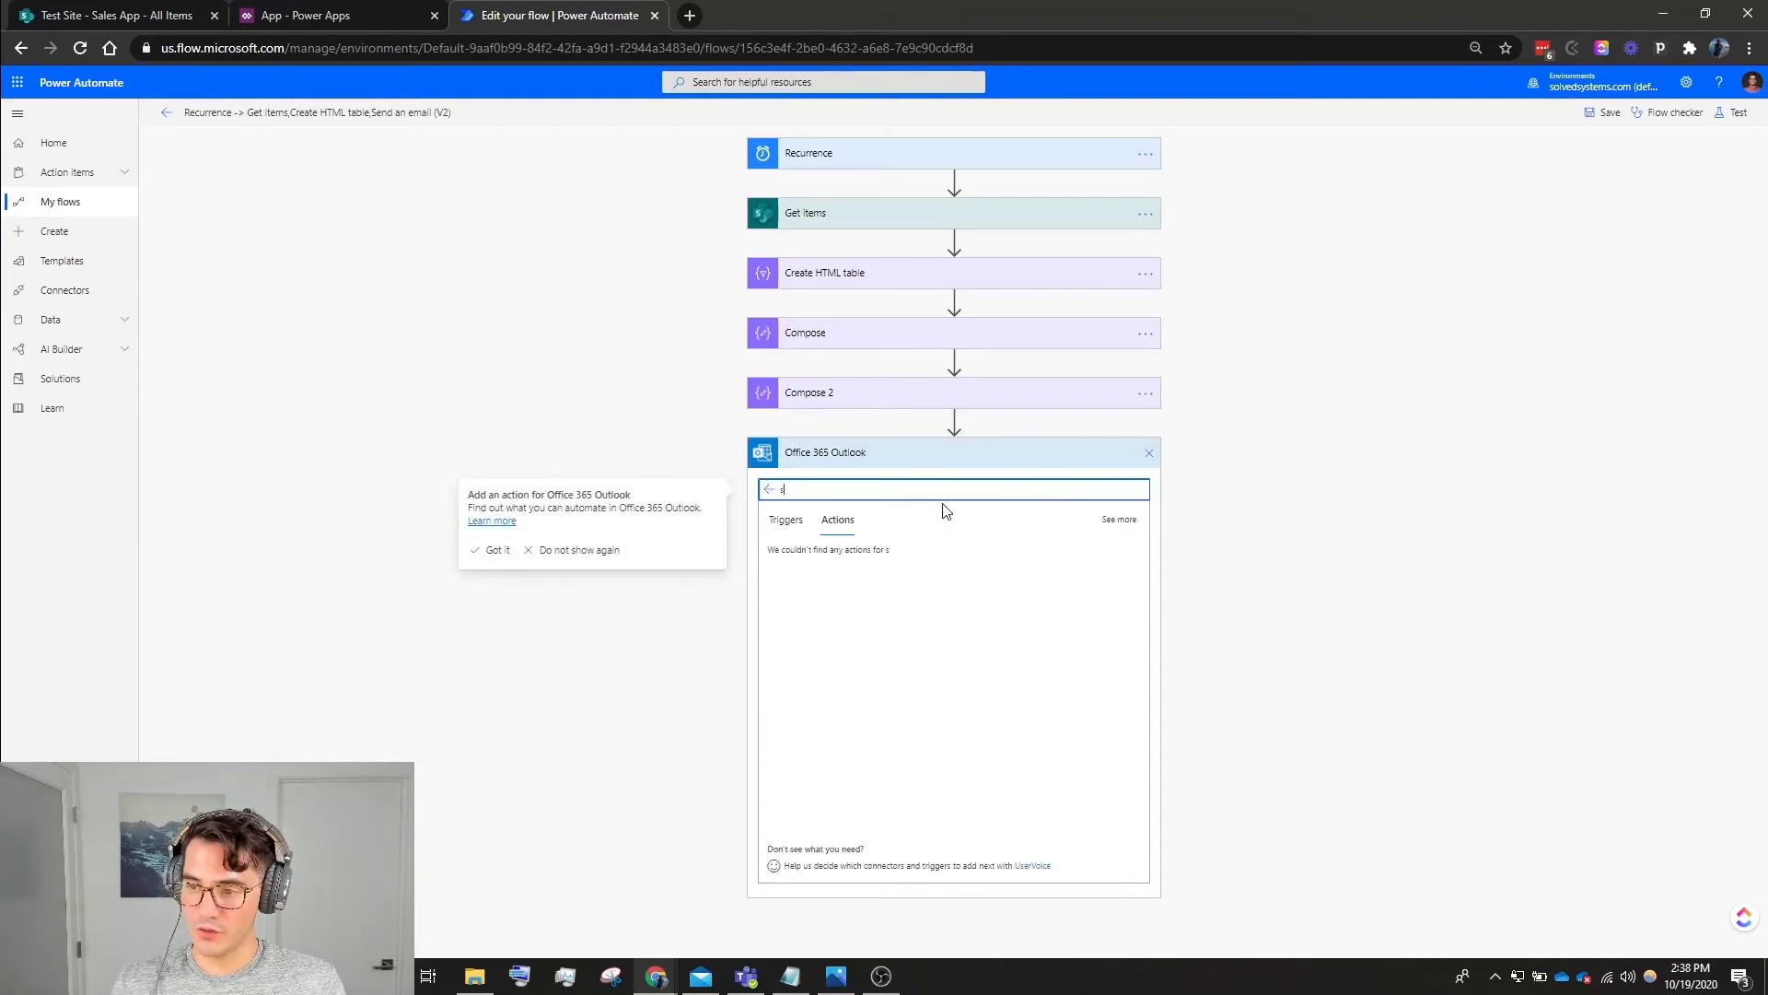
text(end)
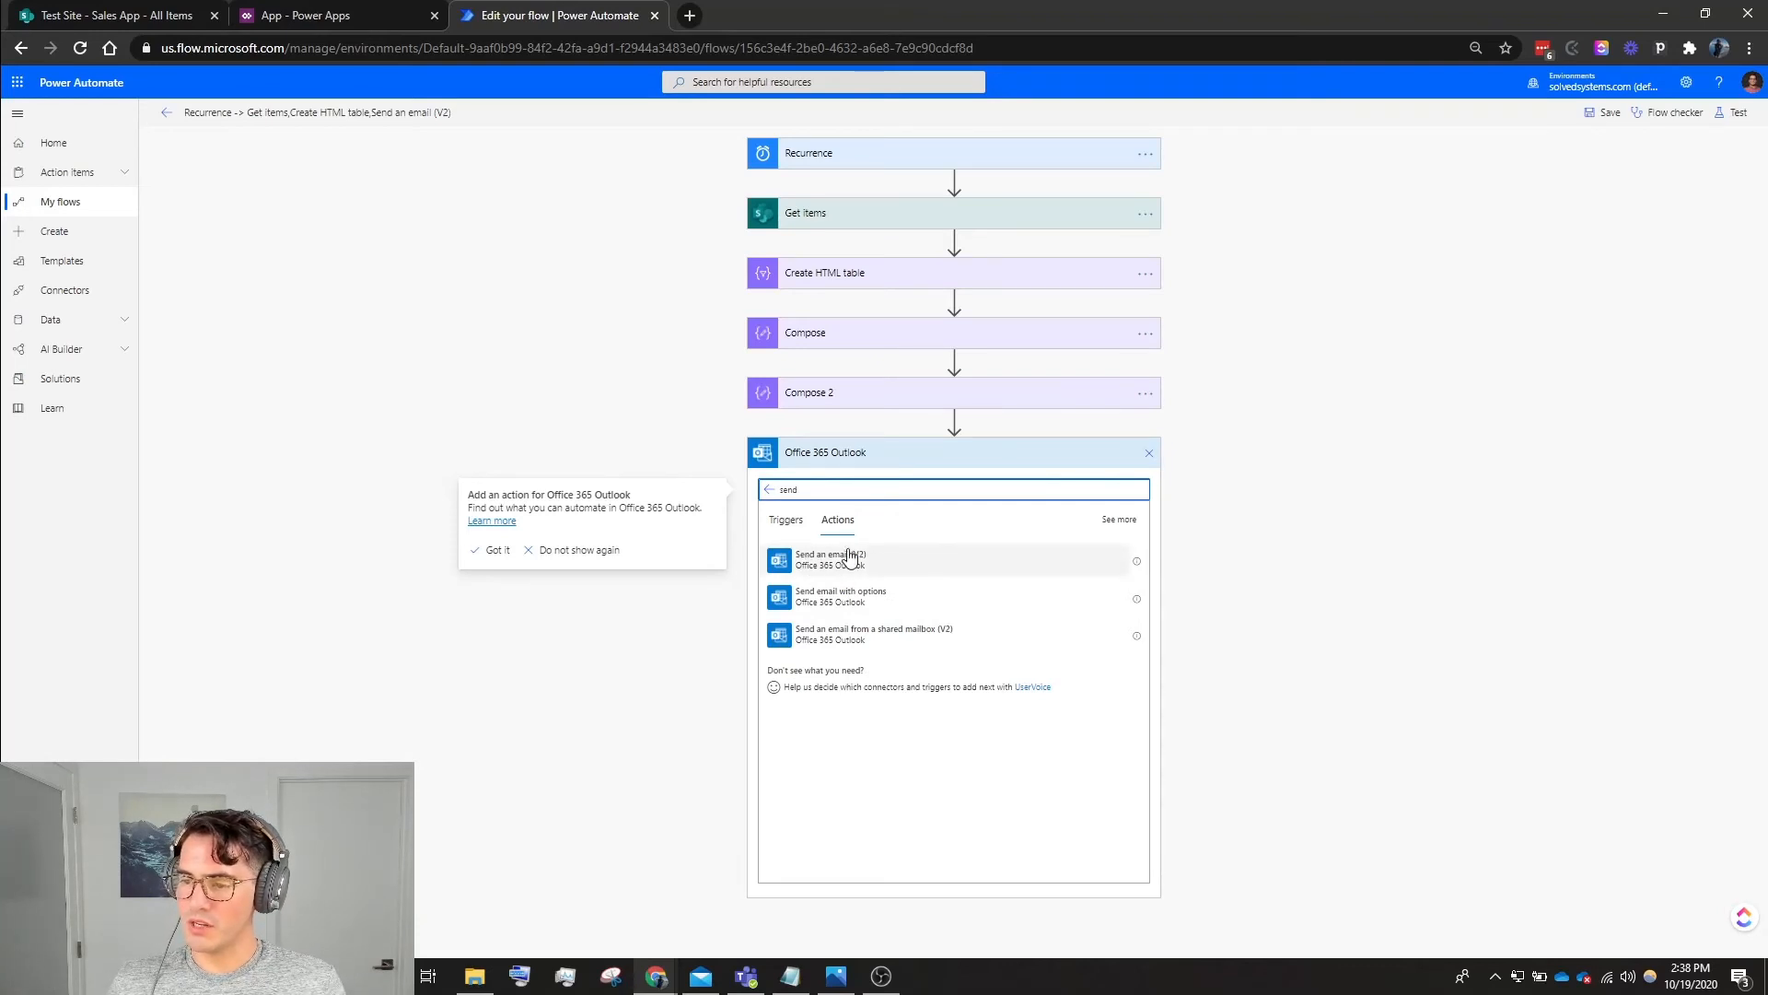
click(847, 559)
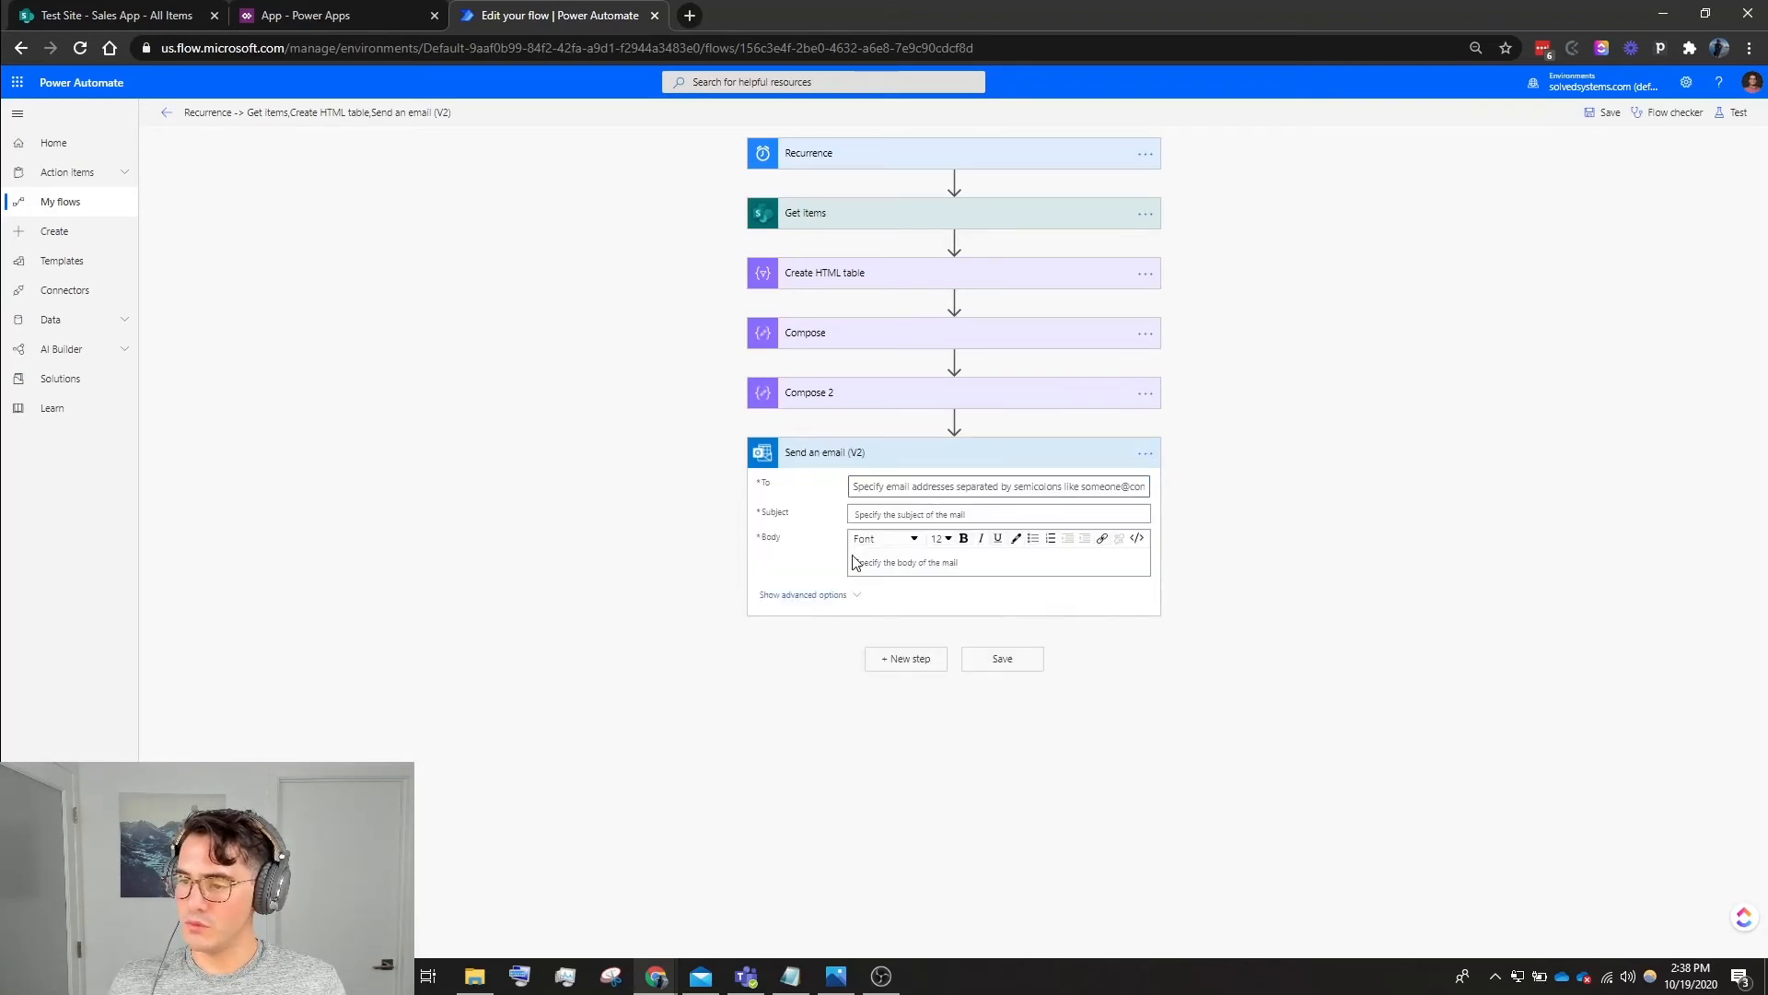
click(999, 485)
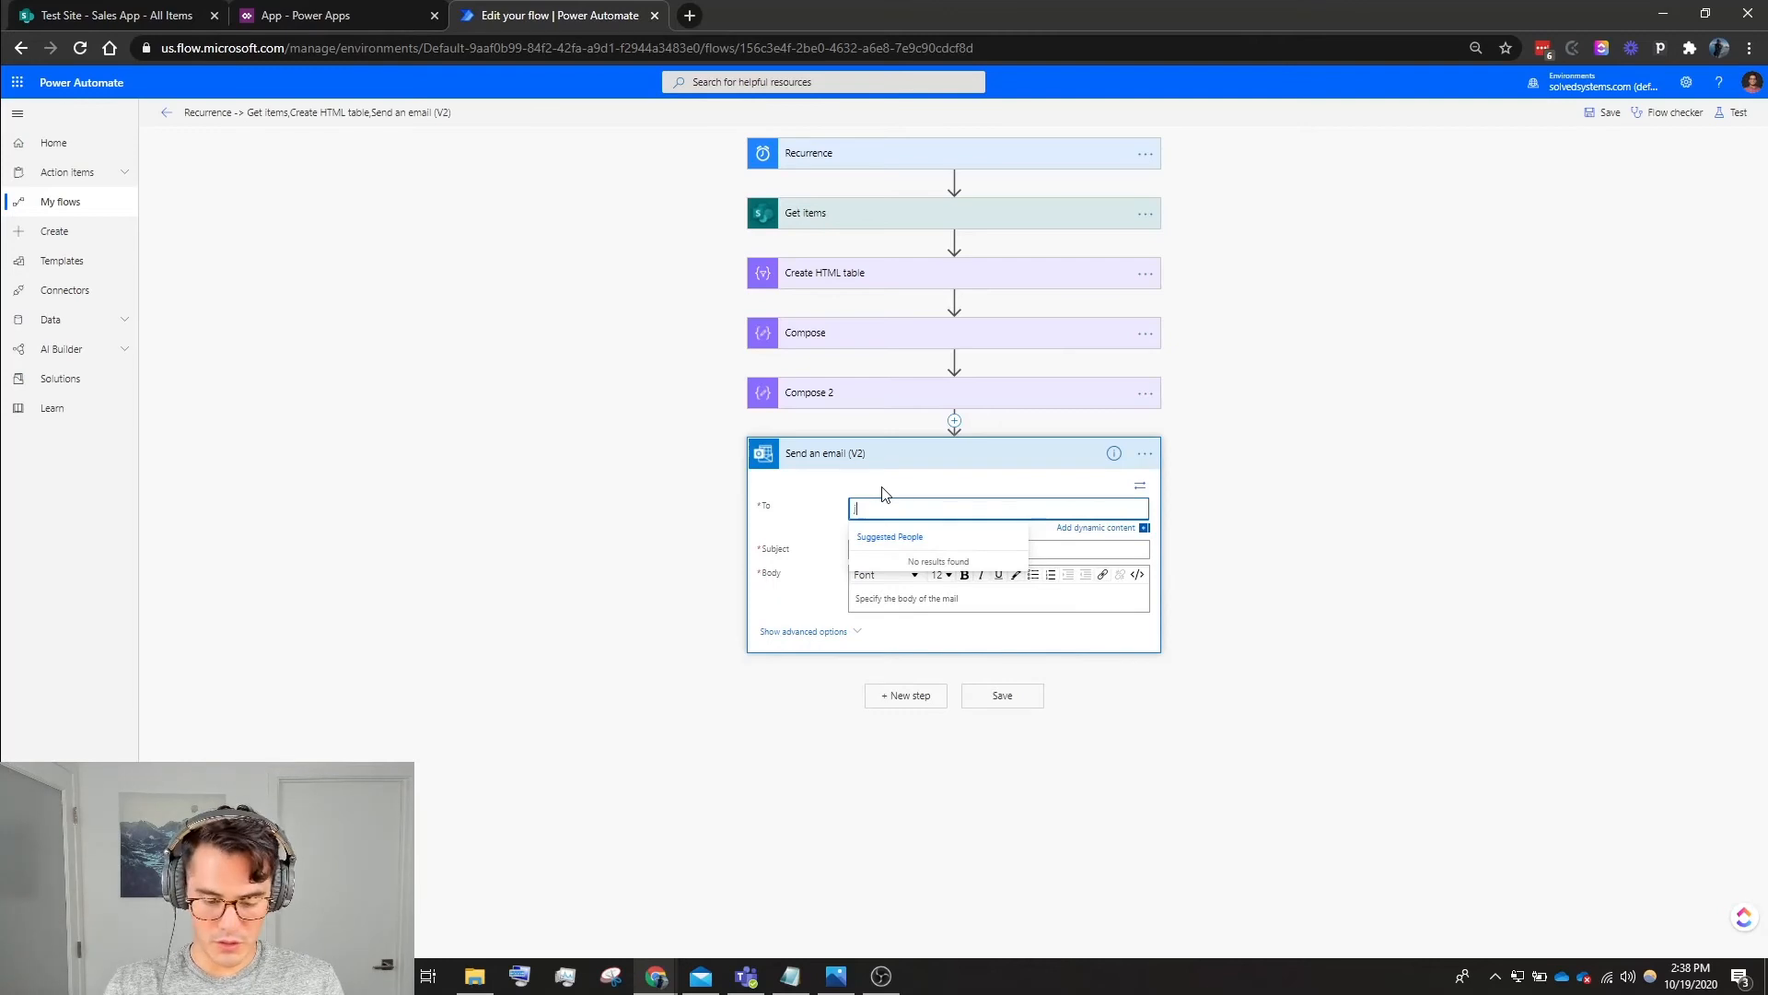
text(Jeff Bernard)
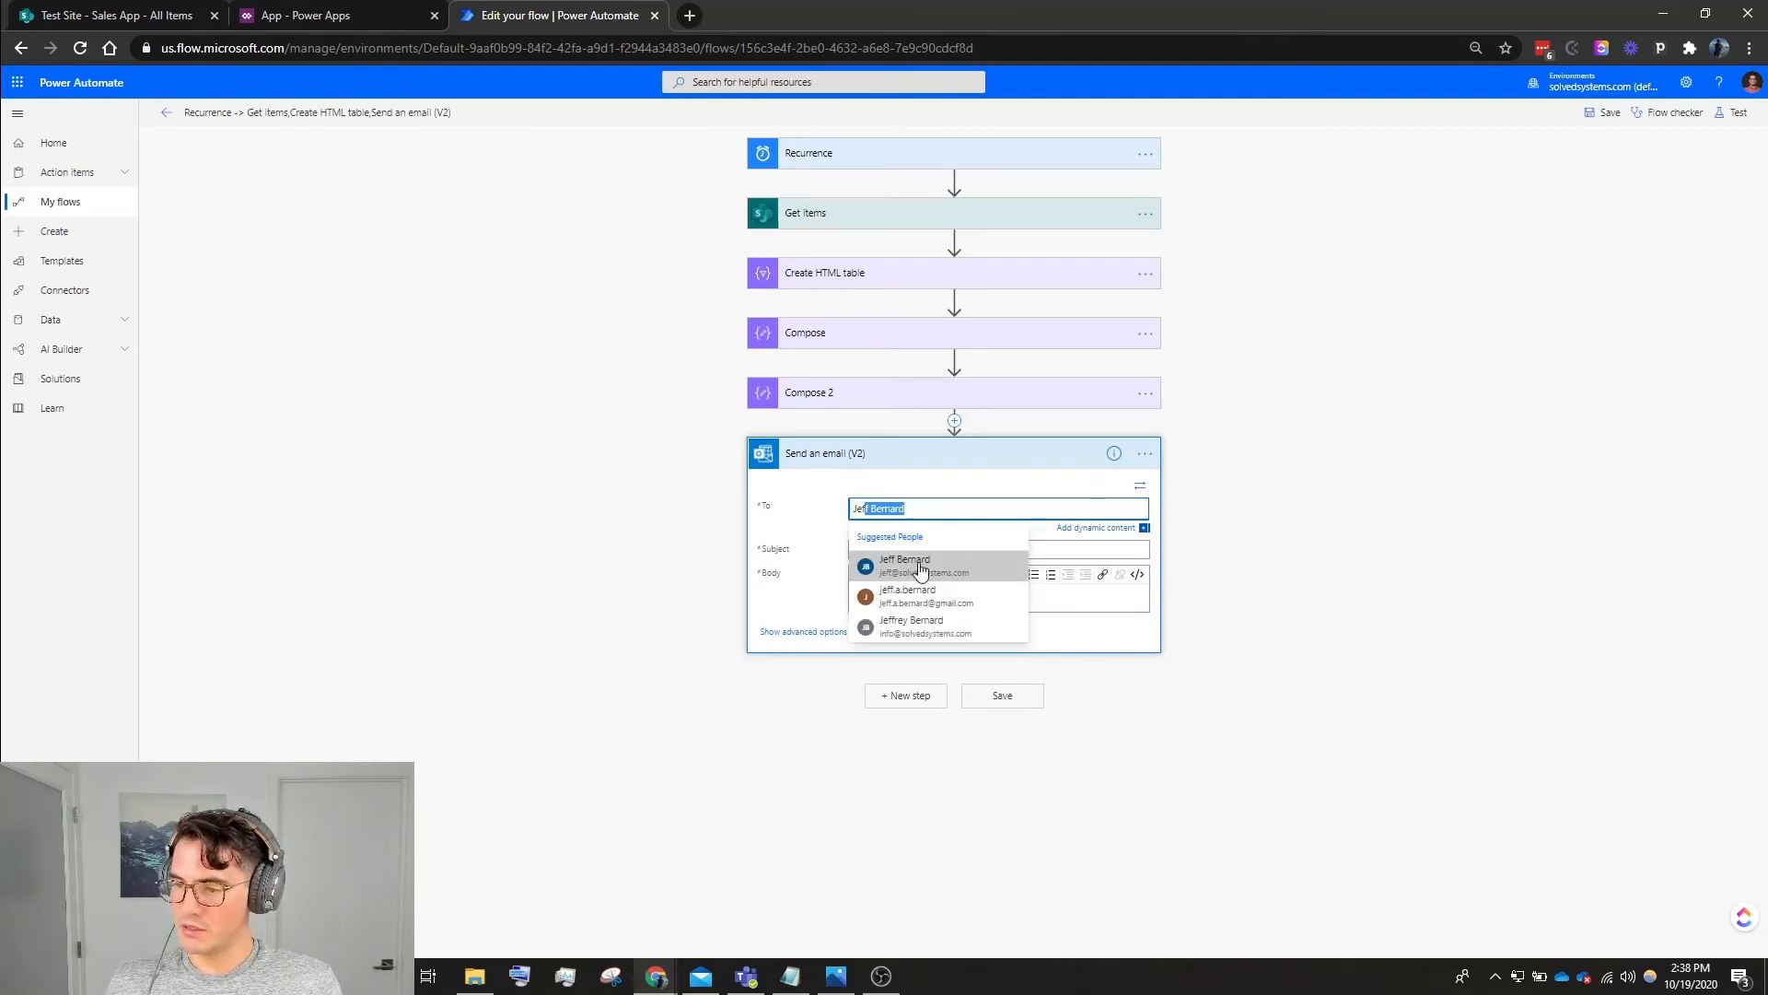
click(904, 566)
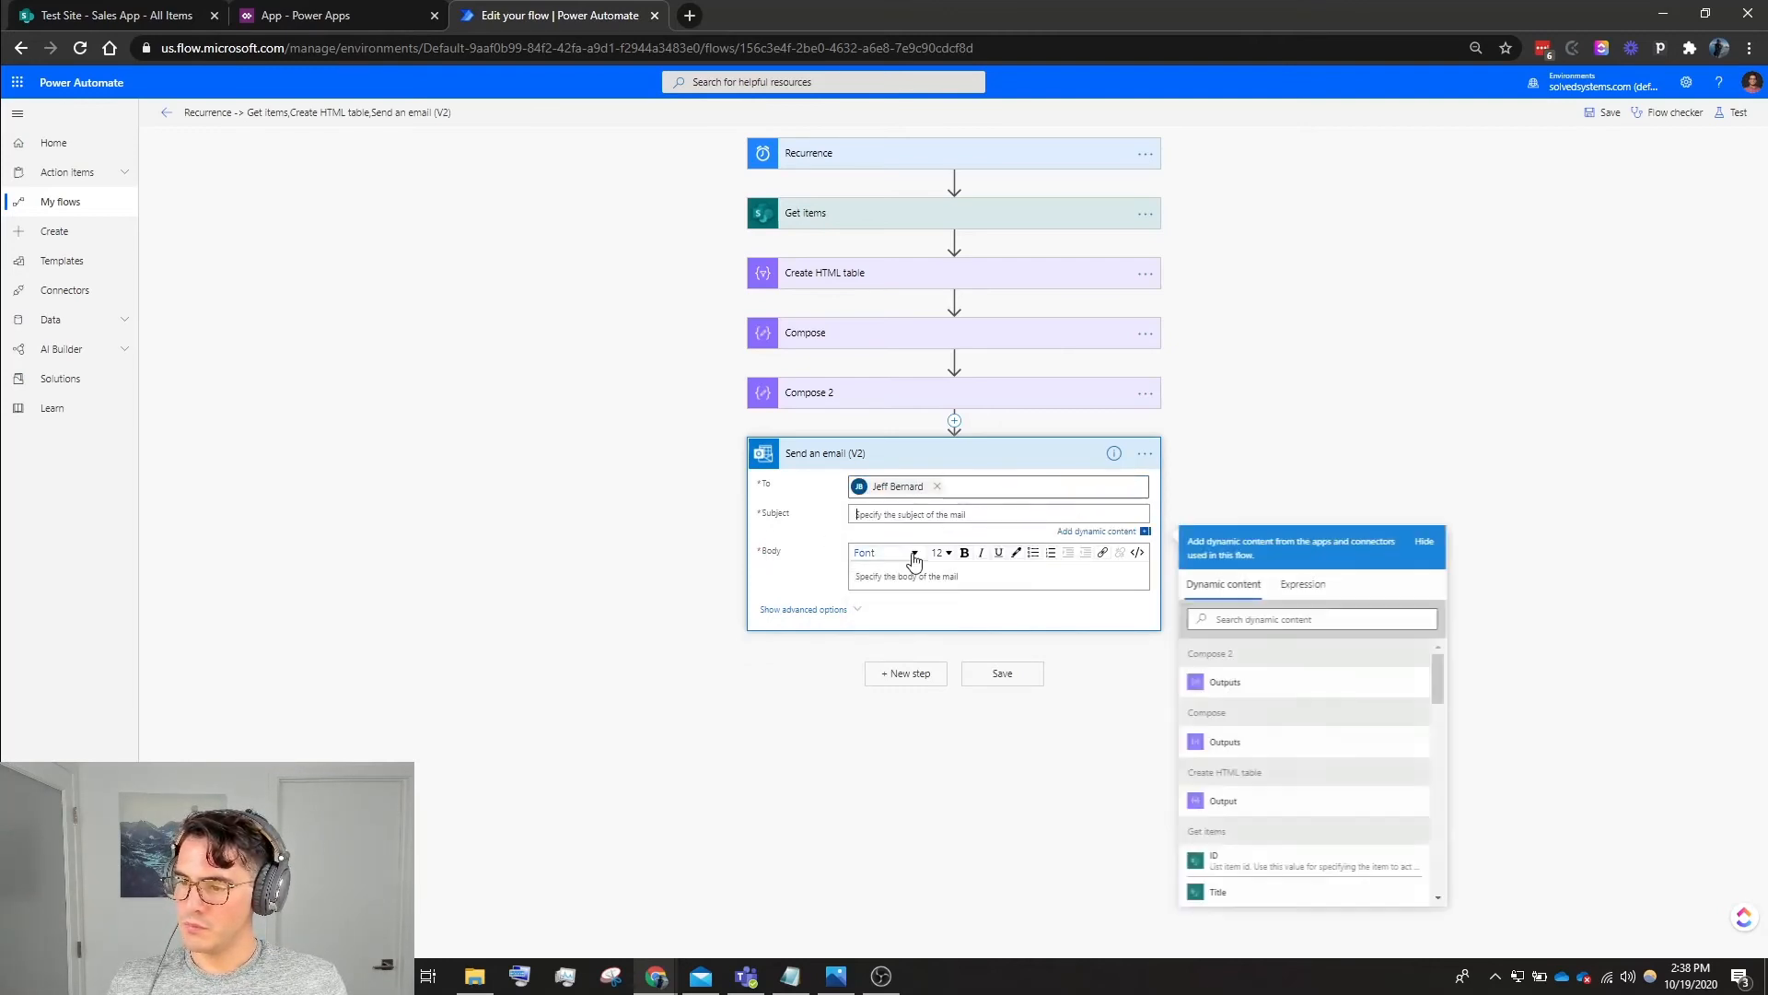
text(Sales Calls)
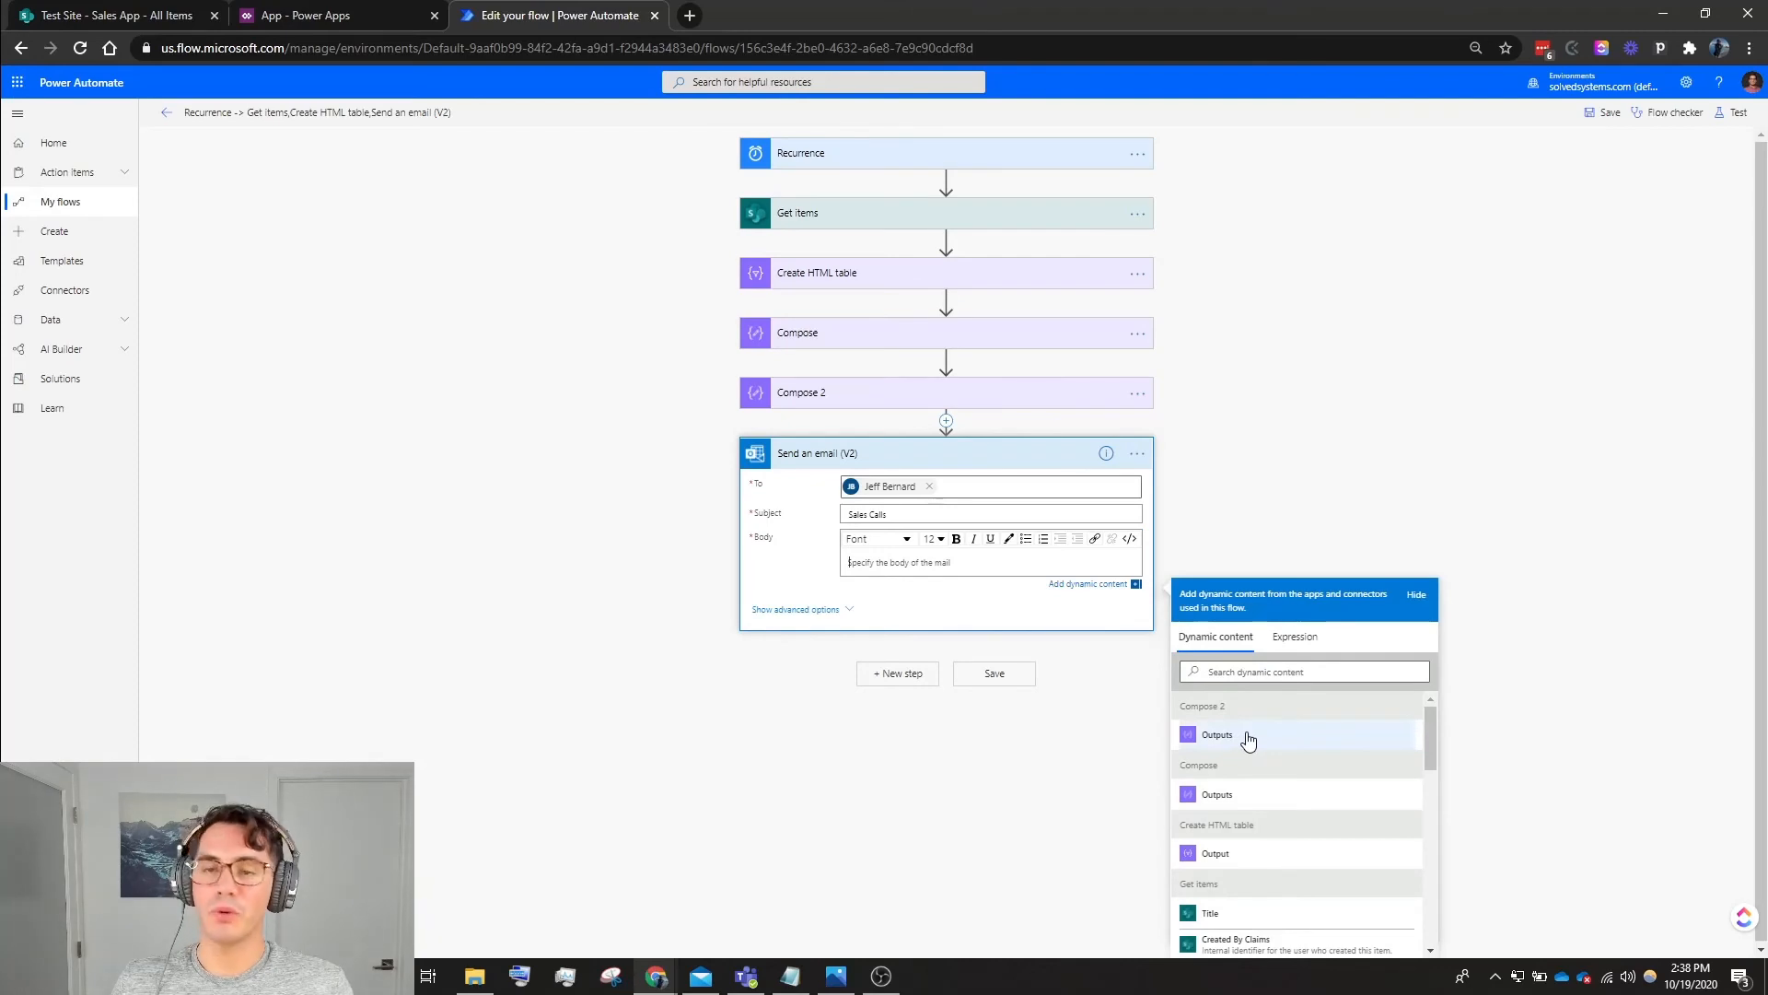
mouse_move(1256, 739)
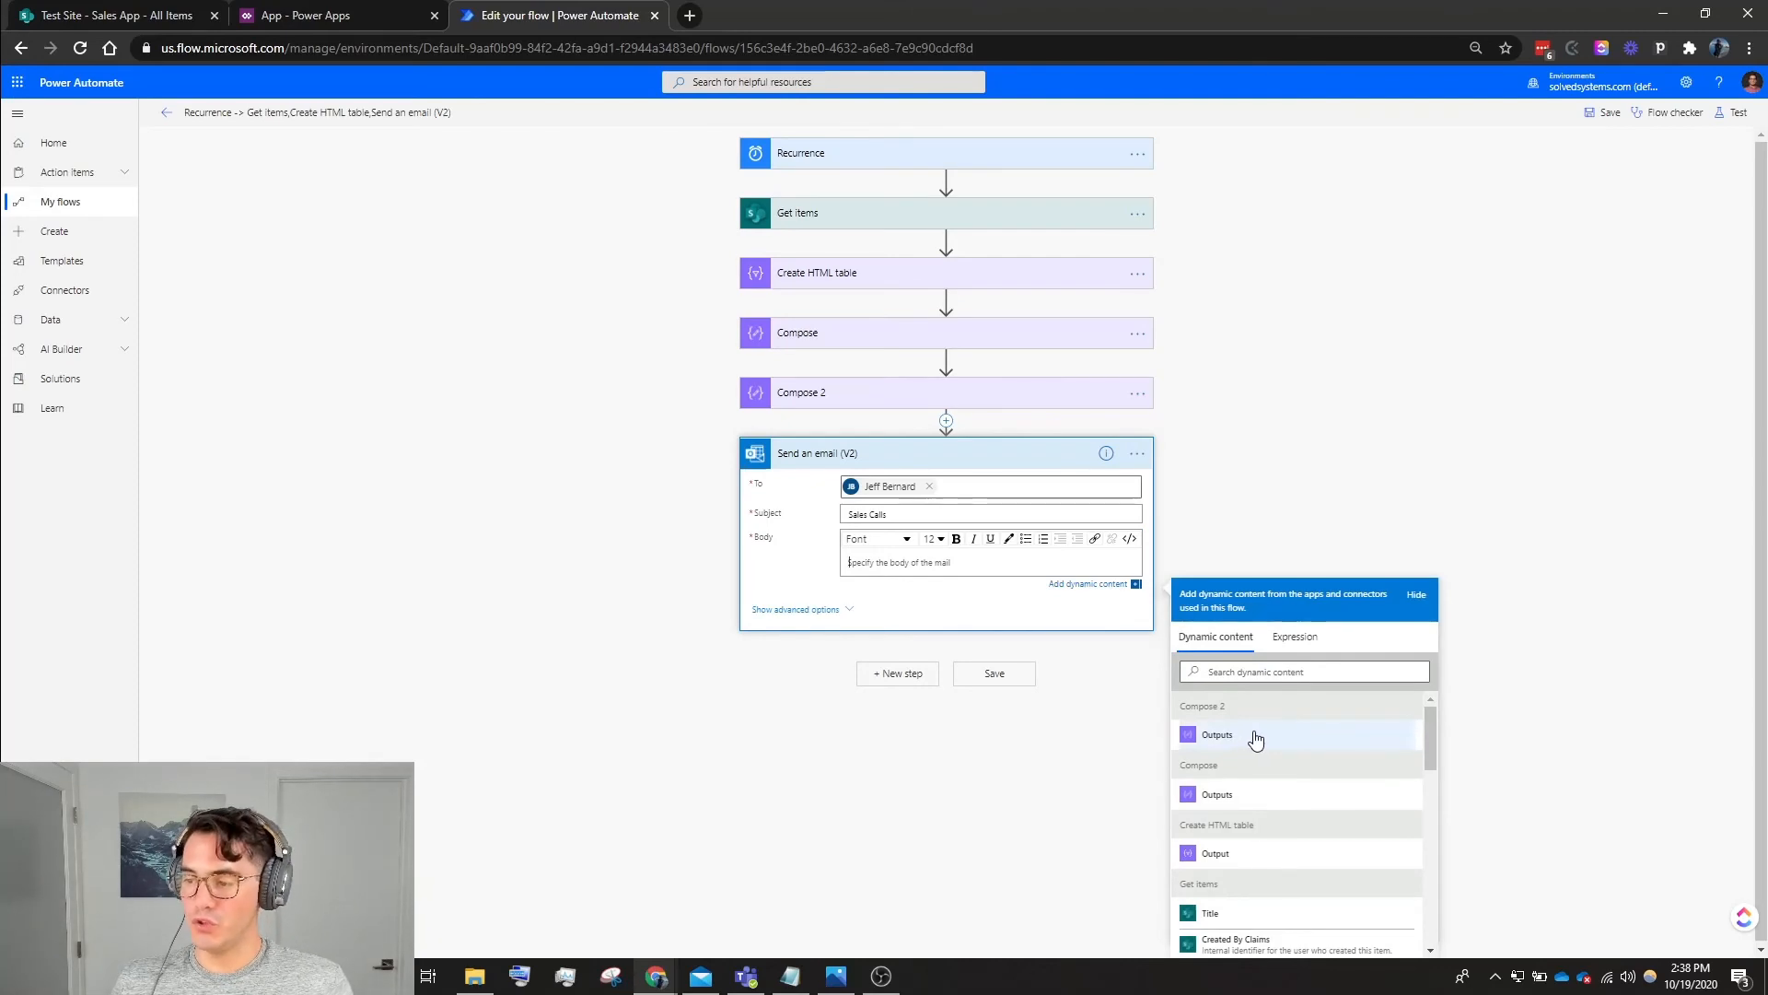
click(1216, 734)
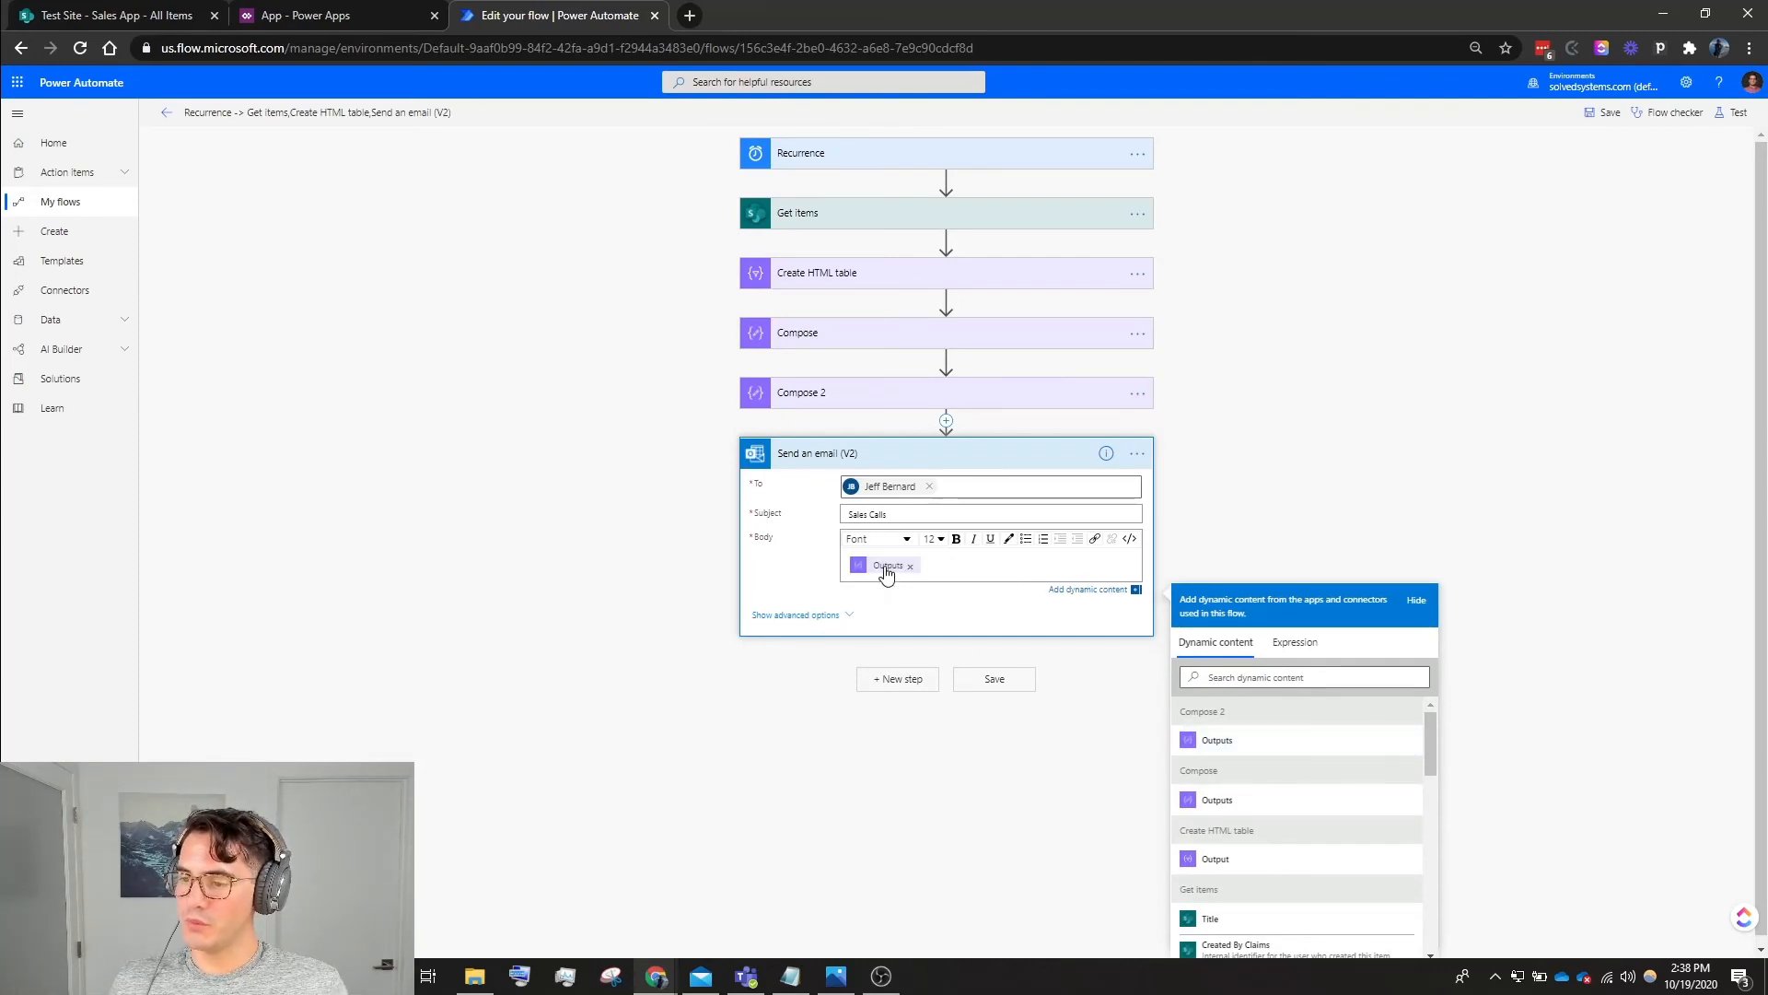
mouse_move(887, 569)
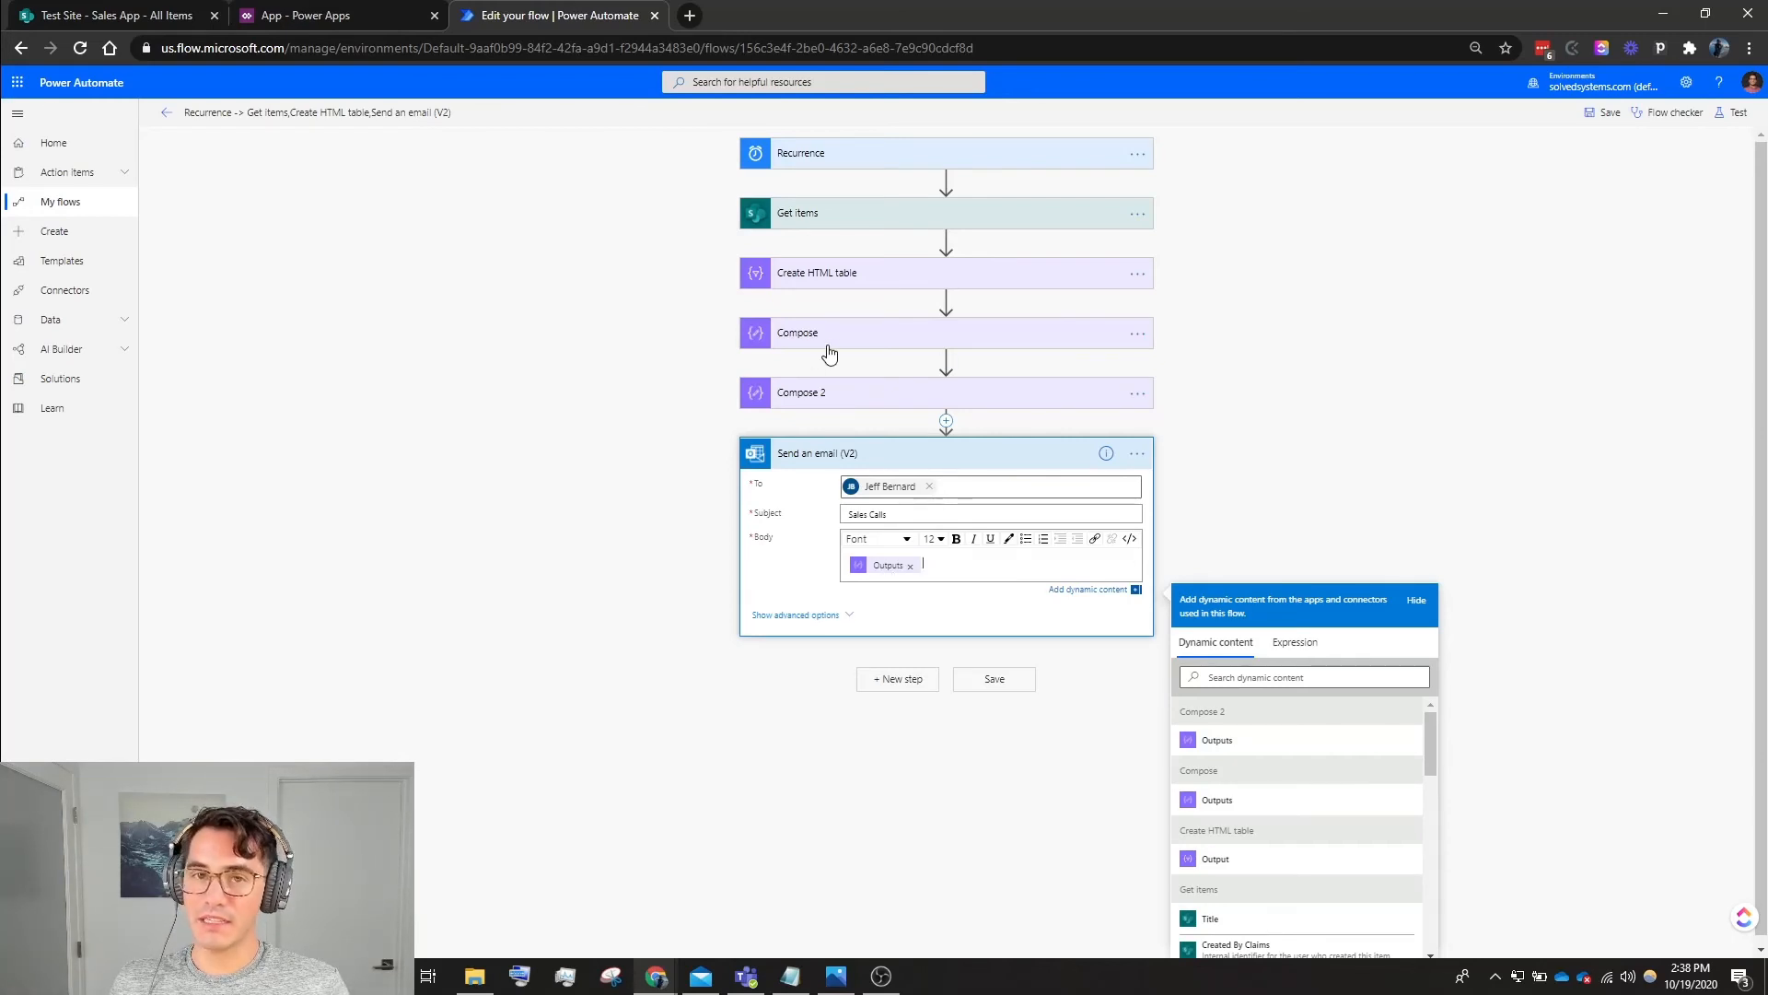
mouse_move(1379, 377)
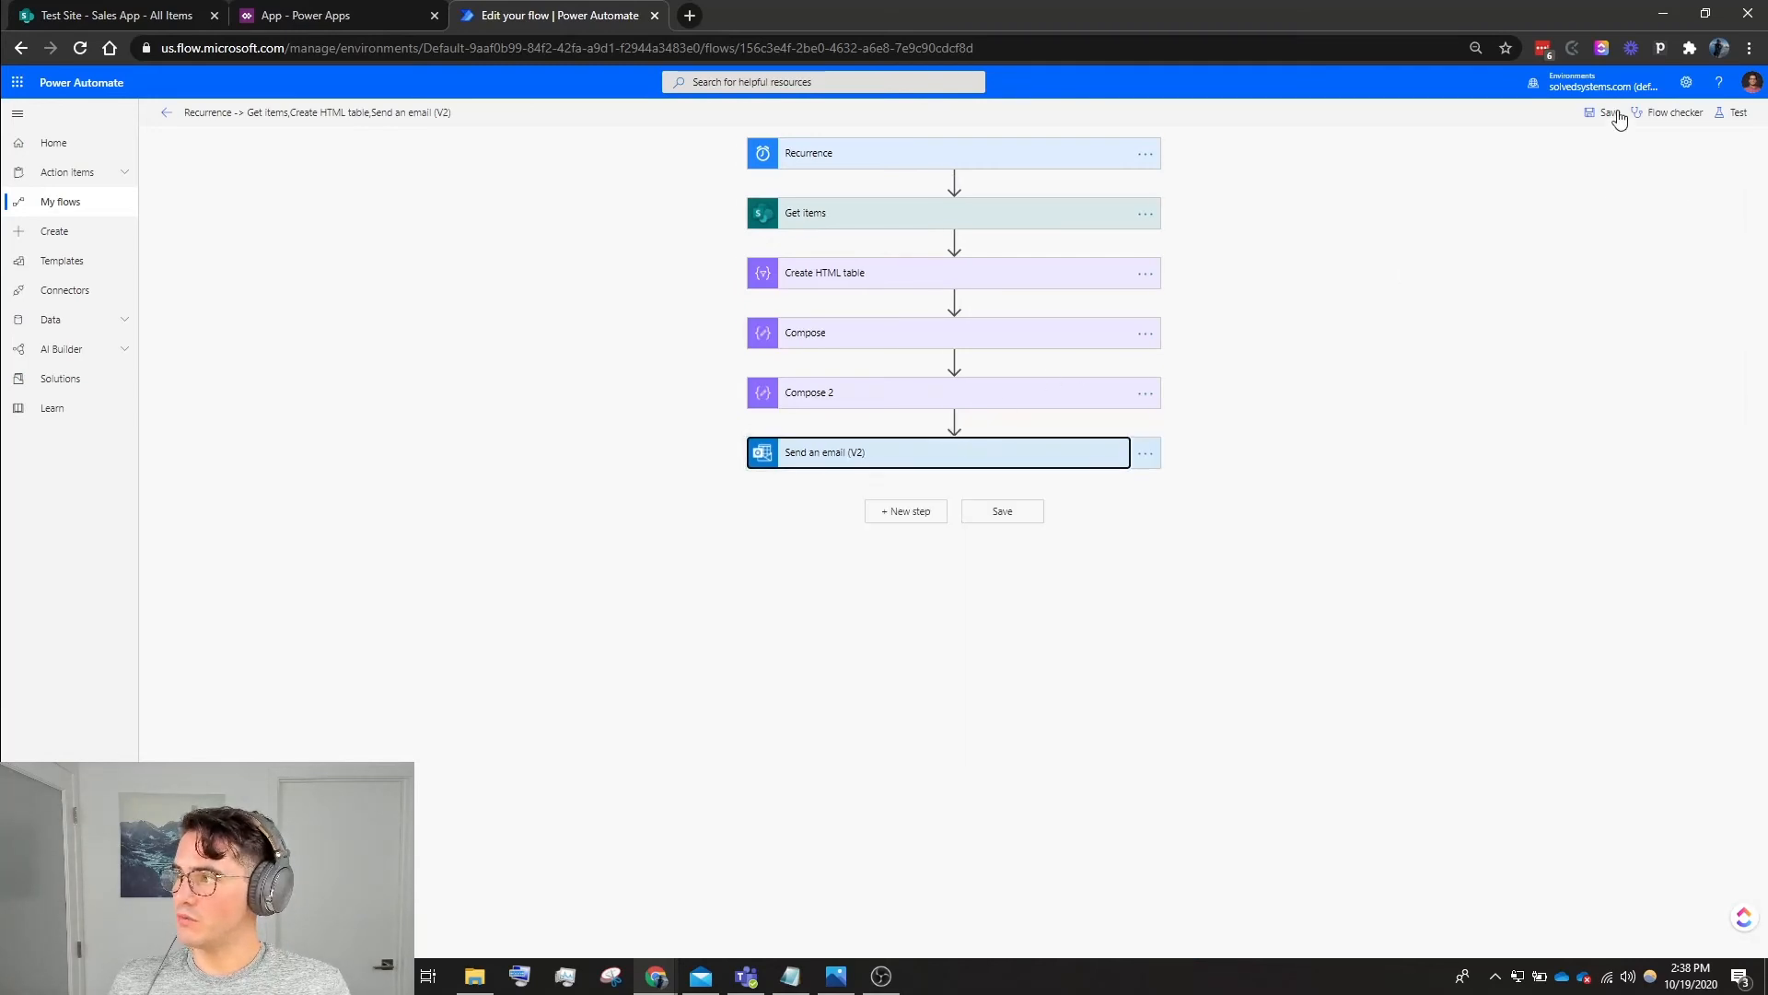
click(1609, 112)
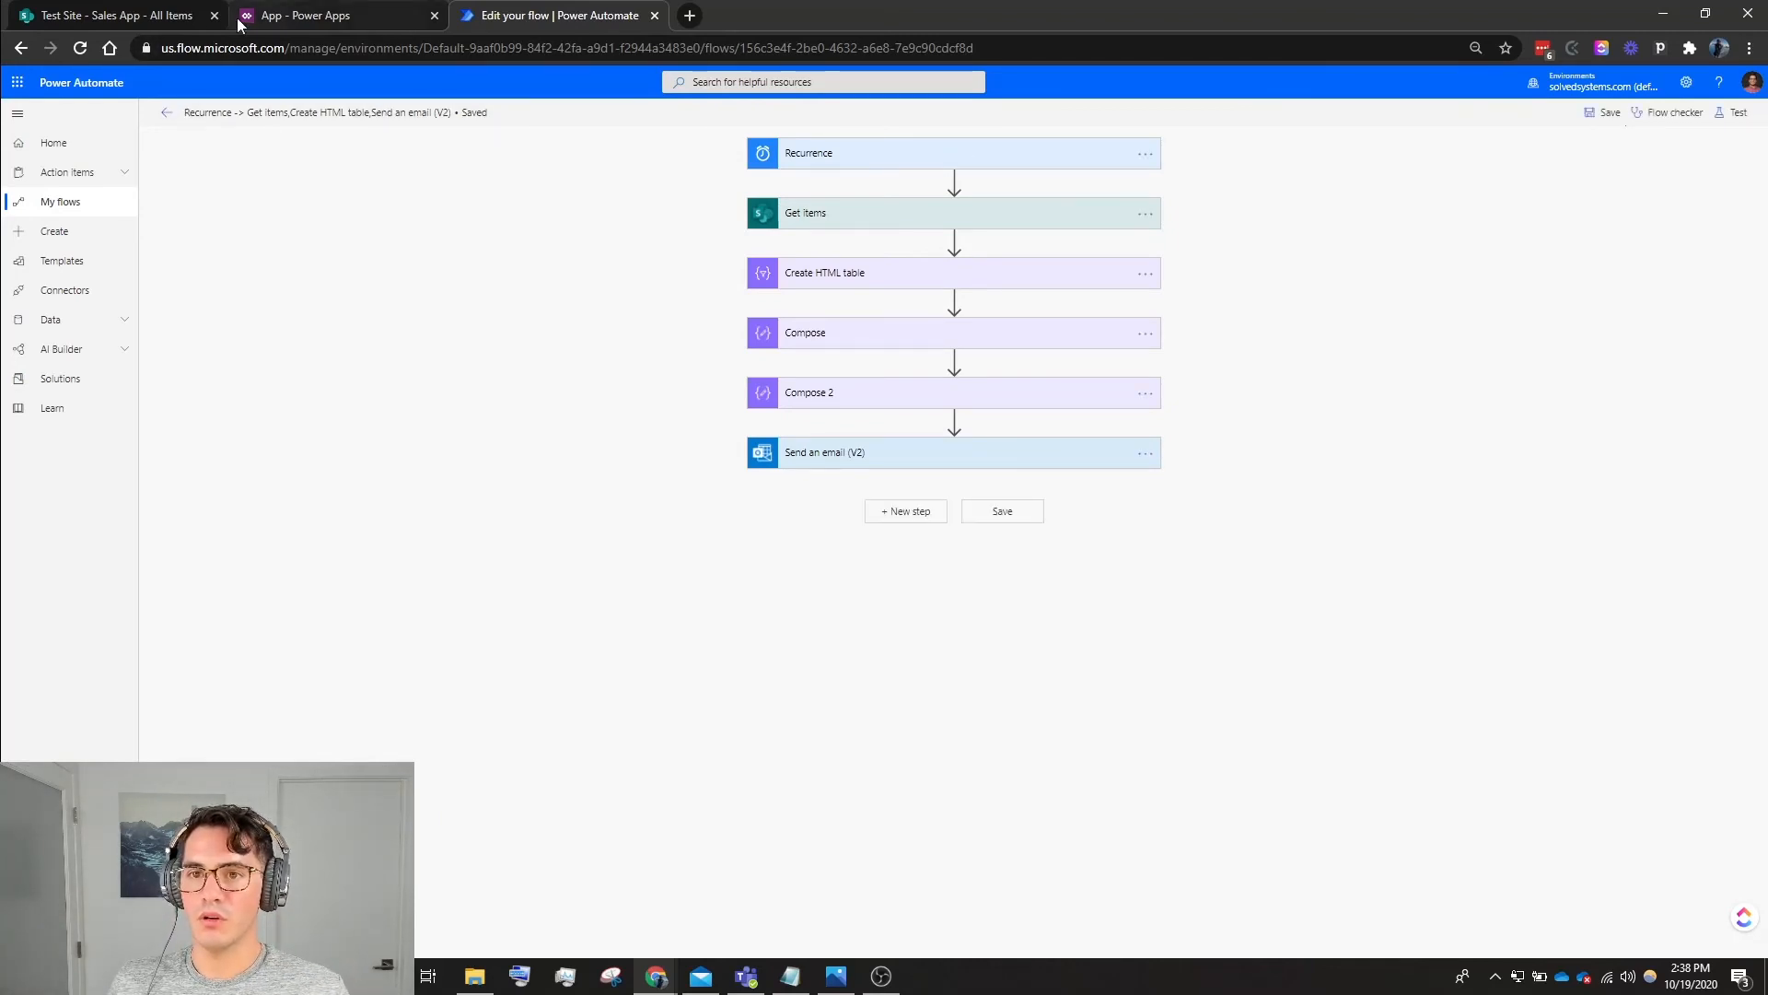
mouse_move(120, 16)
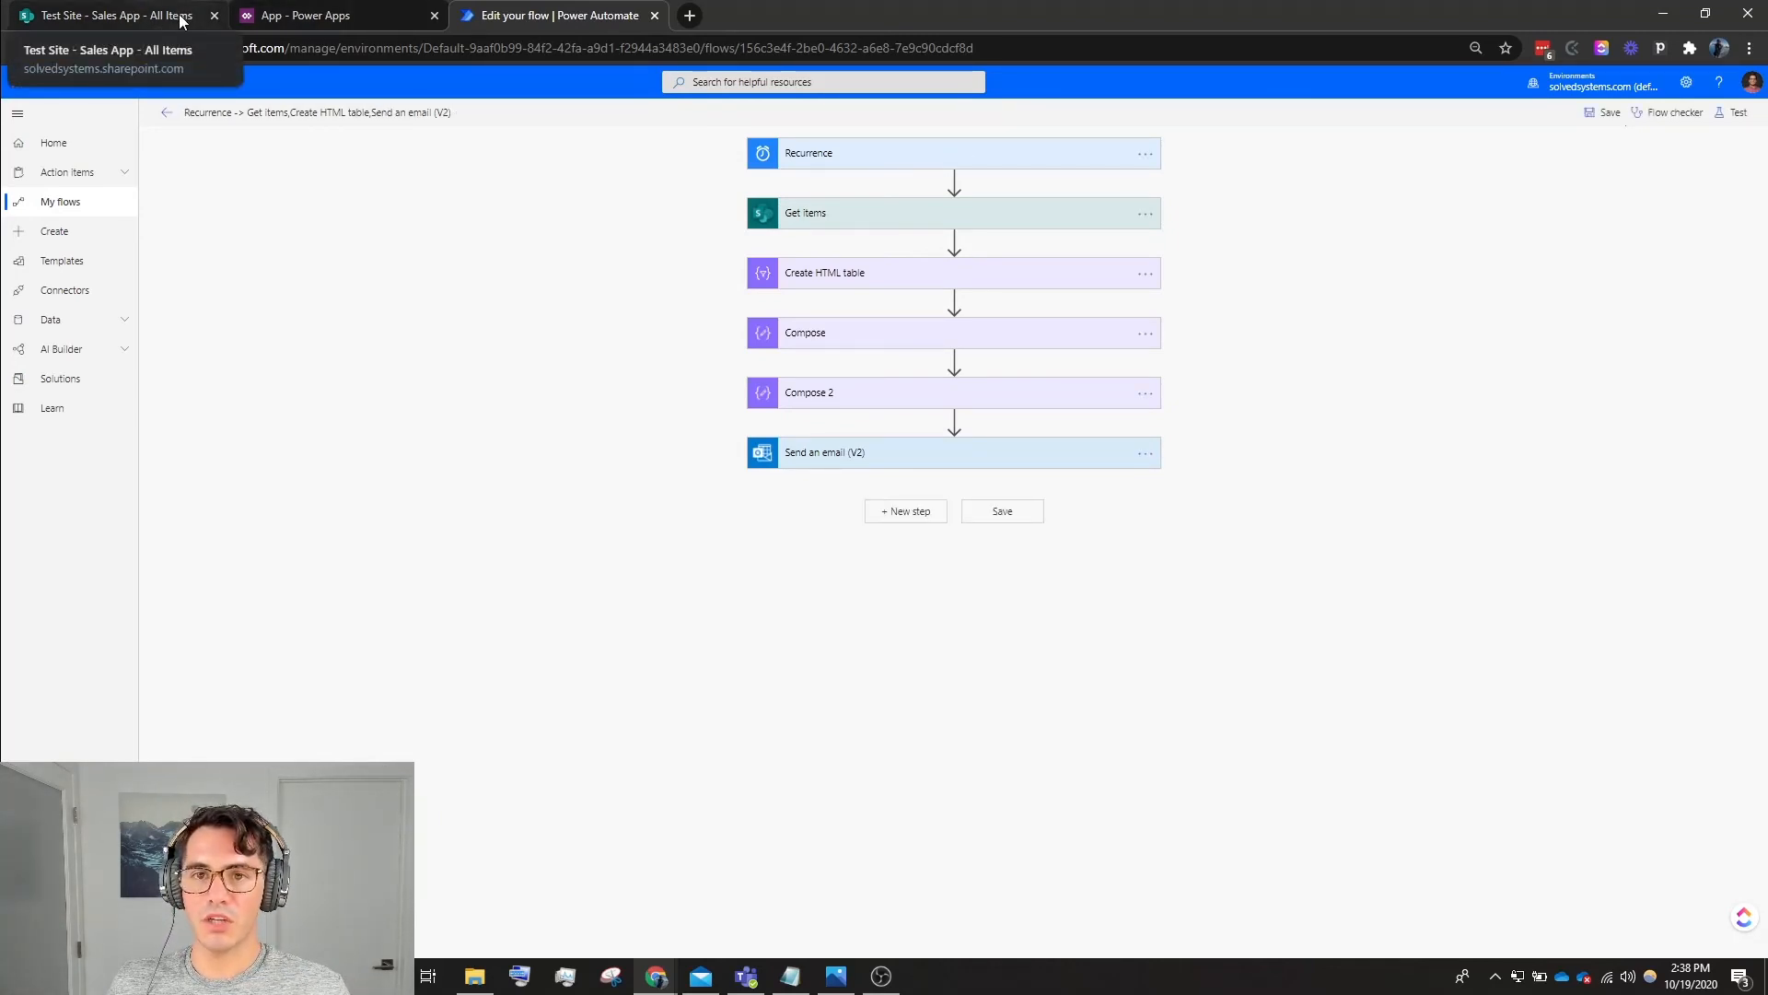
click(120, 16)
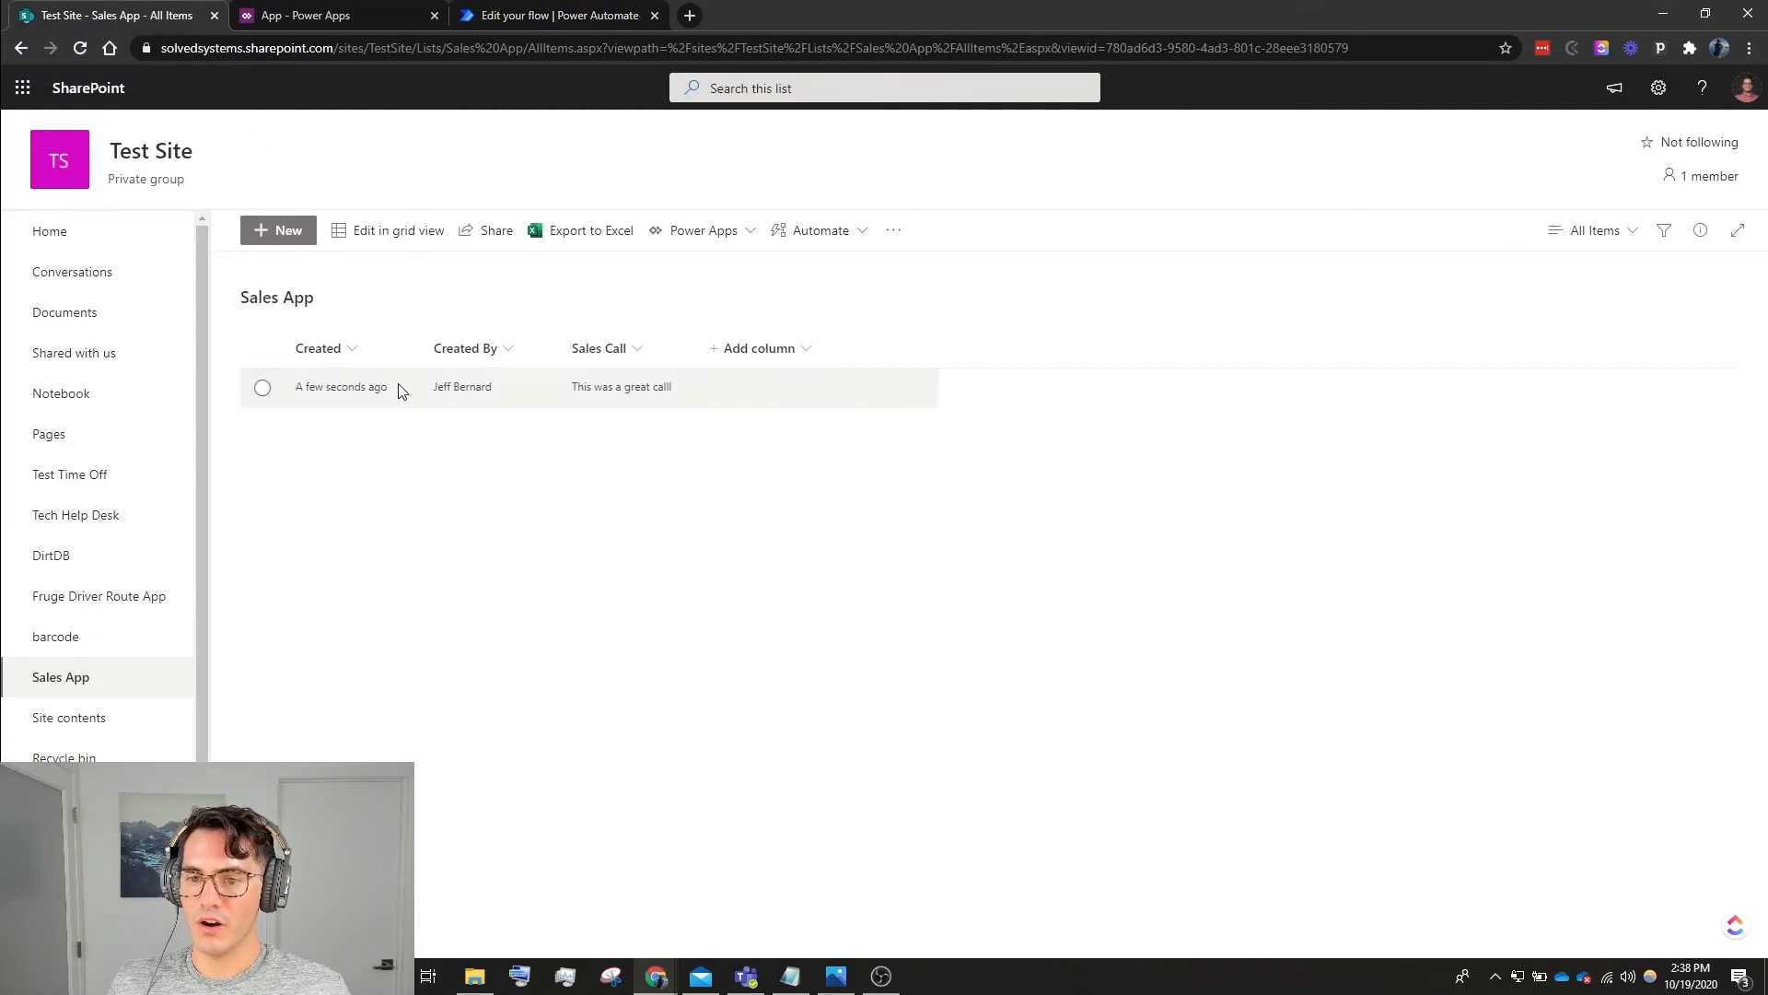
mouse_move(374, 392)
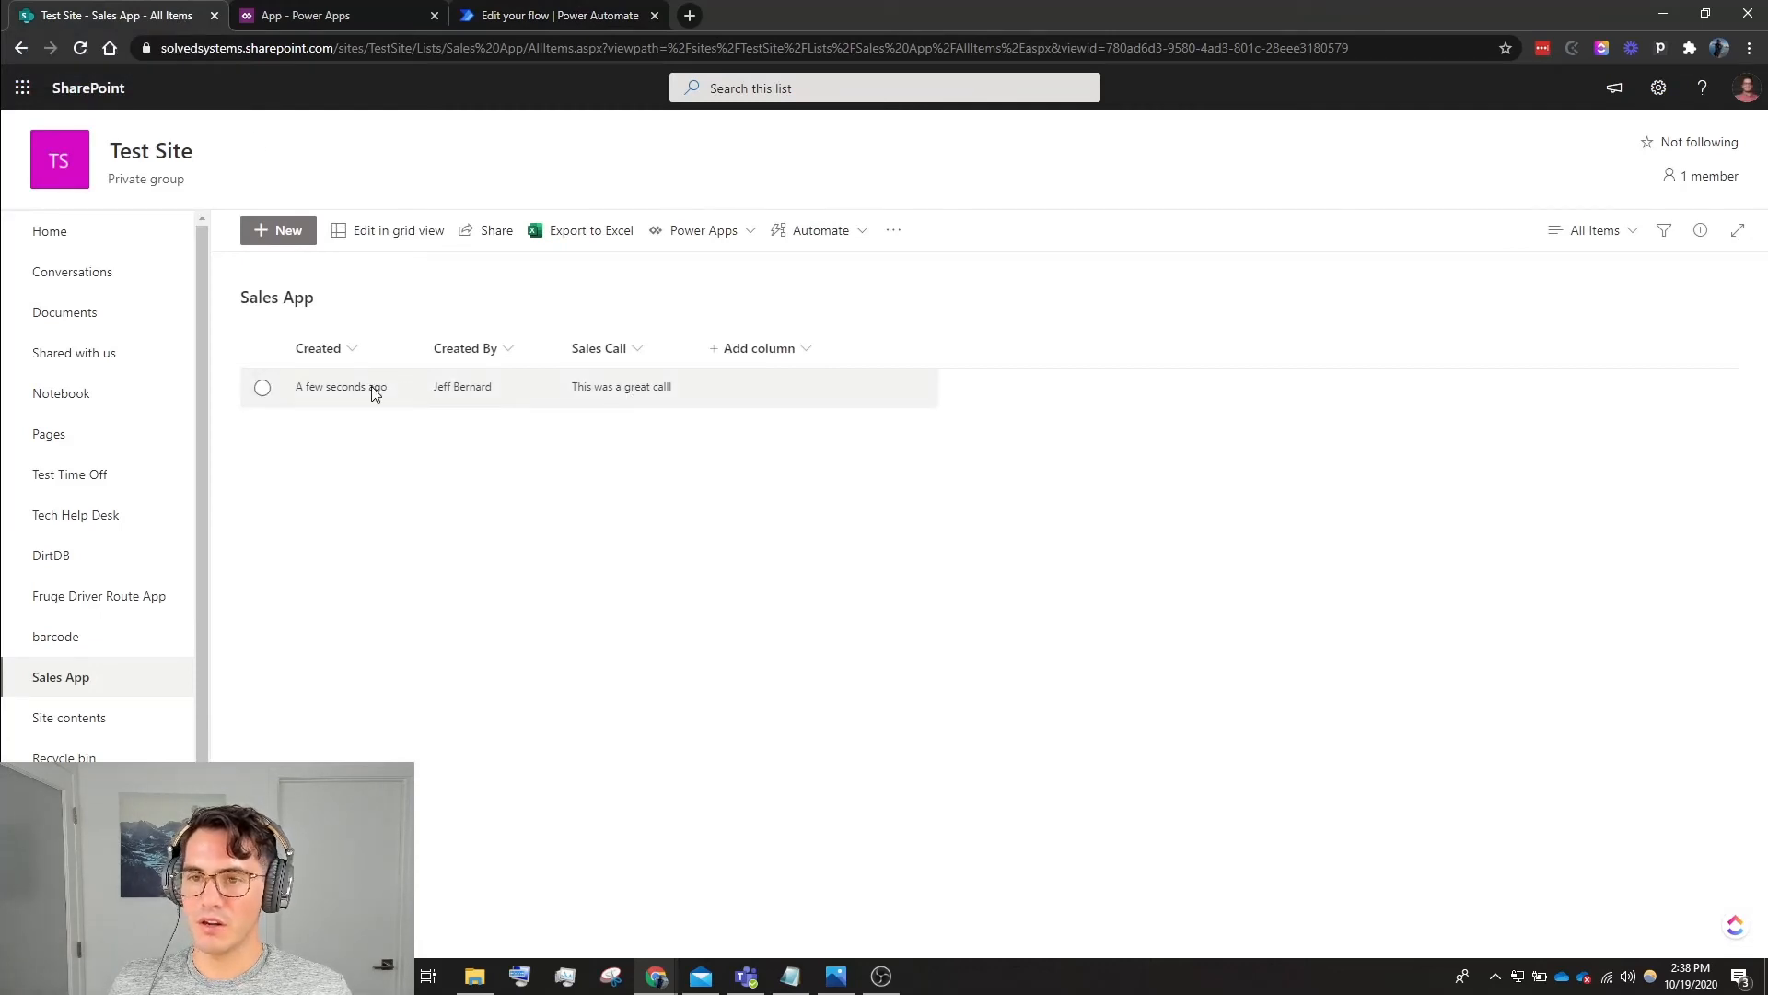
mouse_move(428, 405)
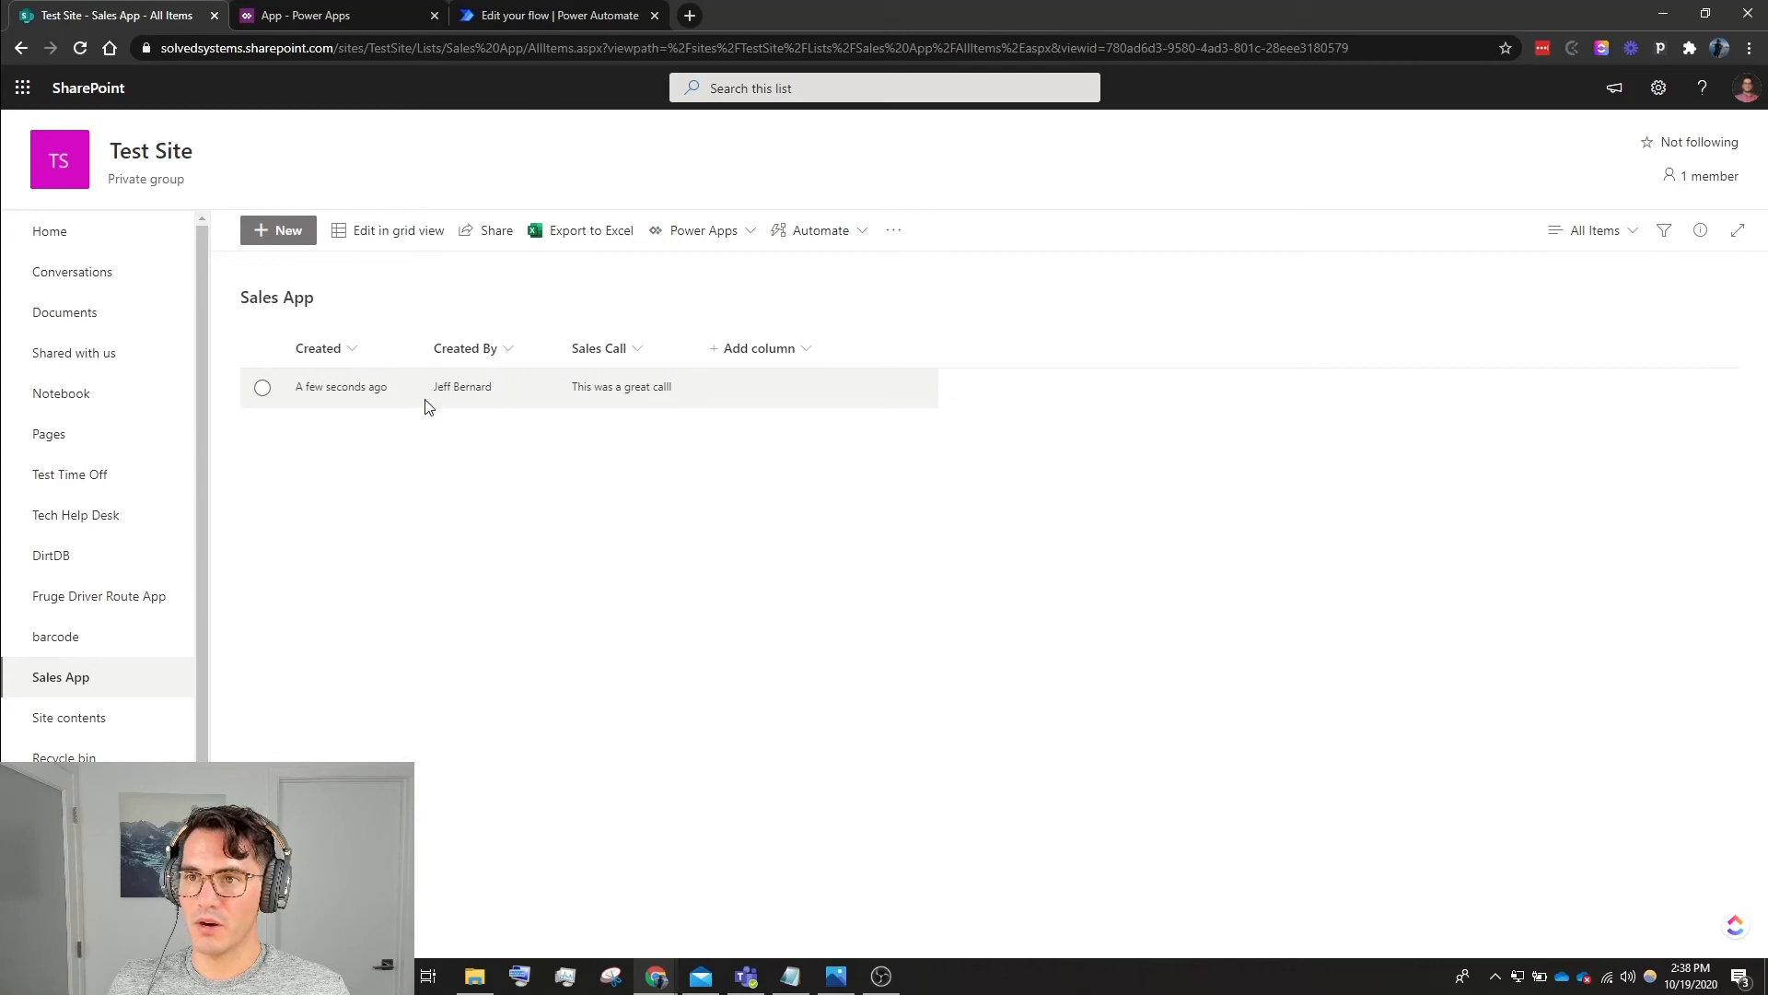
click(556, 16)
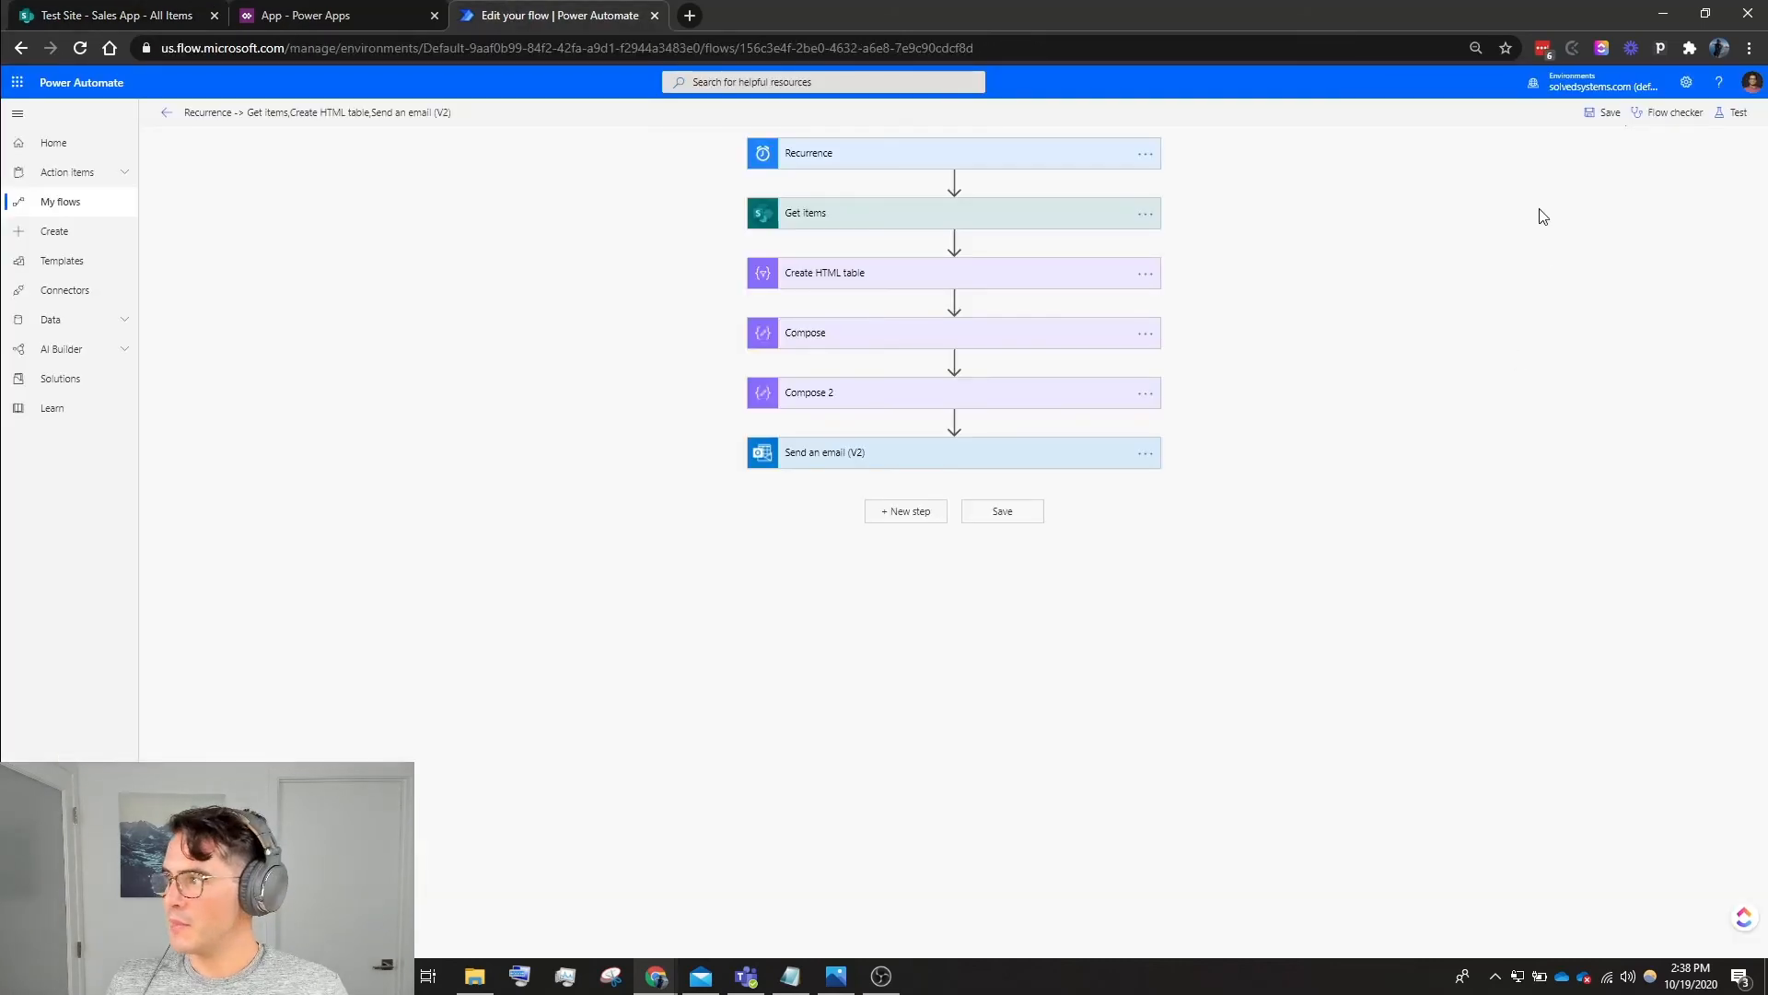
Run a manual test using 'I'll perform the trigger action' and view the successful run.
click(1734, 112)
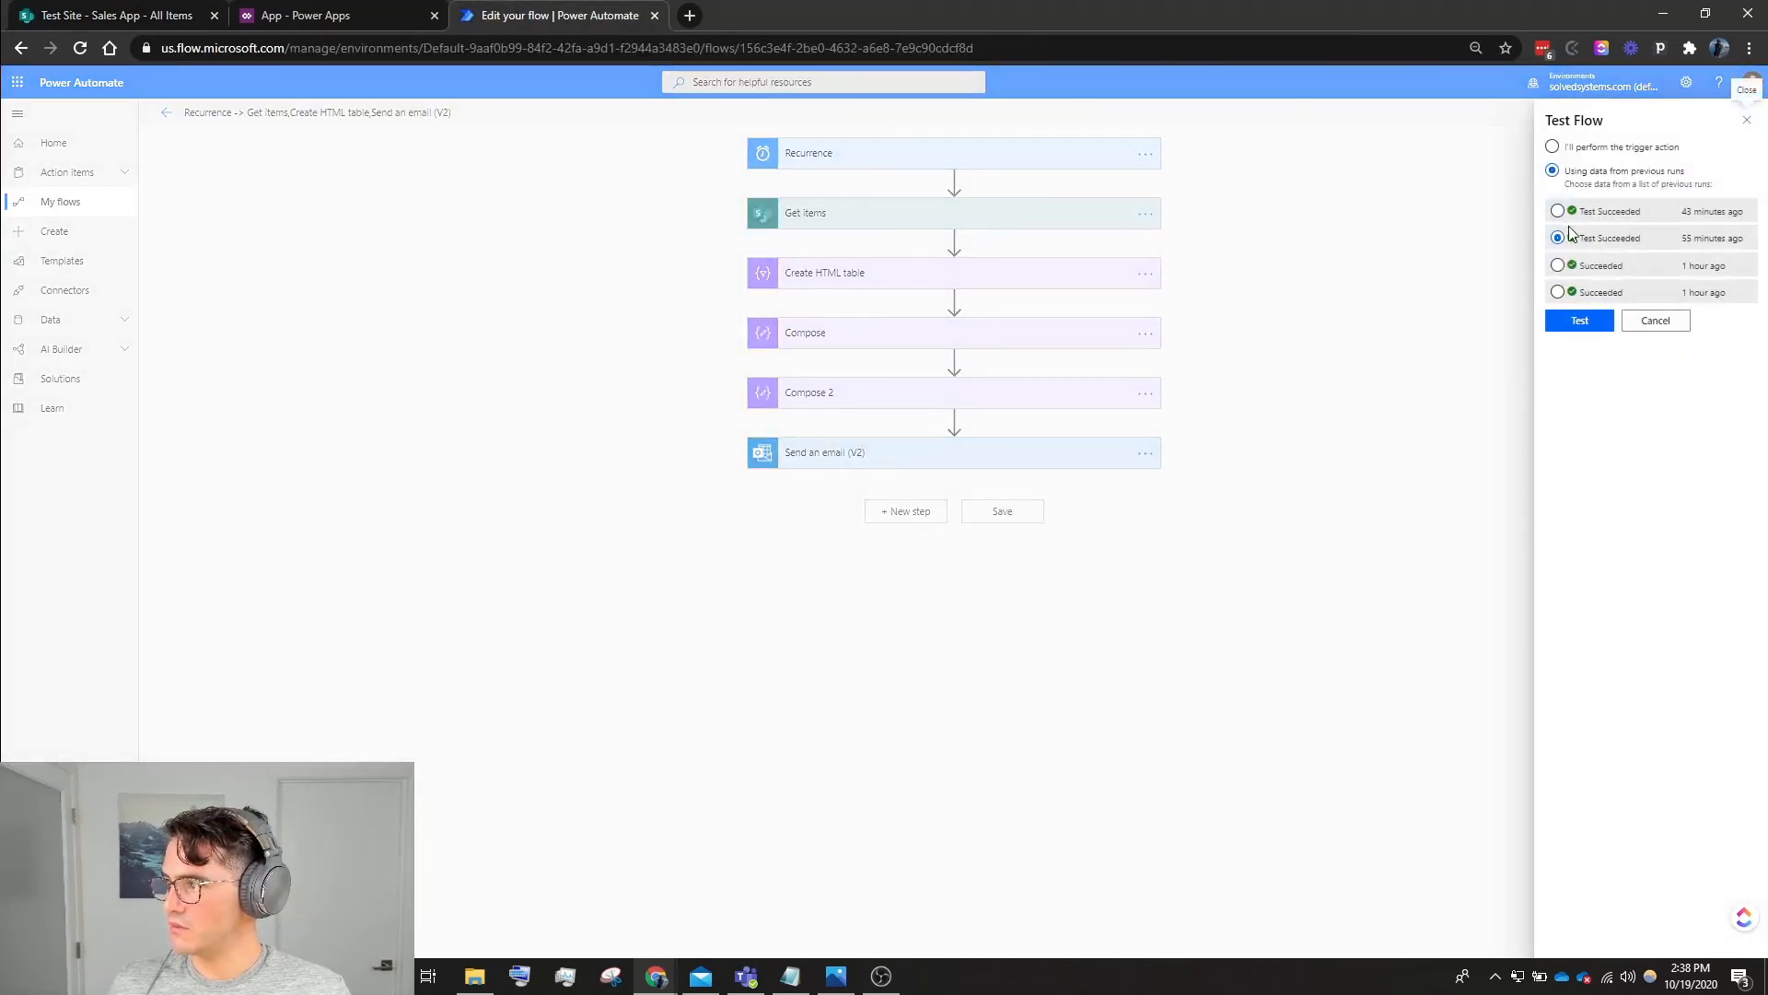
click(1553, 147)
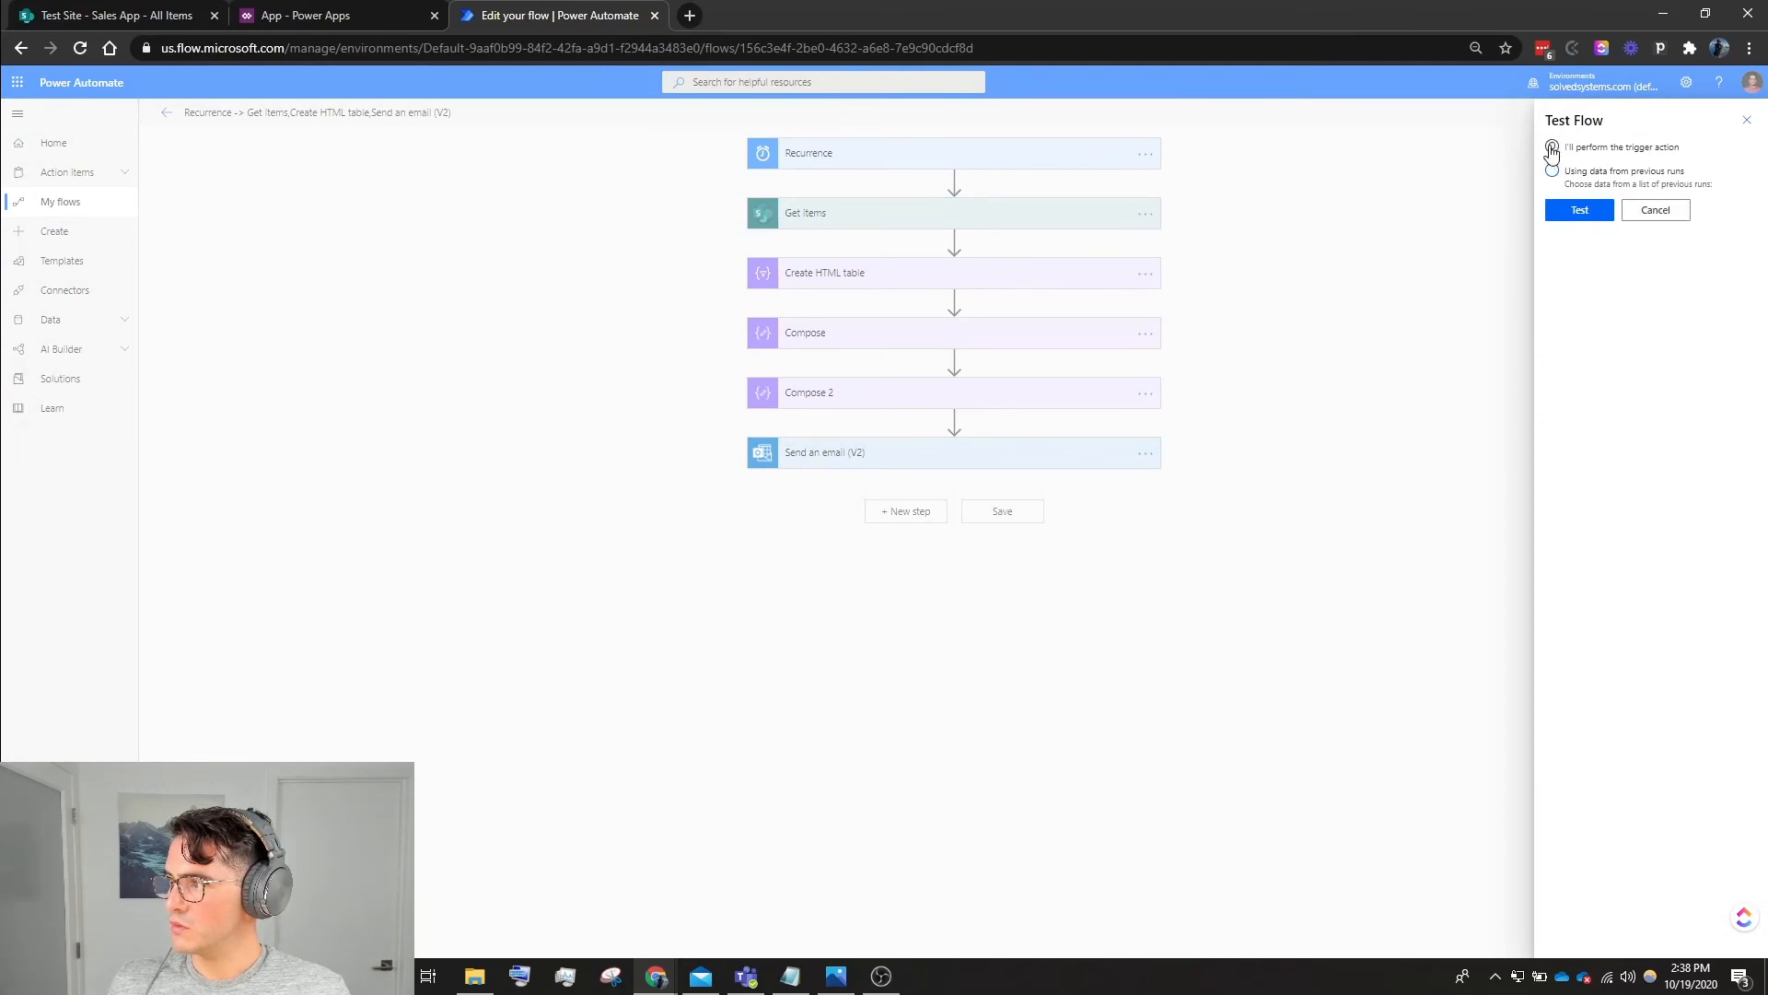
click(1579, 210)
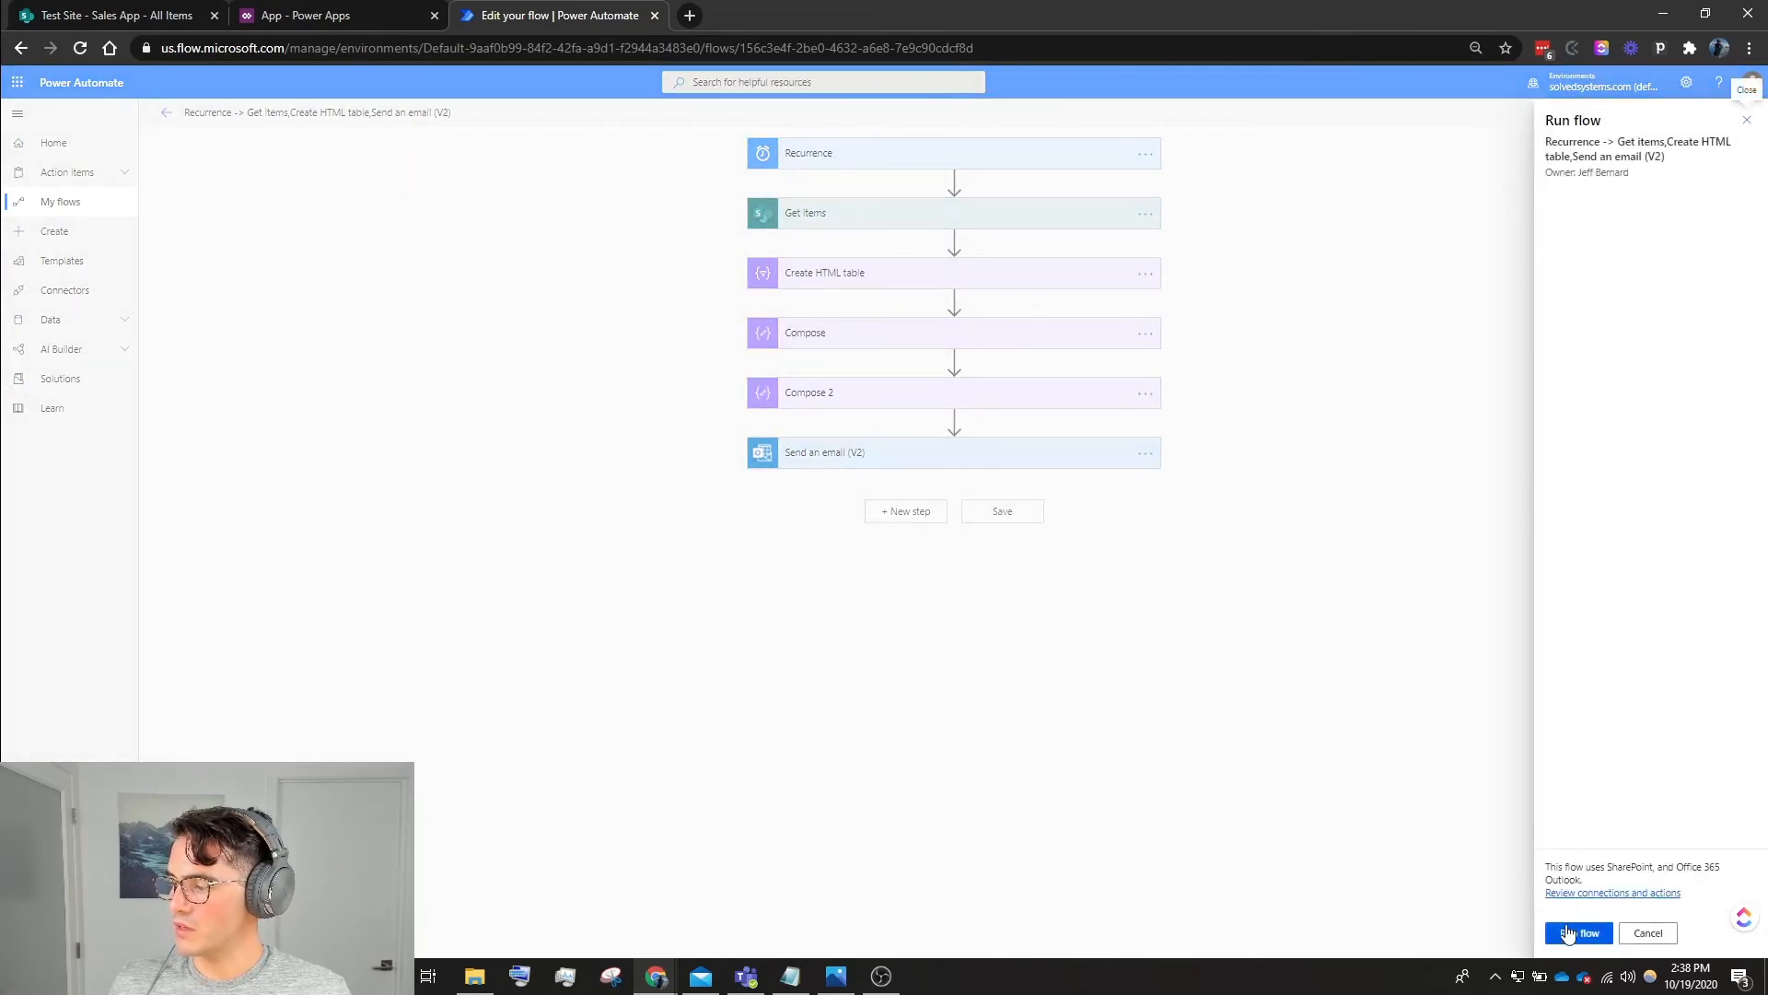
click(1579, 932)
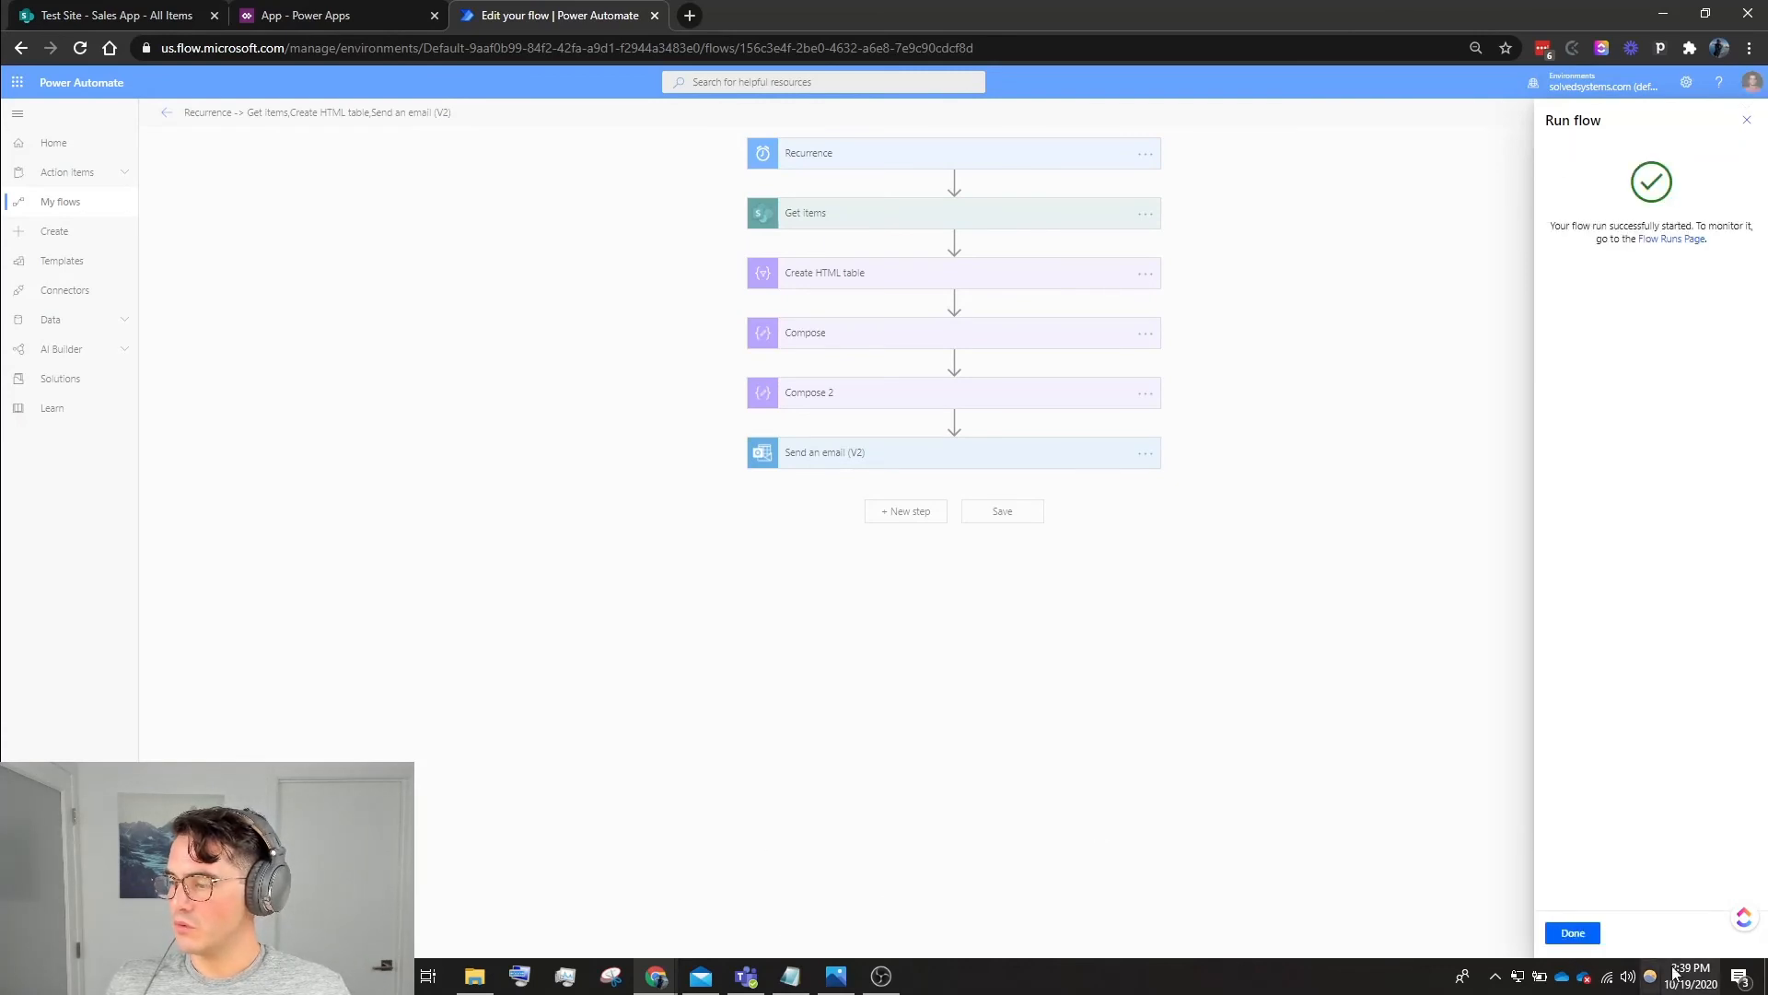
click(1572, 932)
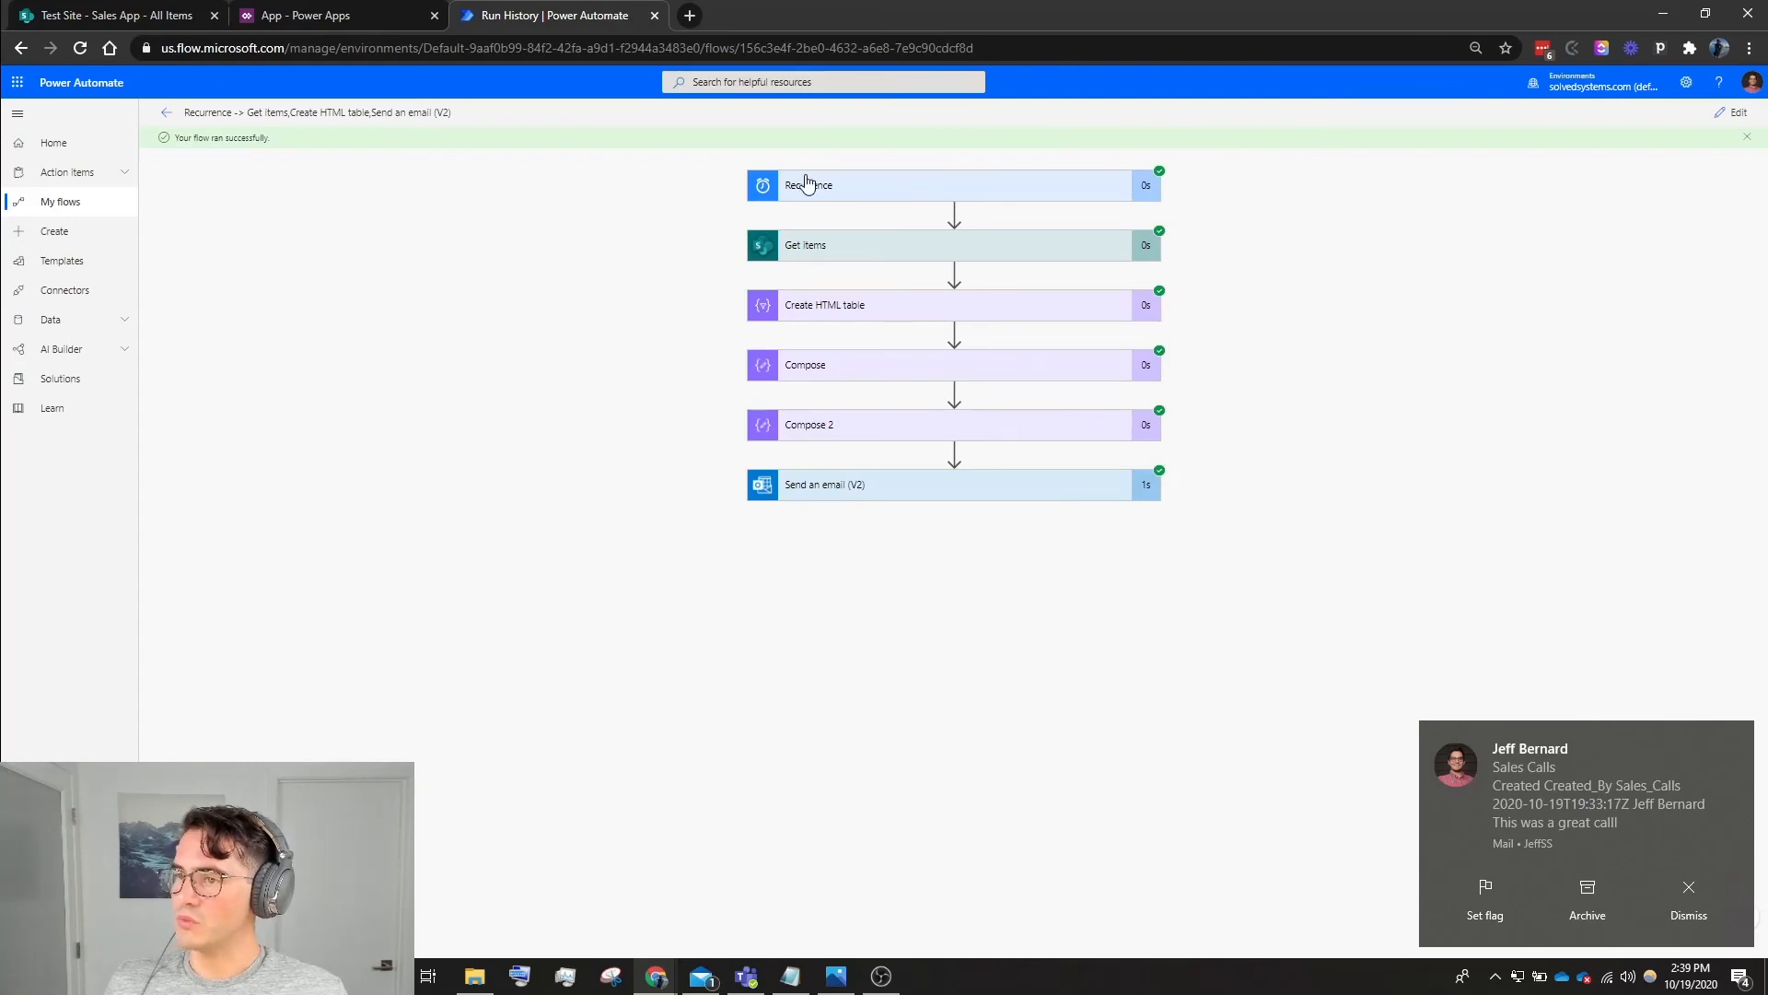
click(809, 184)
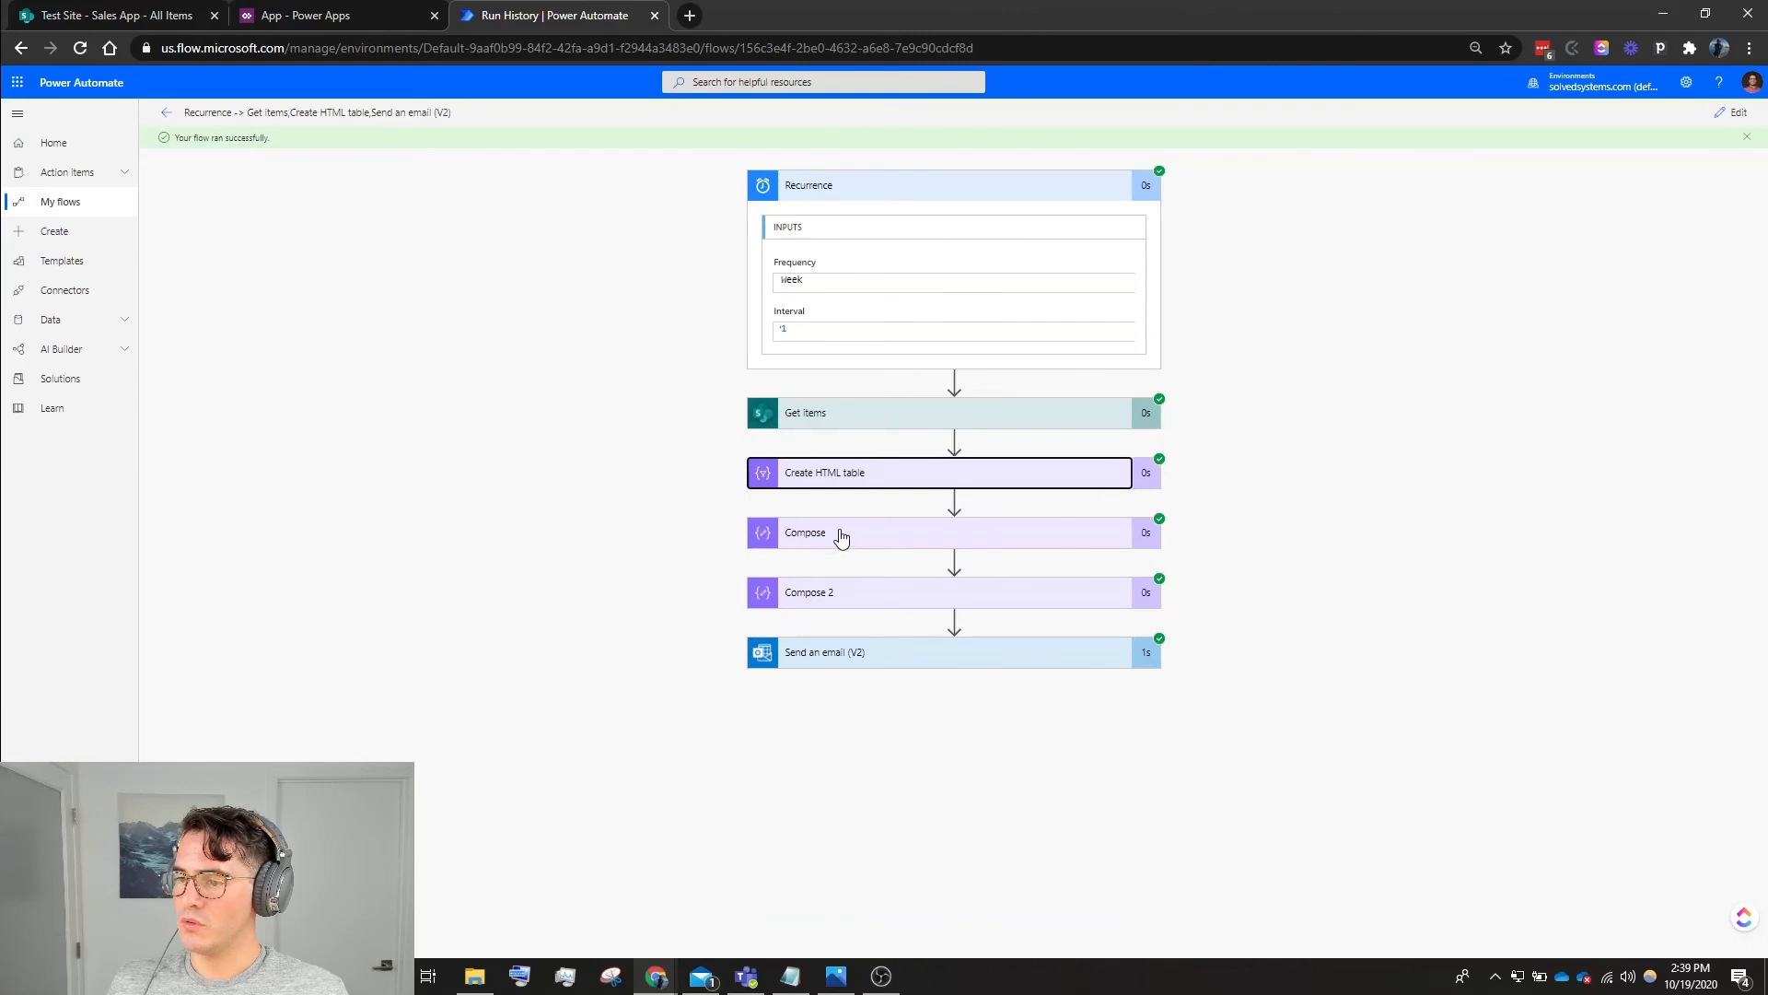
click(804, 532)
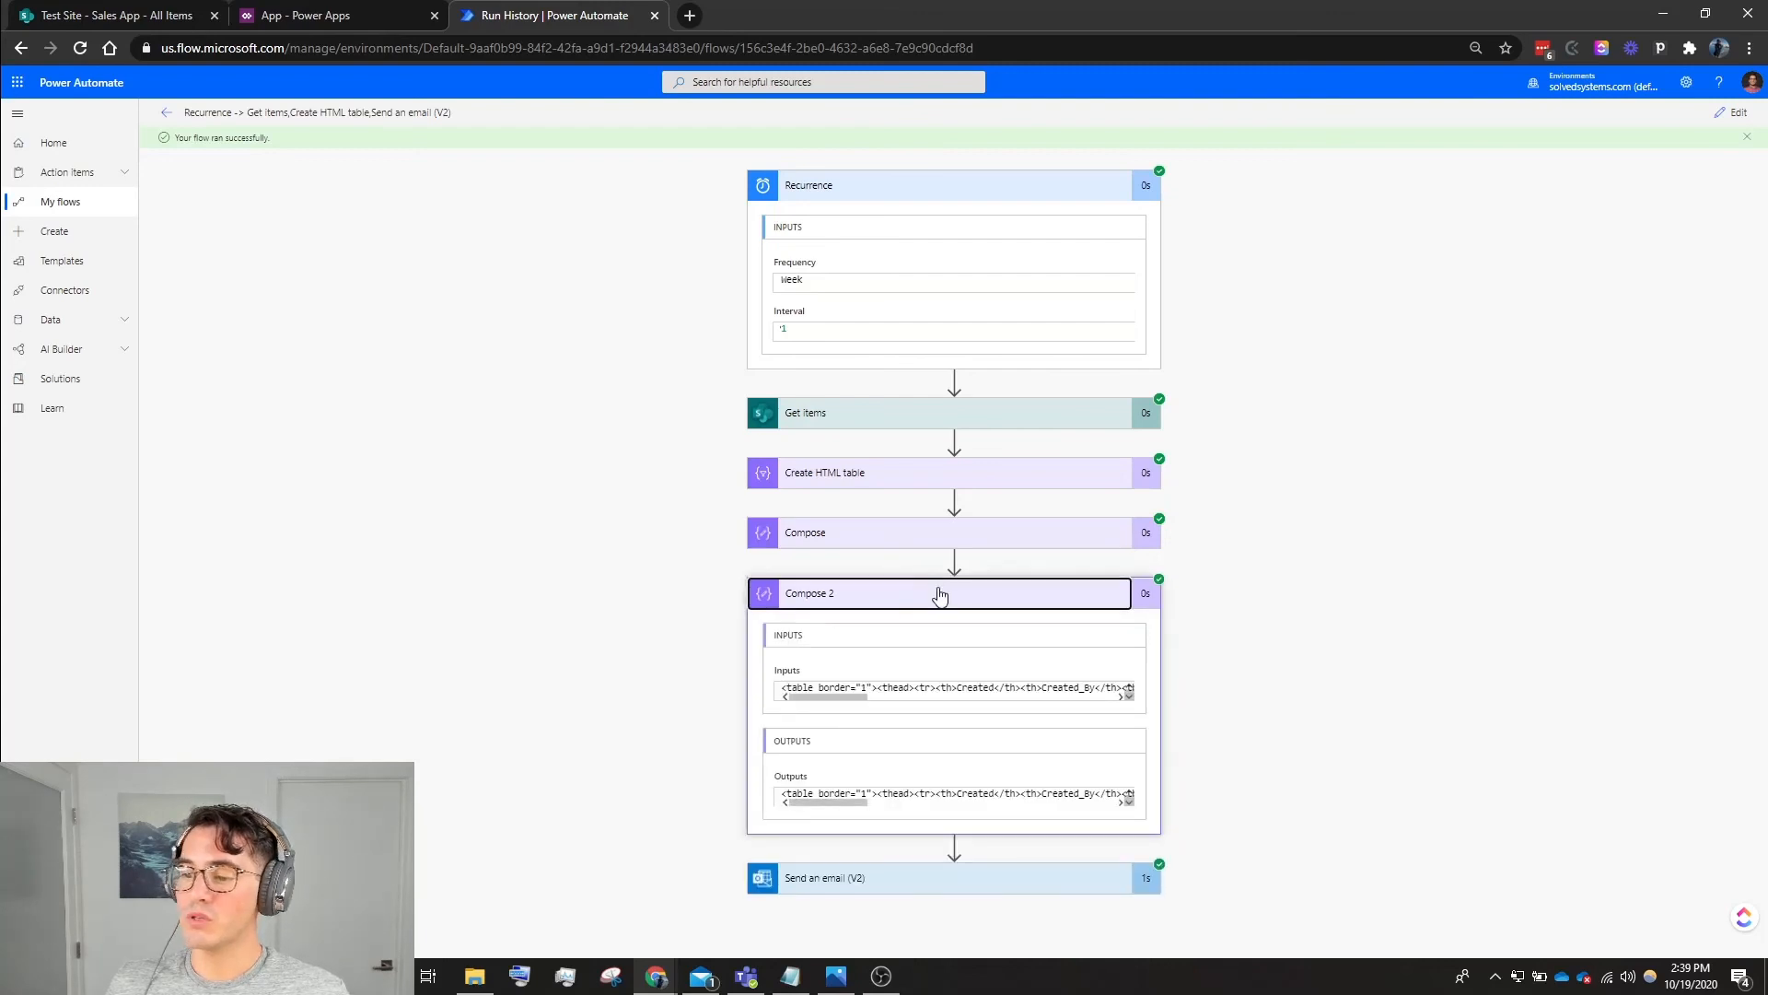
mouse_move(808, 820)
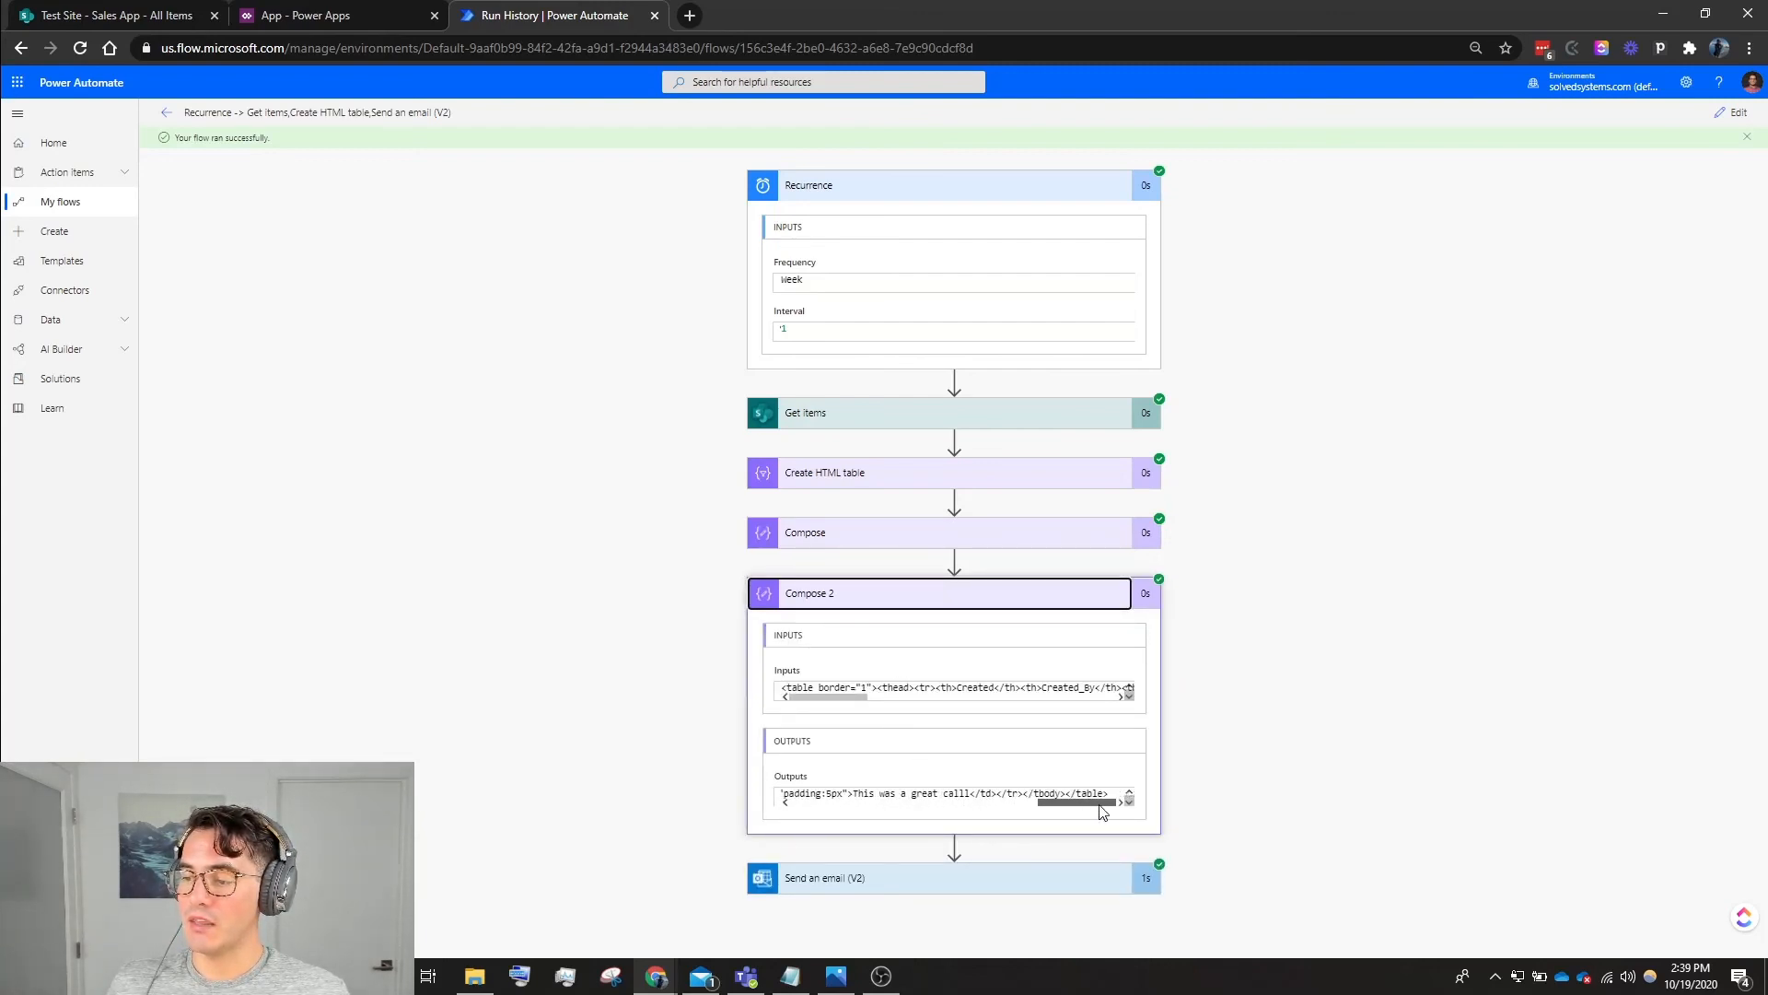
click(849, 593)
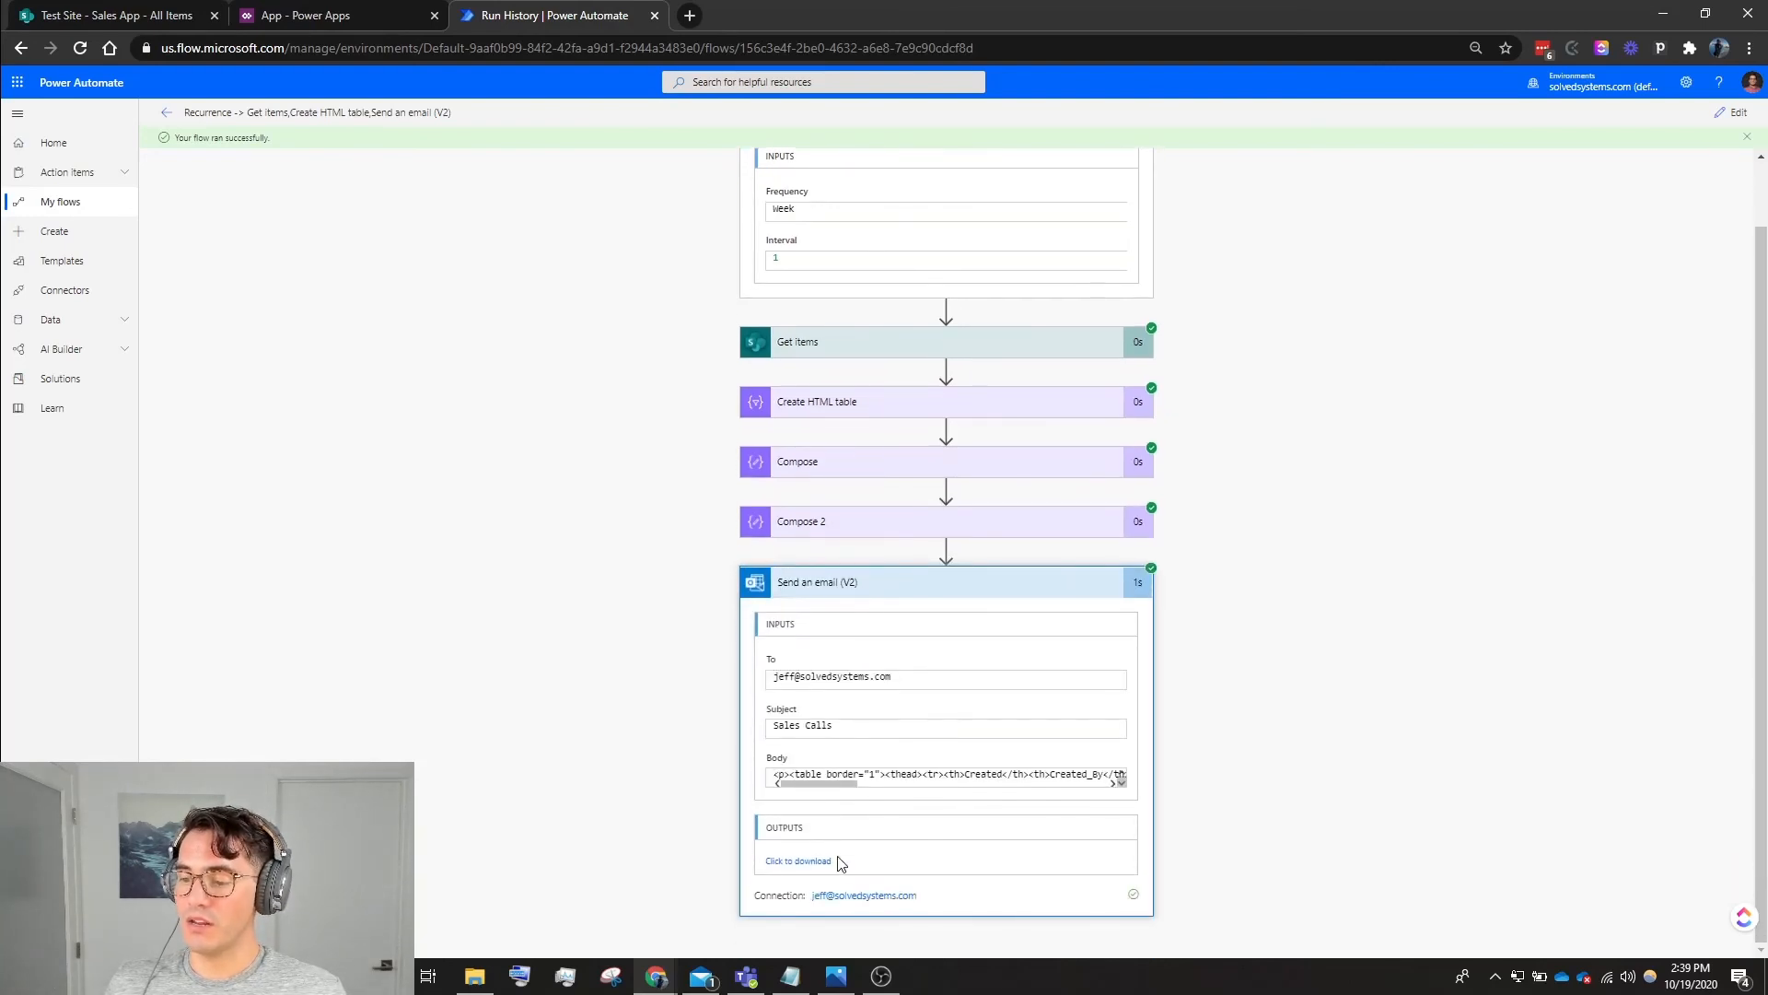
mouse_move(1047, 734)
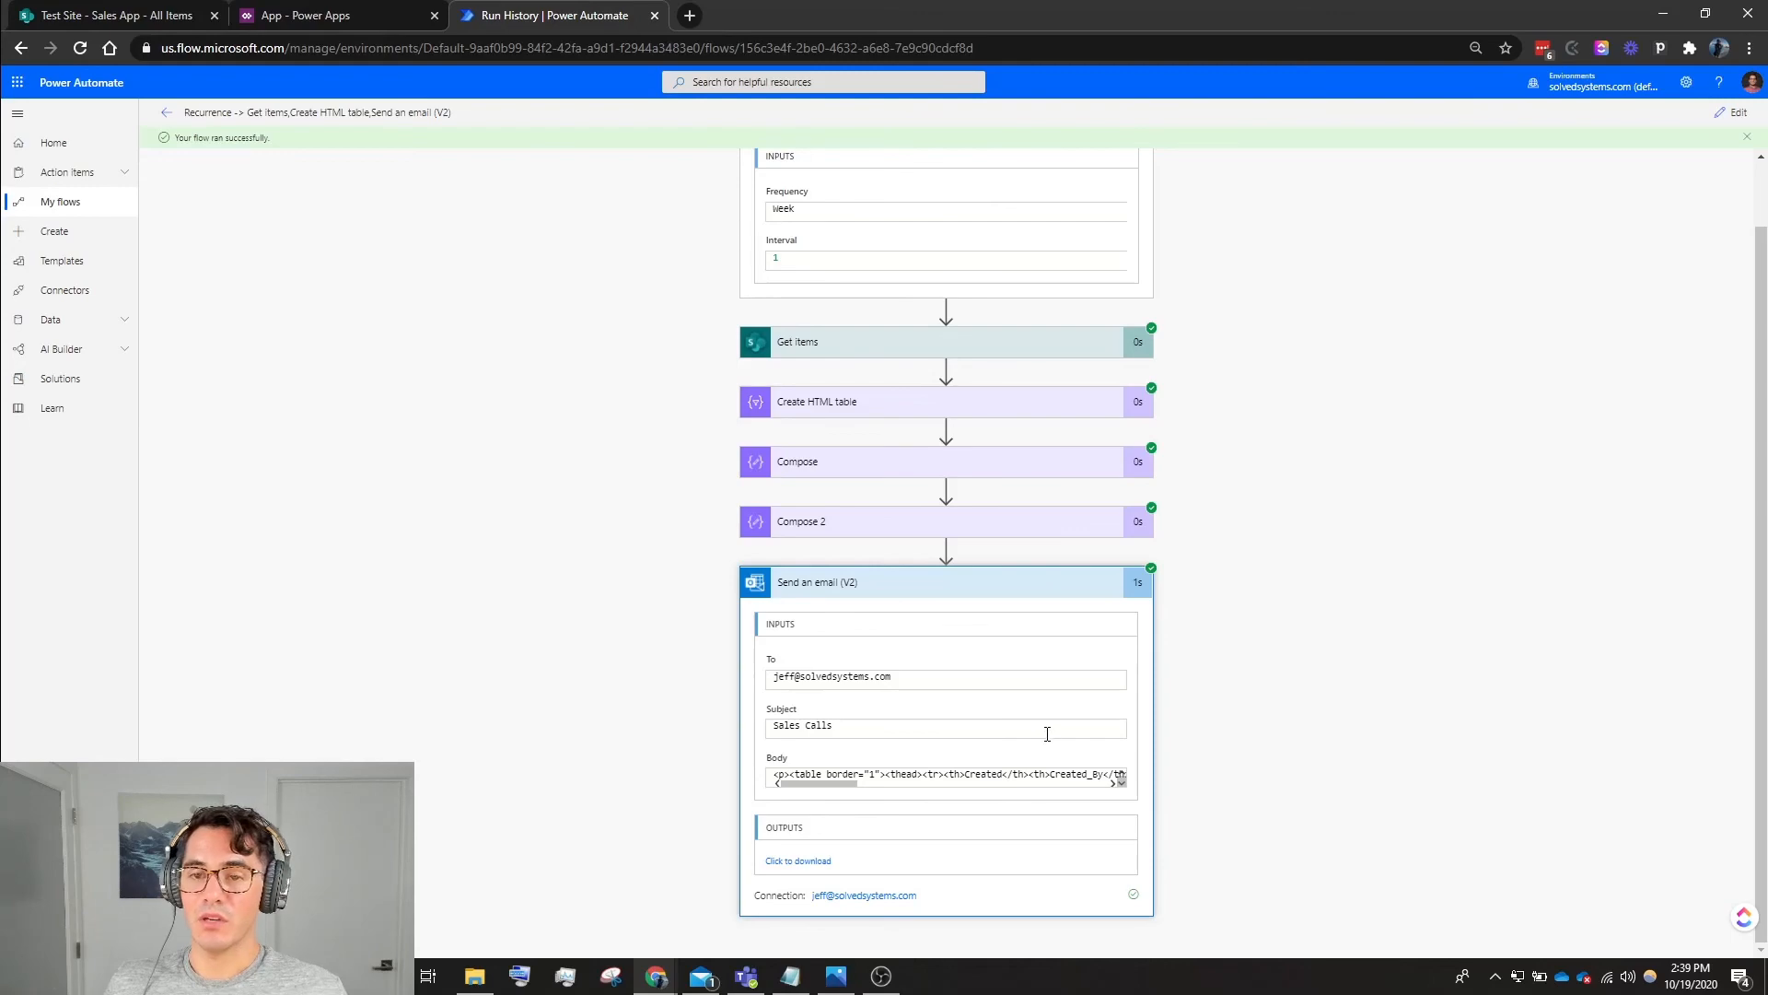
click(702, 977)
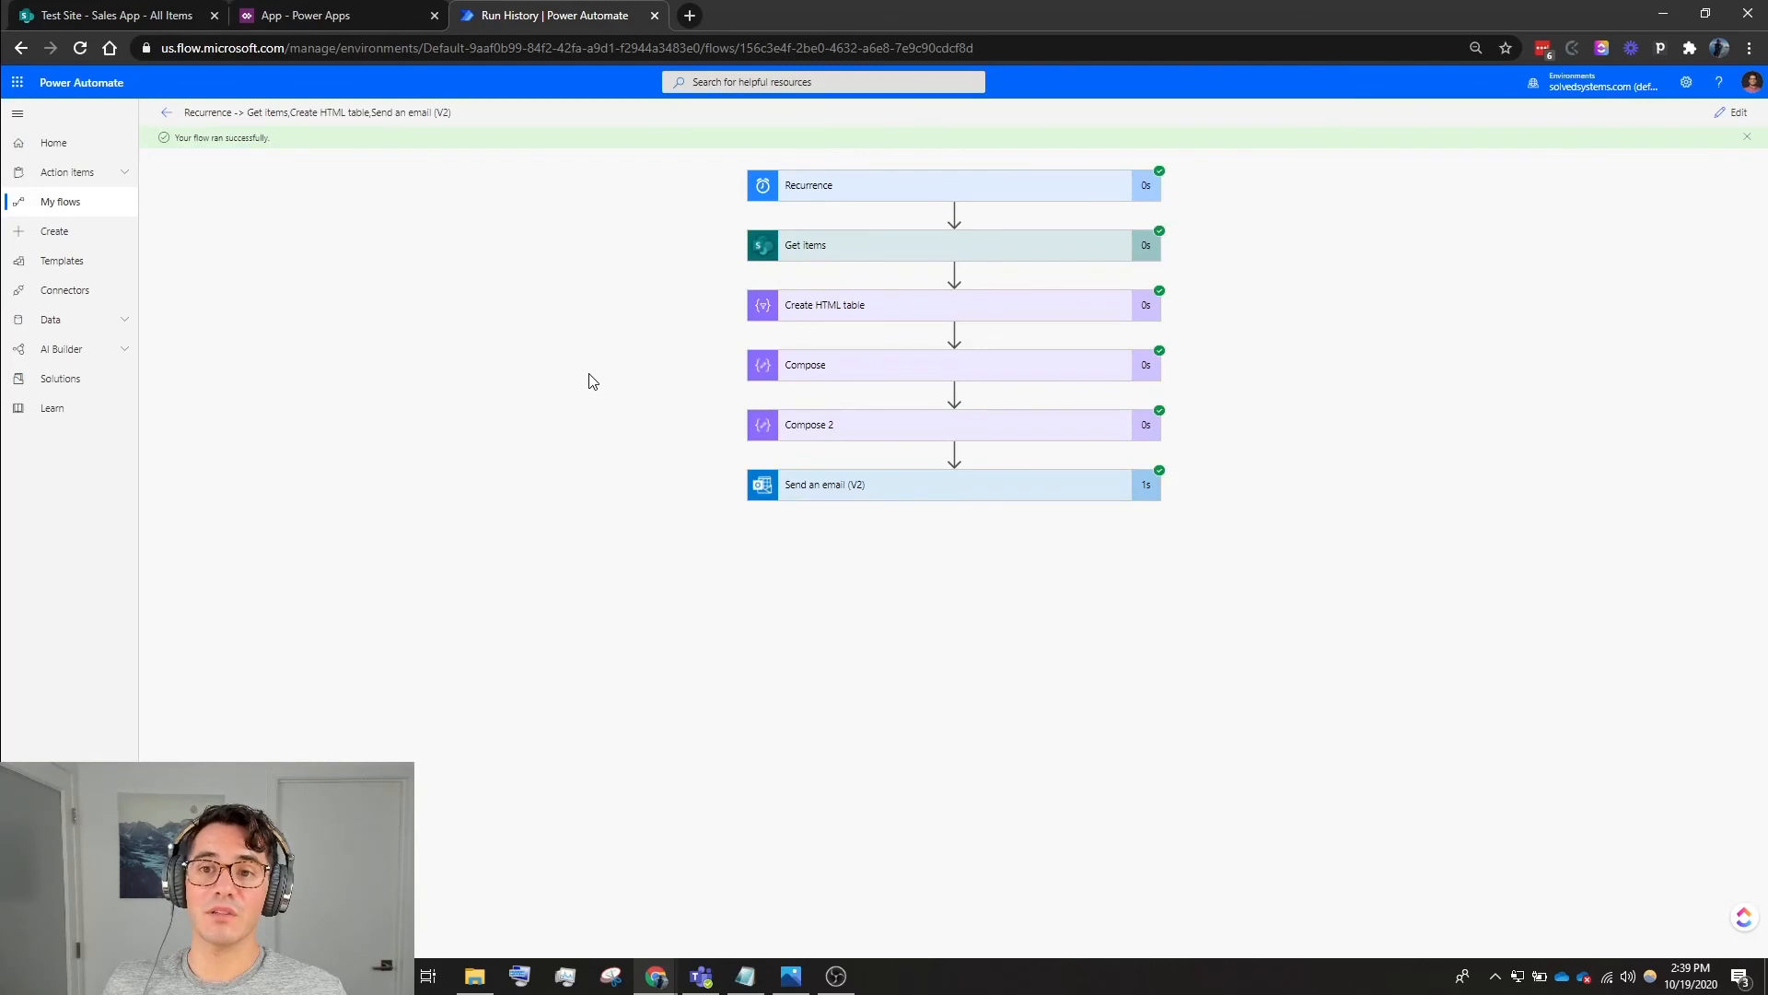
mouse_move(482, 363)
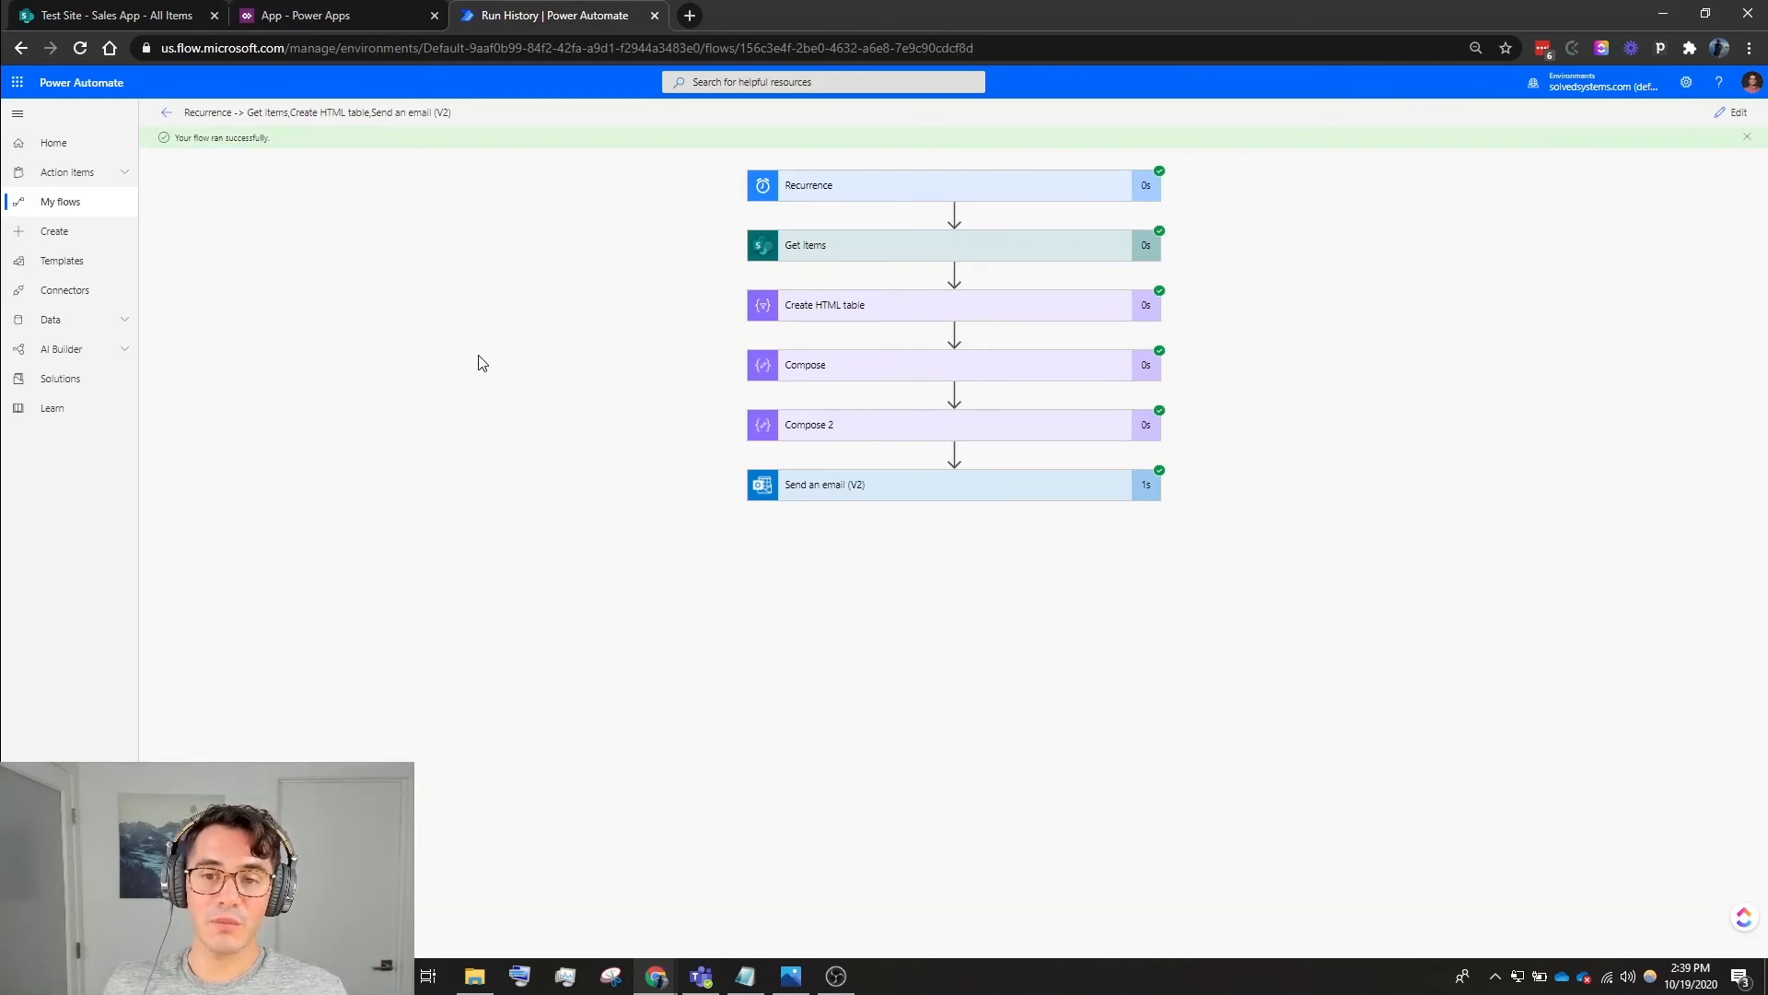
mouse_move(442, 343)
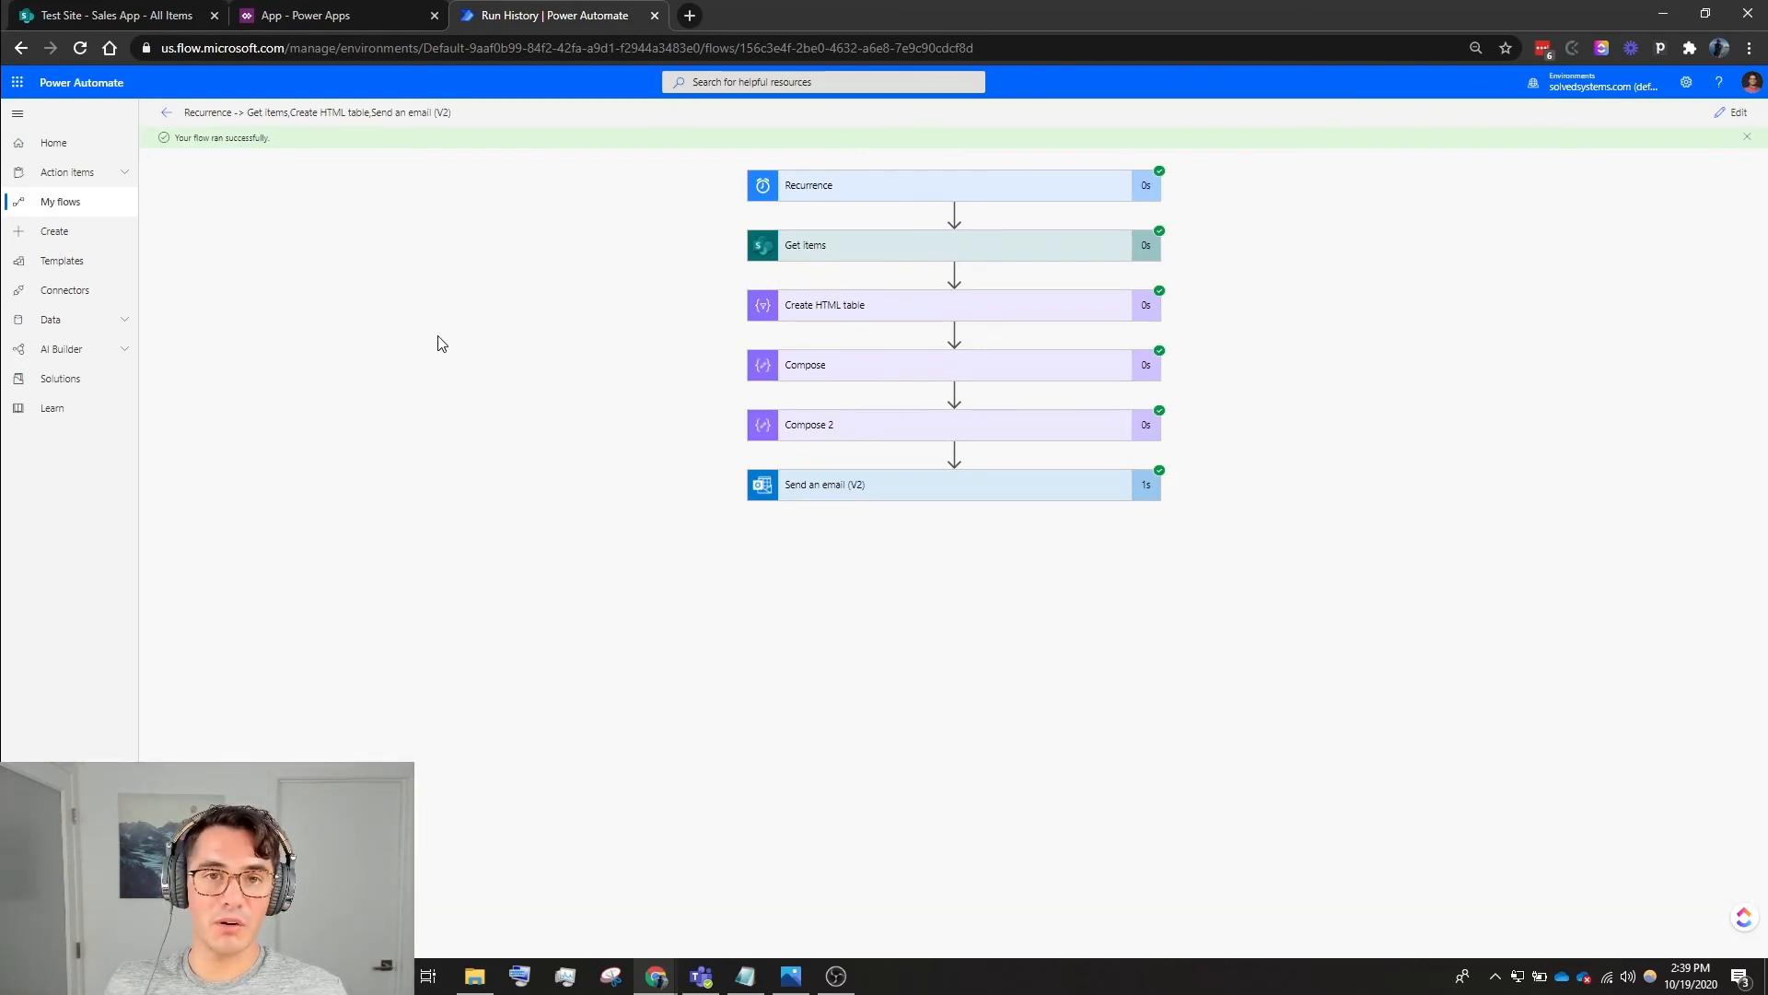